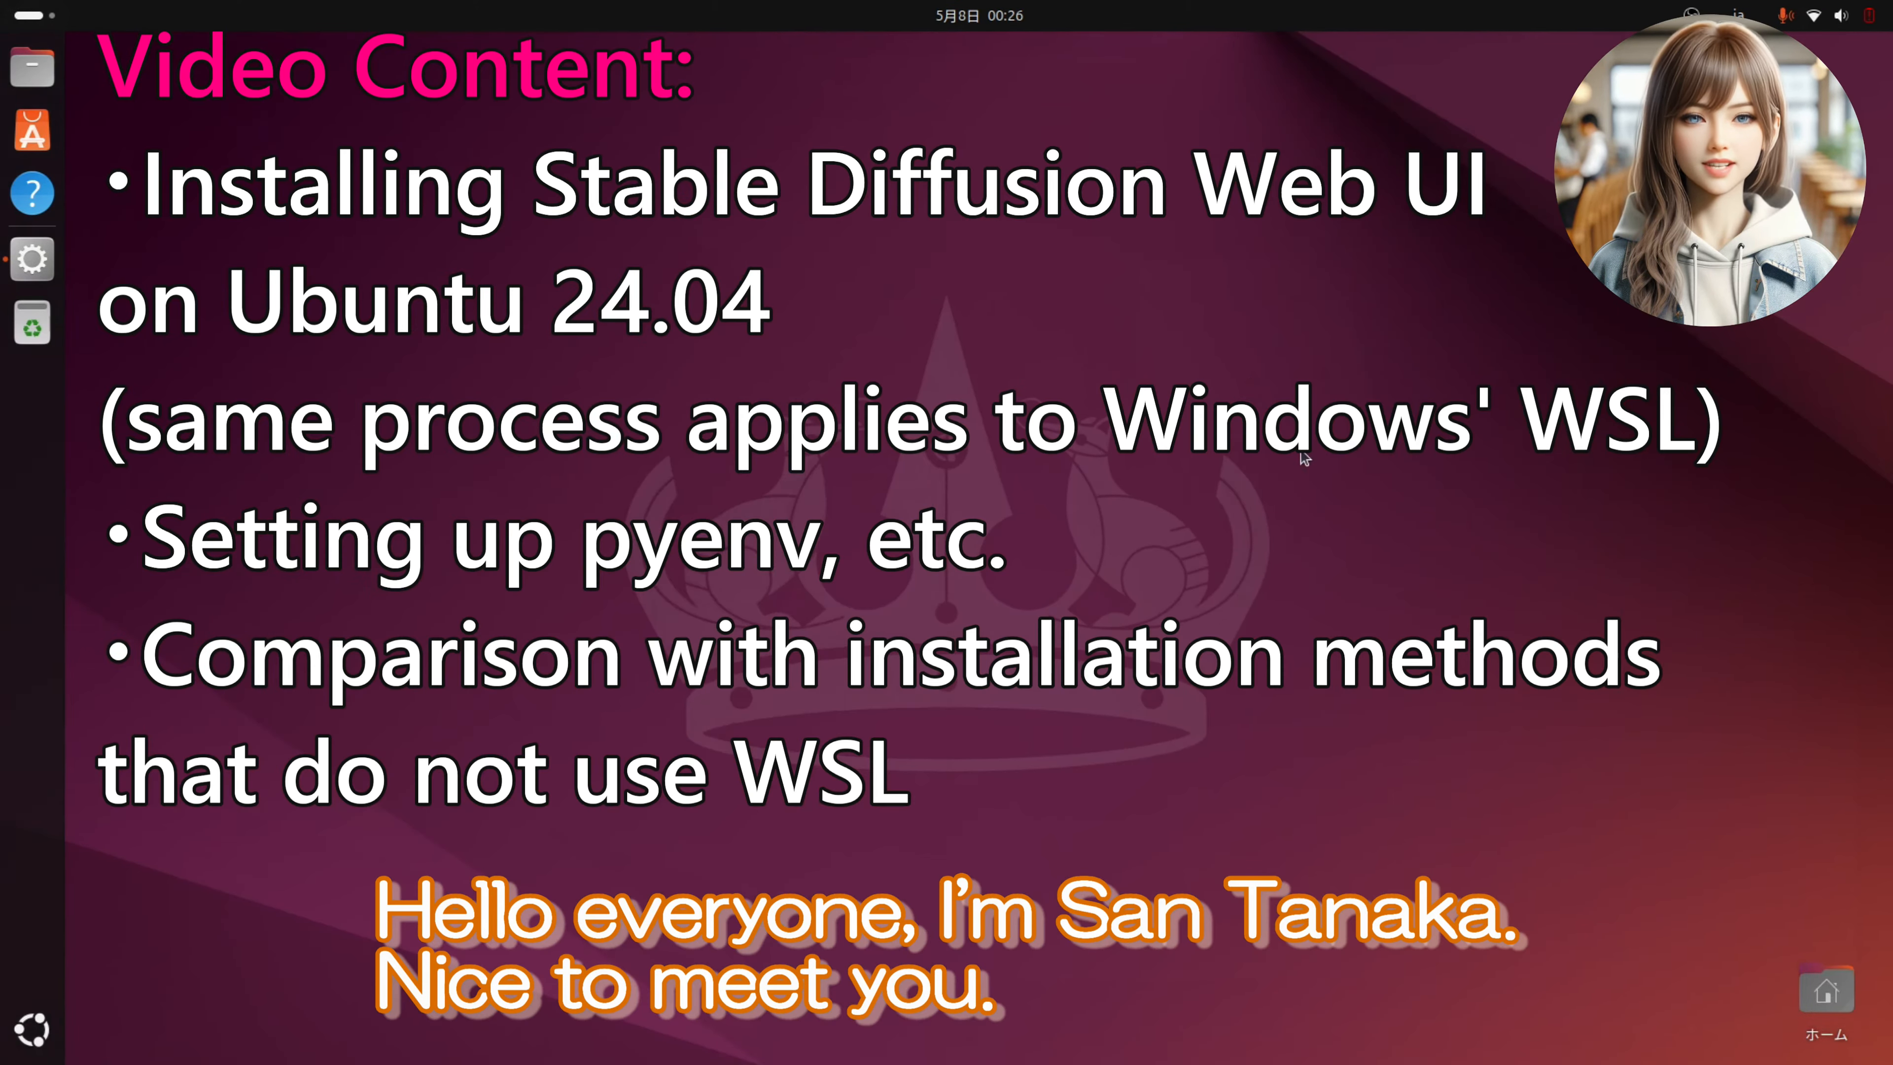
Check the Python version with python3 -V after plain python isn't found, reporting Python 3.12.3
{"action": "left_click", "coordinate": [33, 322]}
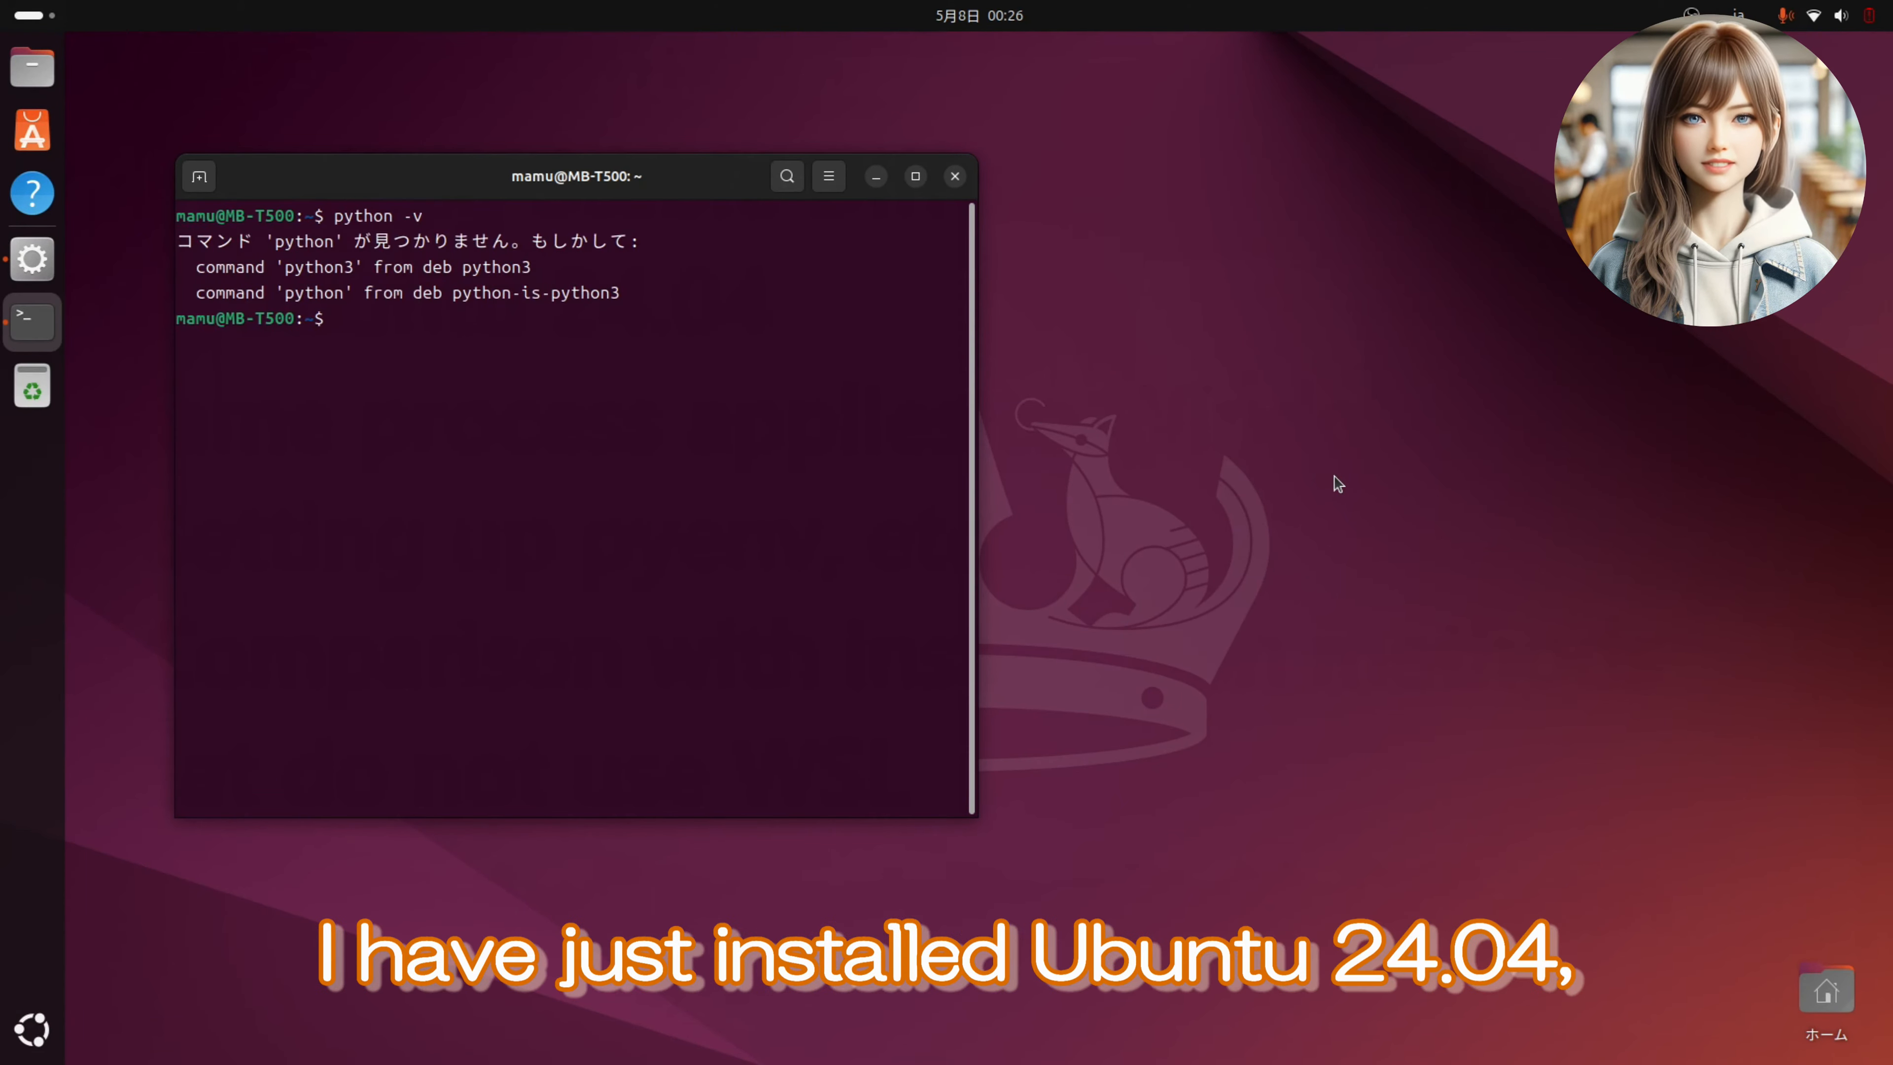
{"action": "type", "text": "python -v"}
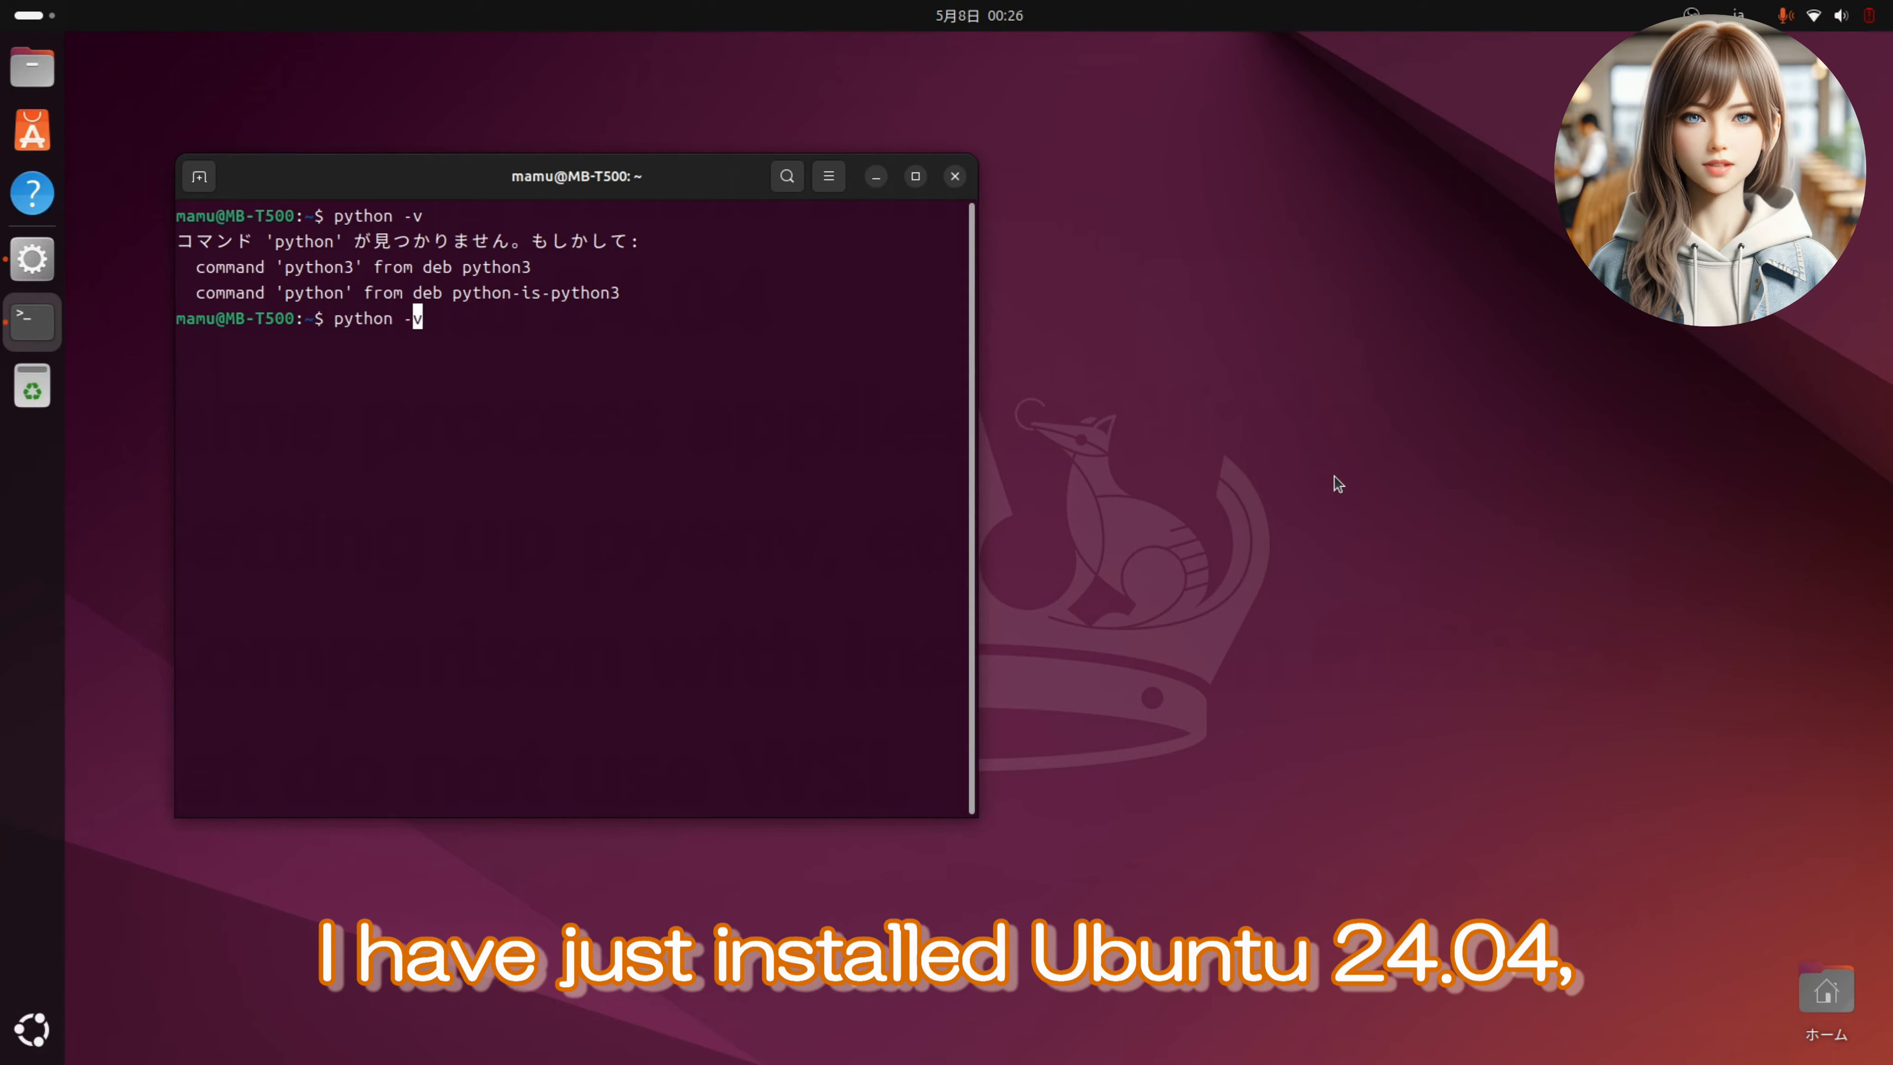
{"action": "type", "text": "3"}
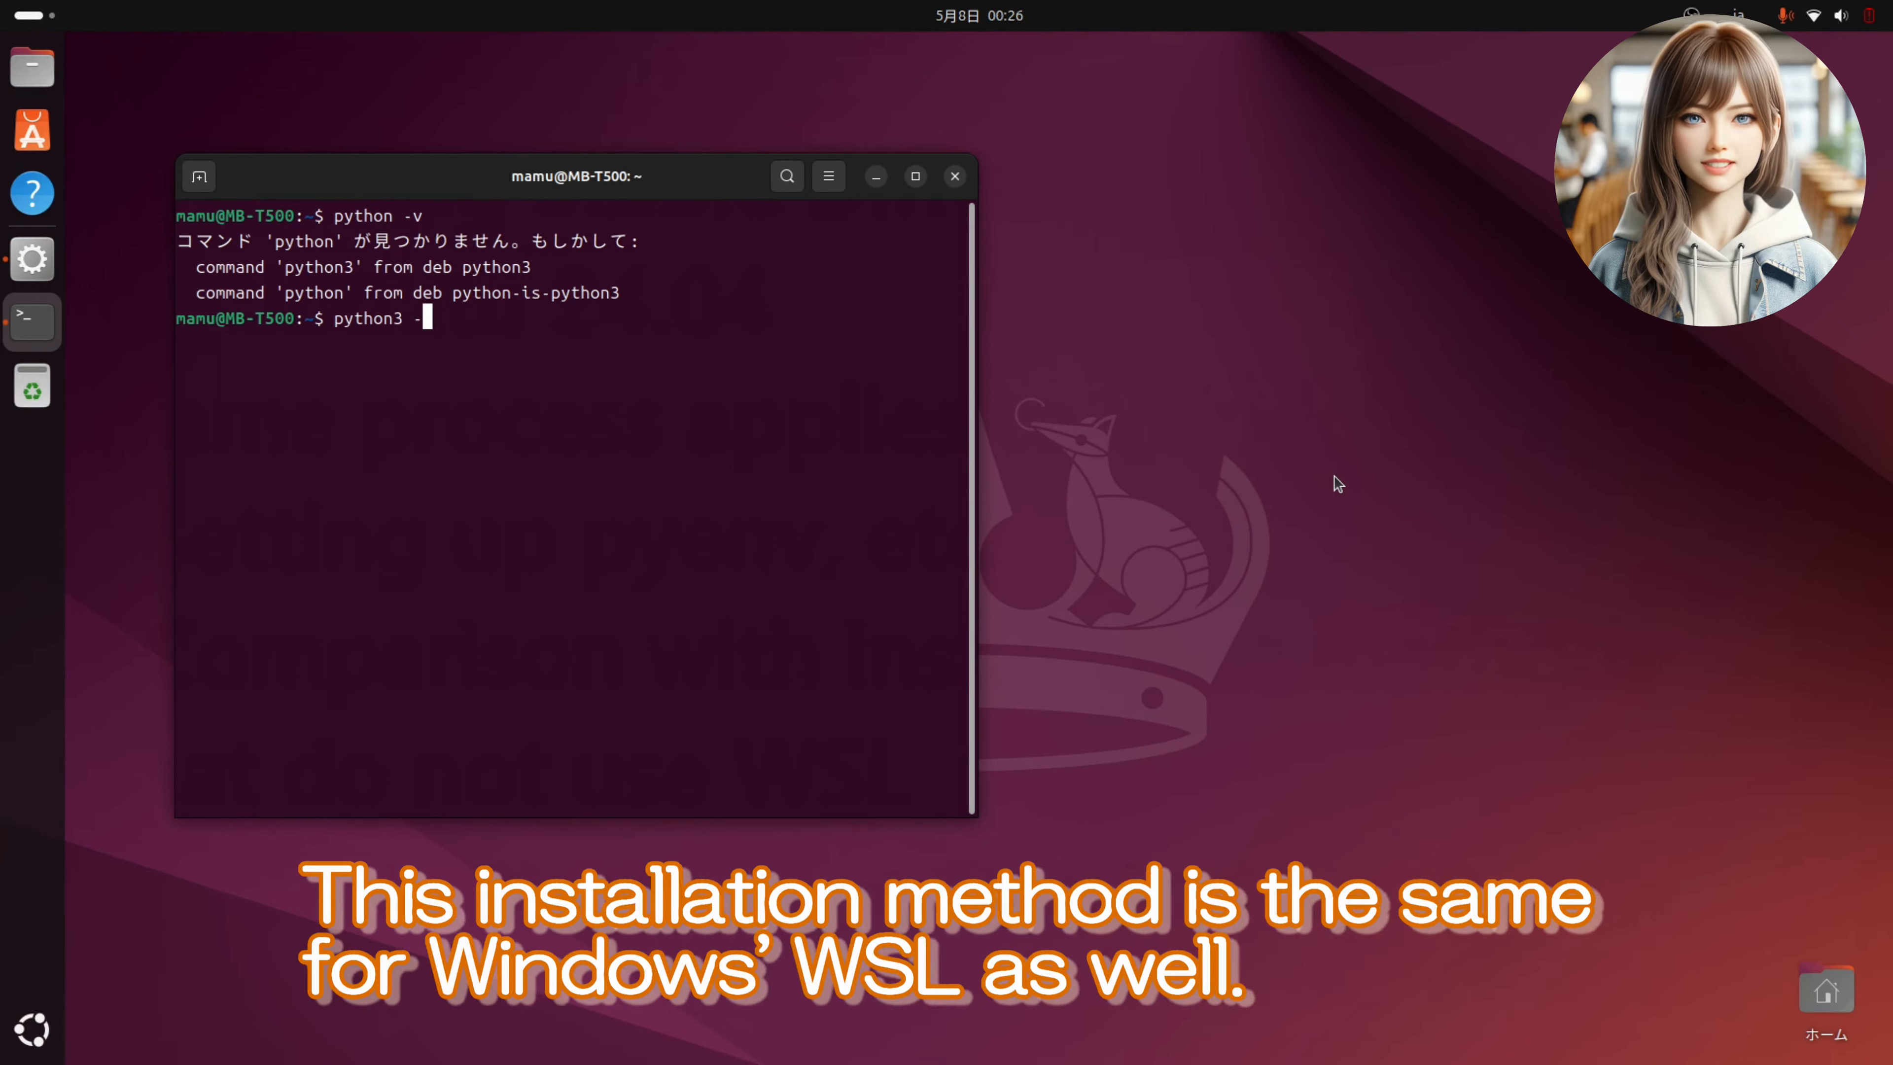
{"action": "key", "text": "Return"}
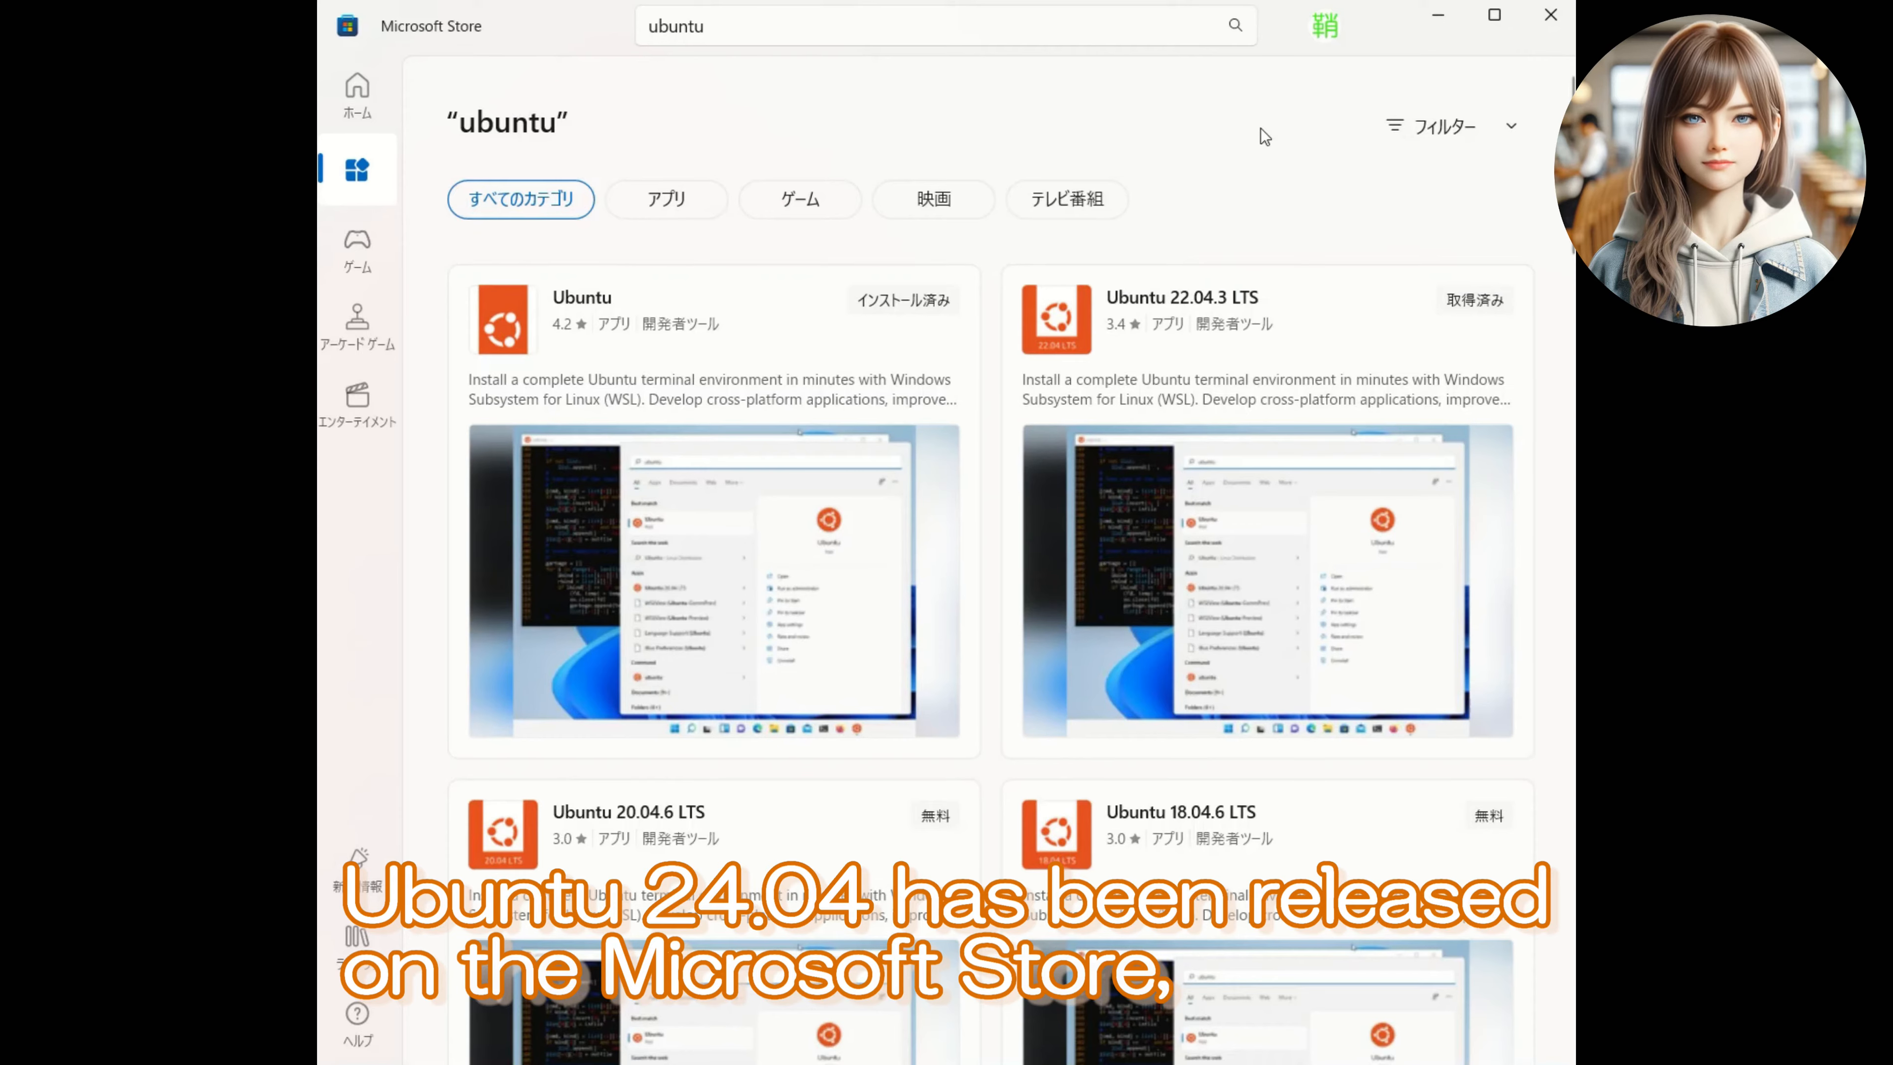
{"action": "scroll", "scroll_direction": "down", "scroll_amount": 3}
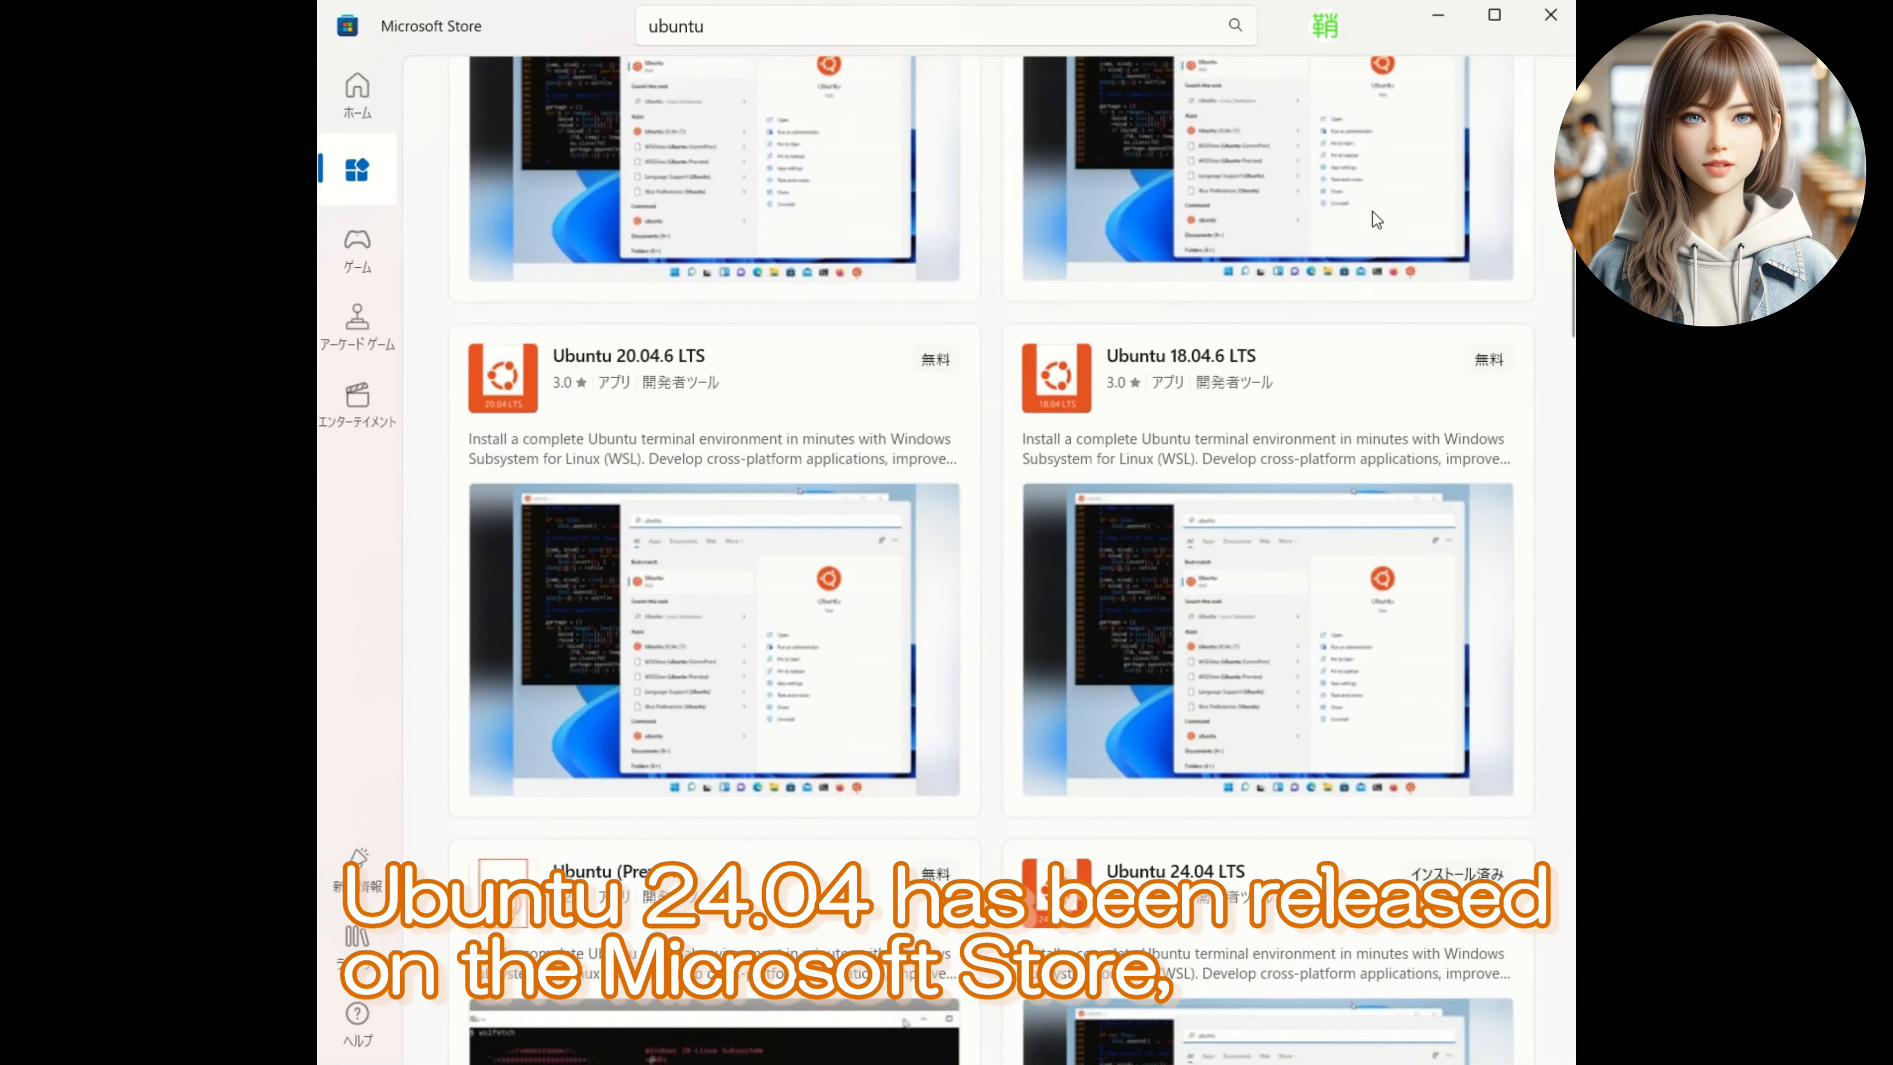
{"action": "scroll", "scroll_direction": "down", "scroll_amount": 3}
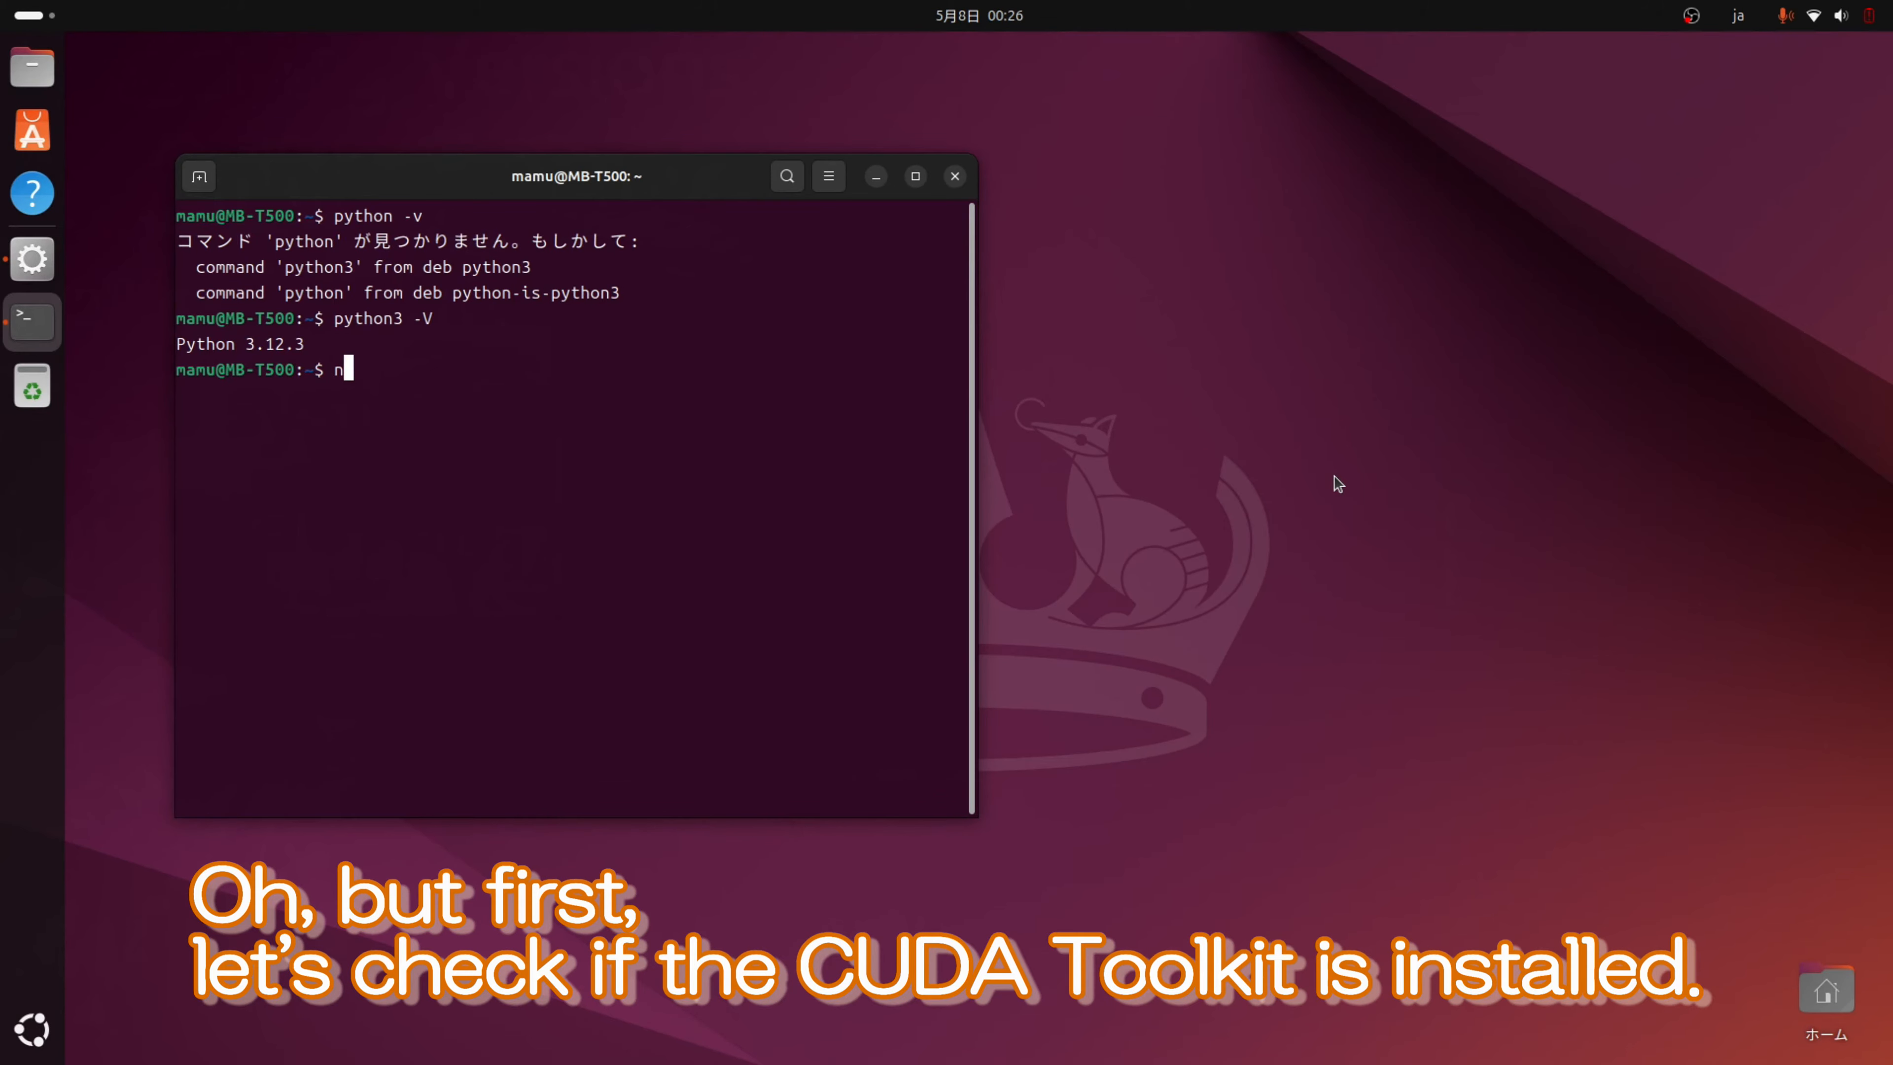
Run nvcc -V to see it missing, then the mistyped nvcc- v showing apt's nvidia-cuda-toolkit 12.0.140
{"action": "type", "text": "vcc -V"}
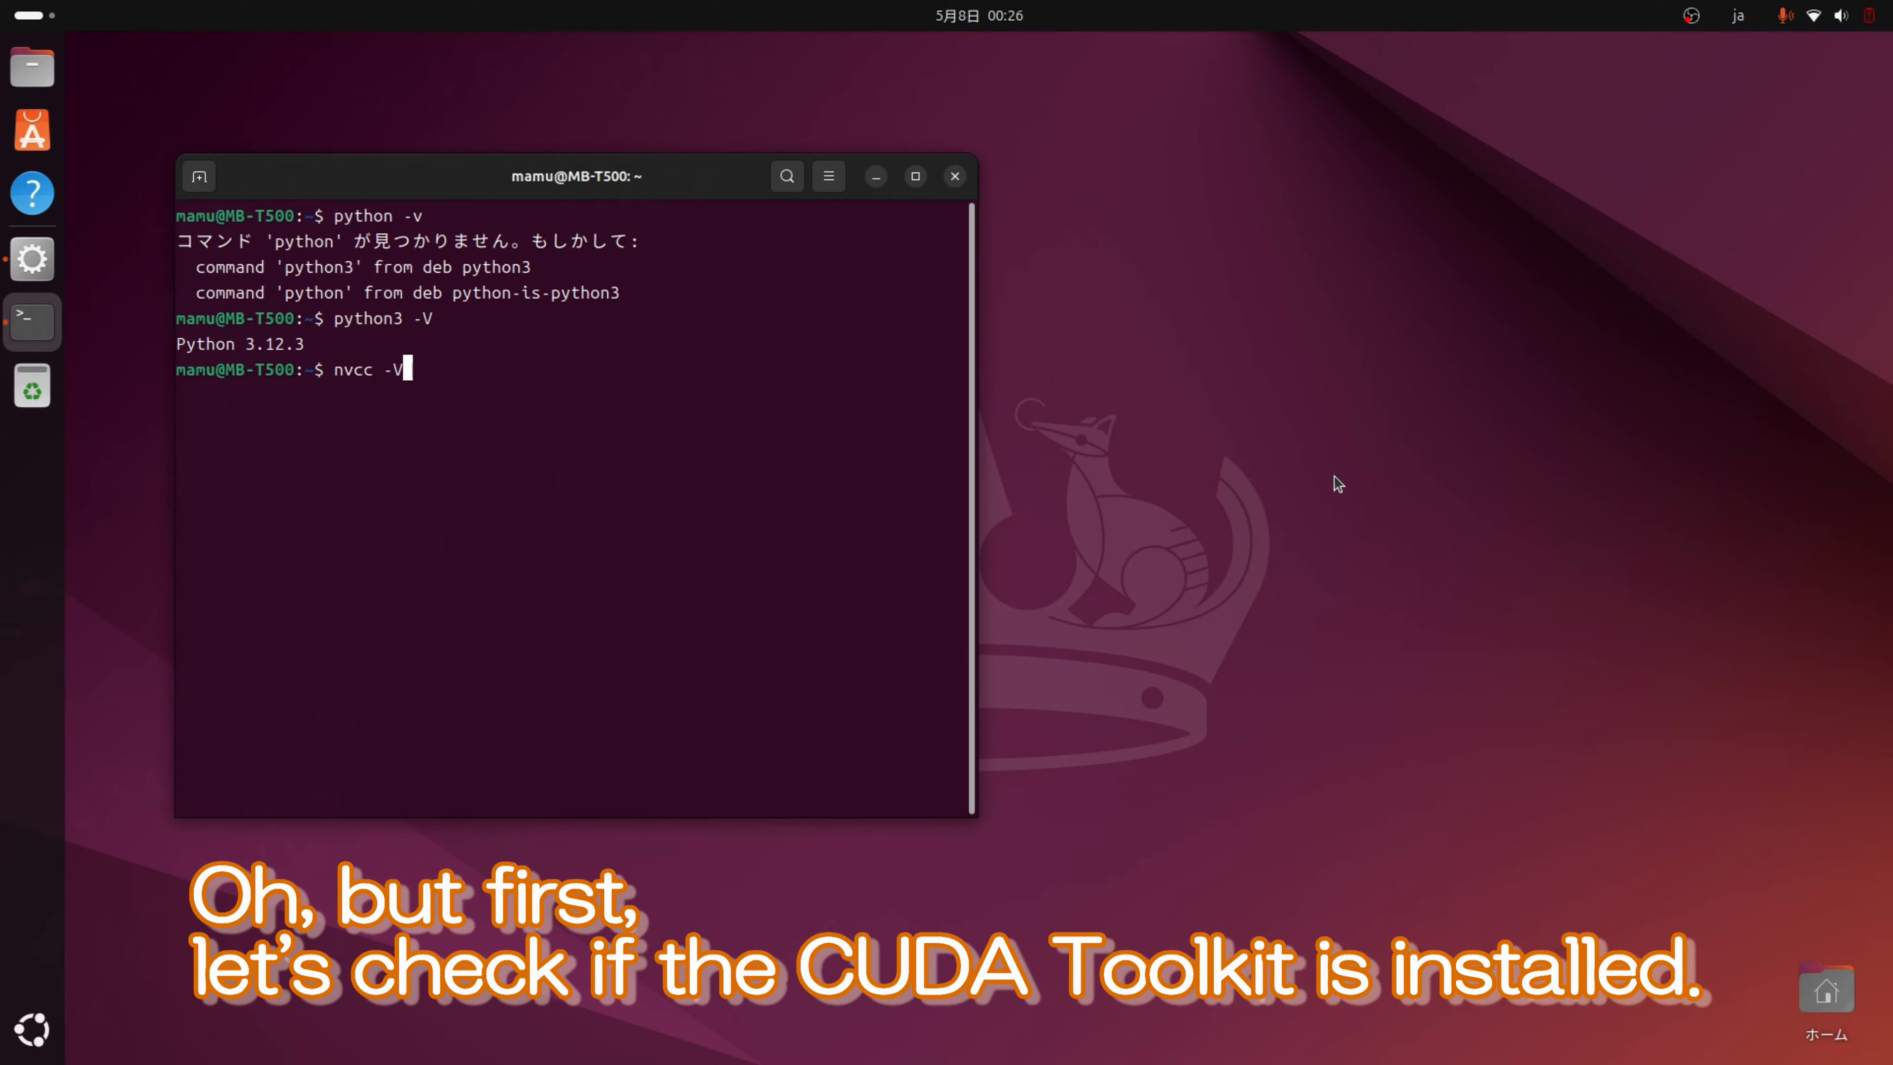
{"action": "key", "text": "Return"}
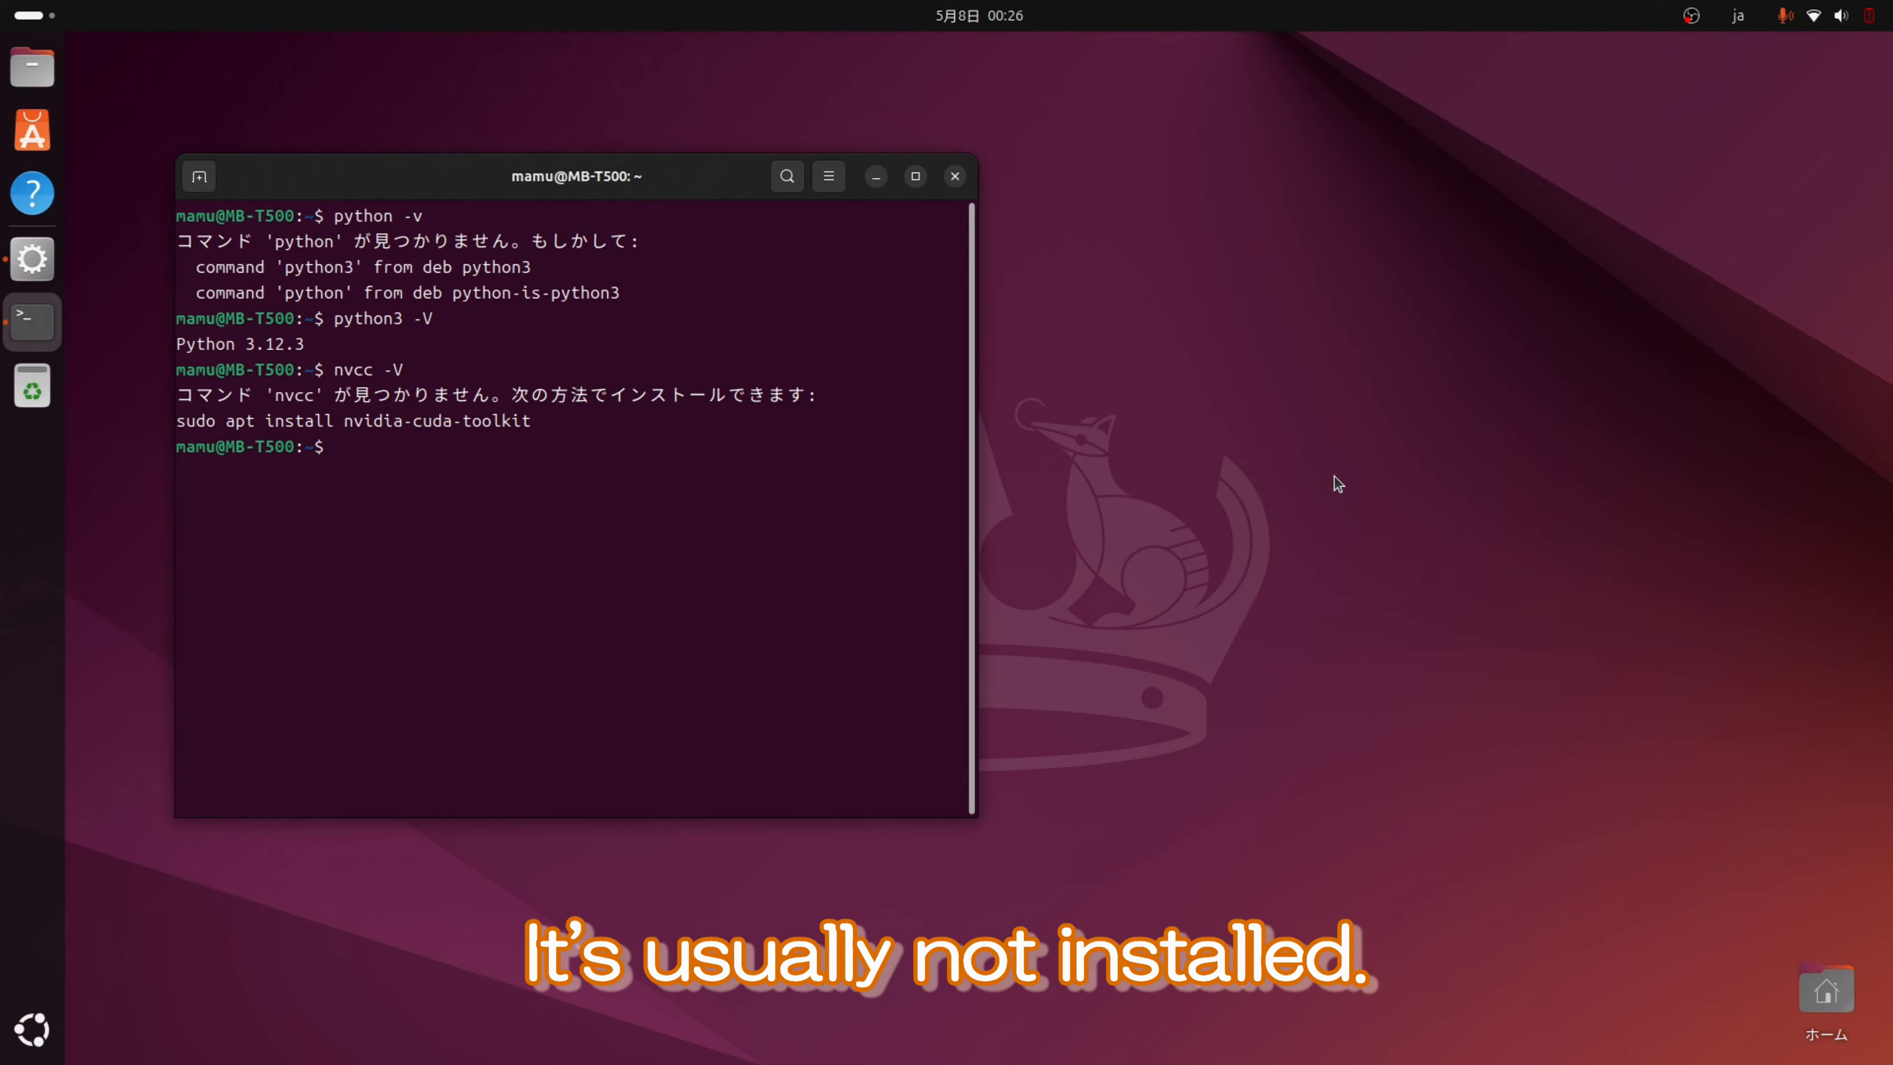
{"action": "type", "text": "nvcc -V"}
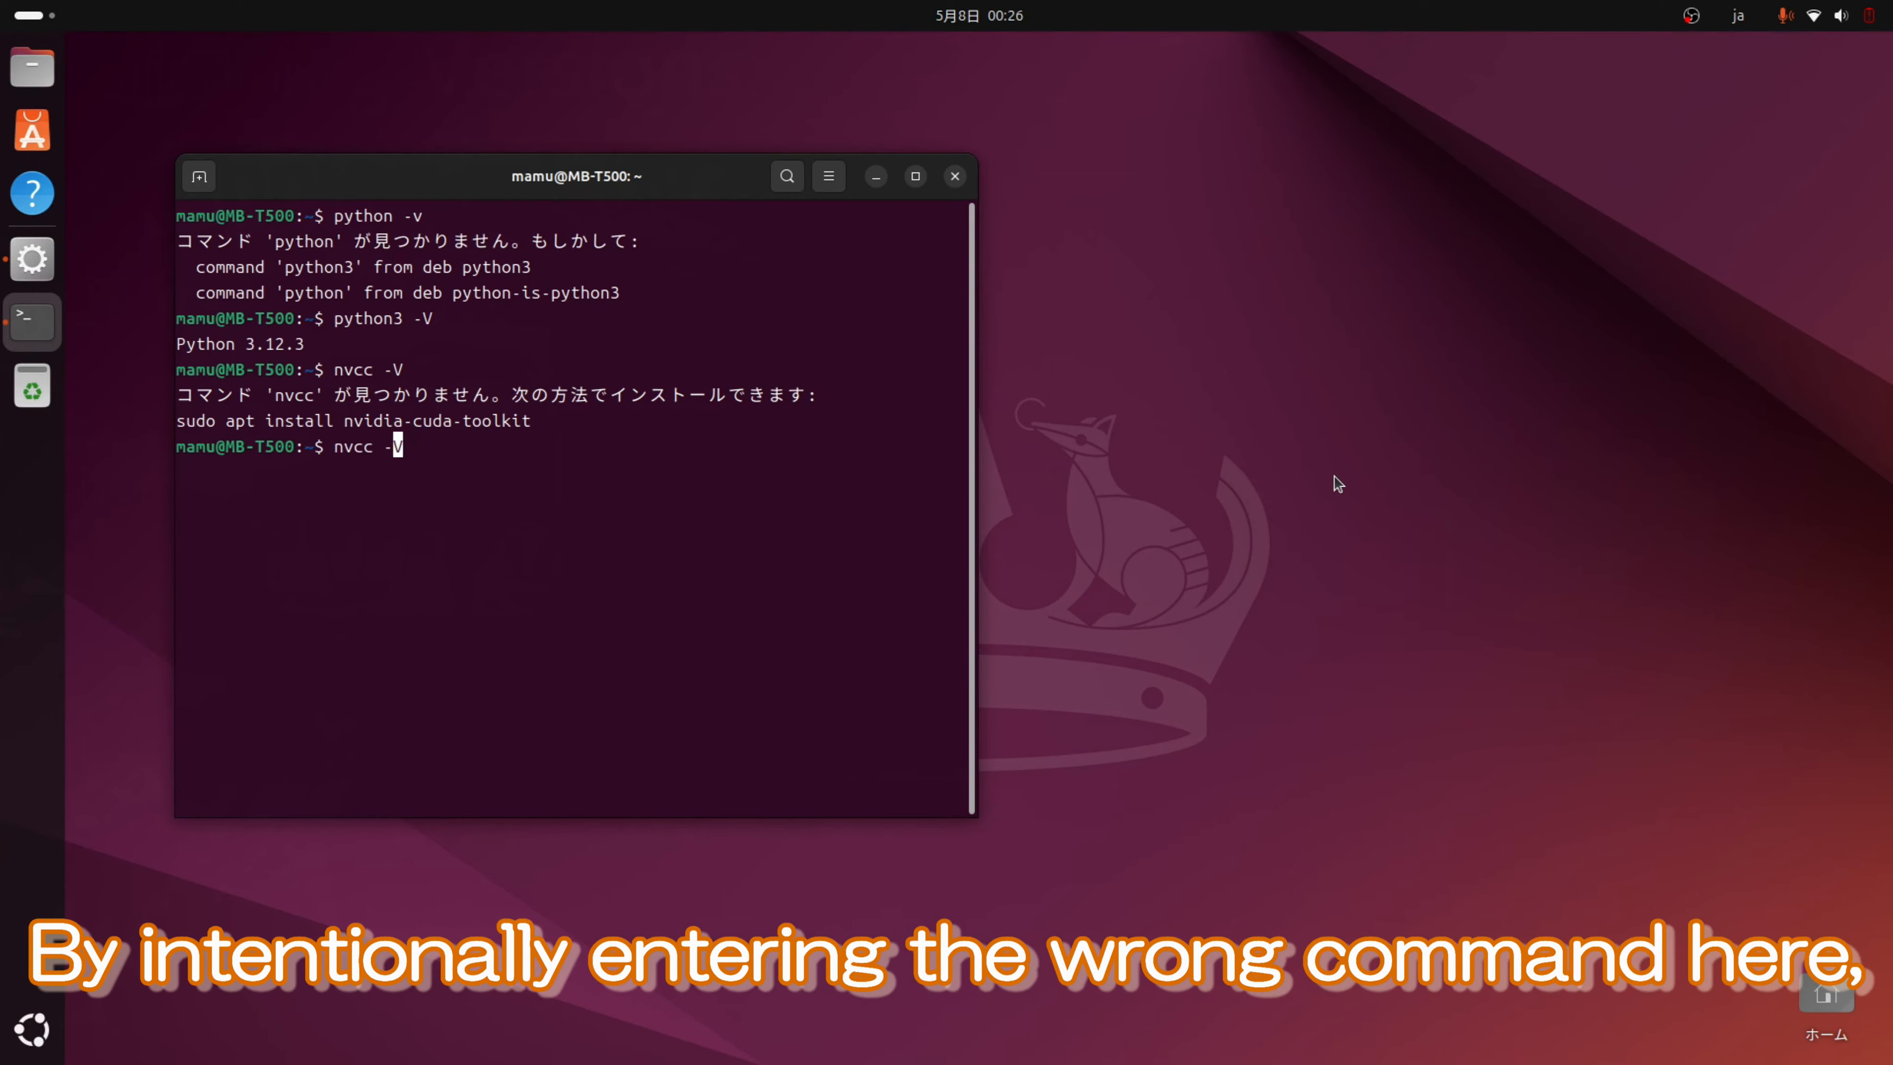
{"action": "key", "text": "BackSpace"}
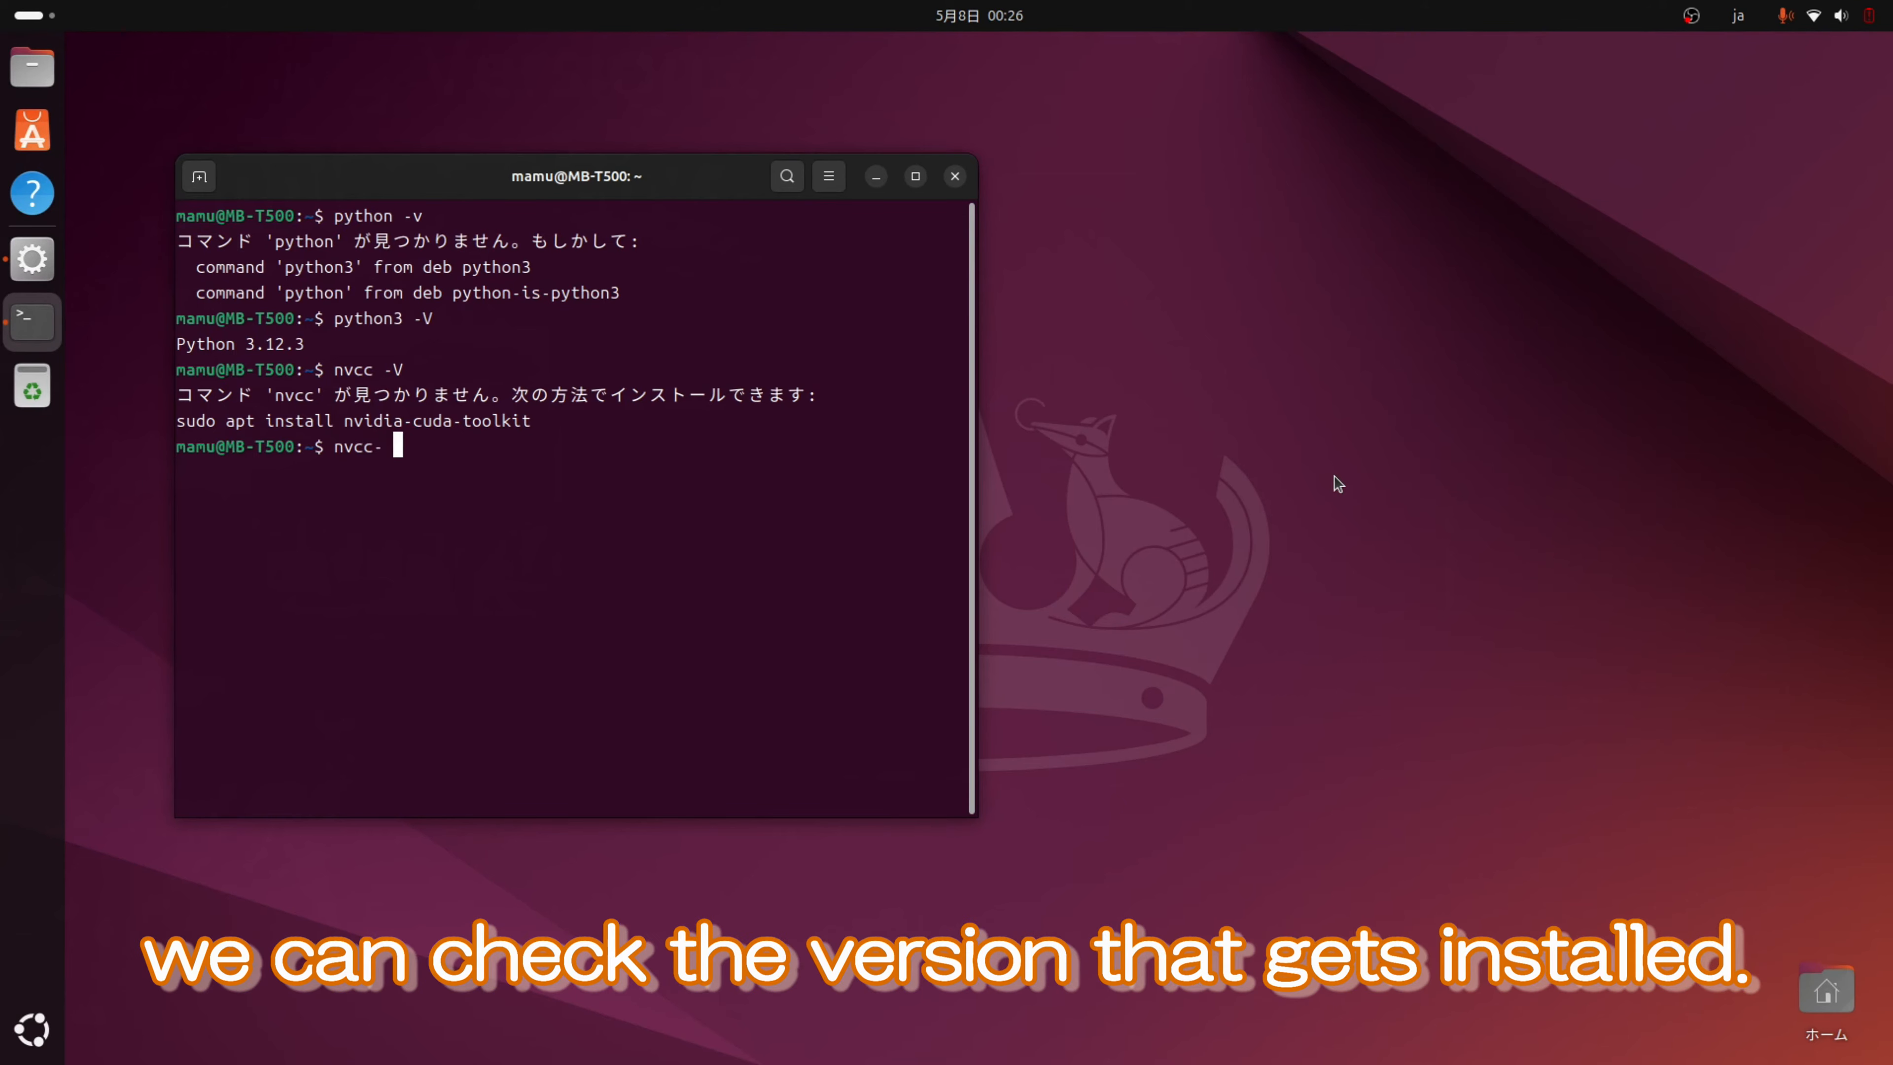
{"action": "type", "text": " v"}
{"action": "key", "text": "Return"}
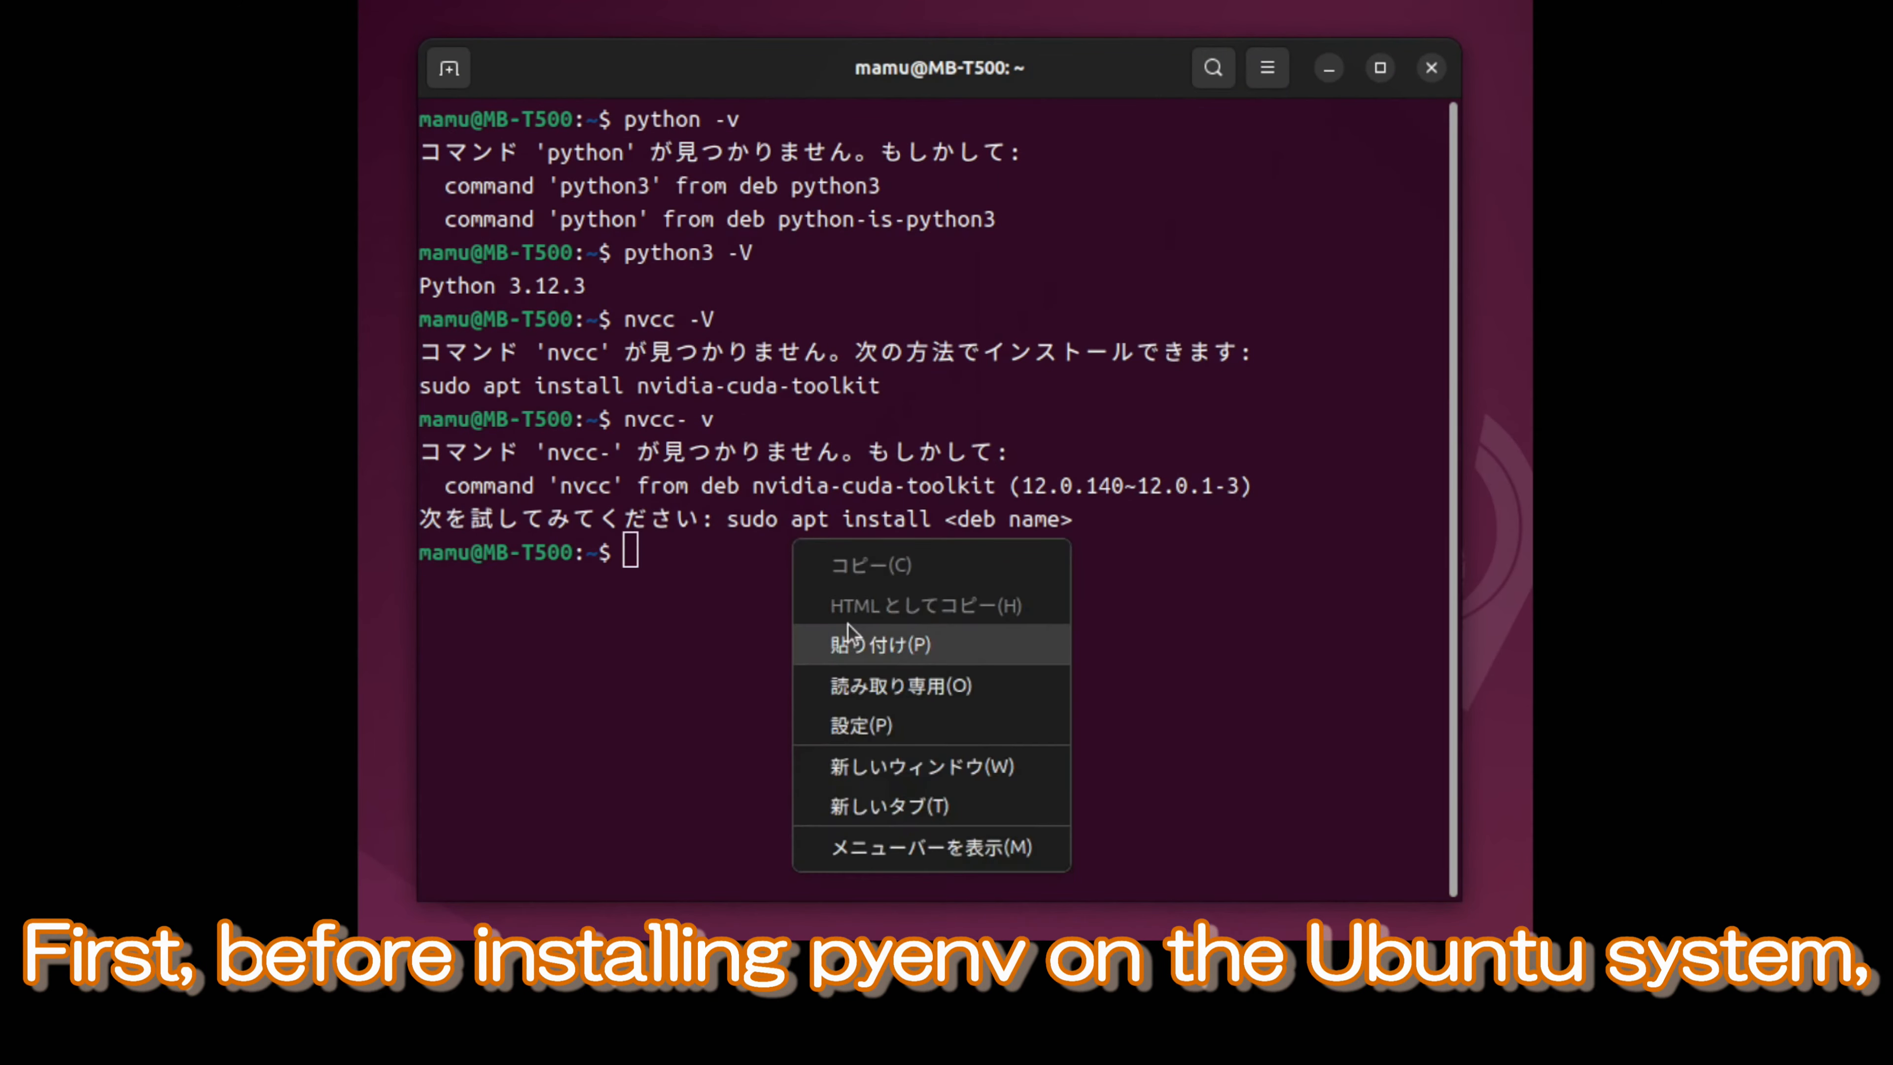
Install pyenv's build dependencies via sudo apt install -y build-essential libssl-dev llvm git and more
{"action": "left_click", "coordinate": [861, 644]}
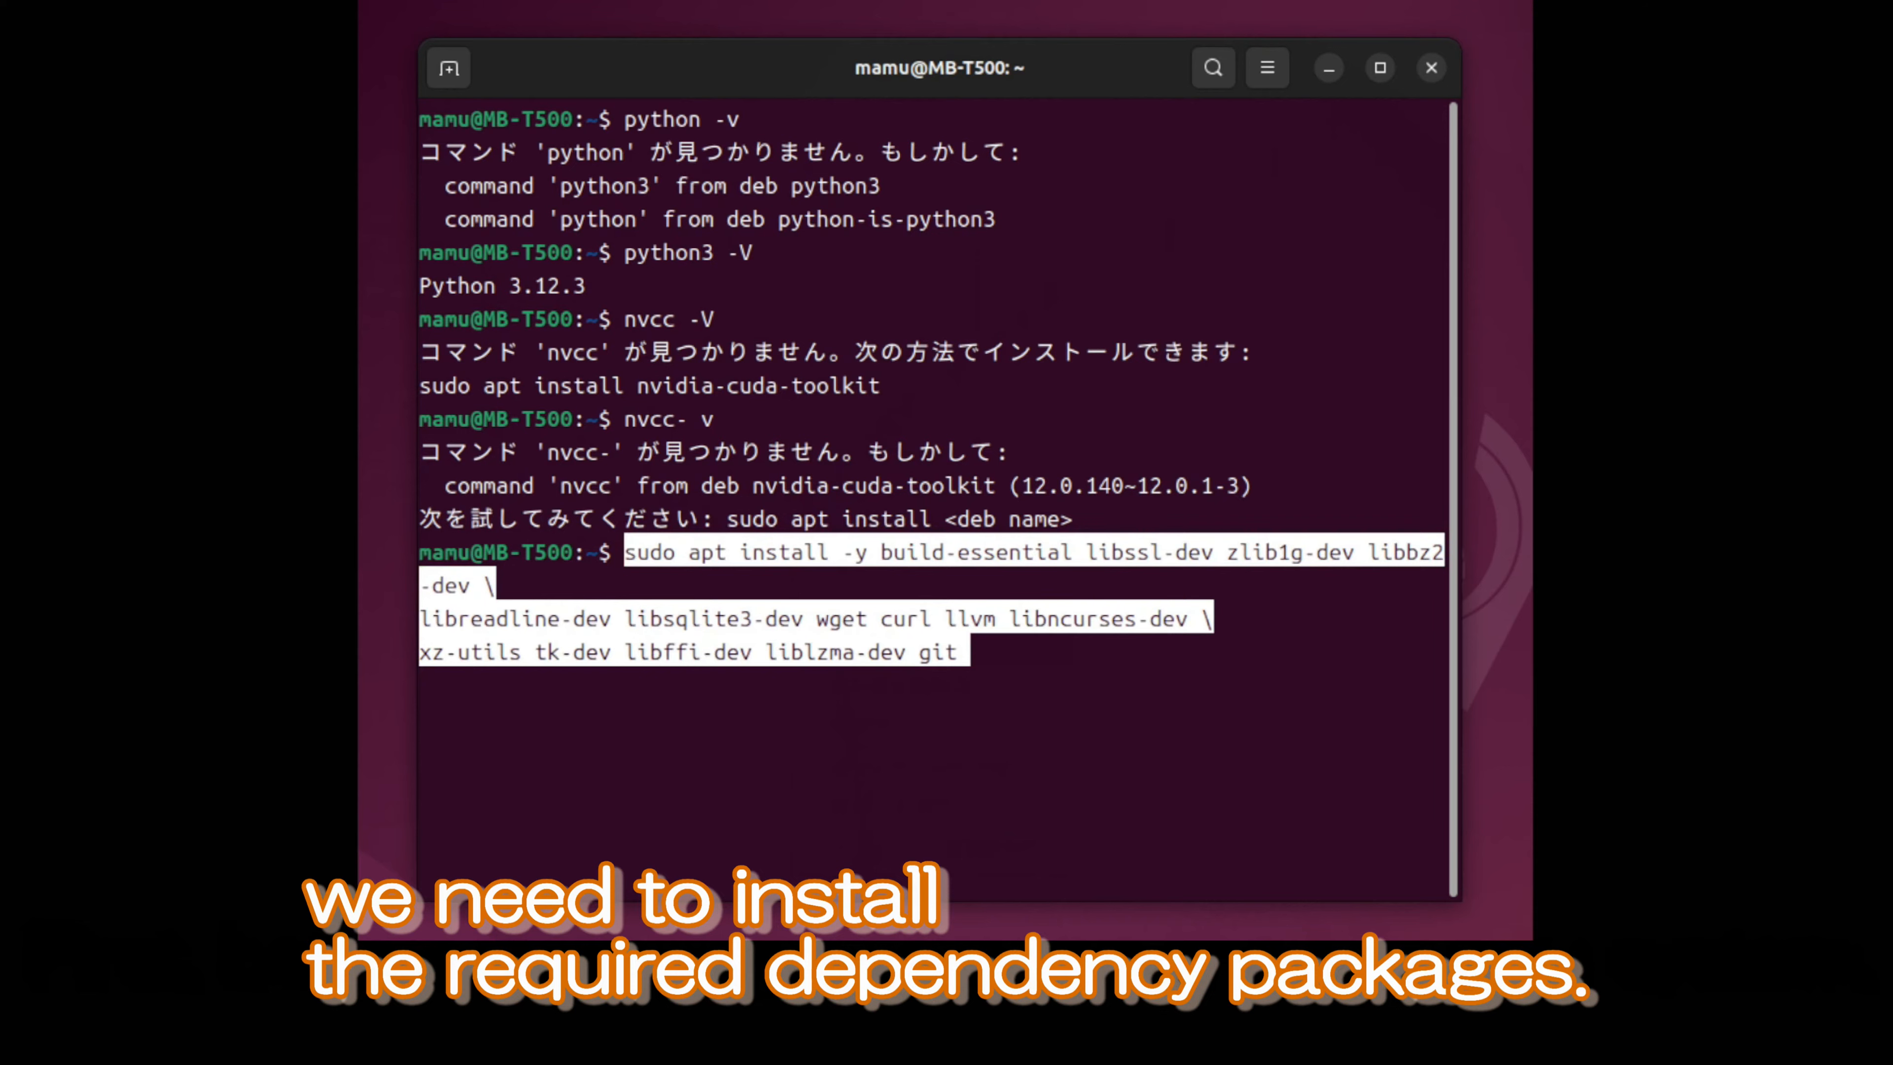
{"action": "key", "text": "Return"}
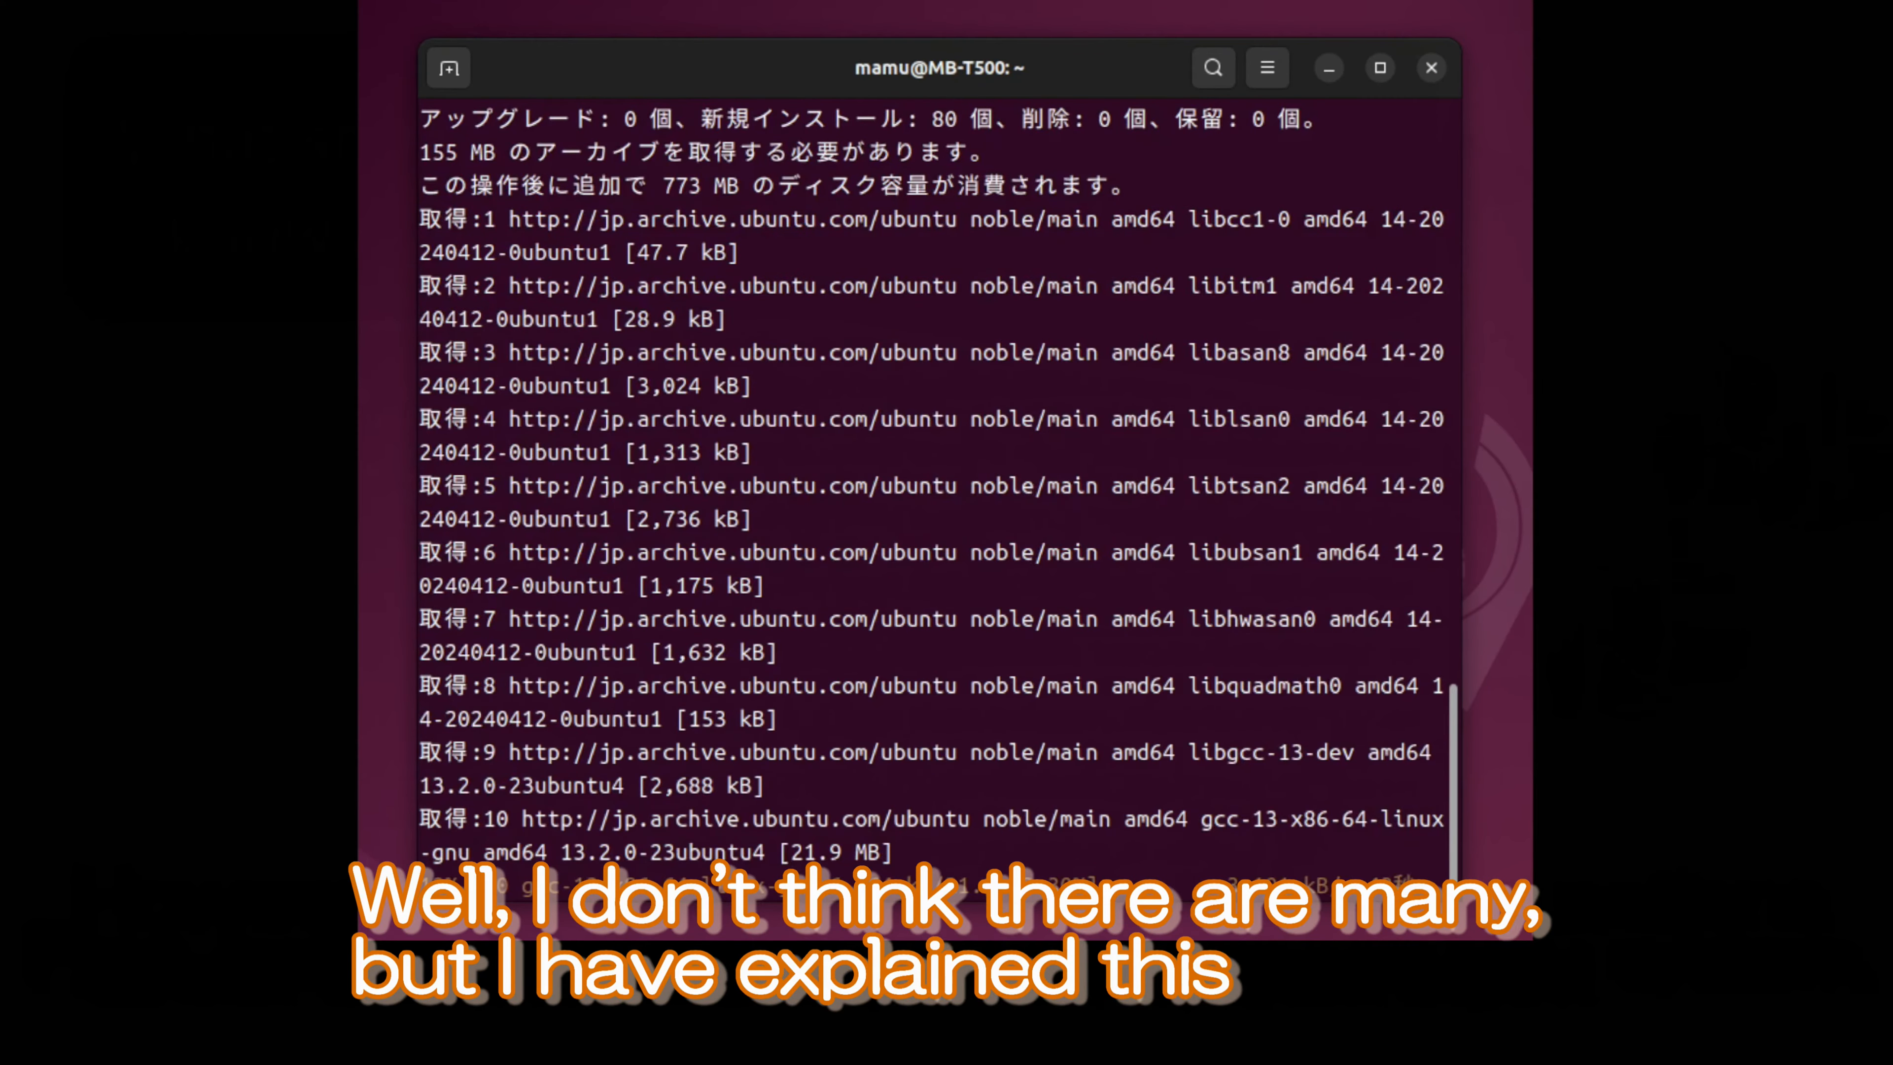
{"action": "scroll", "scroll_direction": "down", "scroll_amount": 3}
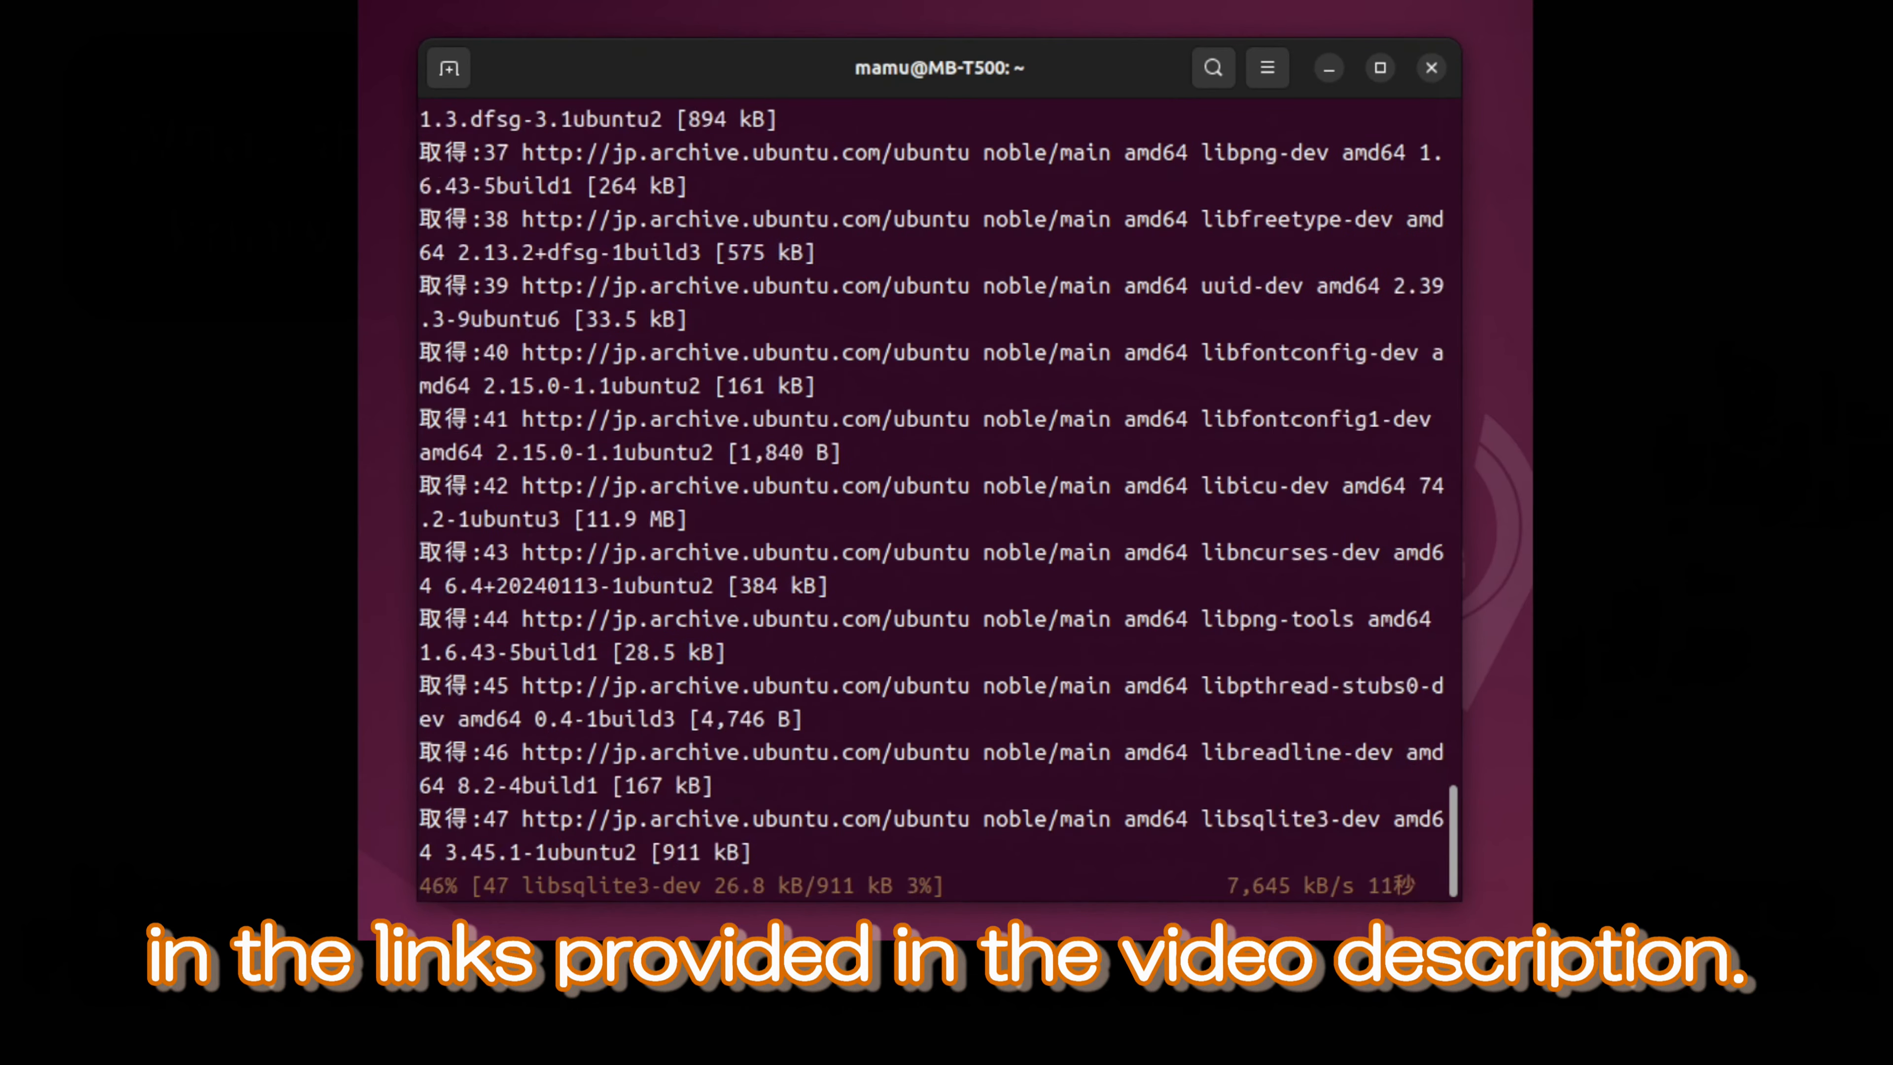
{"action": "scroll", "scroll_direction": "down", "scroll_amount": 3}
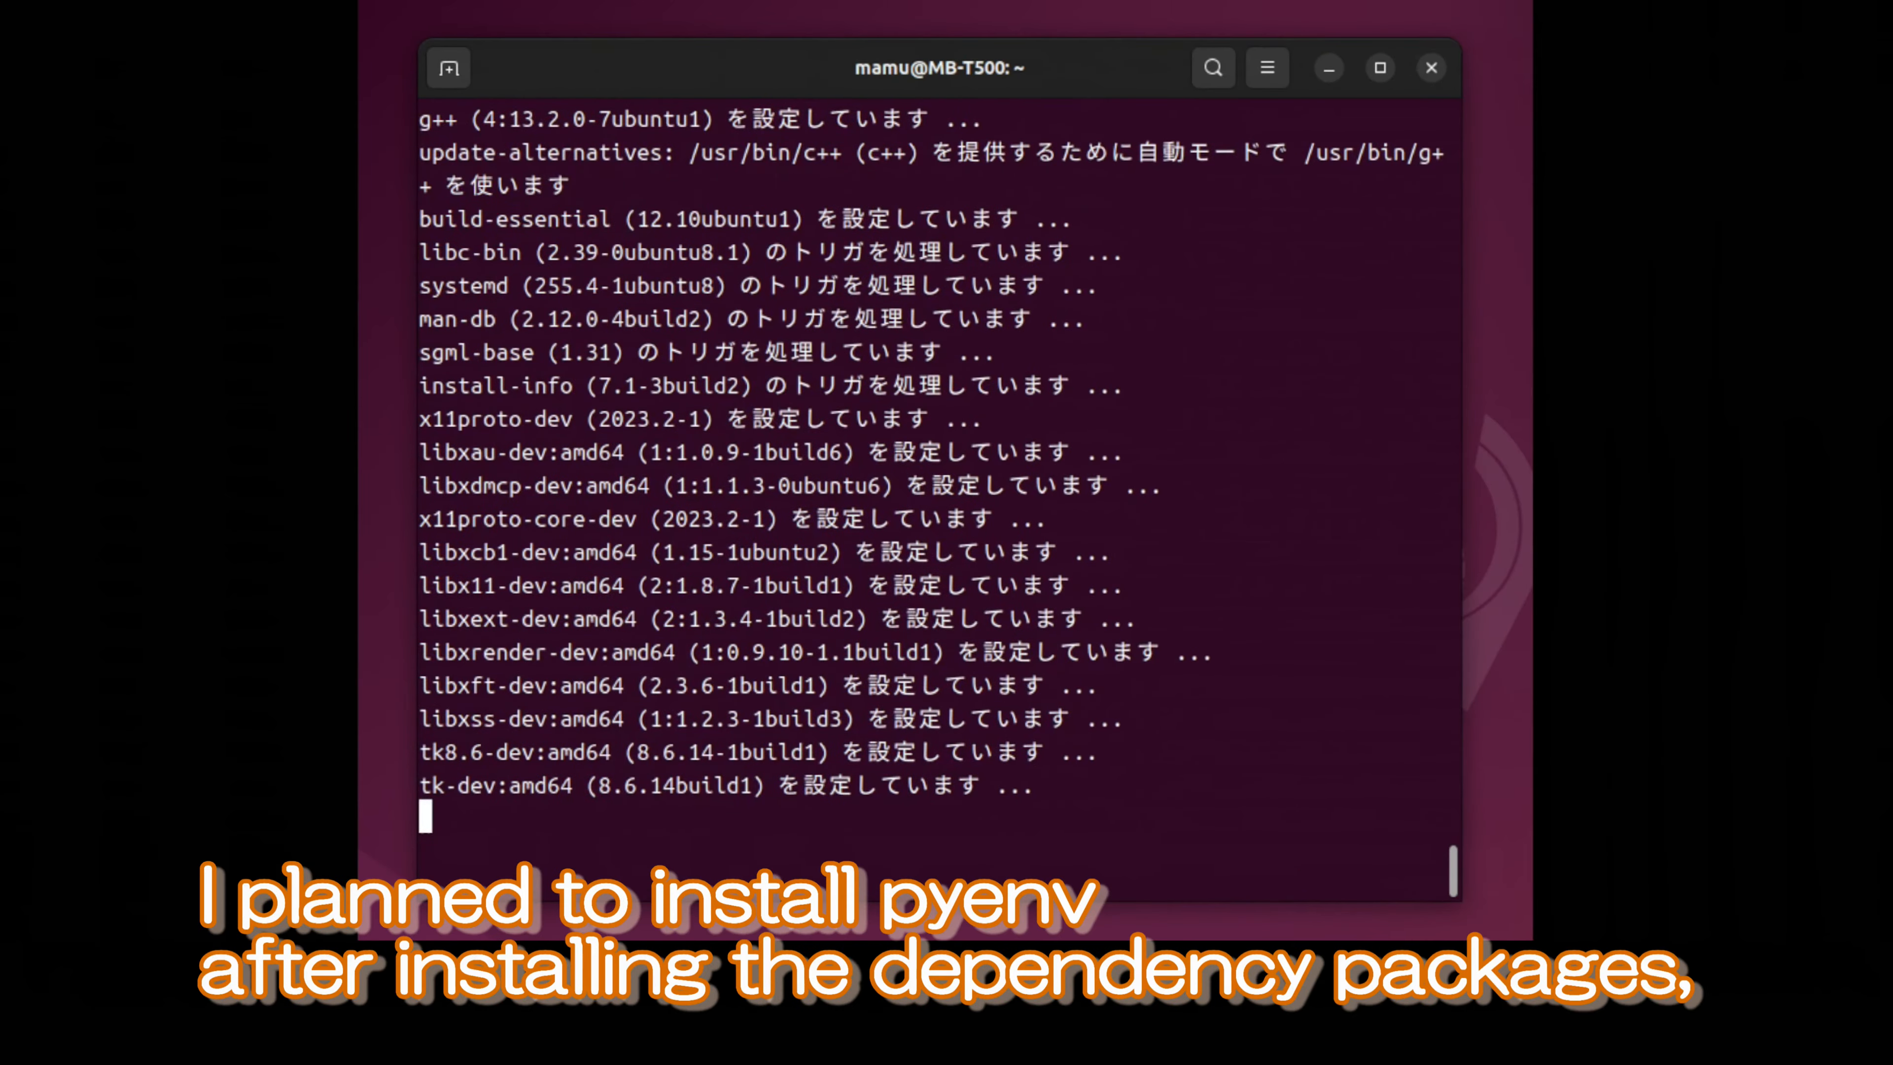
Clear the terminal and load ~/.bashrc in the nano editor
{"action": "type", "text": "cle"}
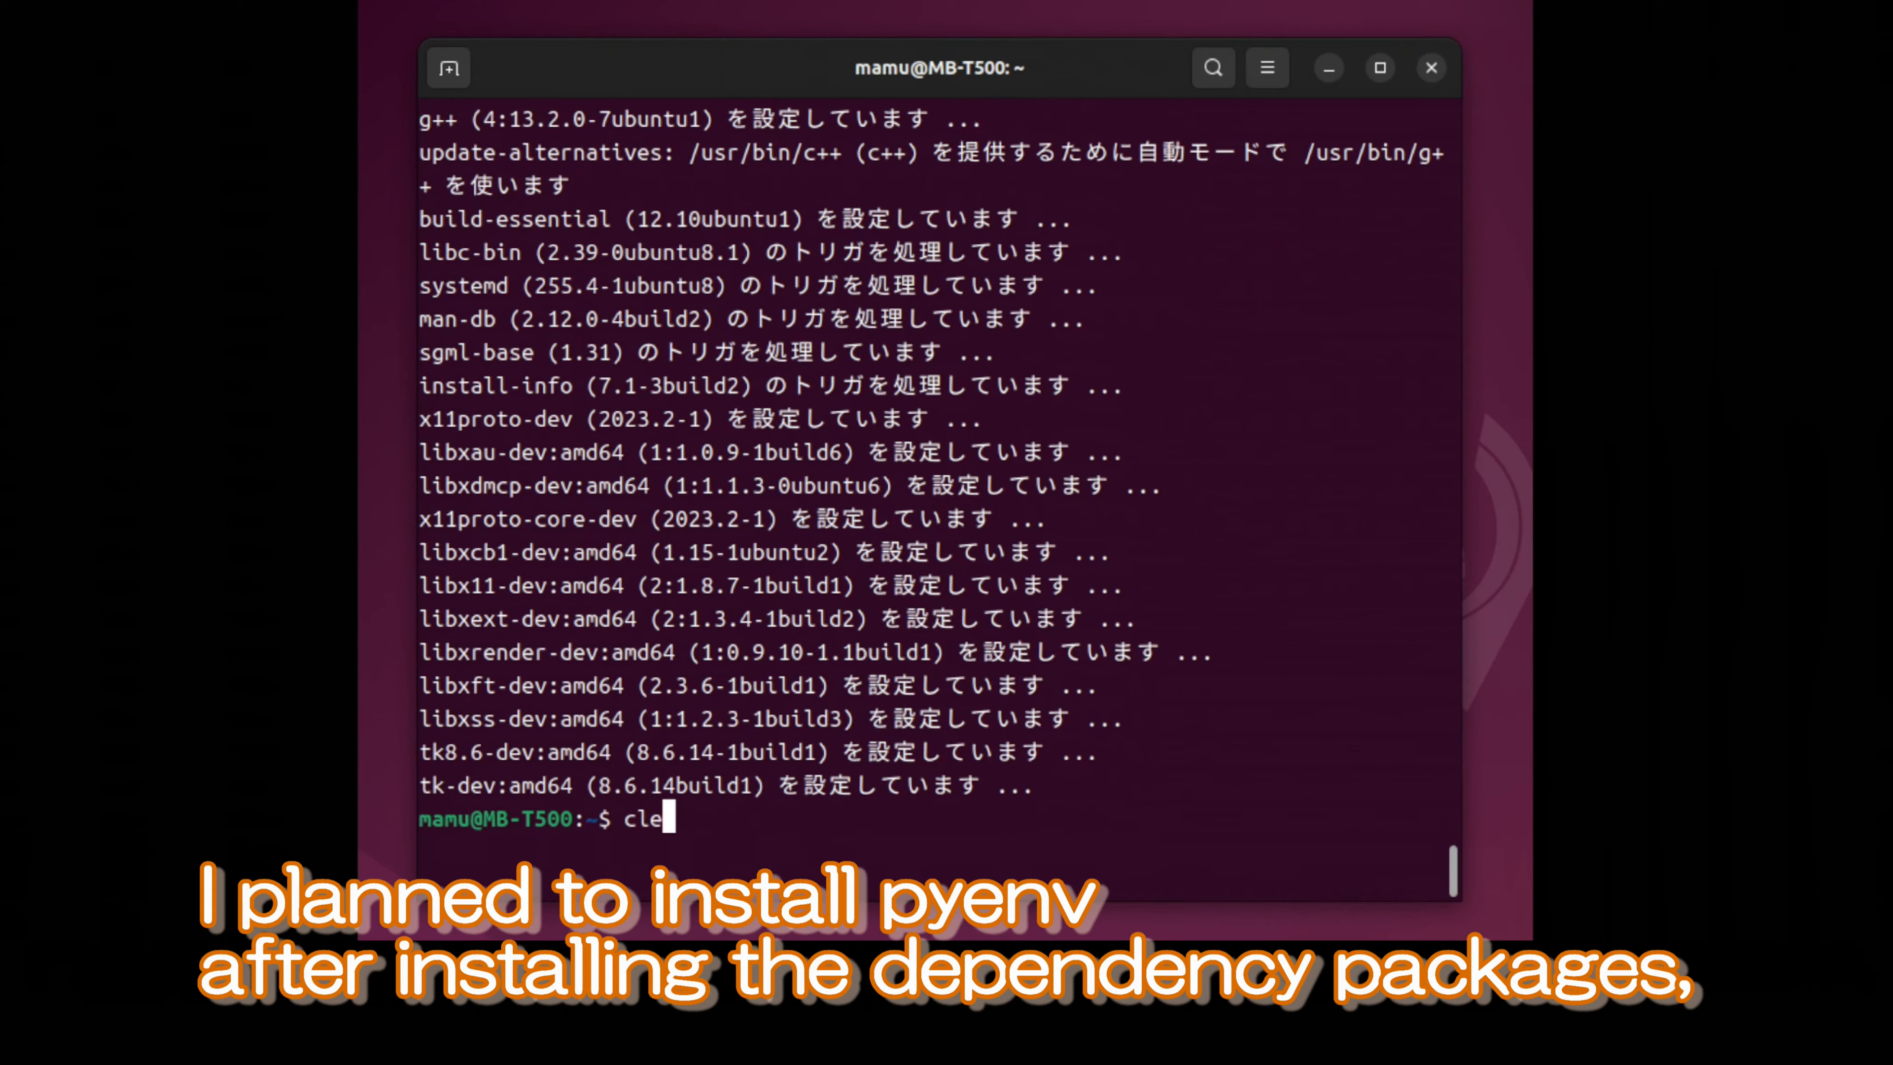
{"action": "key", "text": "Return"}
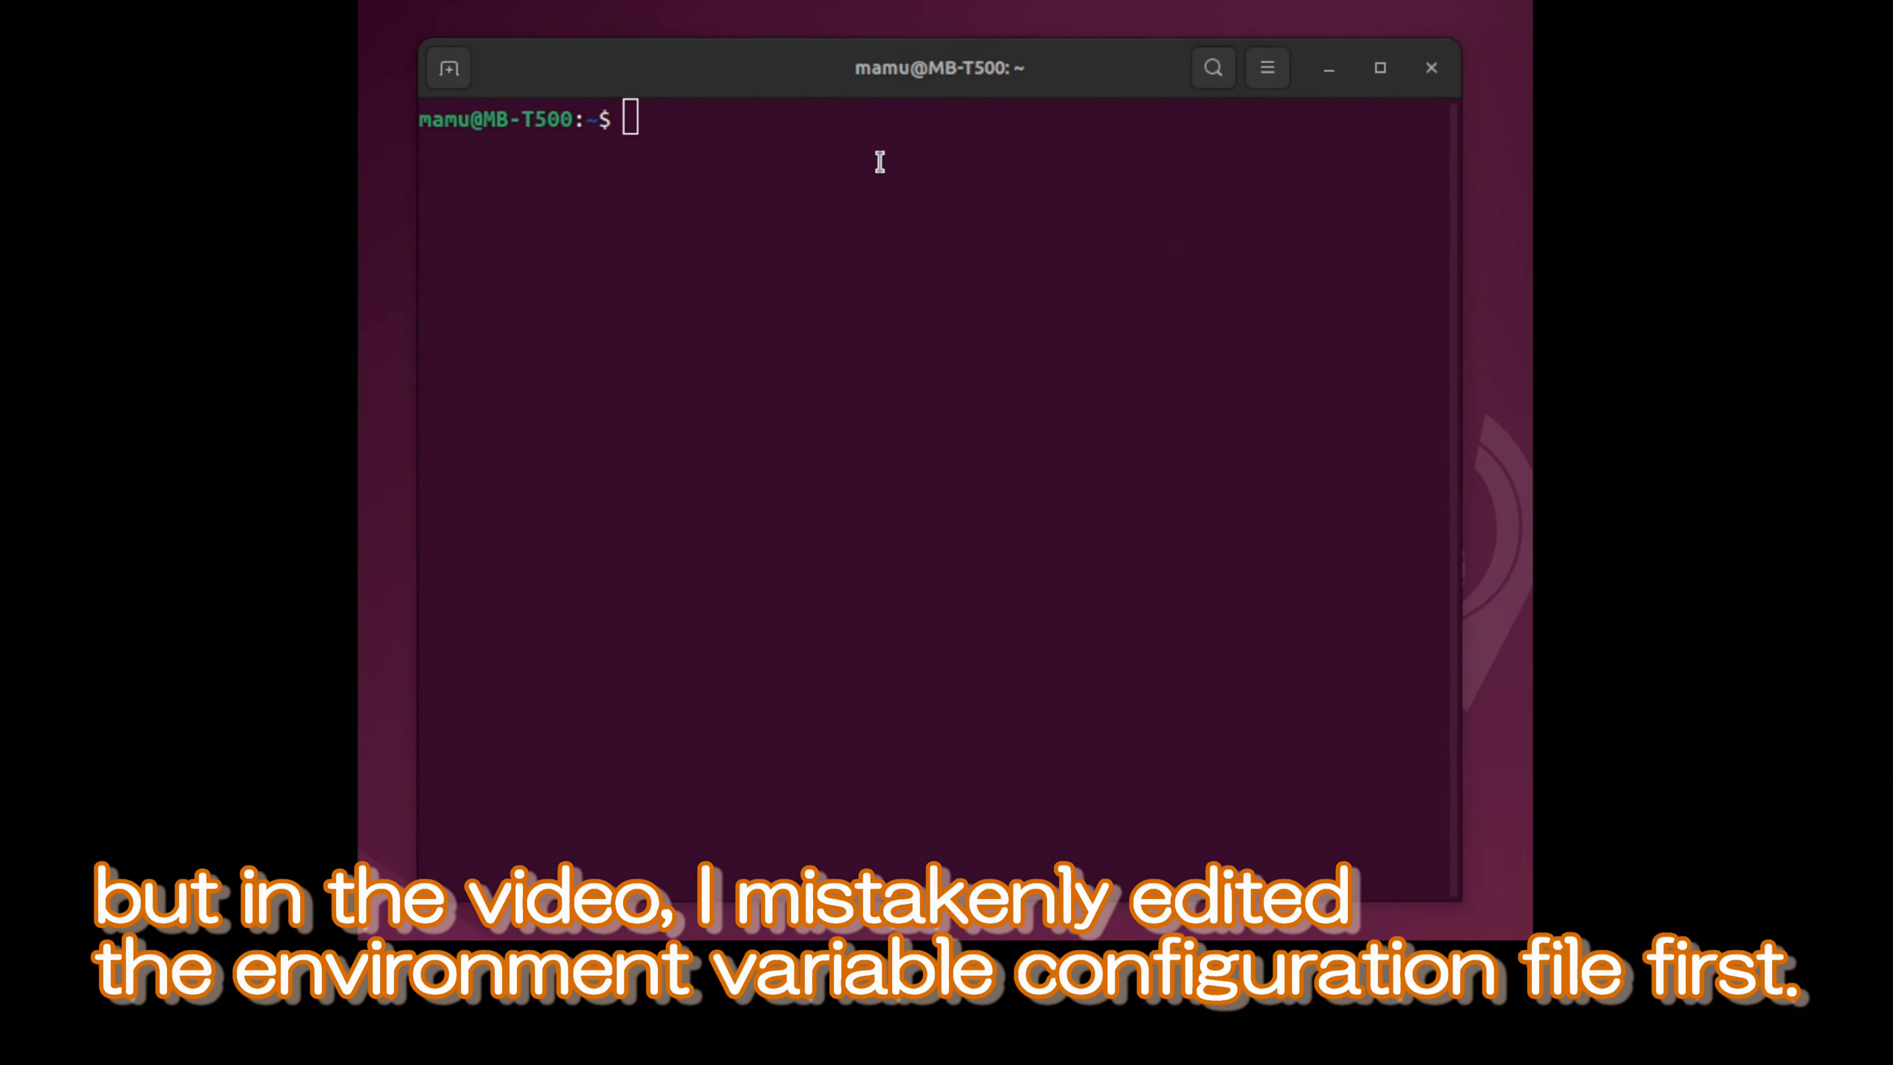
{"action": "type", "text": "nano ~/.bashrc"}
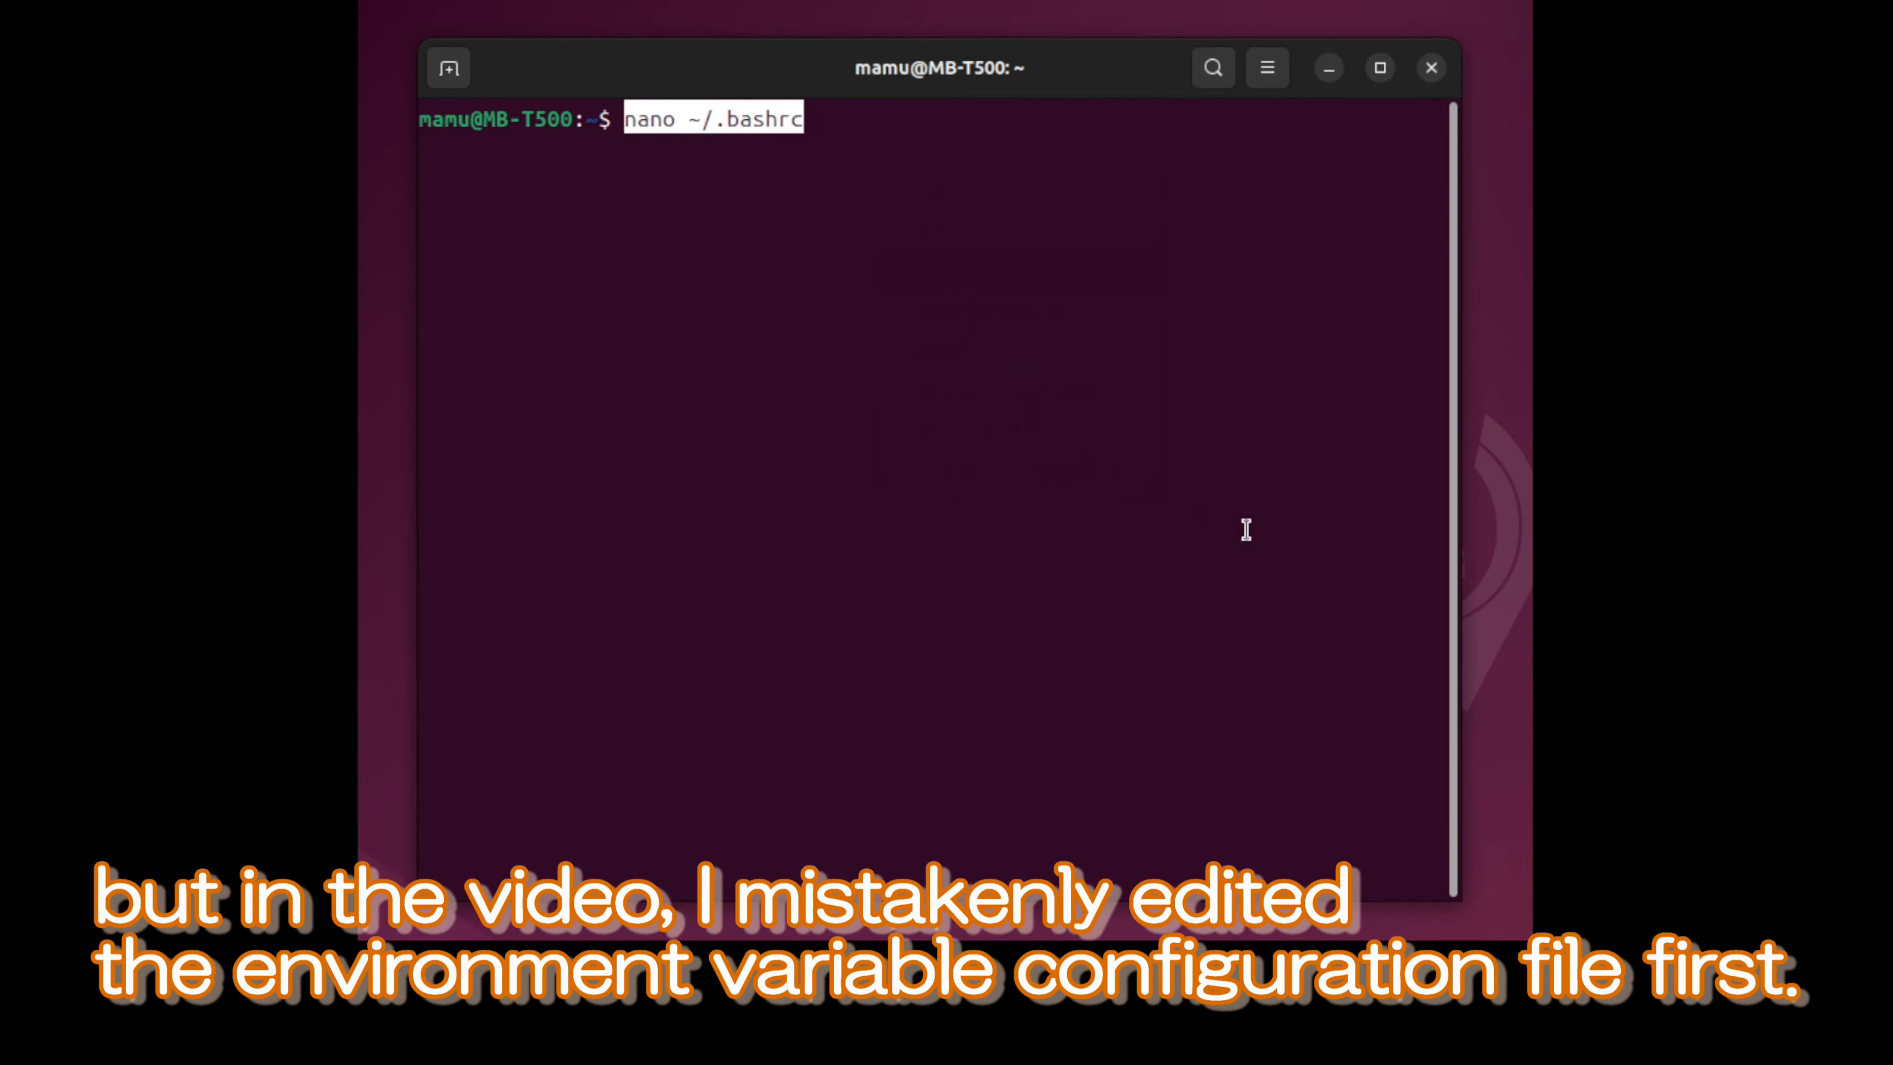
{"action": "key", "text": "Return"}
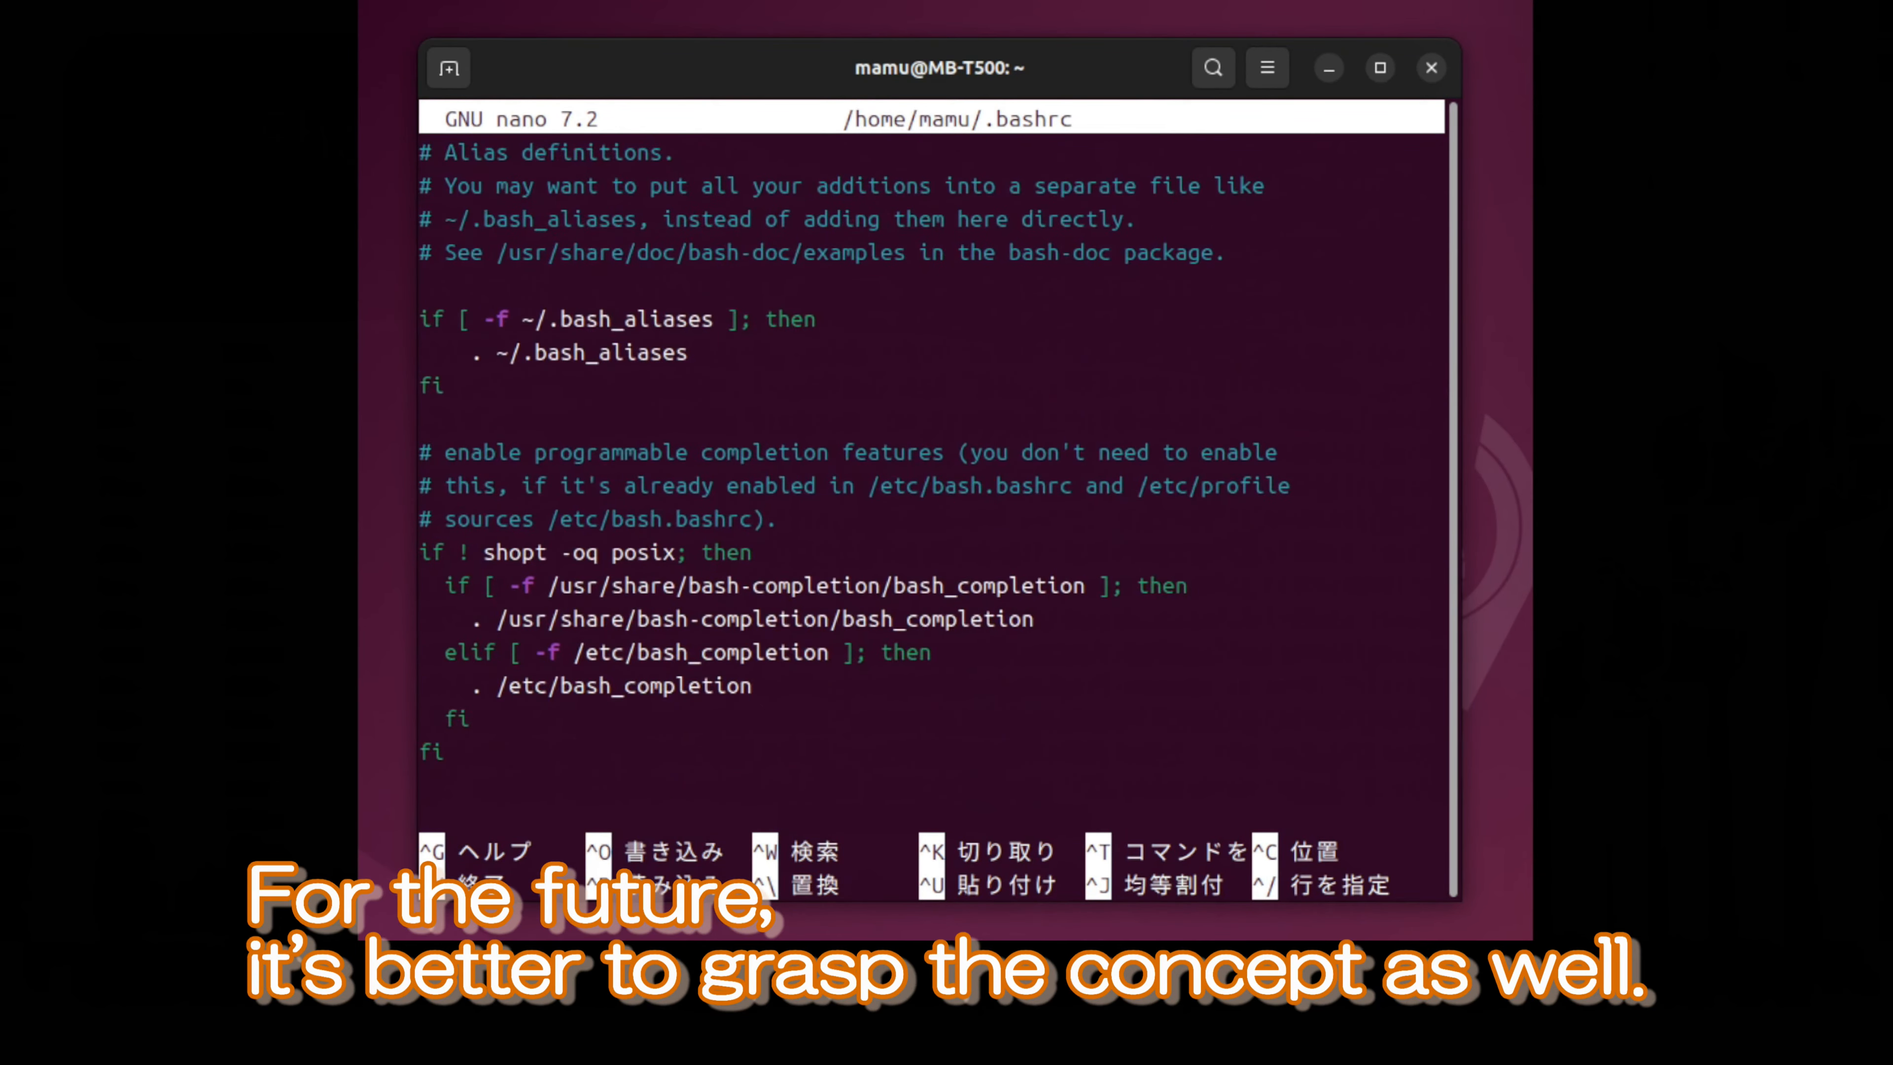
Paste the PYENV_ROOT, PATH and pyenv init lines at the end of .bashrc and save it
{"action": "right_click", "coordinate": [432, 785]}
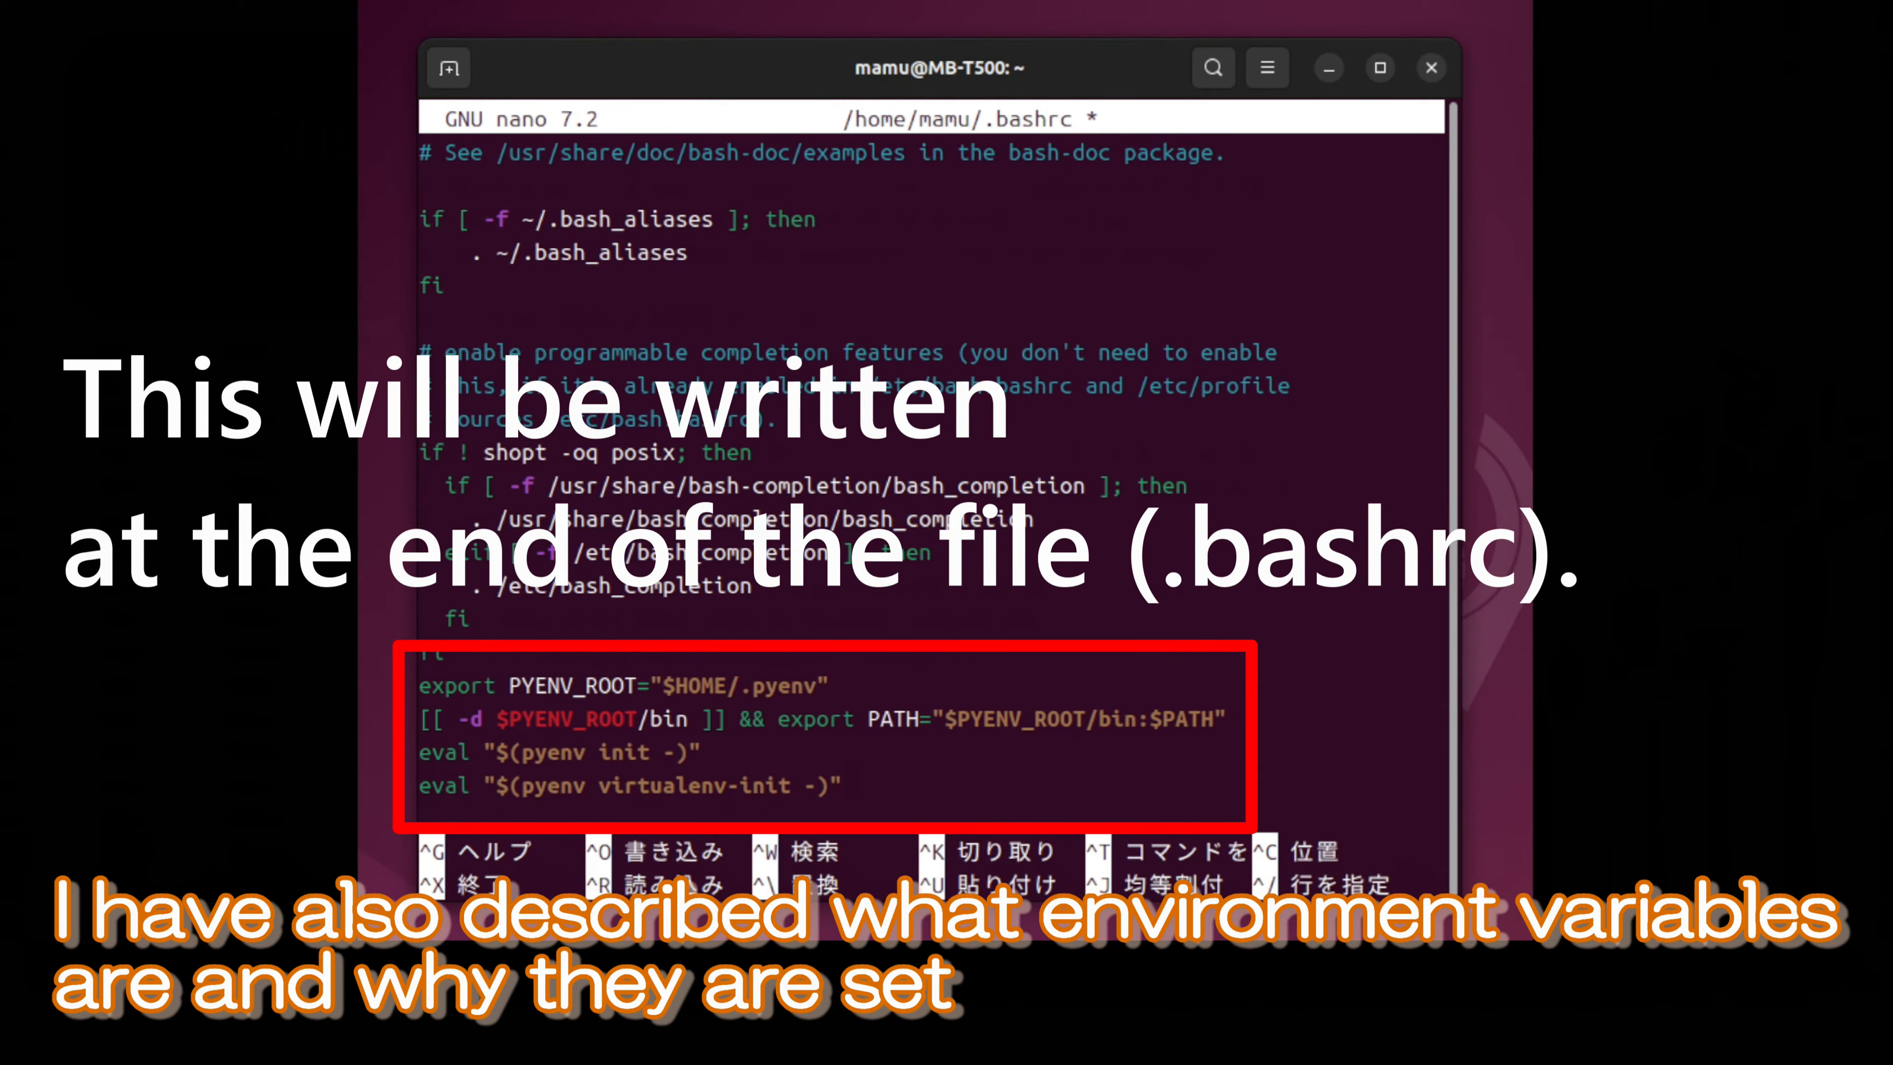
{"action": "key", "text": "ctrl+x"}
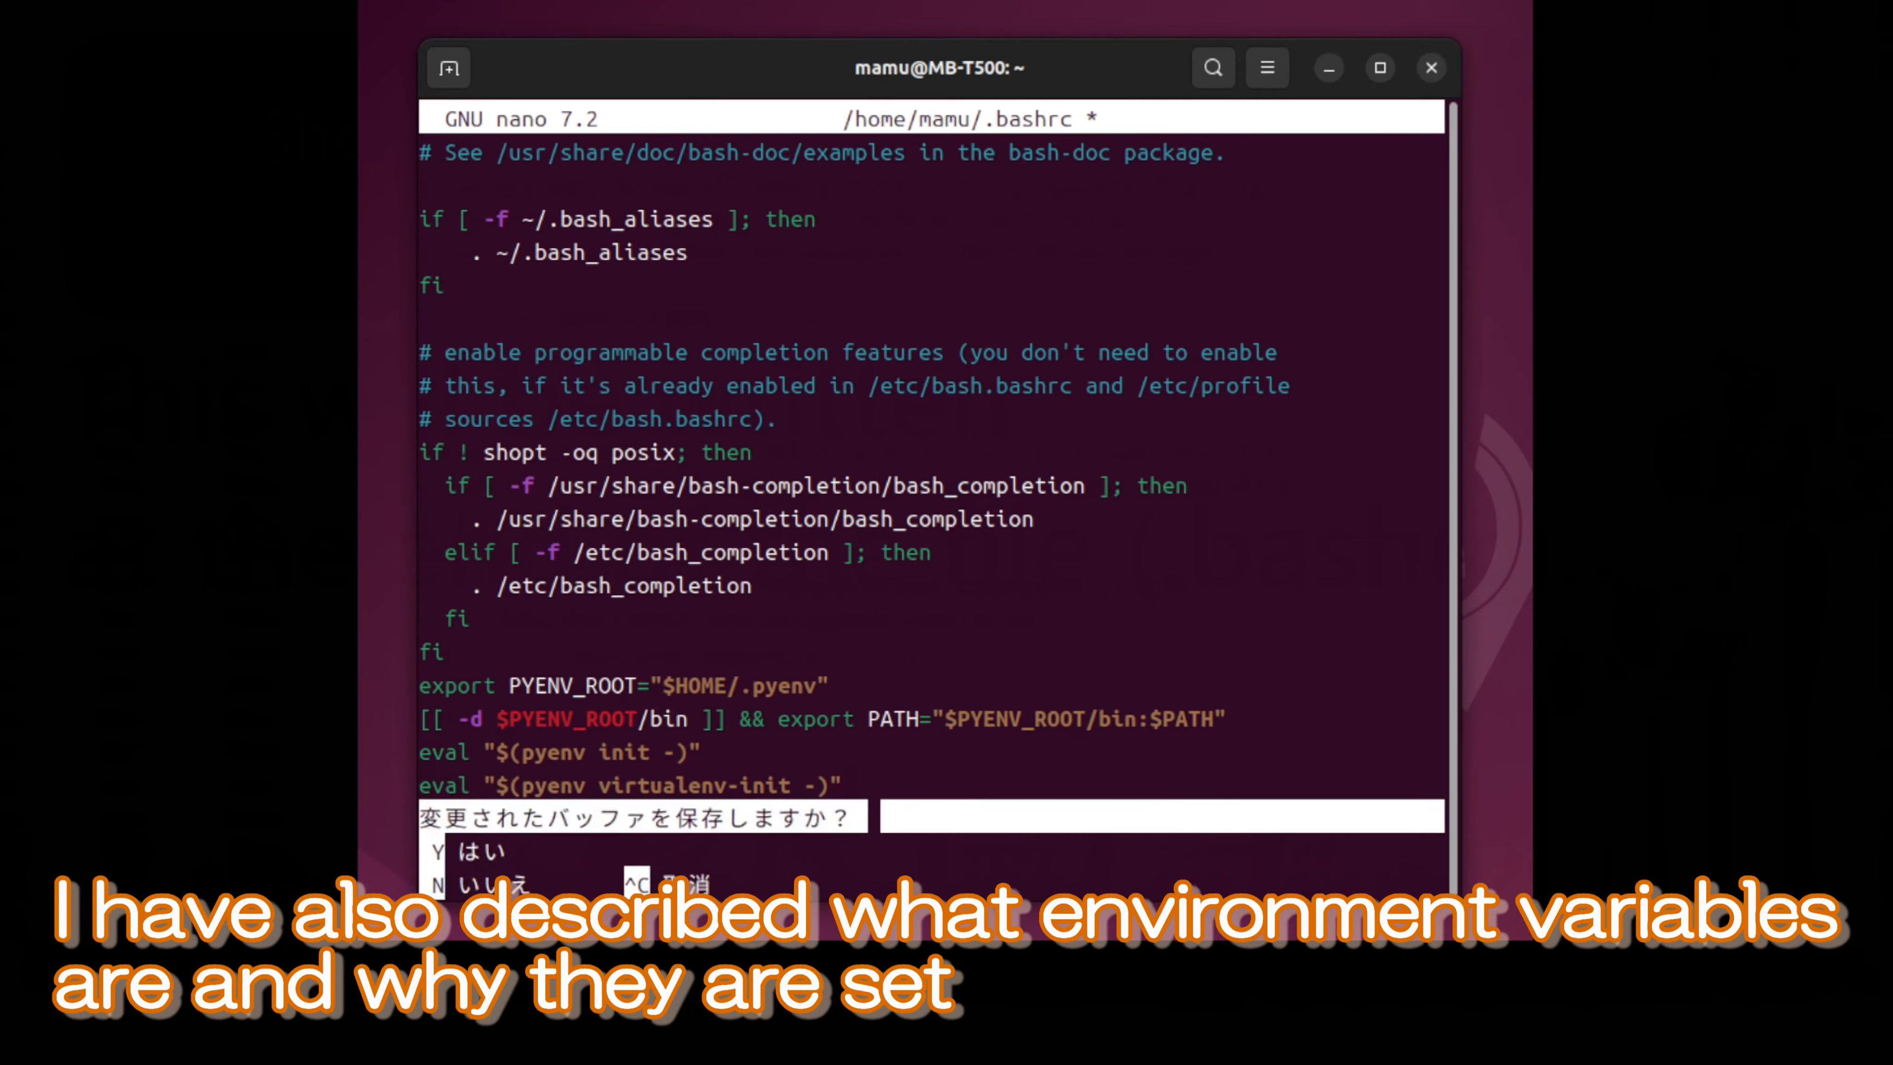
{"action": "key", "text": "y"}
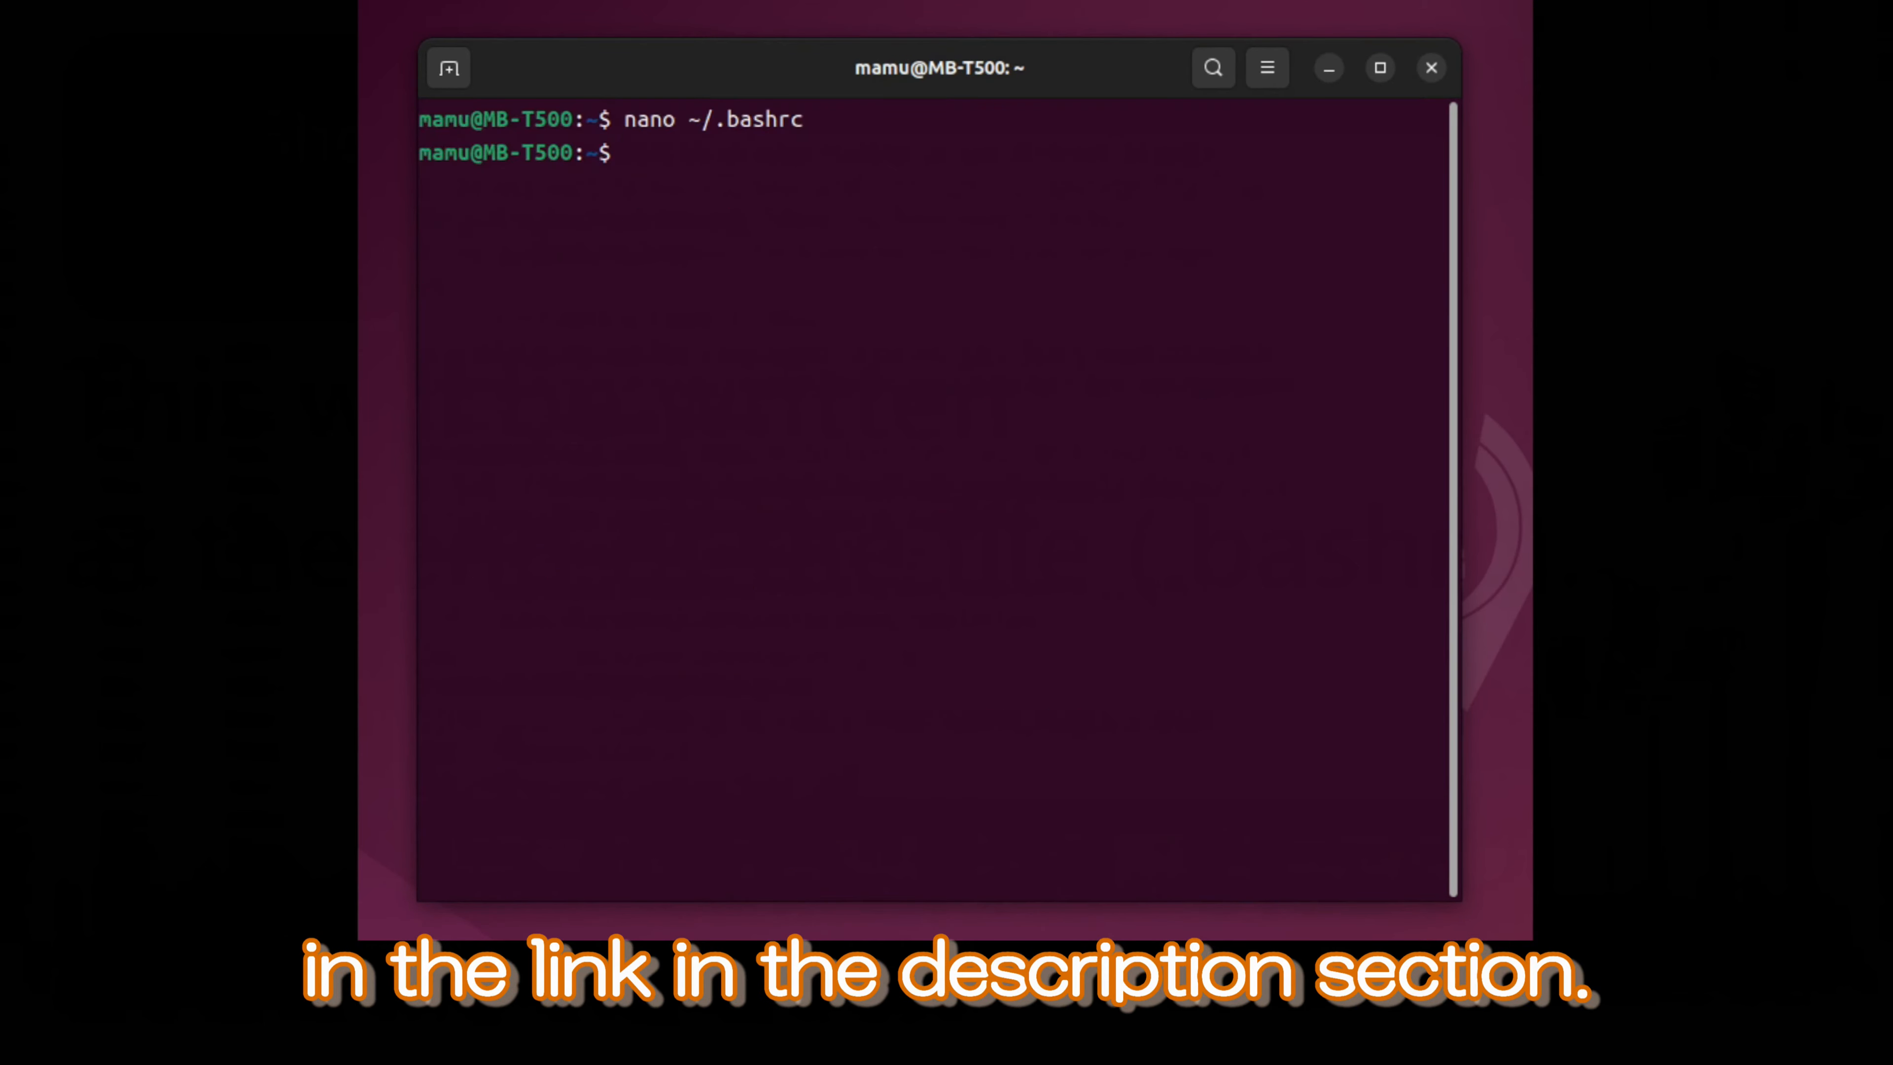
{"action": "right_click", "coordinate": [773, 224]}
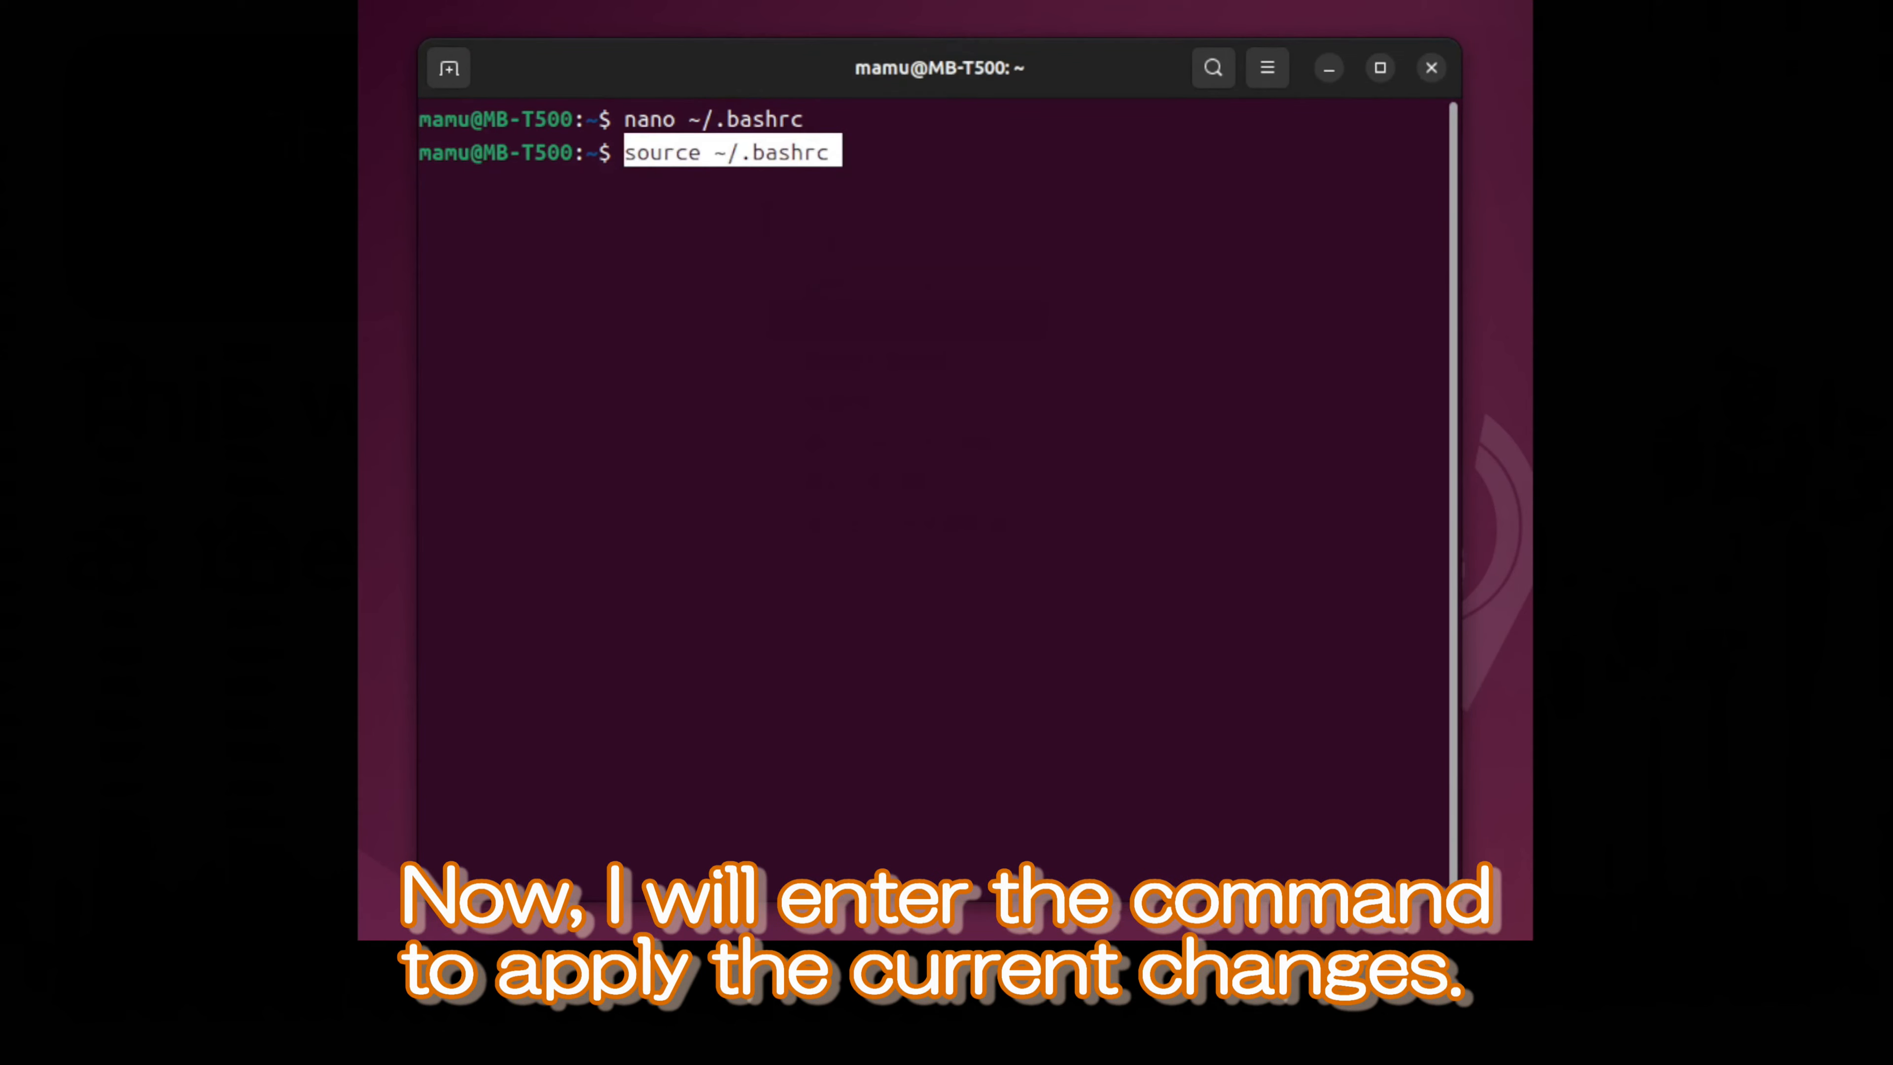
{"action": "key", "text": "Return"}
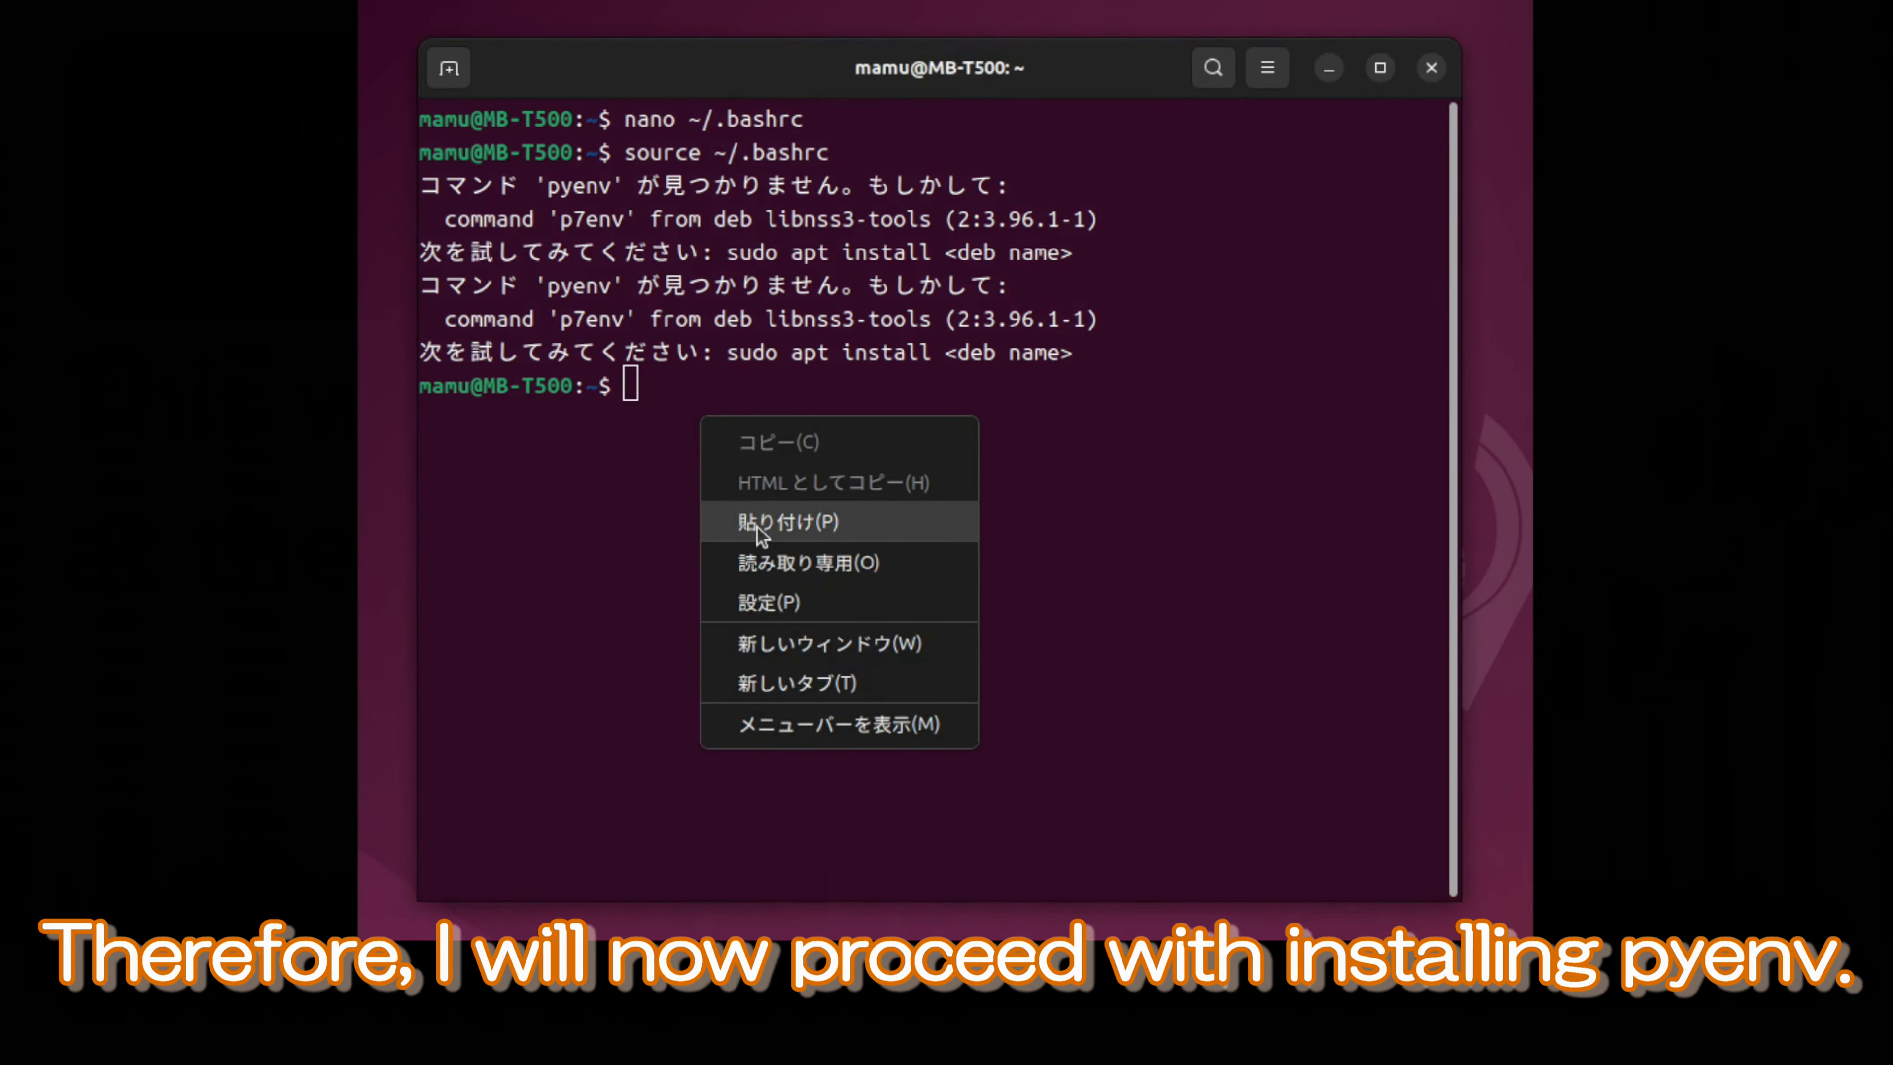
{"action": "left_click", "coordinate": [785, 522]}
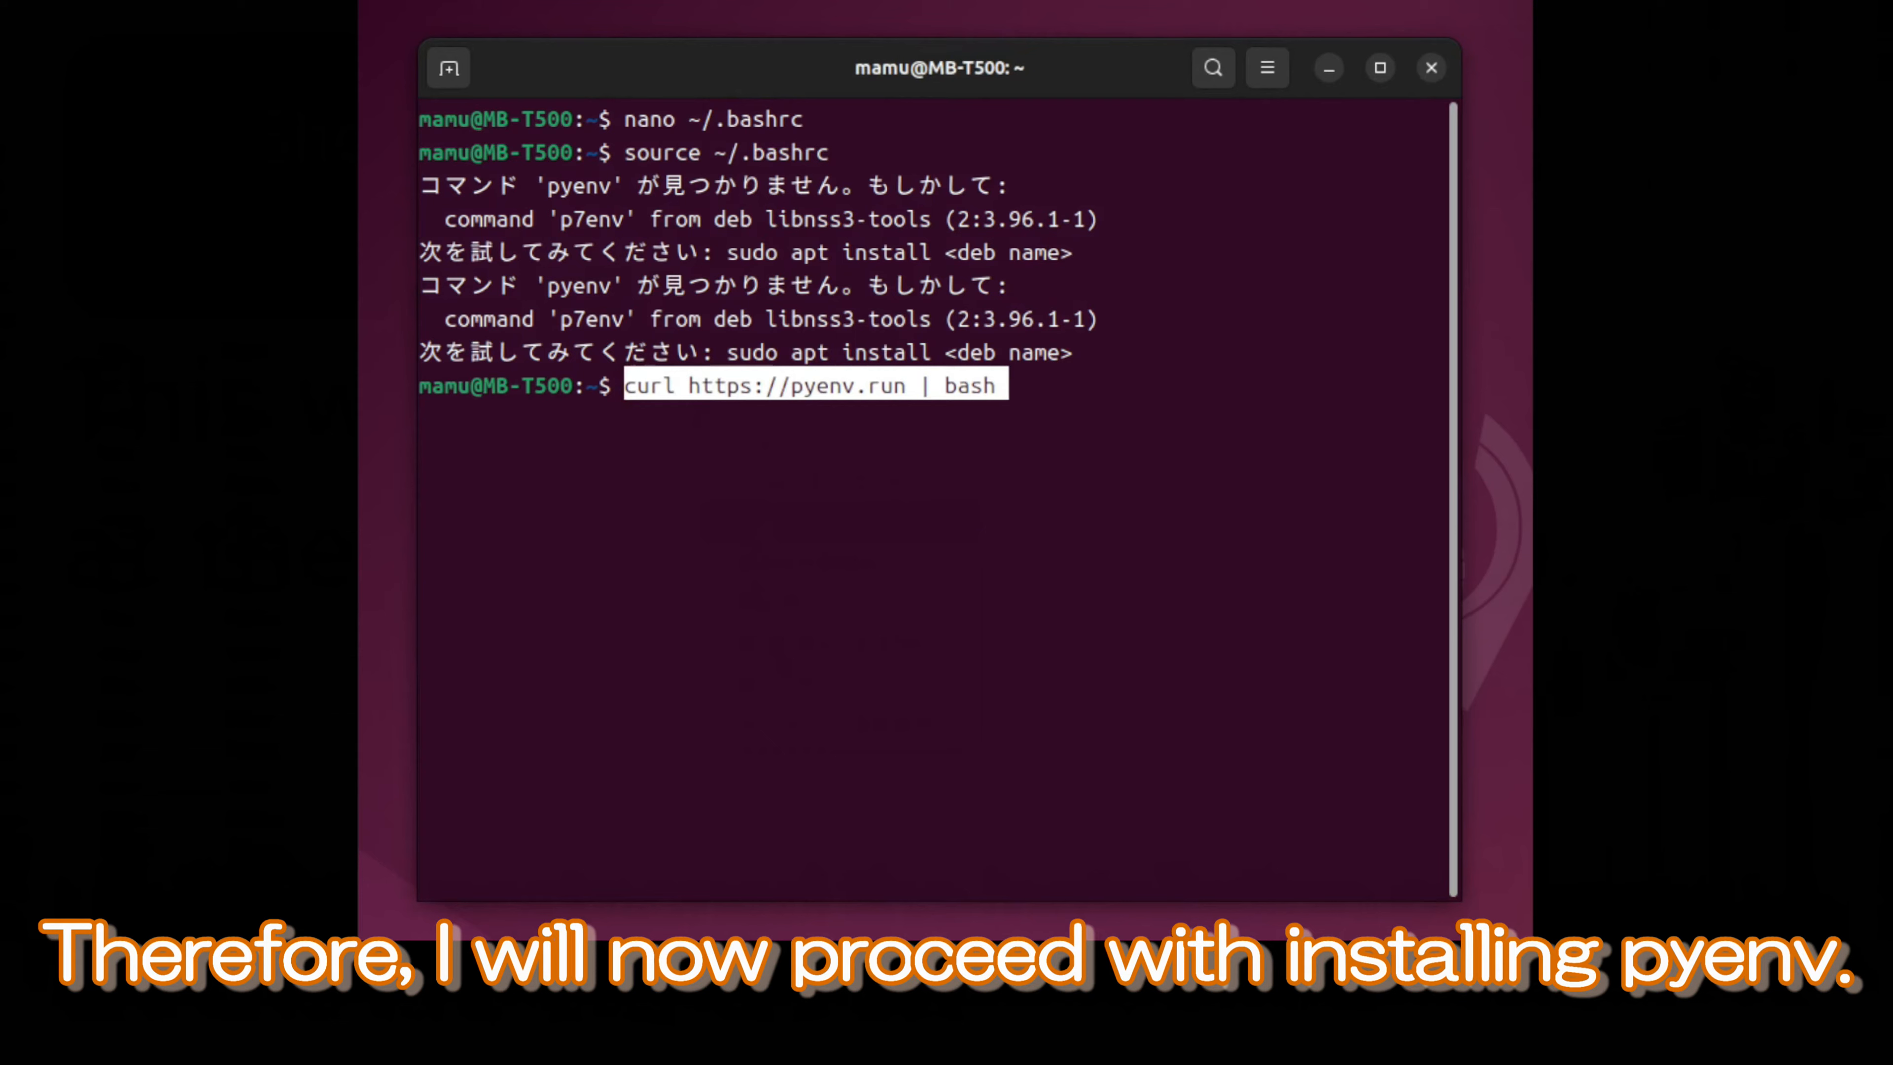
{"action": "key", "text": "Return"}
{"action": "type", "text": "source ~/.bashrc"}
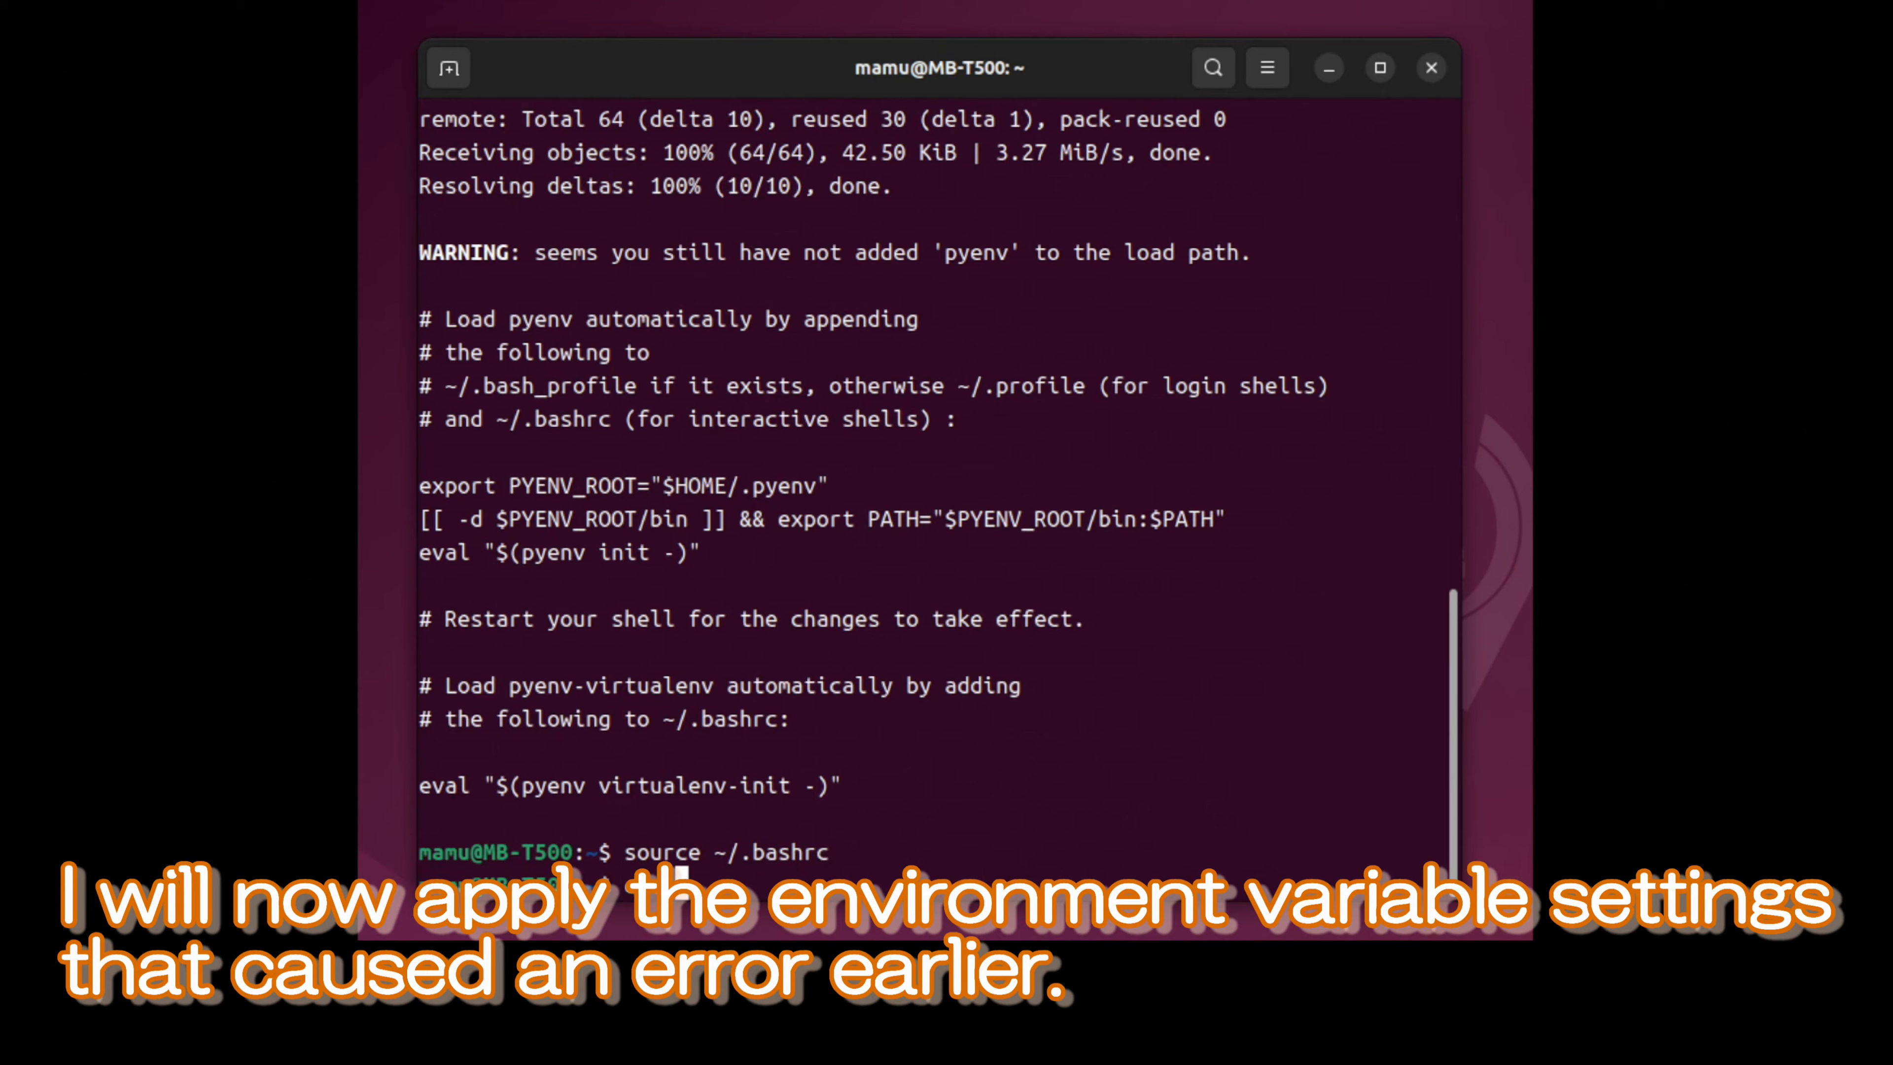
Reload the shell config and install Python 3.10.6 with pyenv install
{"action": "key", "text": "Return"}
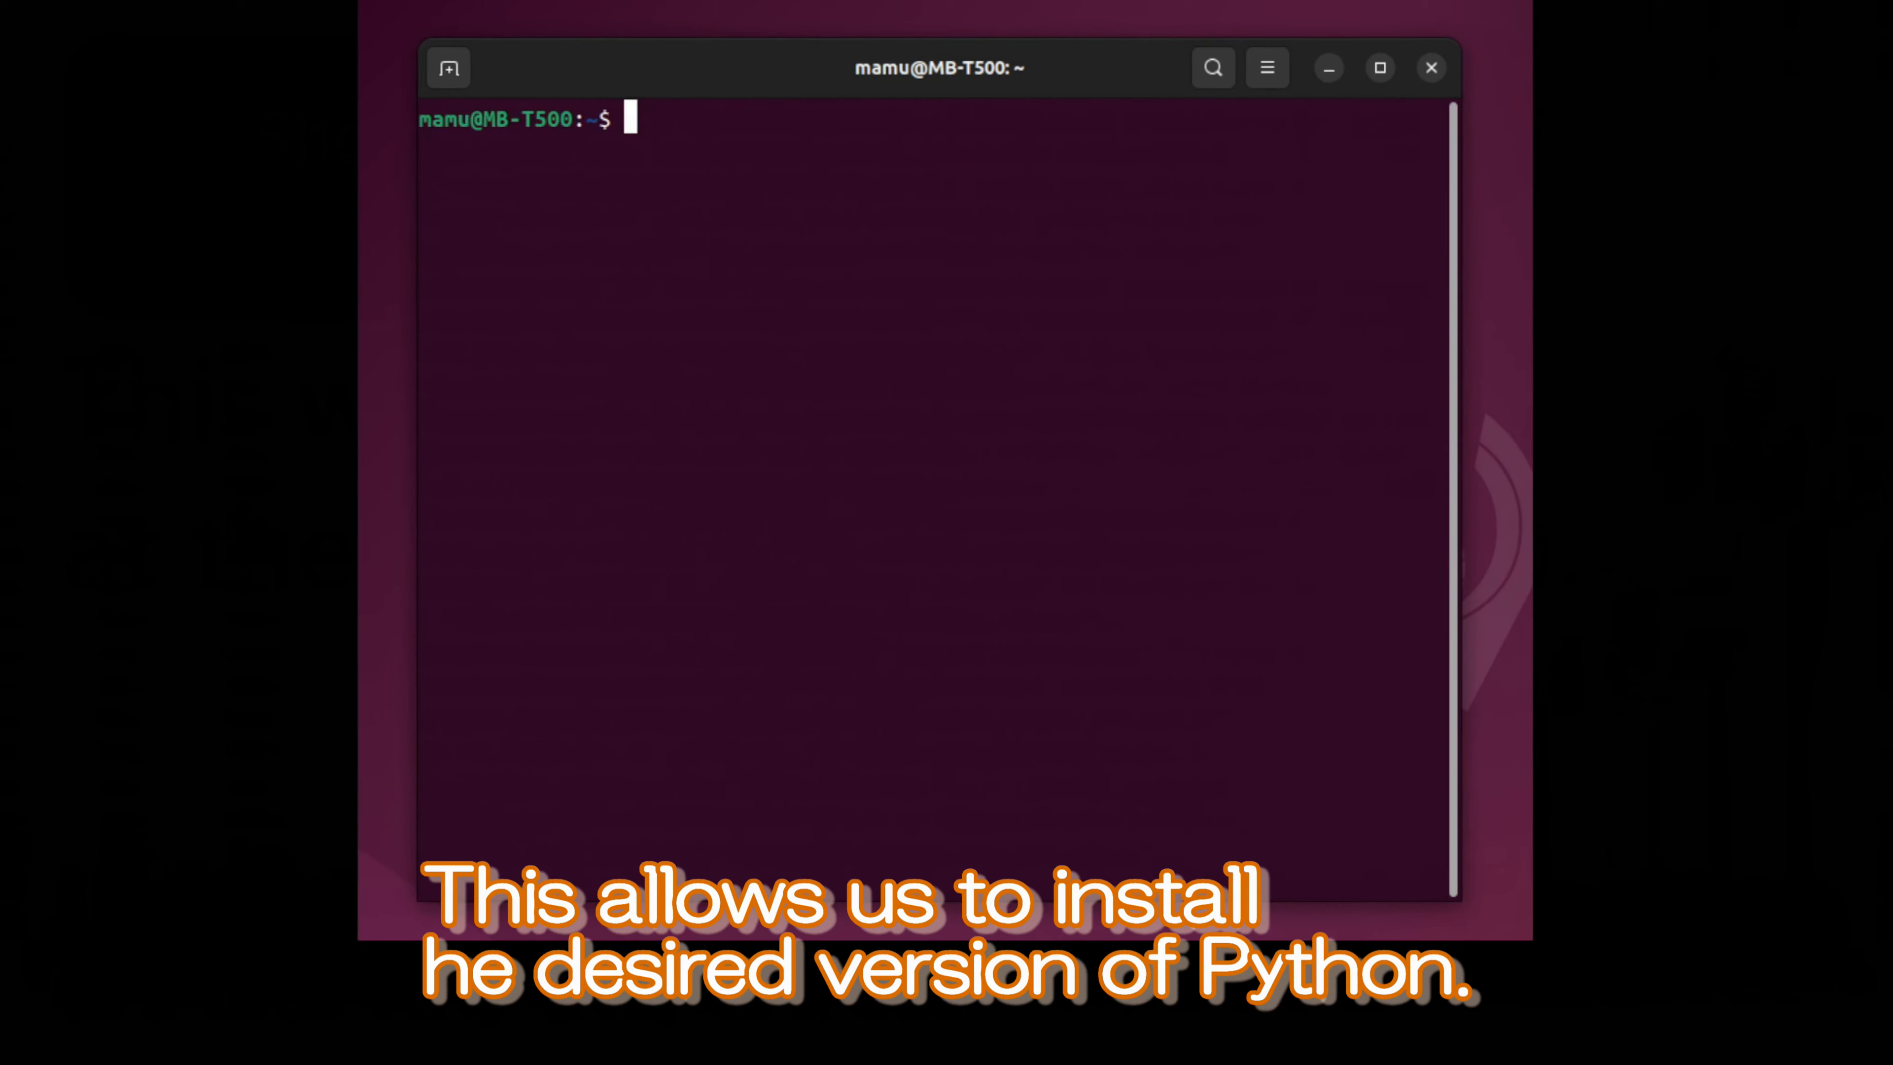
{"action": "type", "text": "py"}
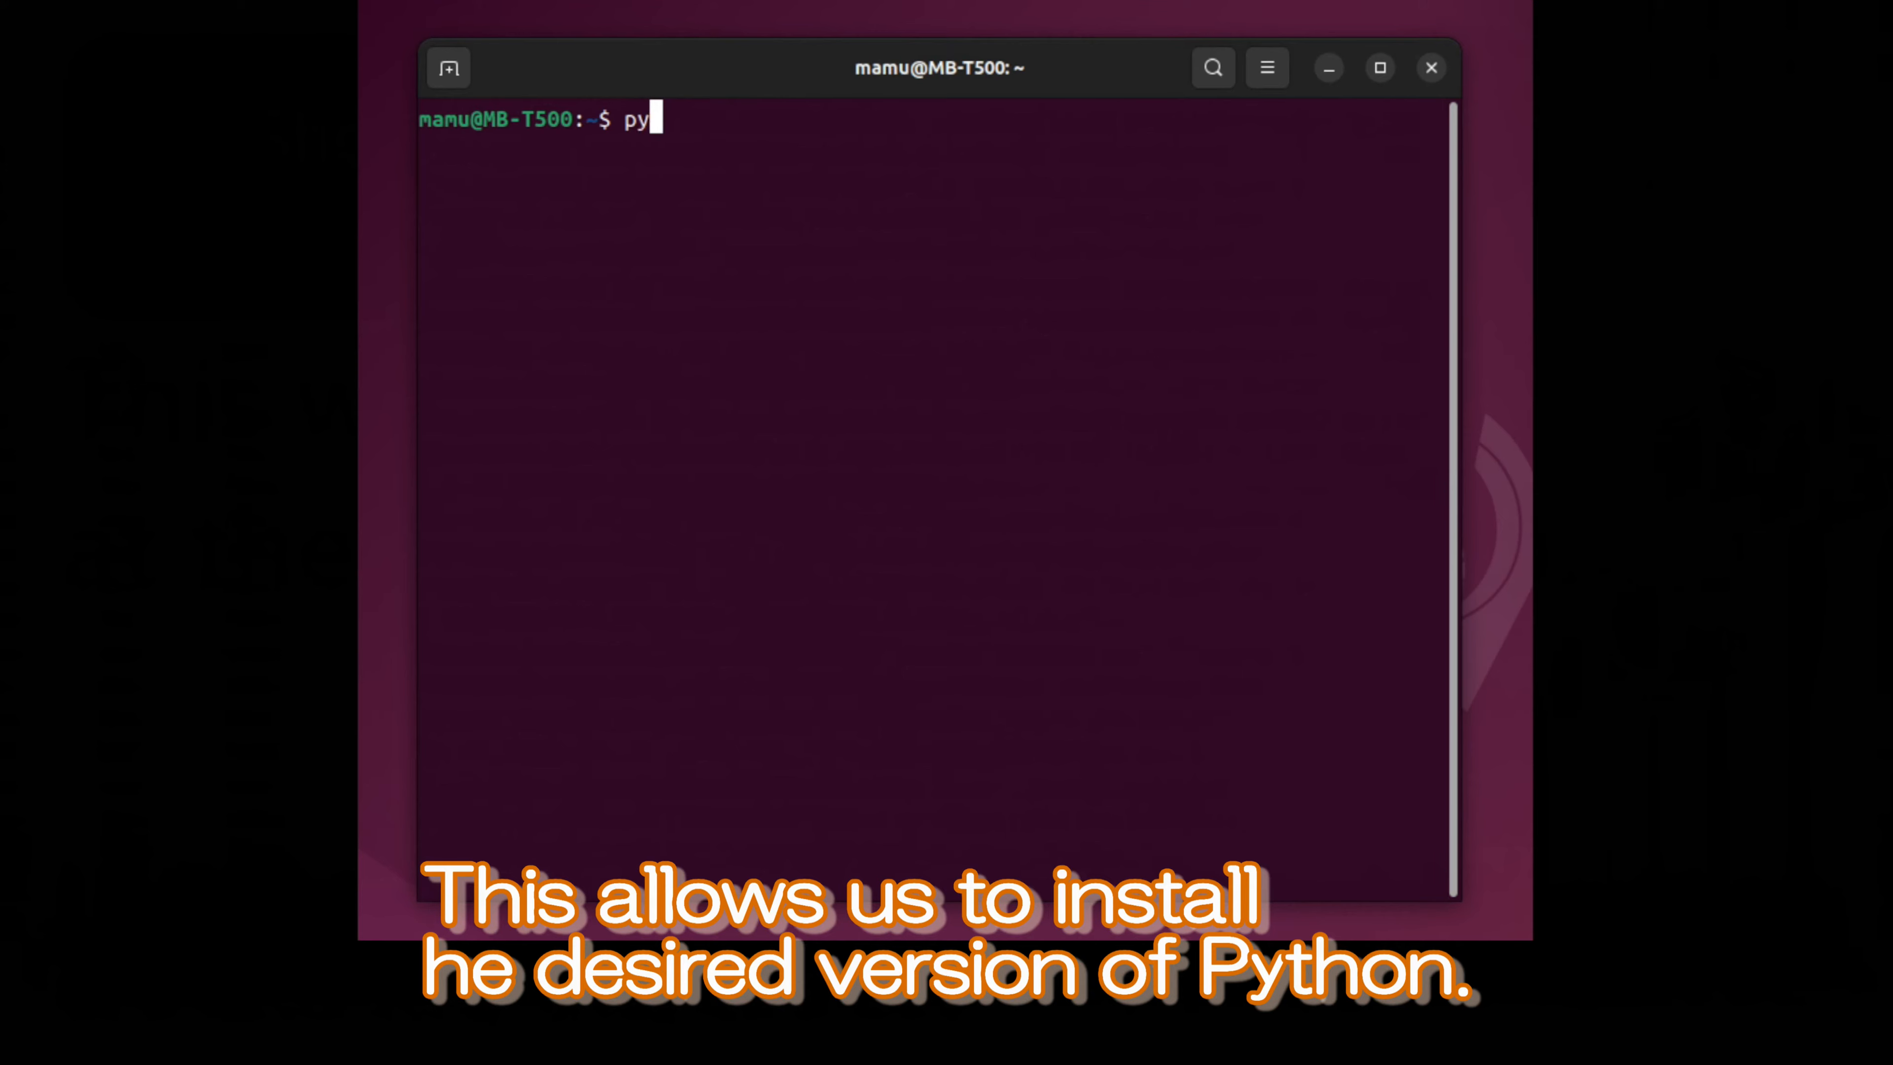
{"action": "type", "text": "env"}
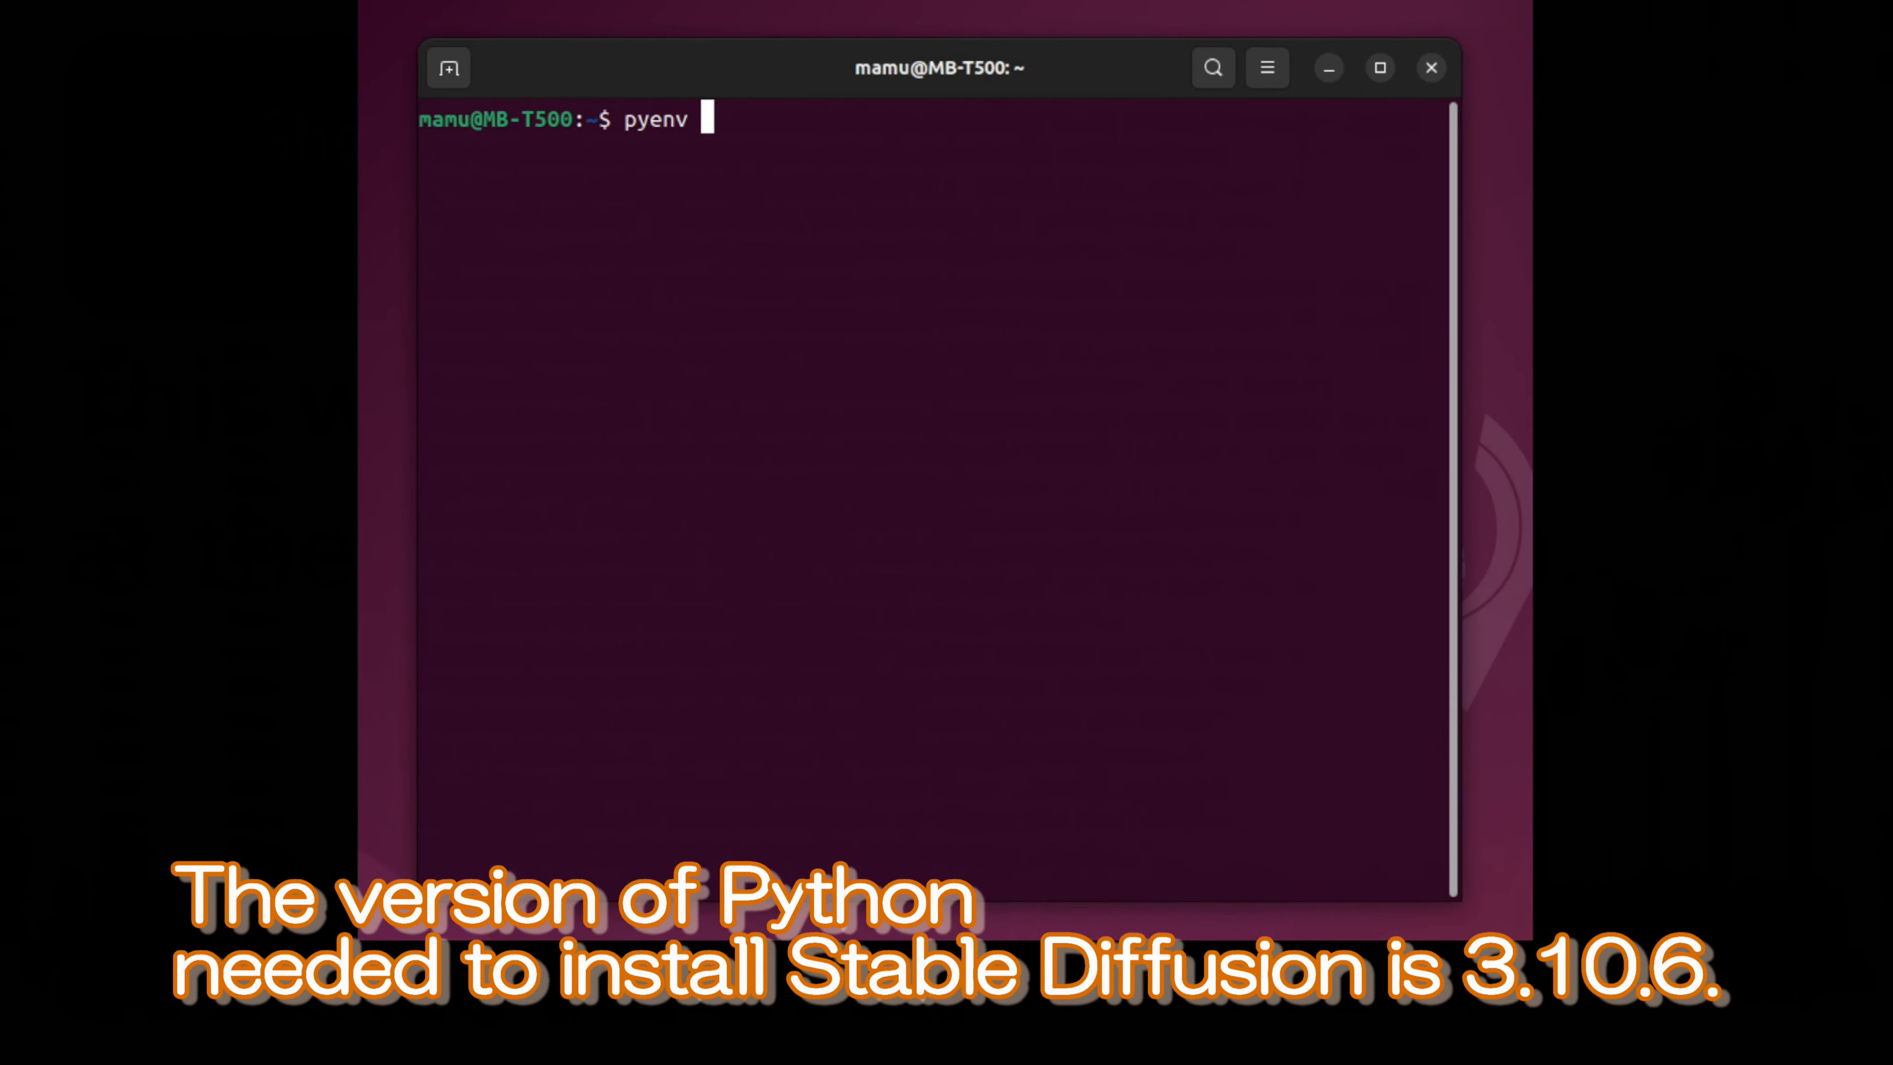
{"action": "type", "text": "install"}
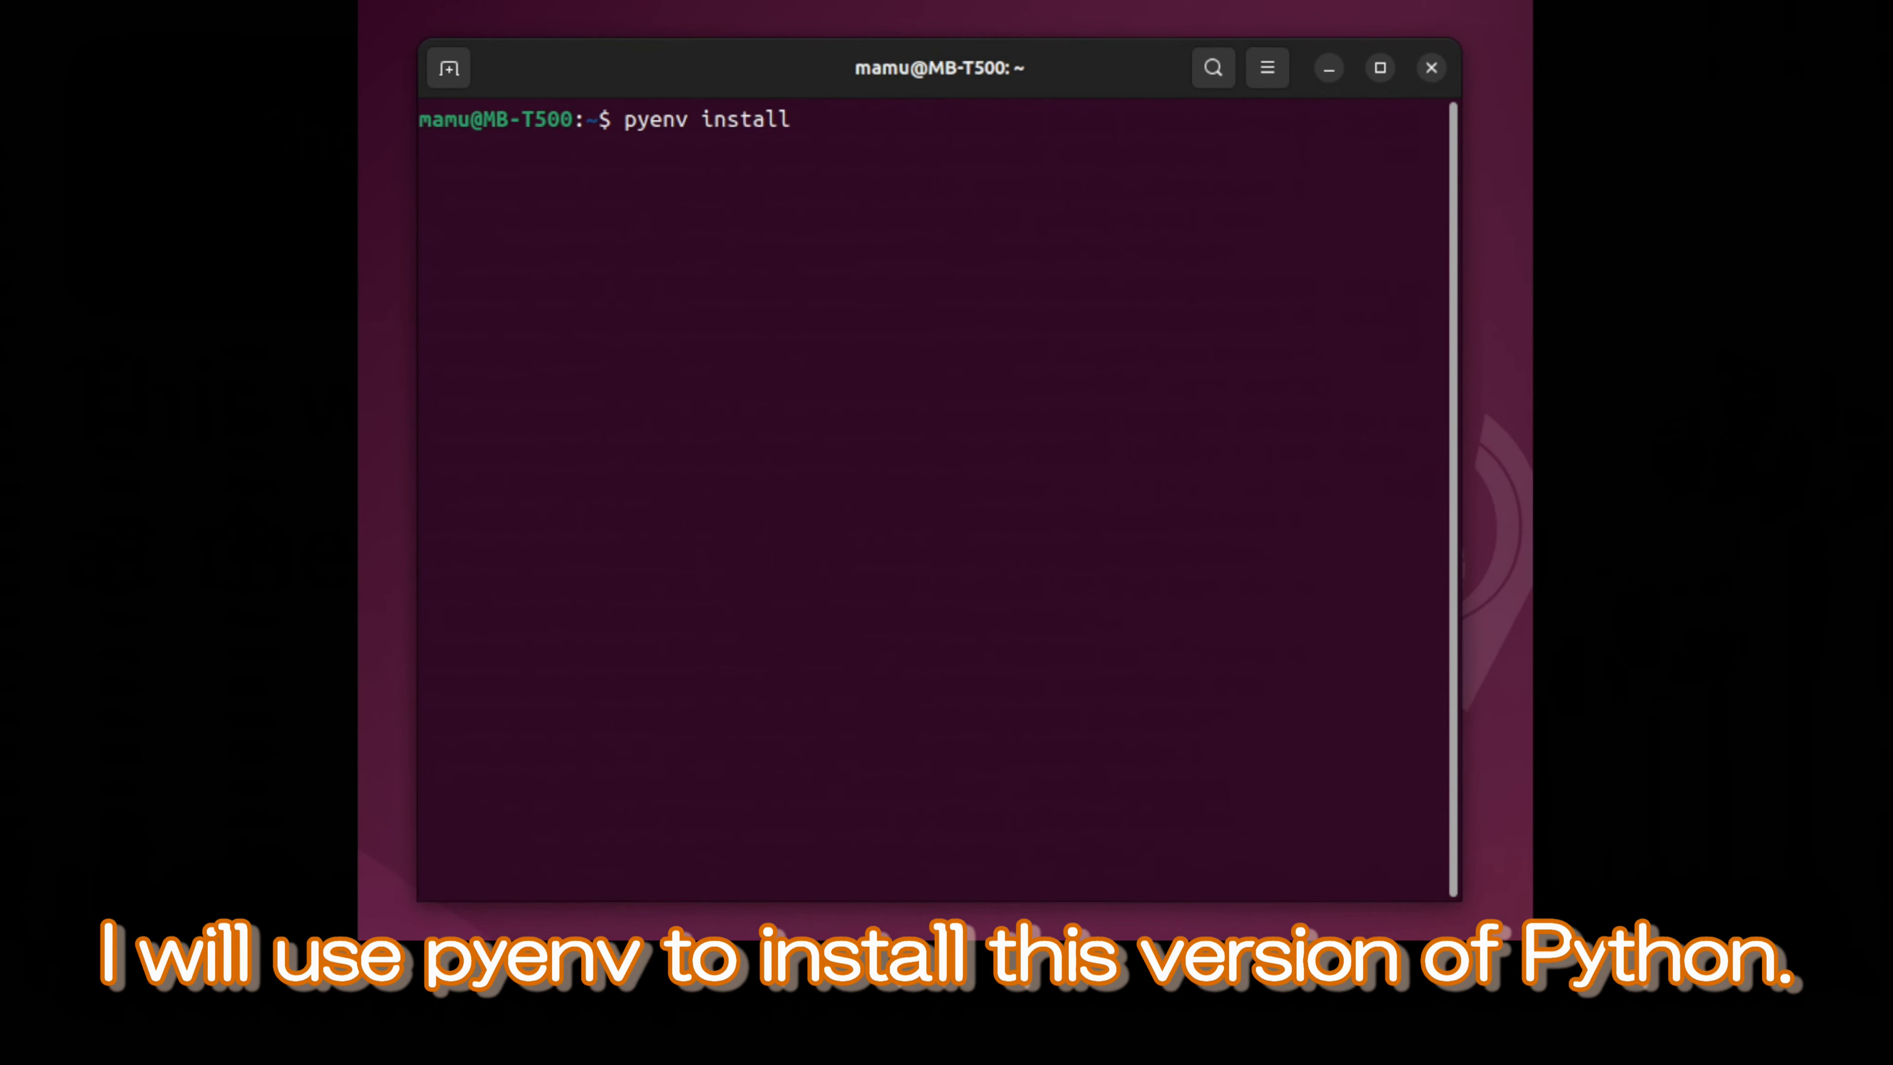
{"action": "type", "text": "3.10"}
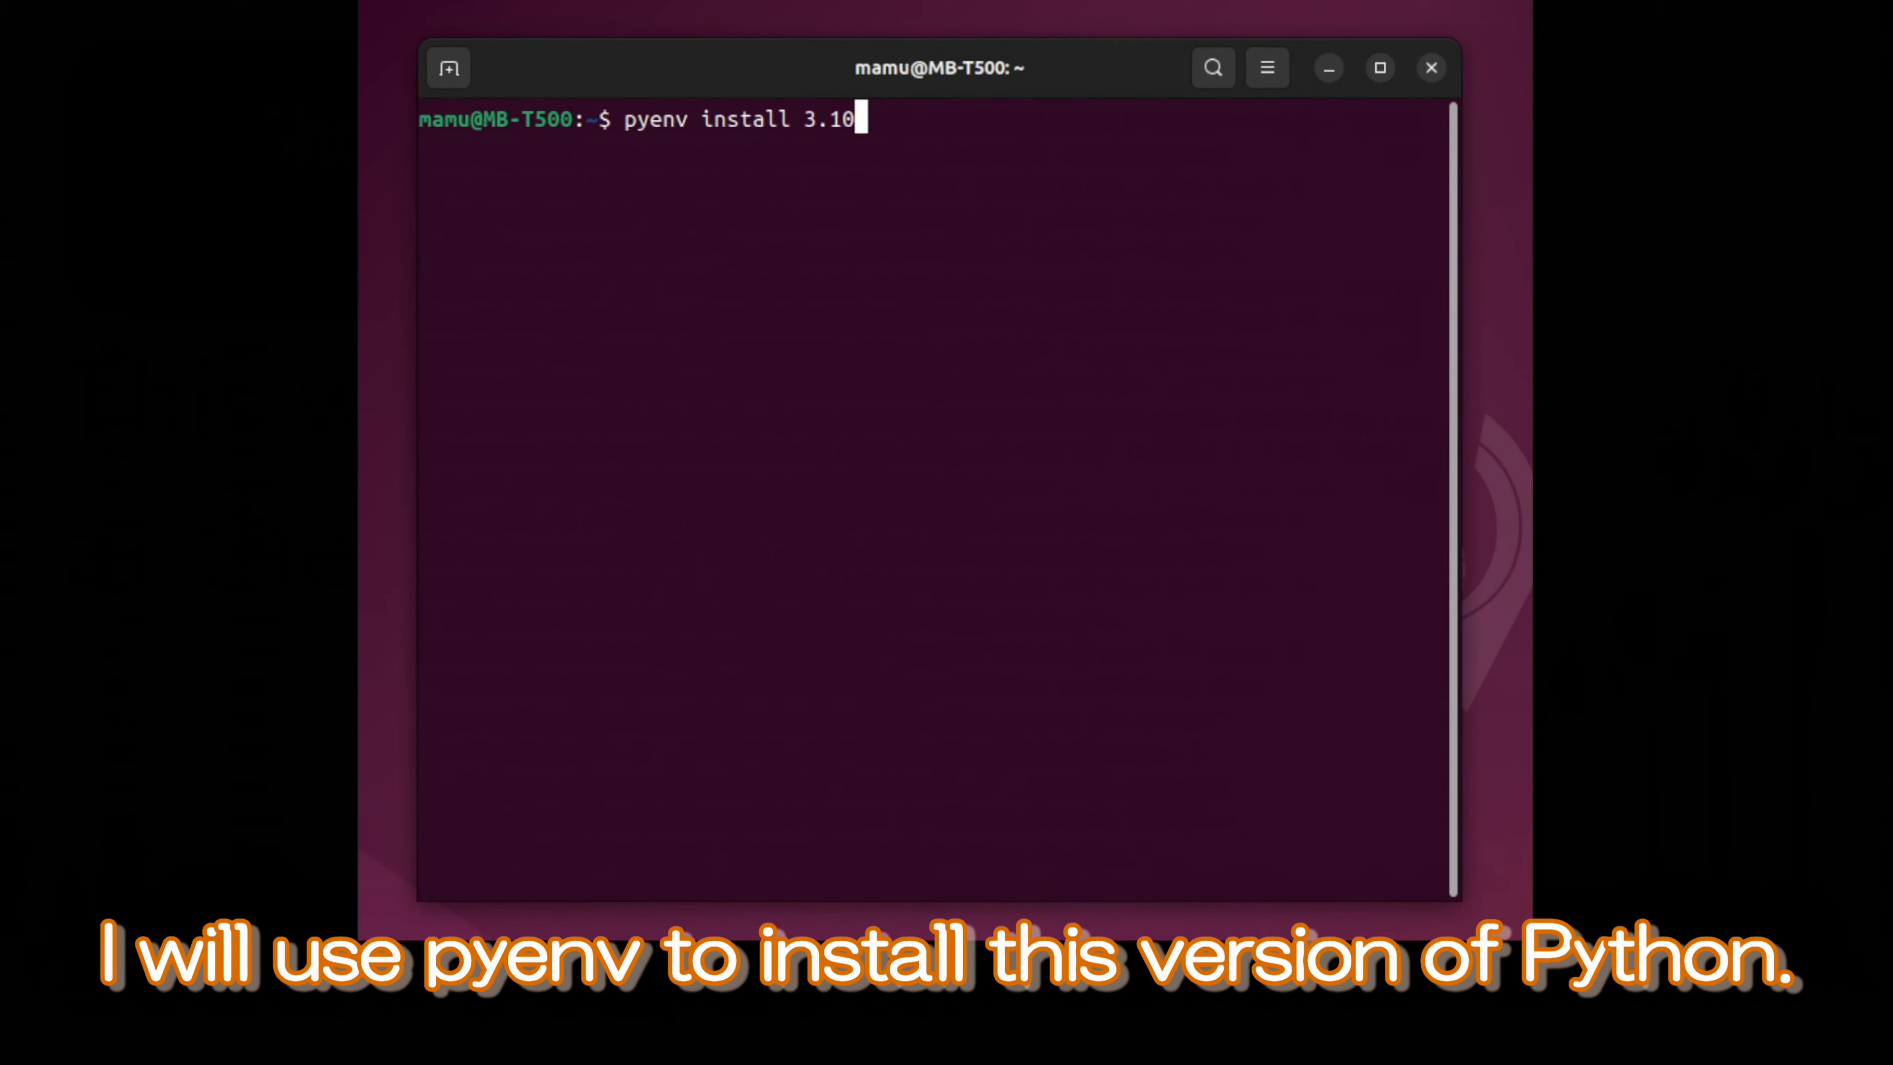
{"action": "type", "text": ".6"}
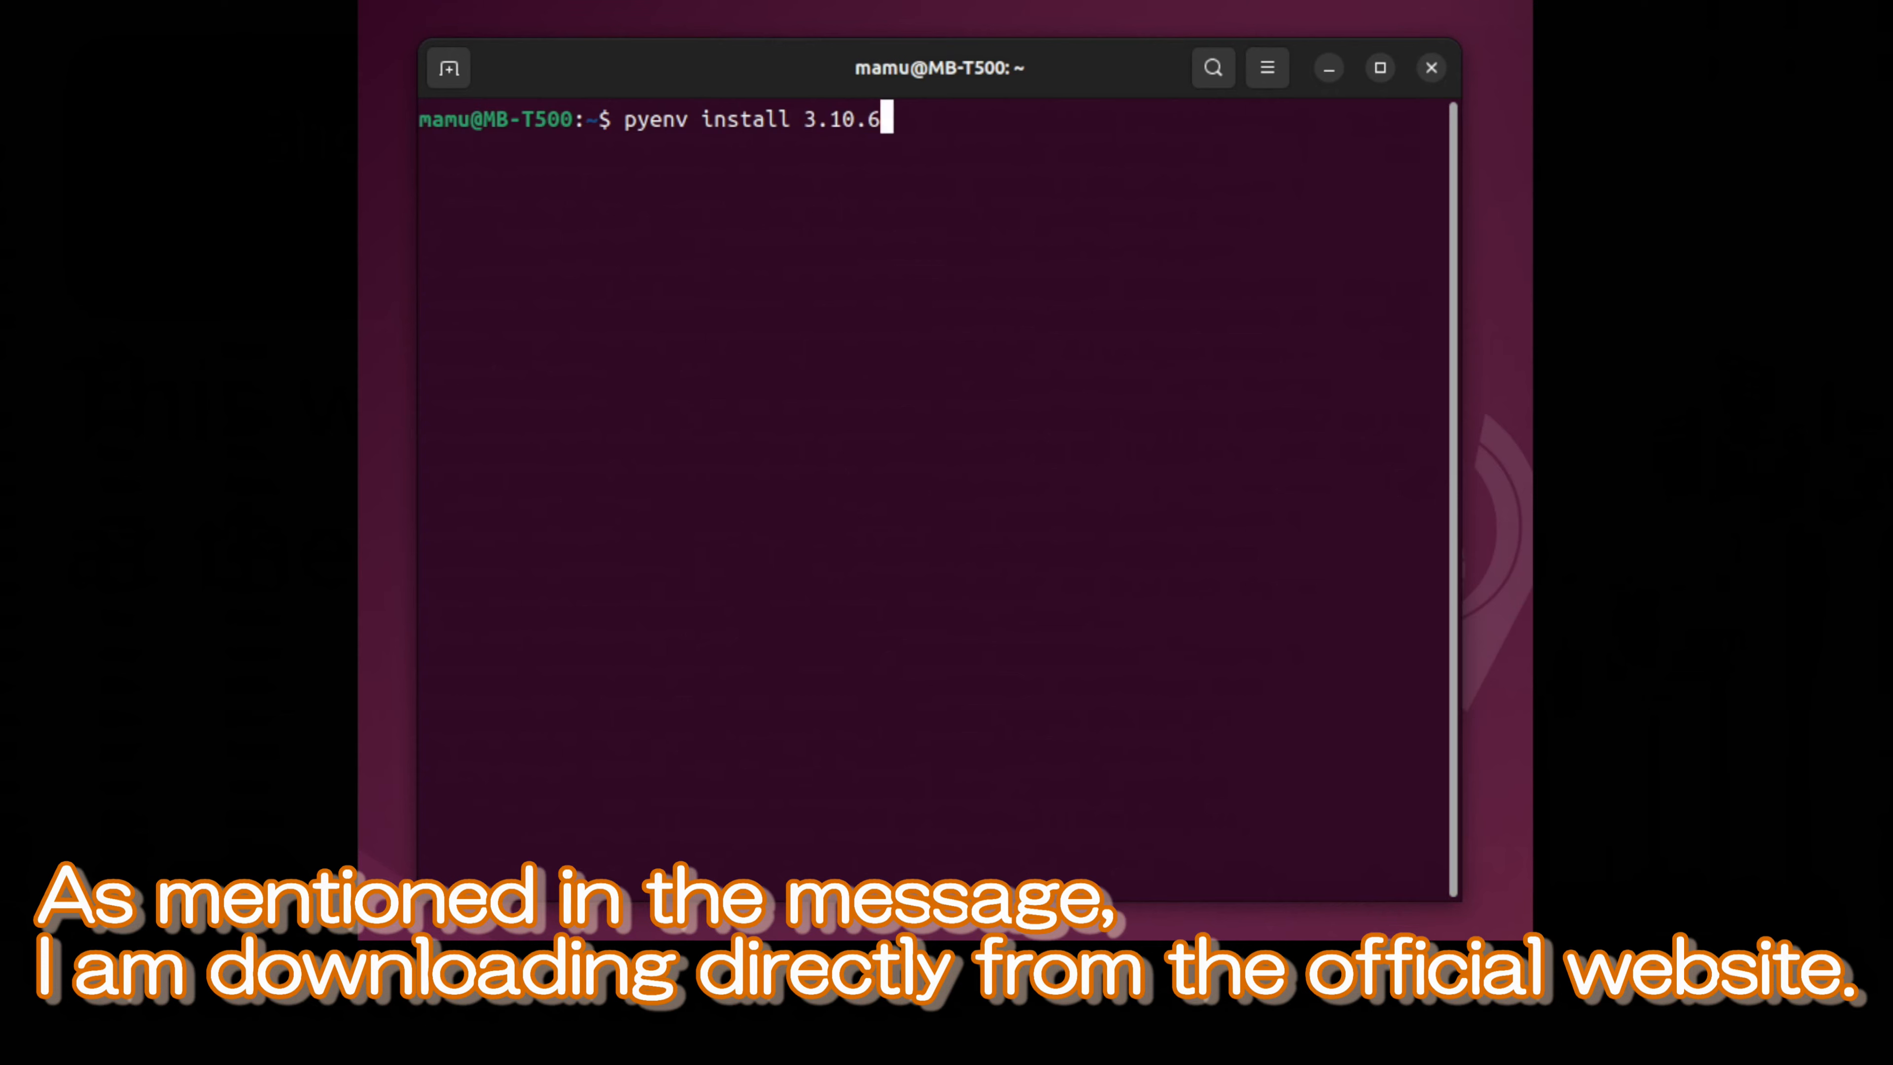
{"action": "key", "text": "Return"}
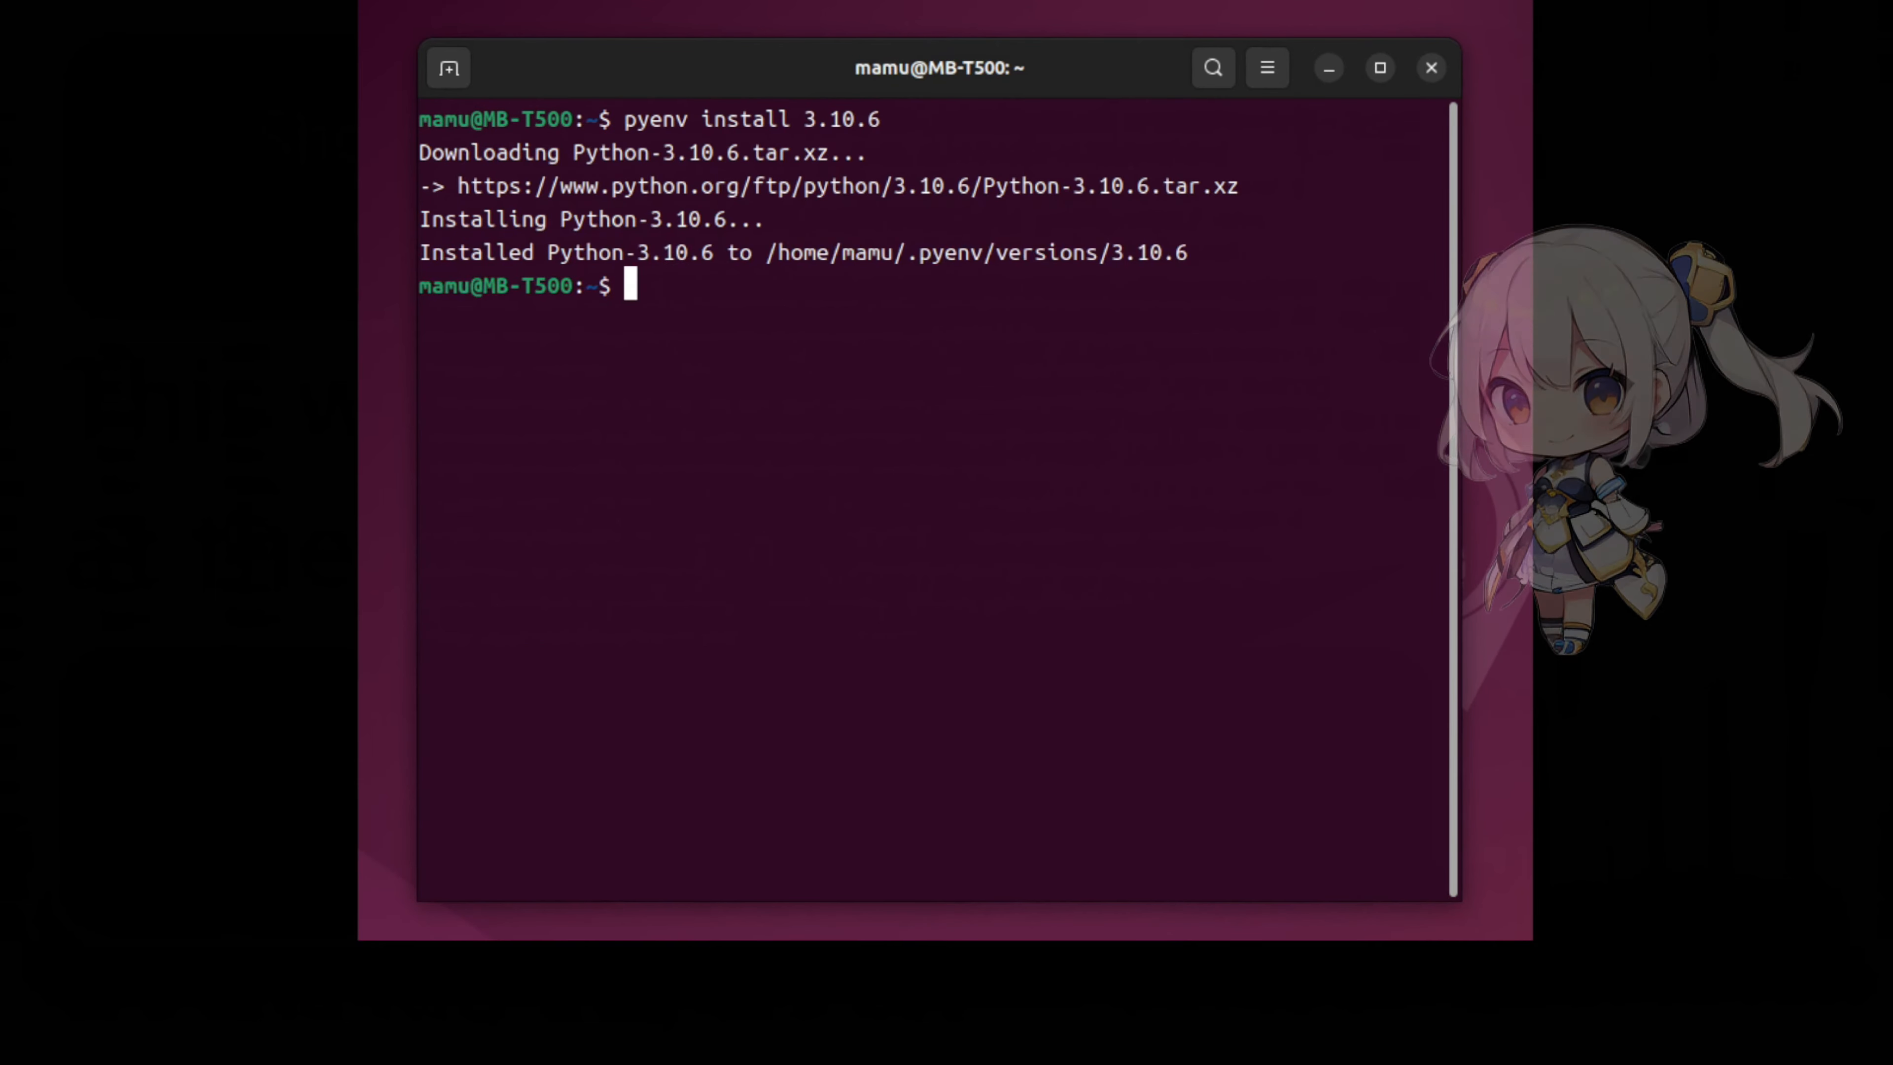
Set pyenv global 3.10.6 and confirm python -V reports Python 3.10.6
{"action": "type", "text": "pyenv install 3.10.6"}
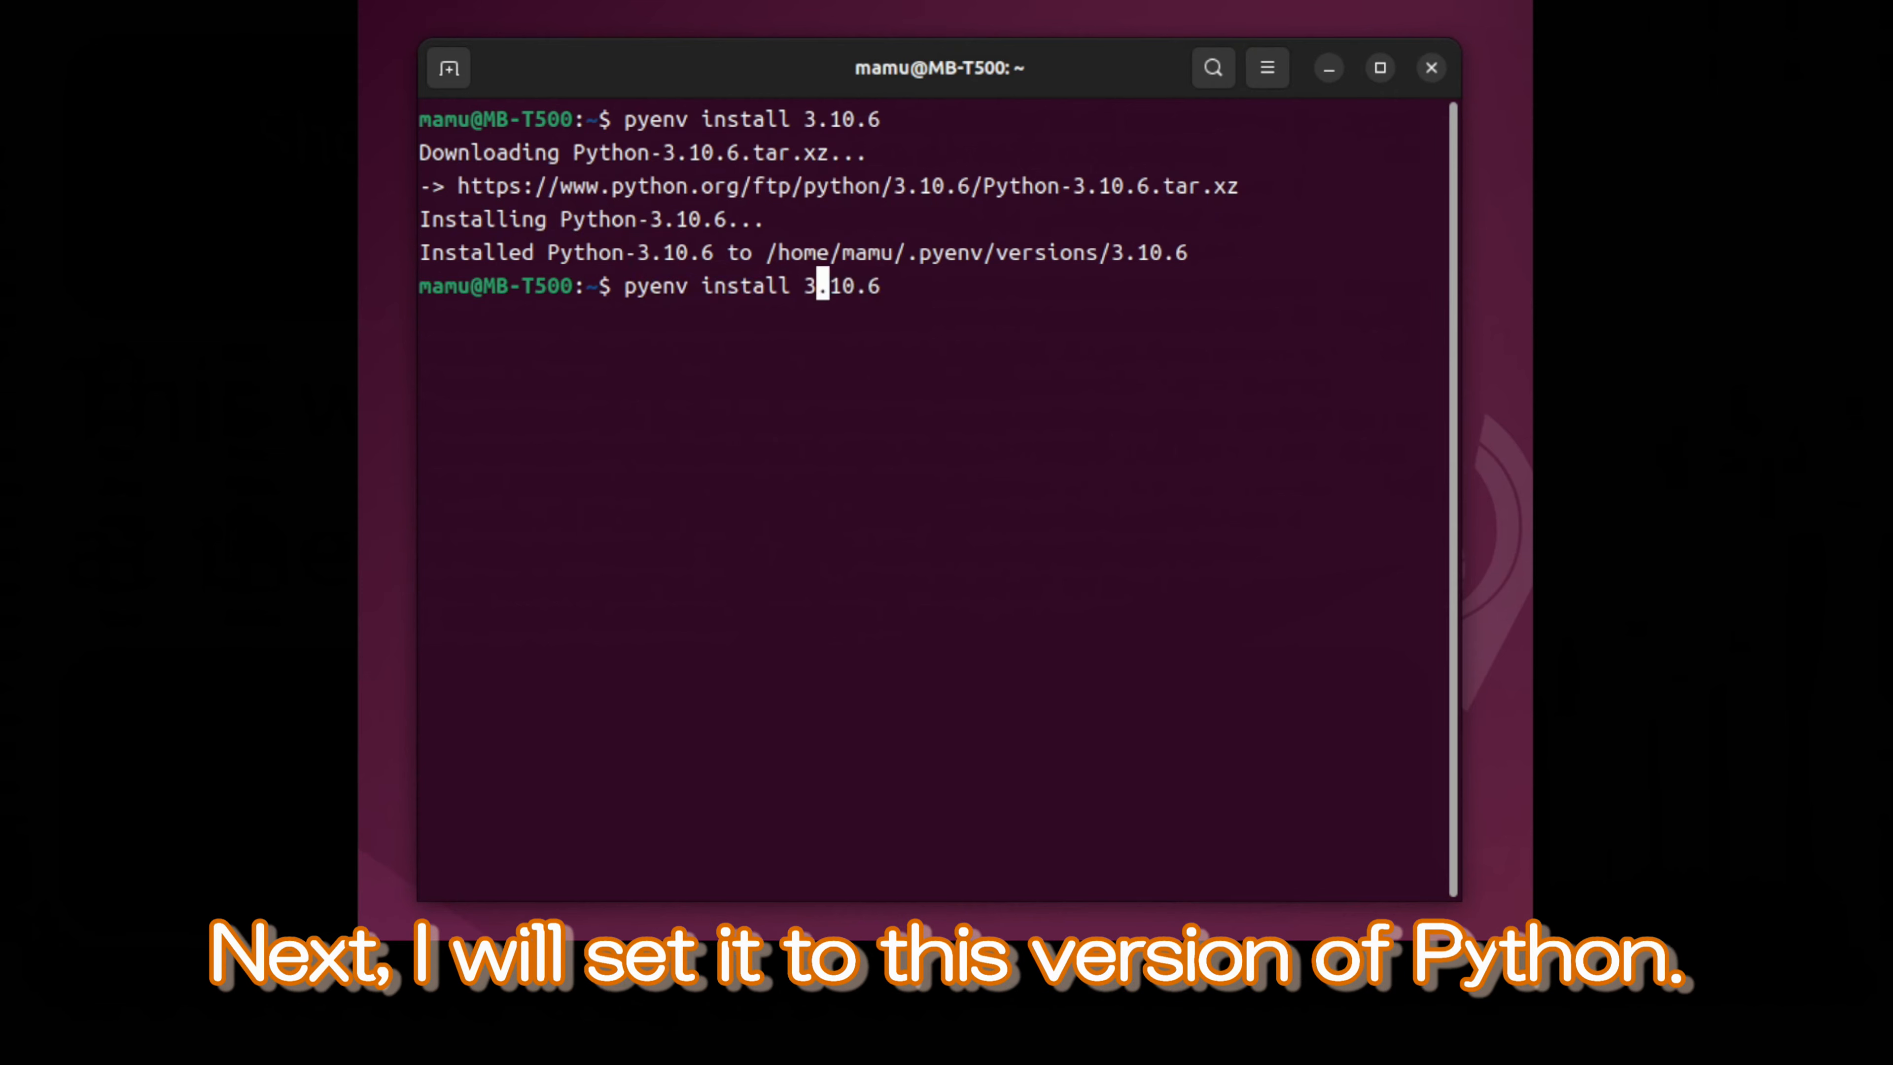
{"action": "type", "text": "pyenv 3.10.6"}
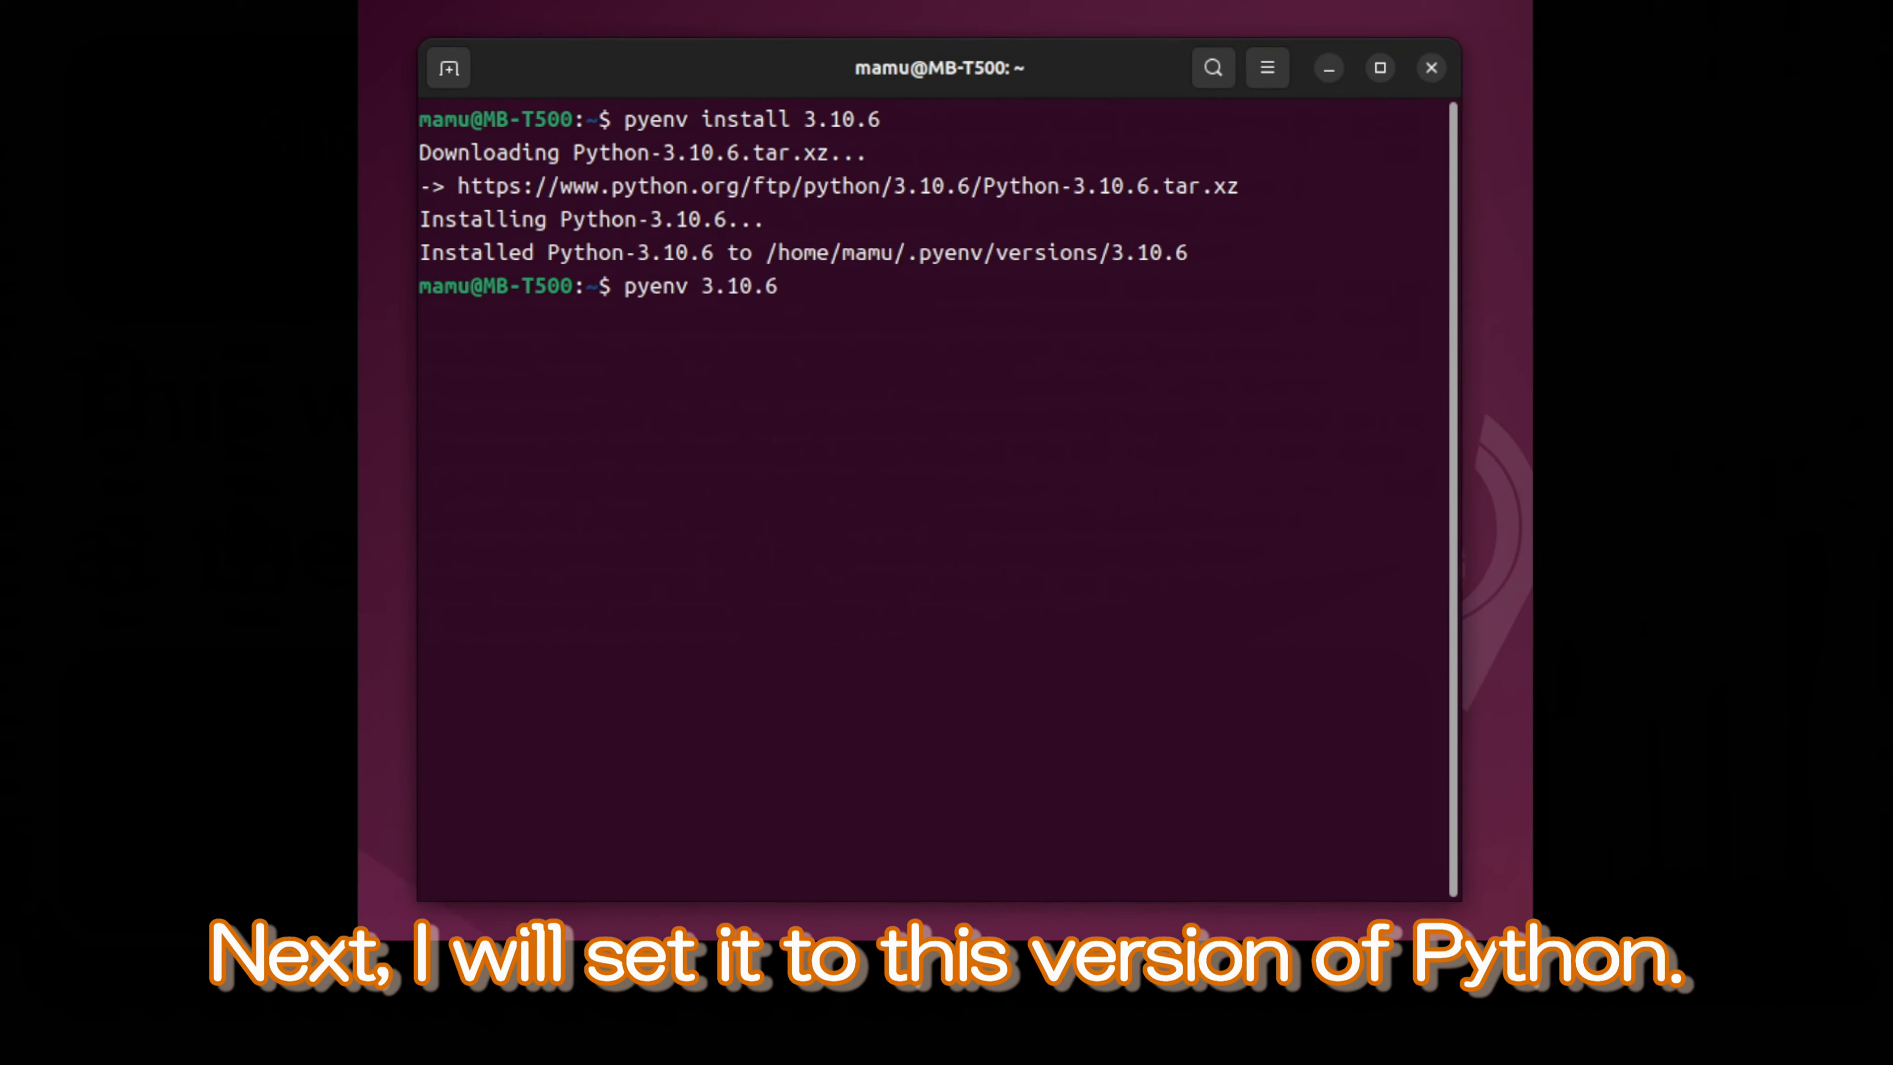
{"action": "type", "text": "global"}
{"action": "type", "text": "p"}
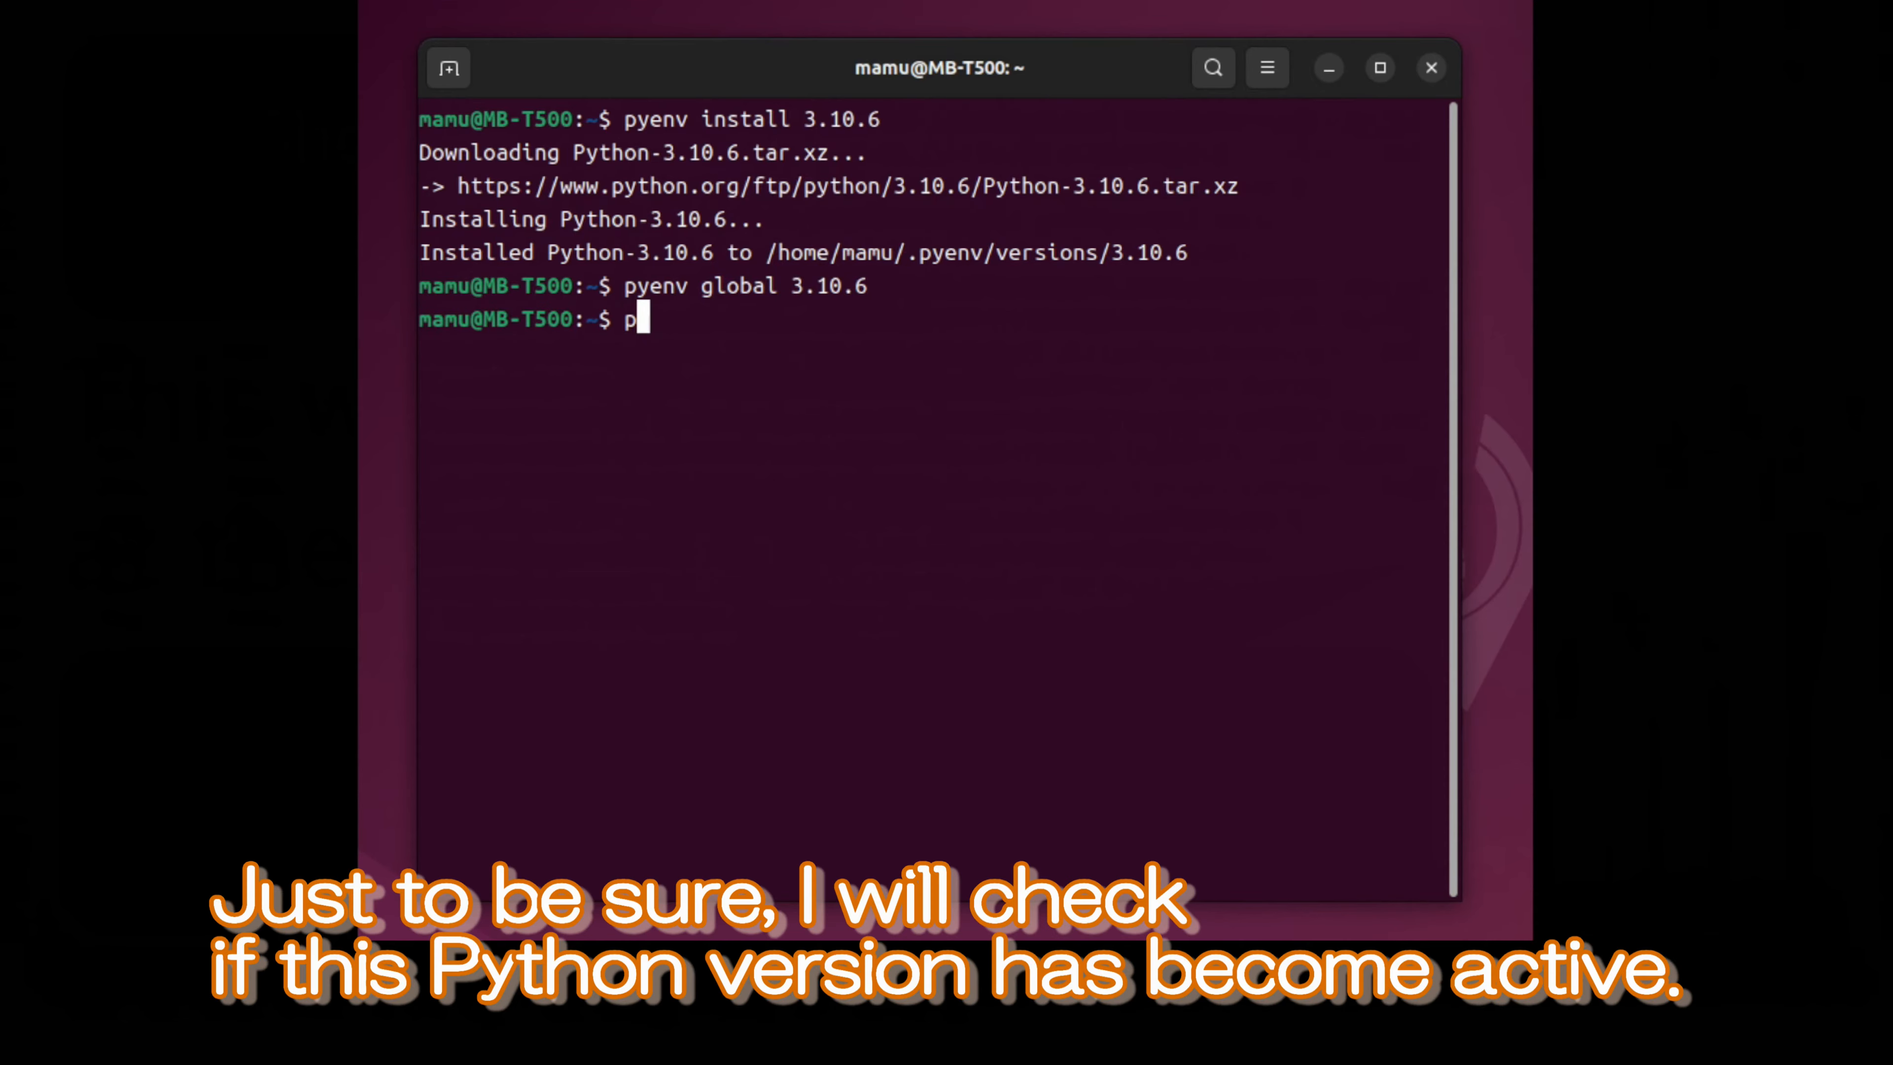
{"action": "type", "text": "ython -"}
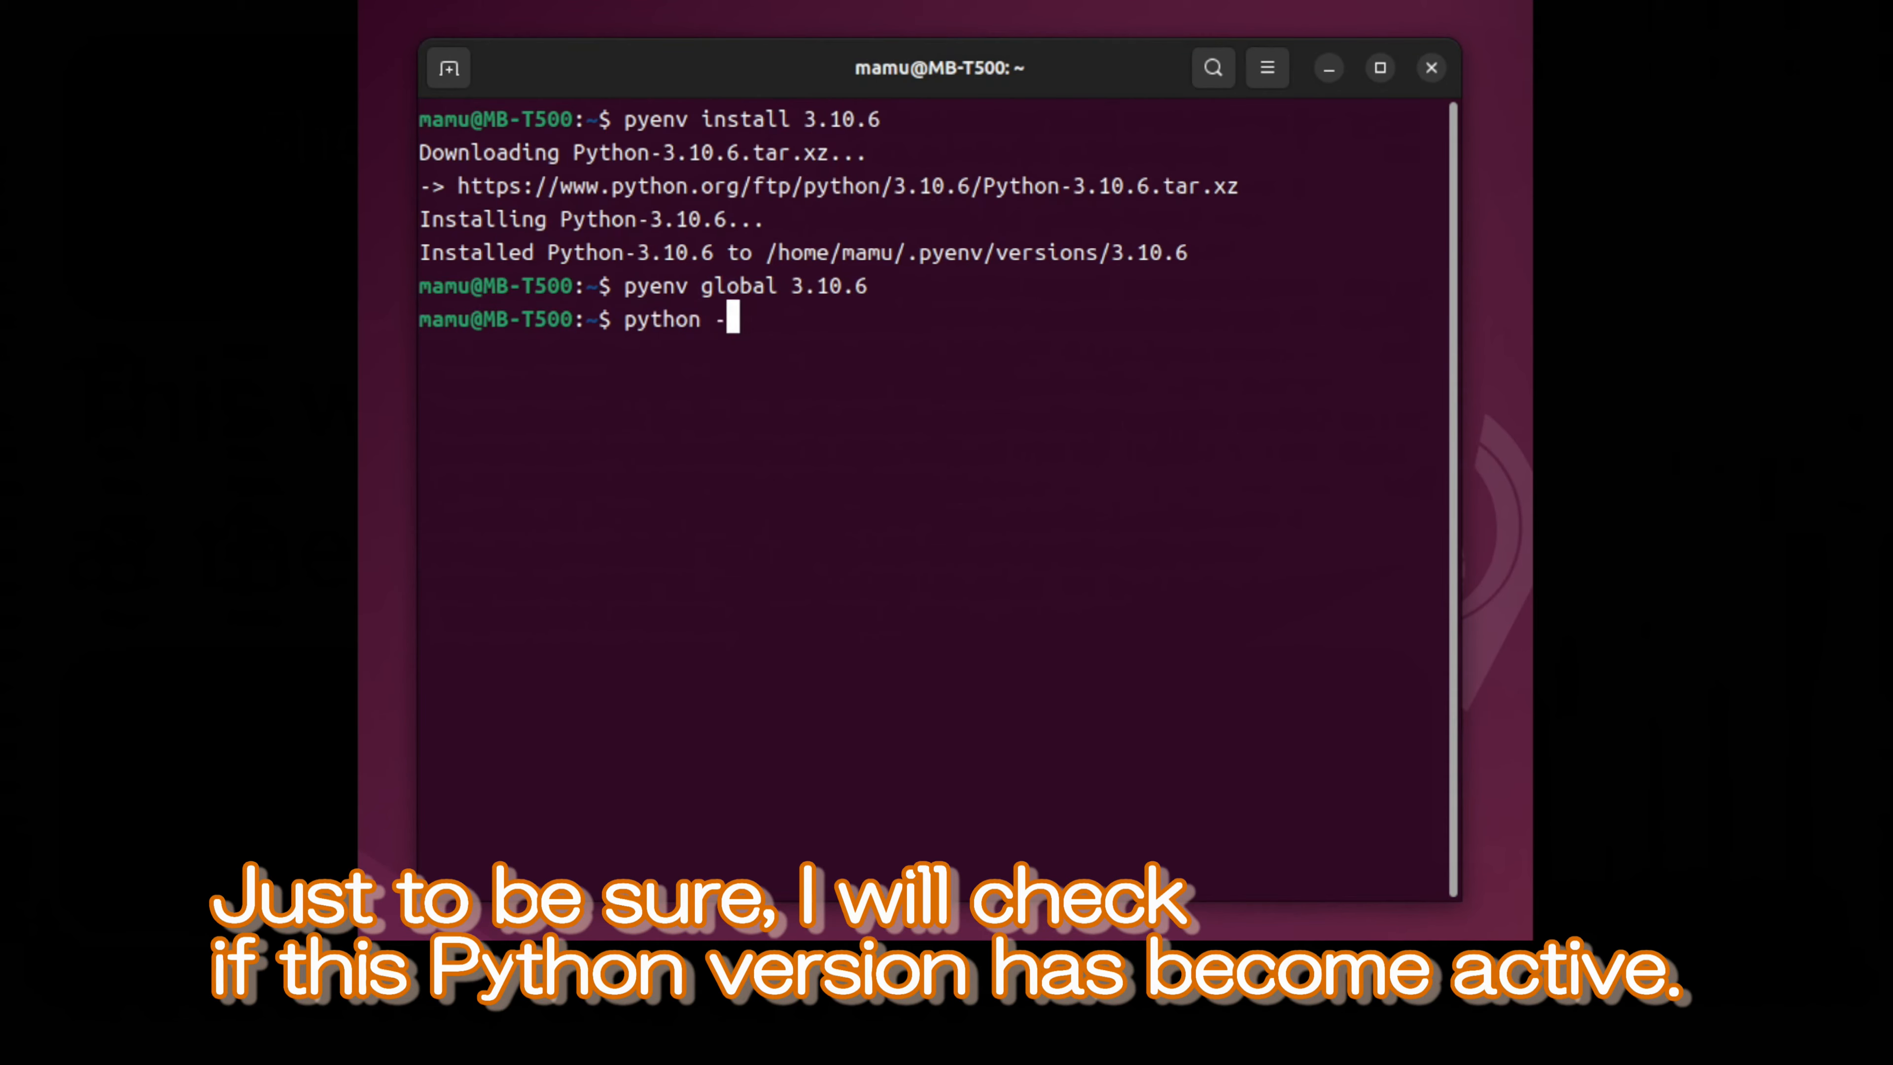
{"action": "key", "text": "Return"}
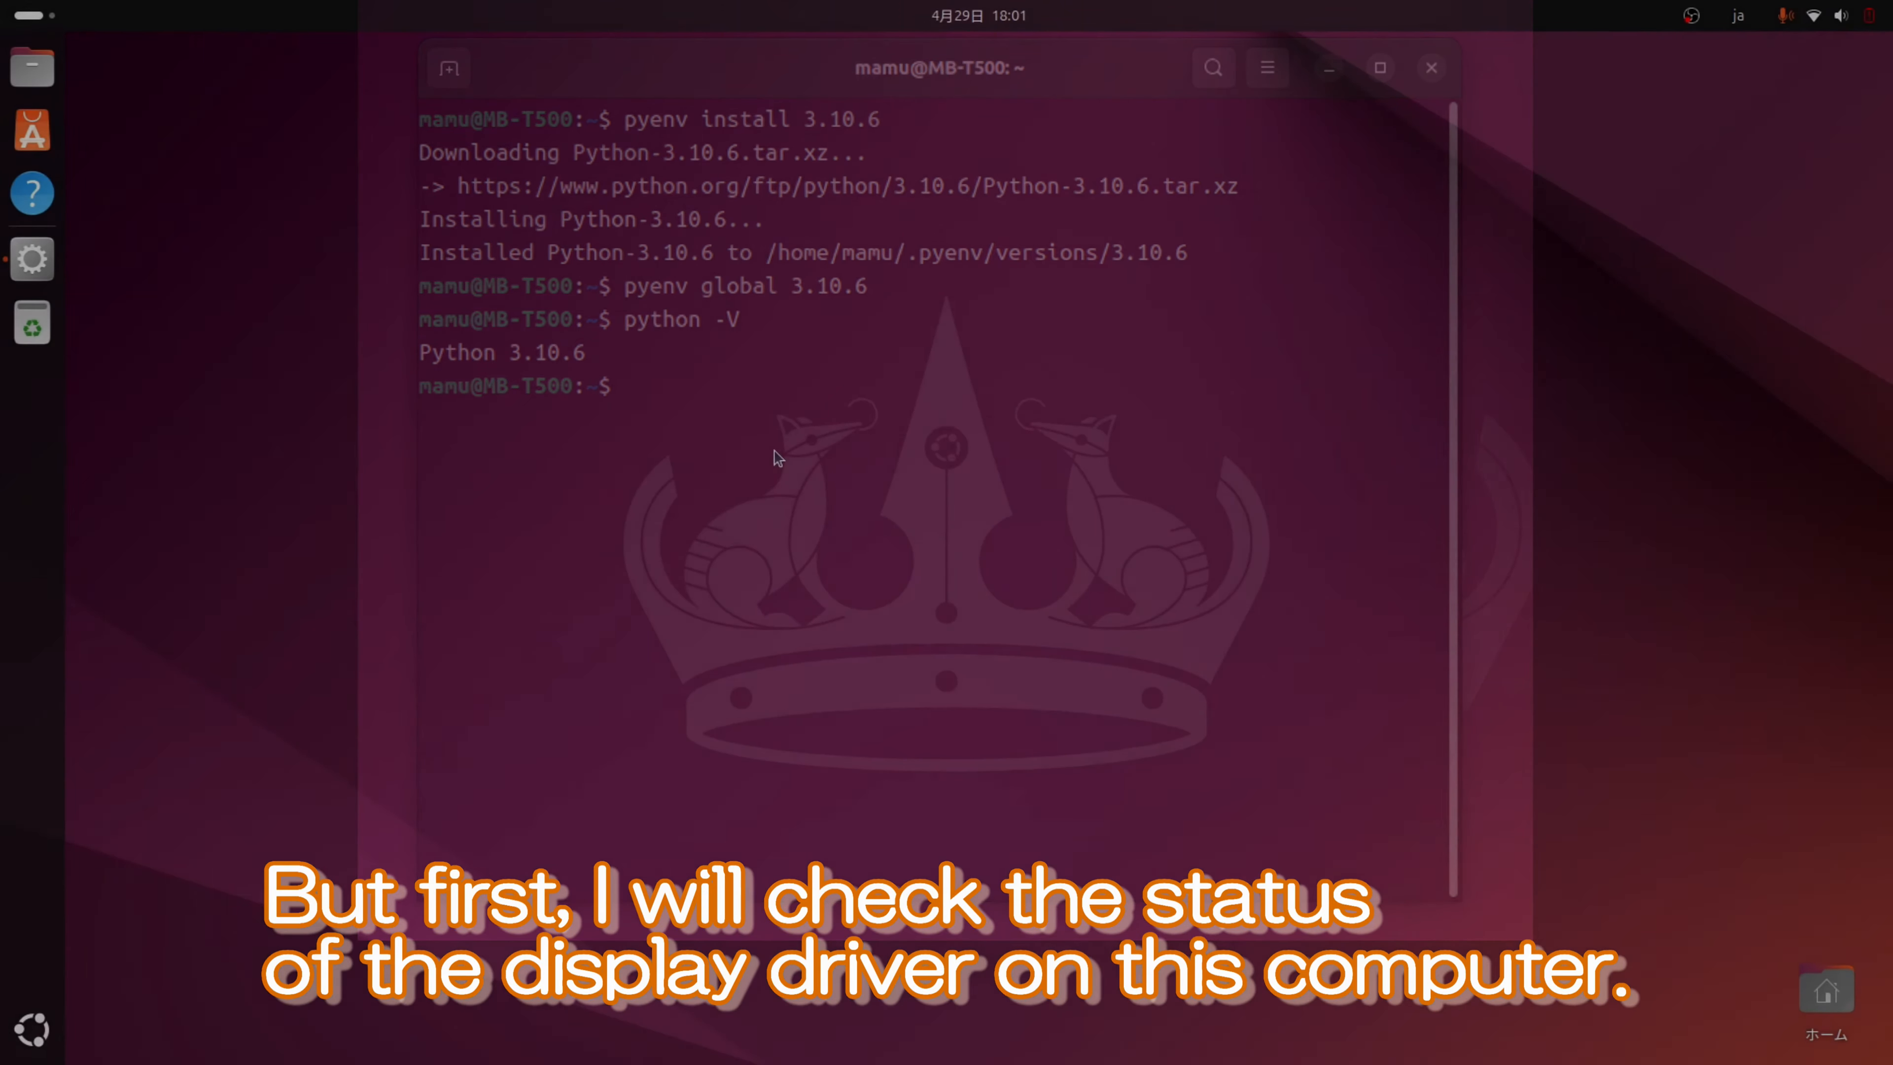
Run nvidia-smi showing the GeForce GTX 1060 with driver 535.171.04 and CUDA Version 12.2
{"action": "left_click", "coordinate": [31, 1028]}
{"action": "type", "text": "nv"}
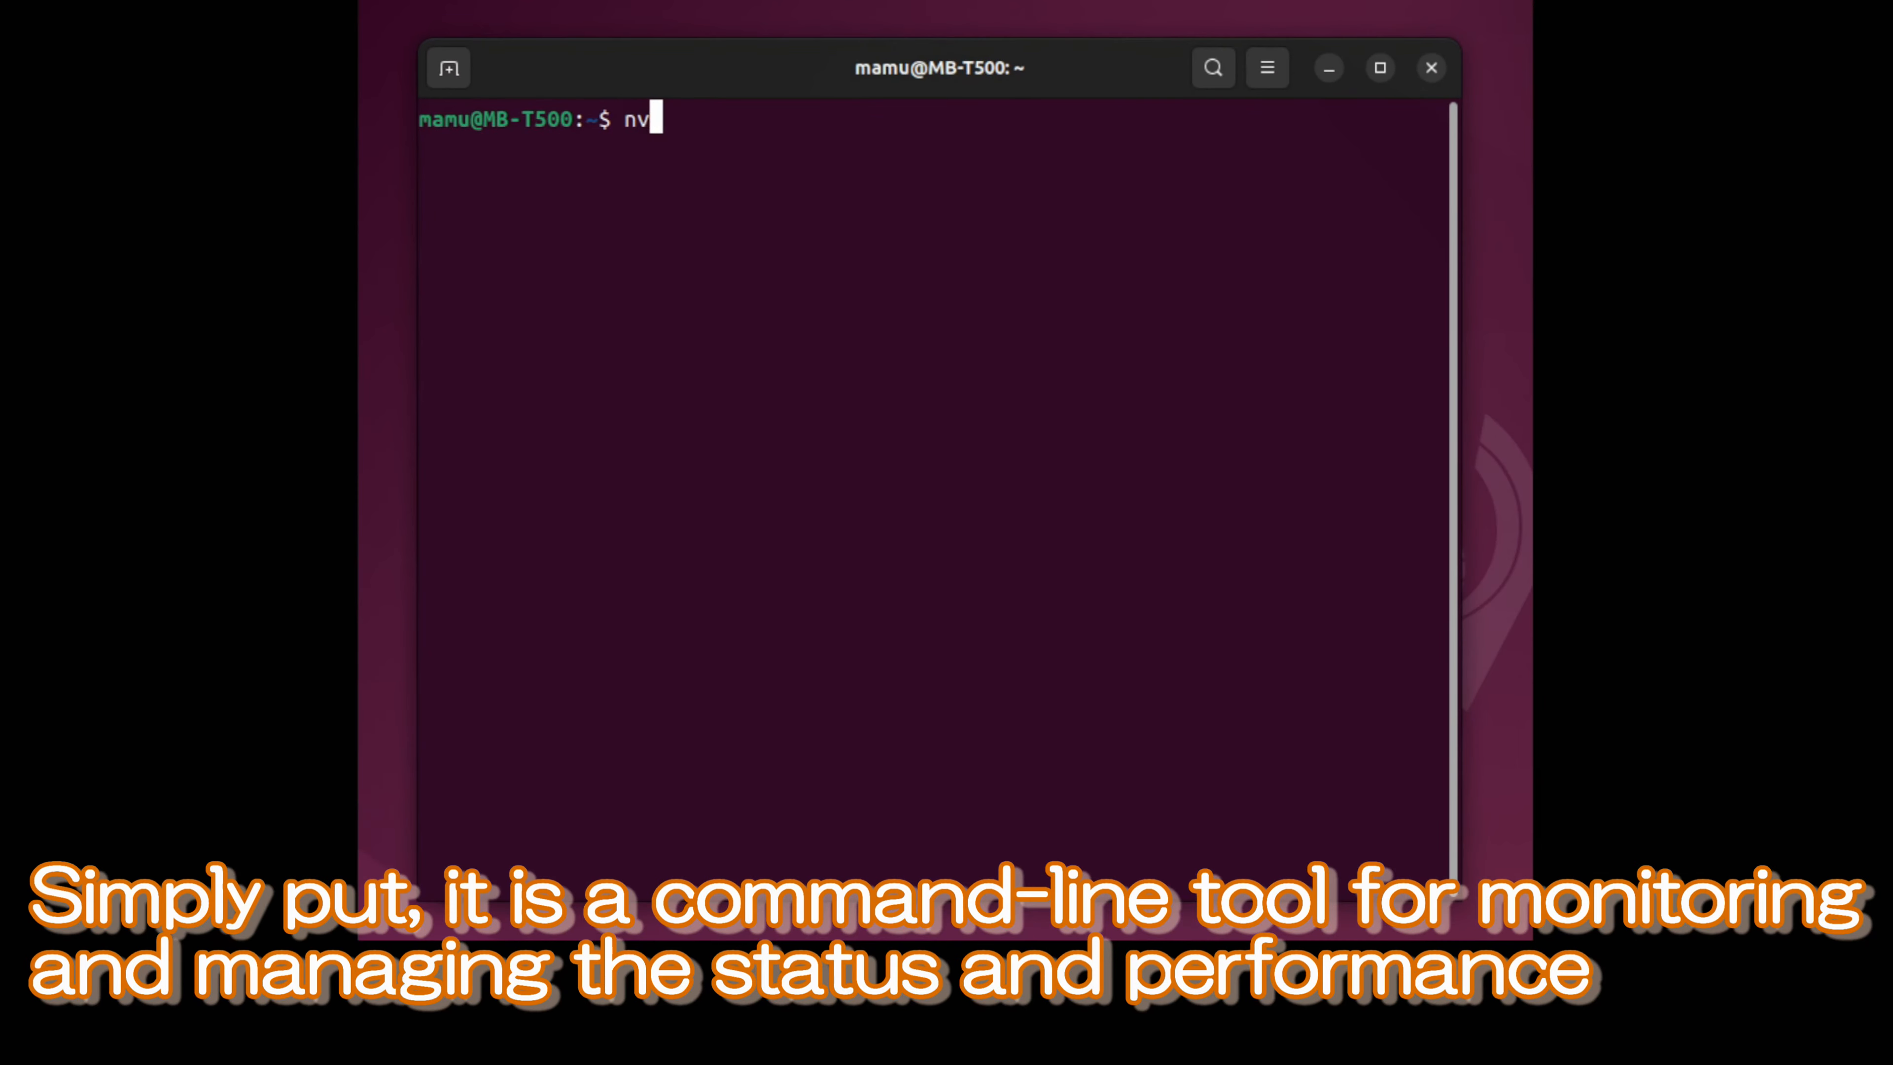
{"action": "type", "text": "idia"}
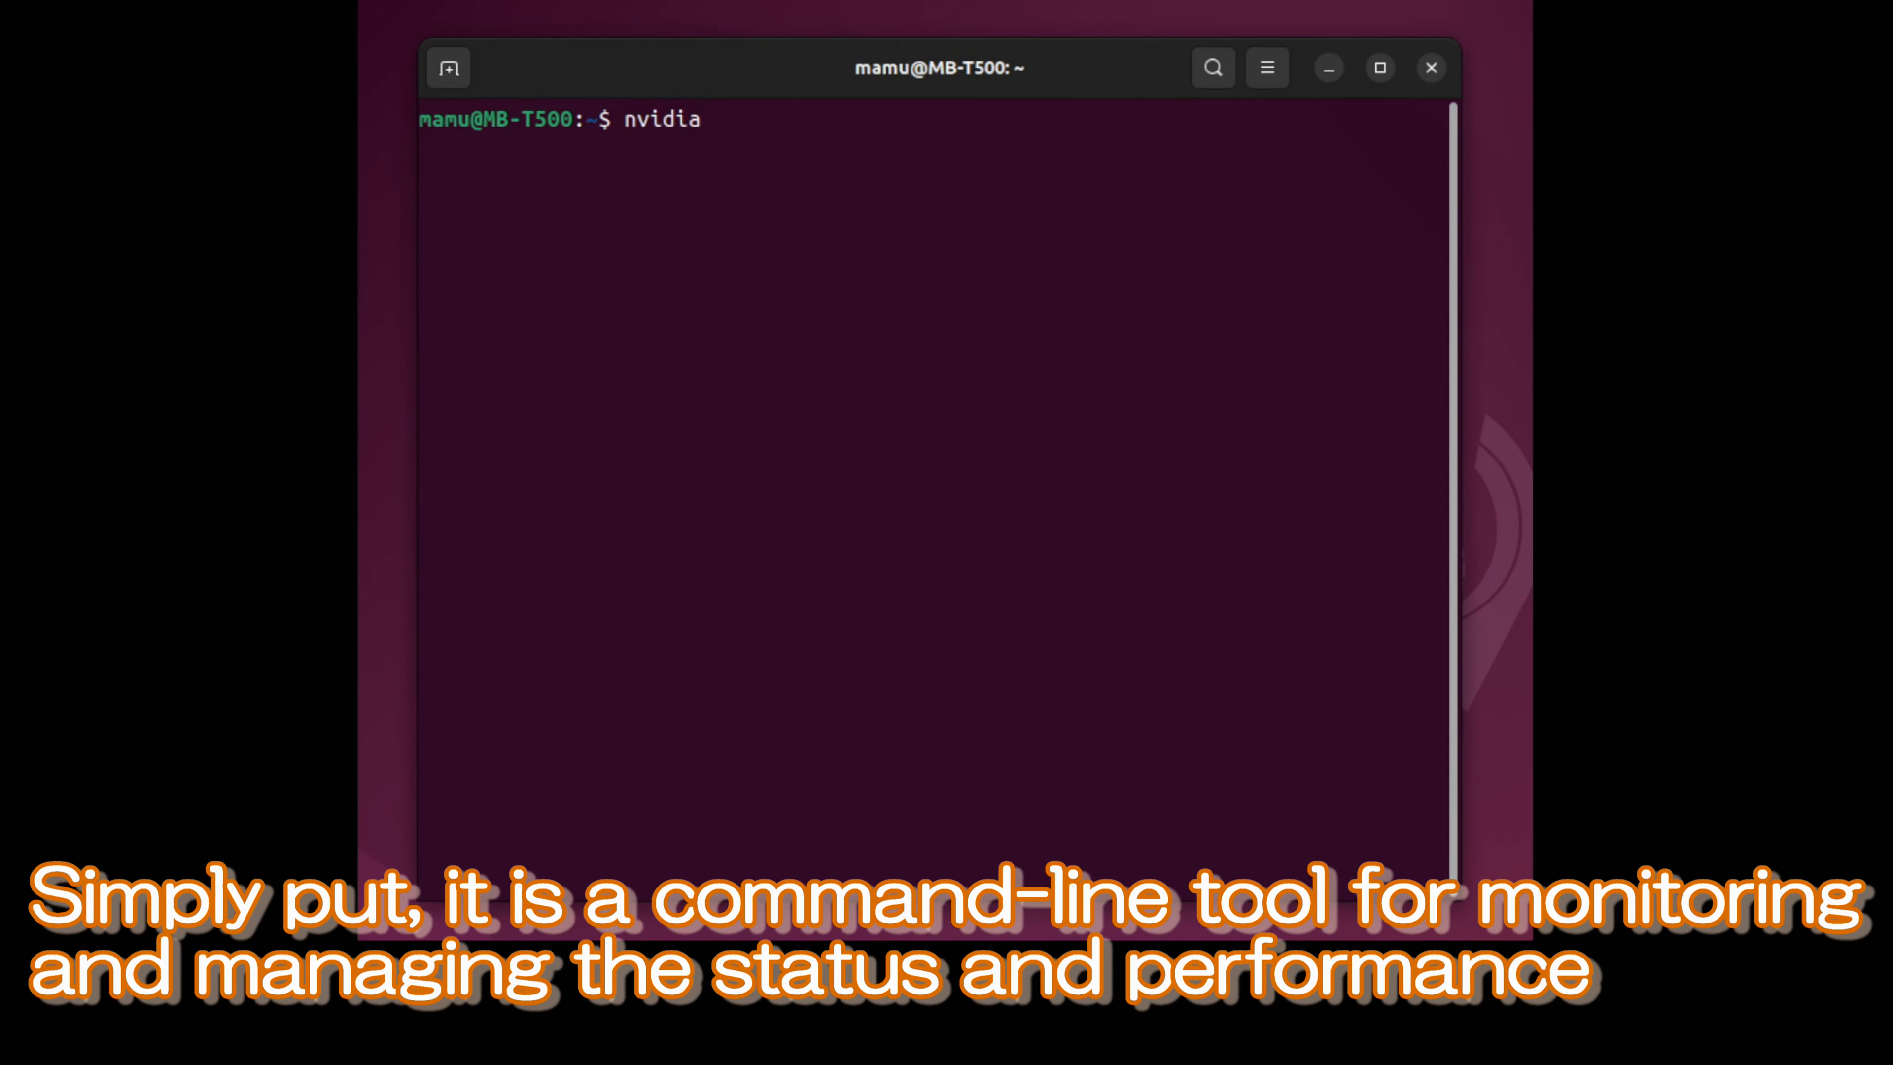
{"action": "type", "text": "-smi"}
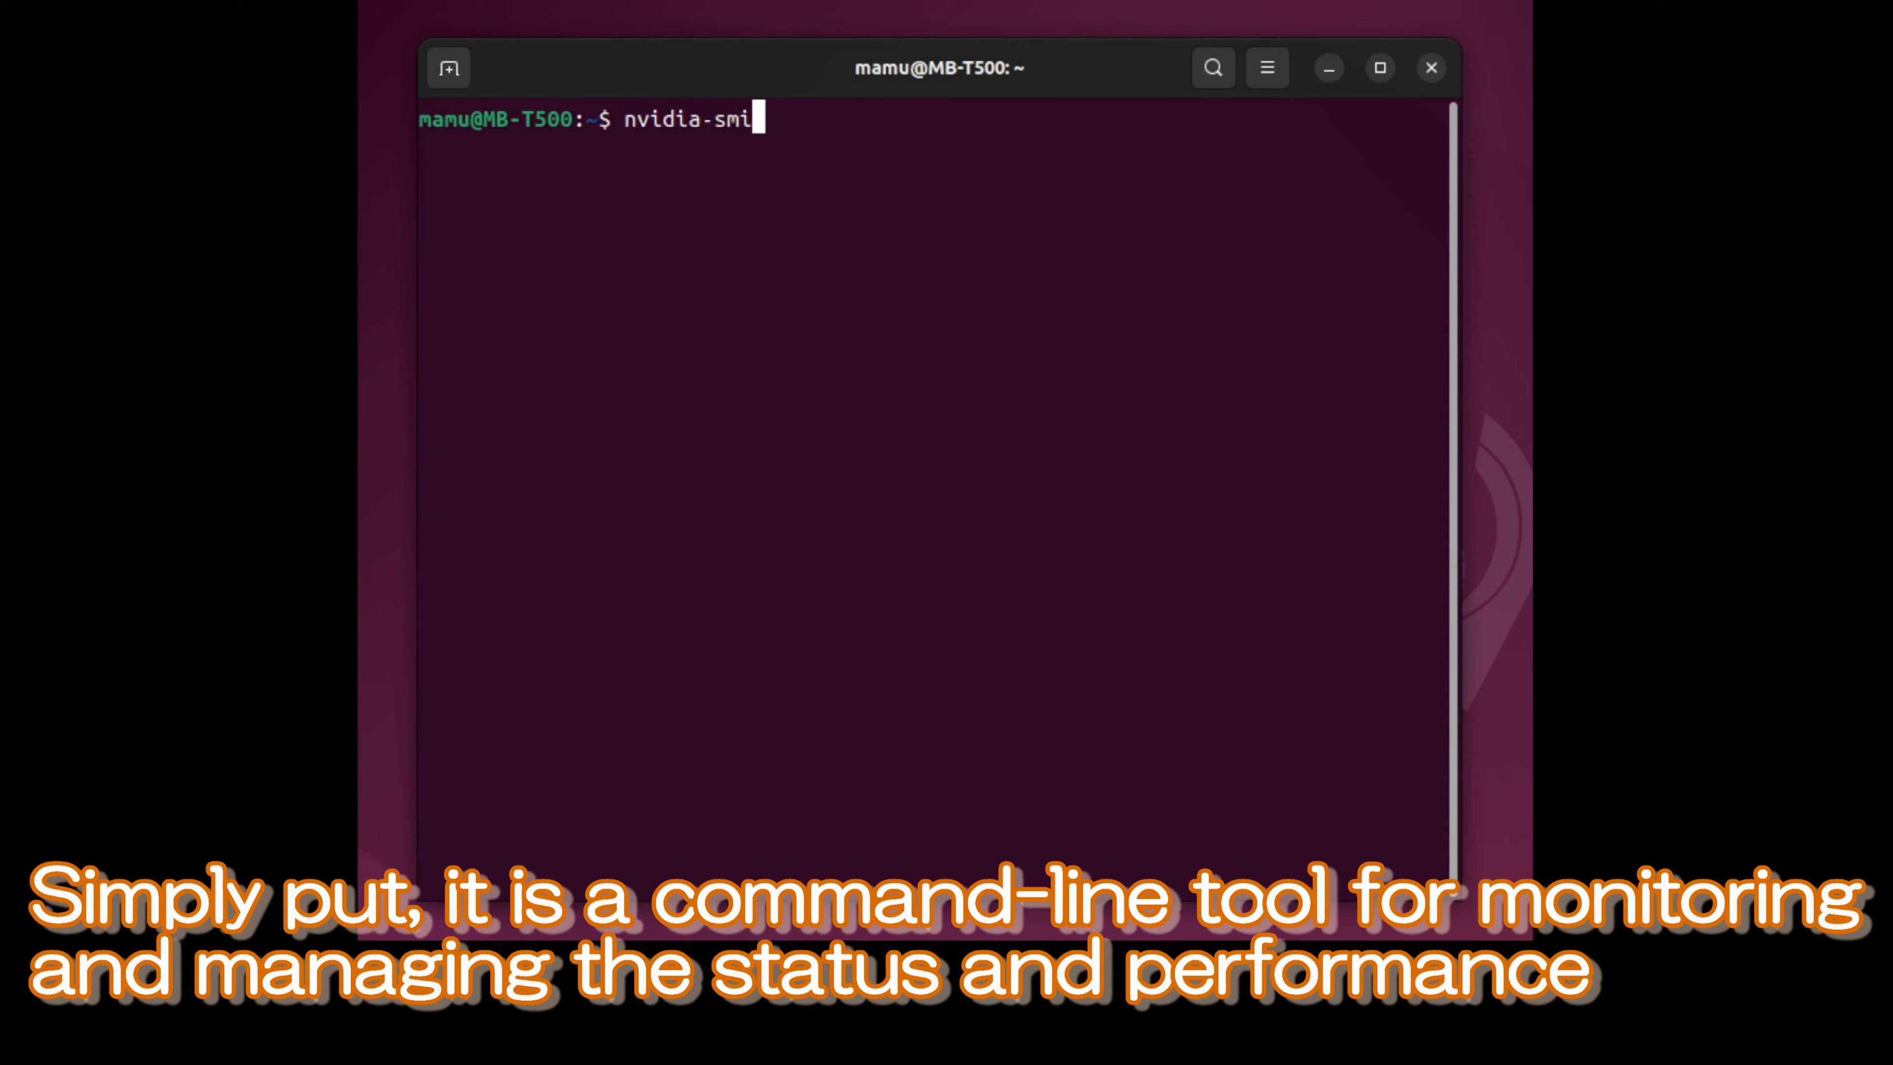
{"action": "key", "text": "Return"}
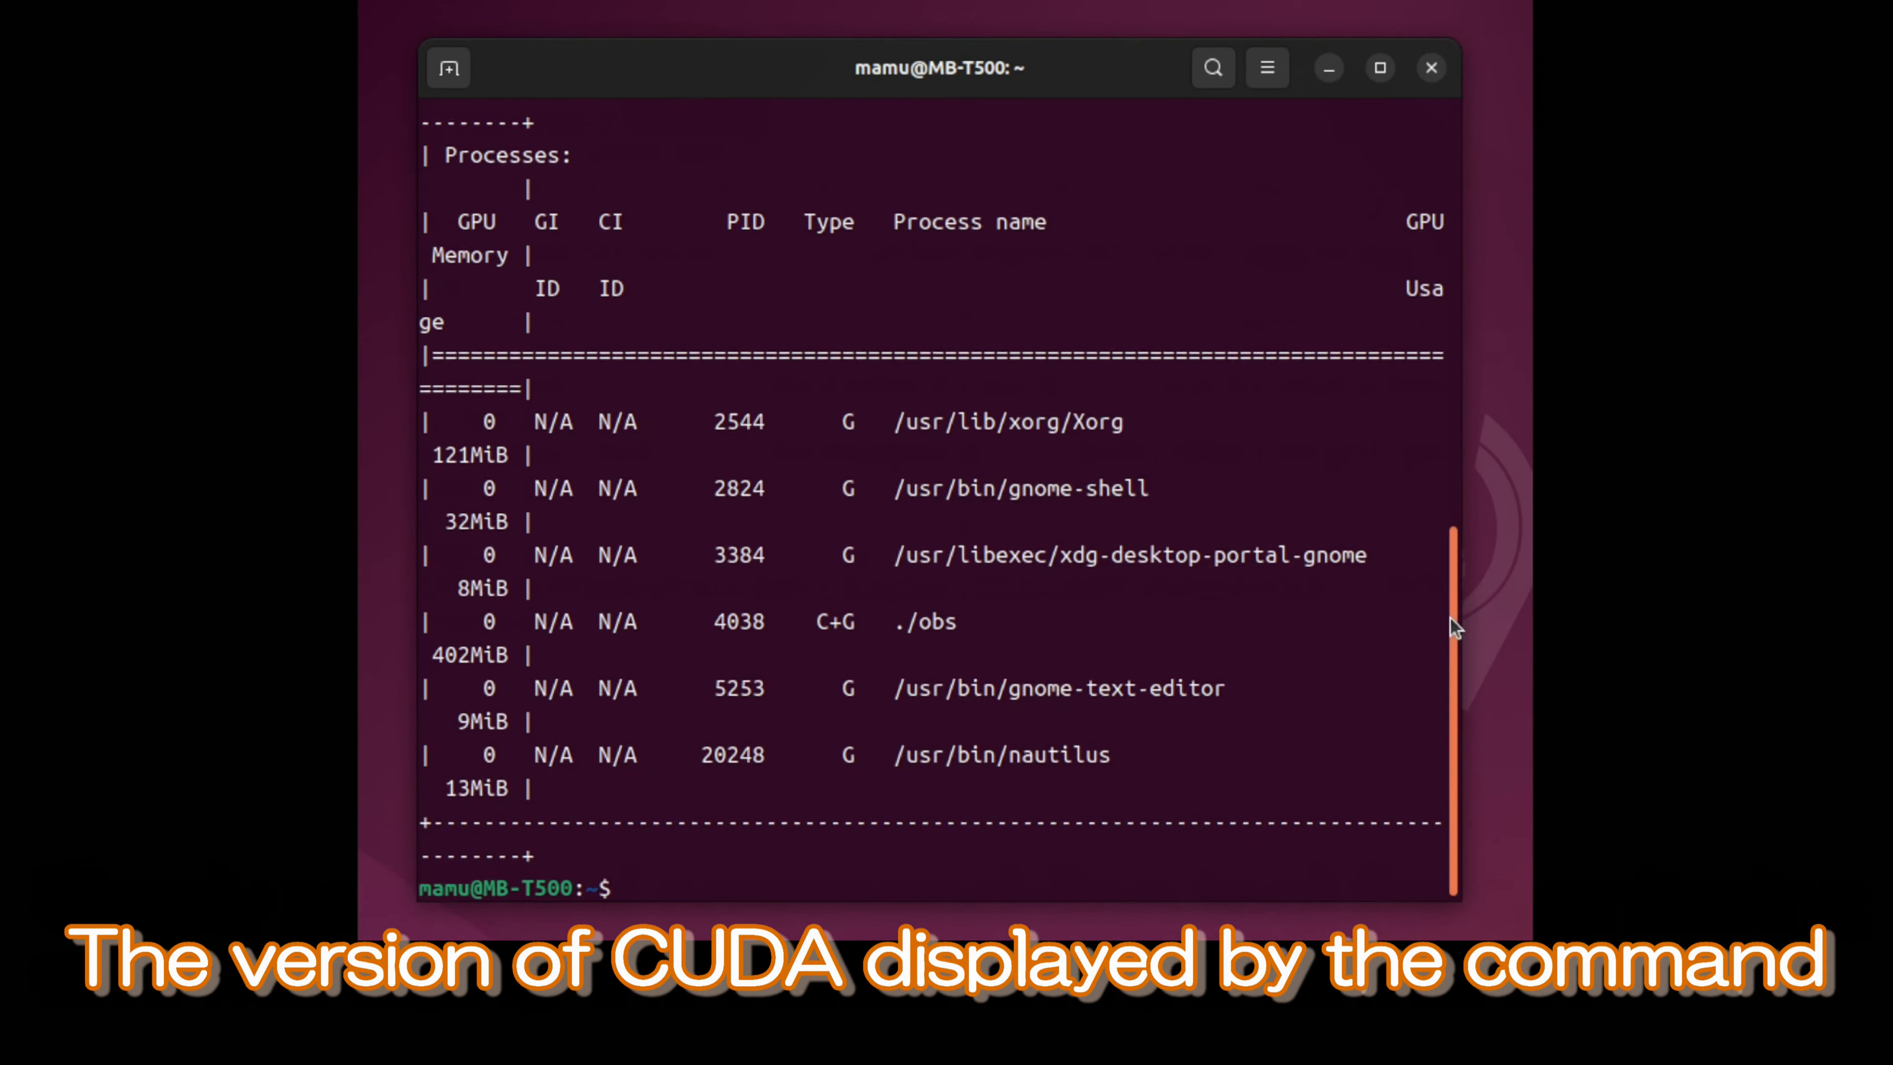
{"action": "scroll", "scroll_direction": "up", "scroll_amount": 3}
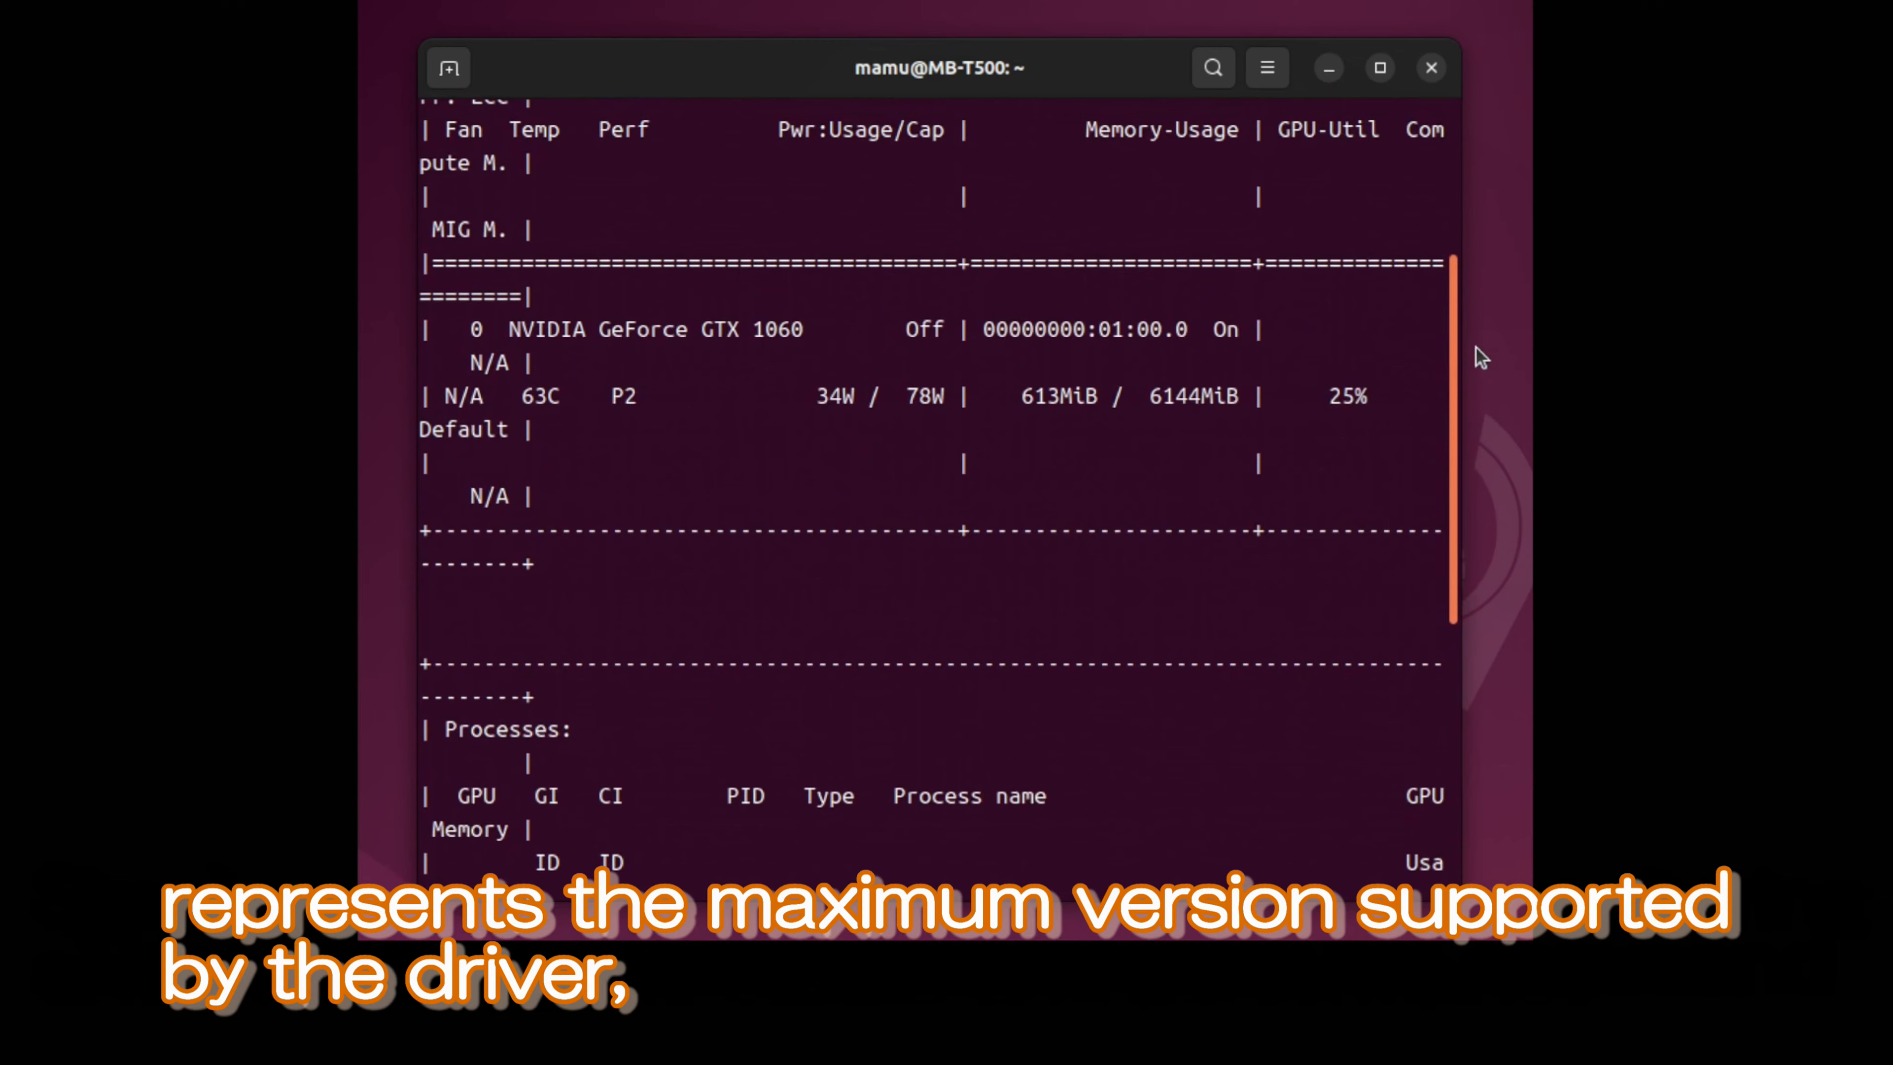
{"action": "scroll", "scroll_direction": "up", "scroll_amount": 3}
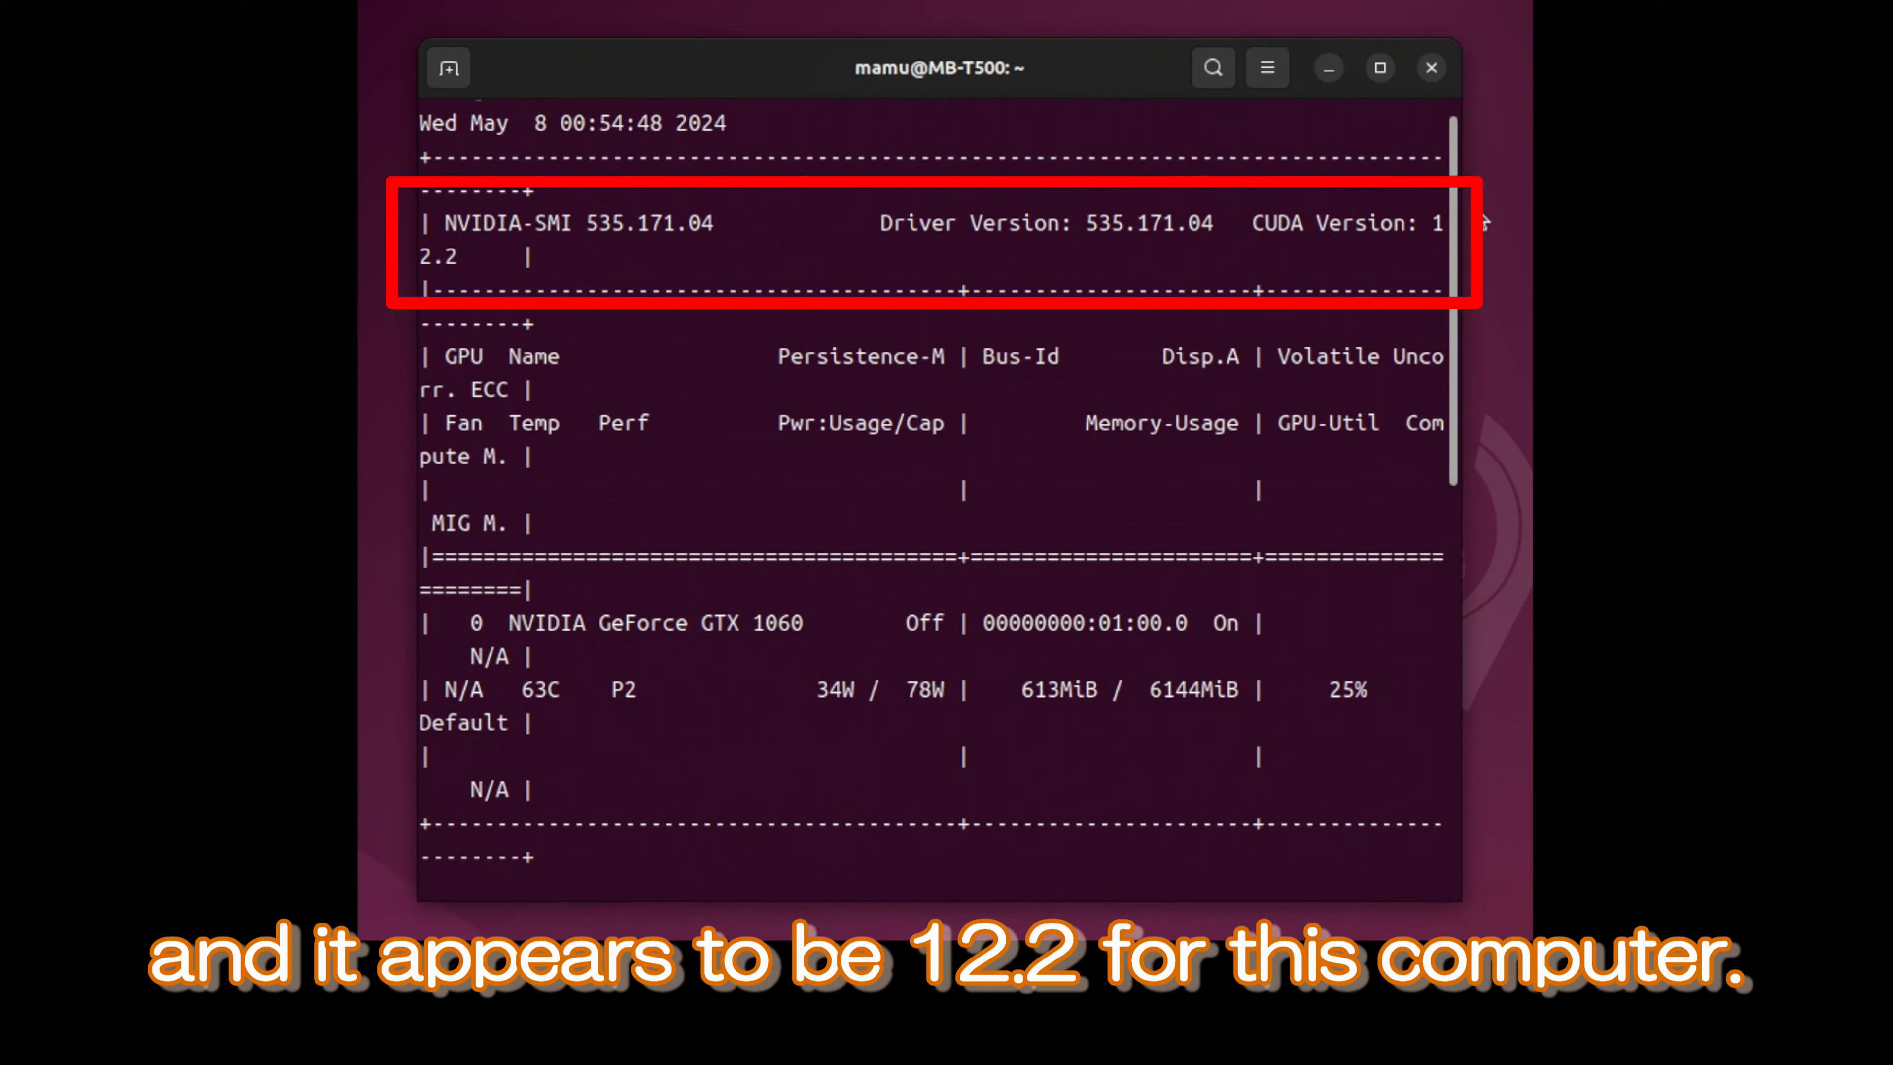
{"action": "mouse_move", "coordinate": [1490, 221]}
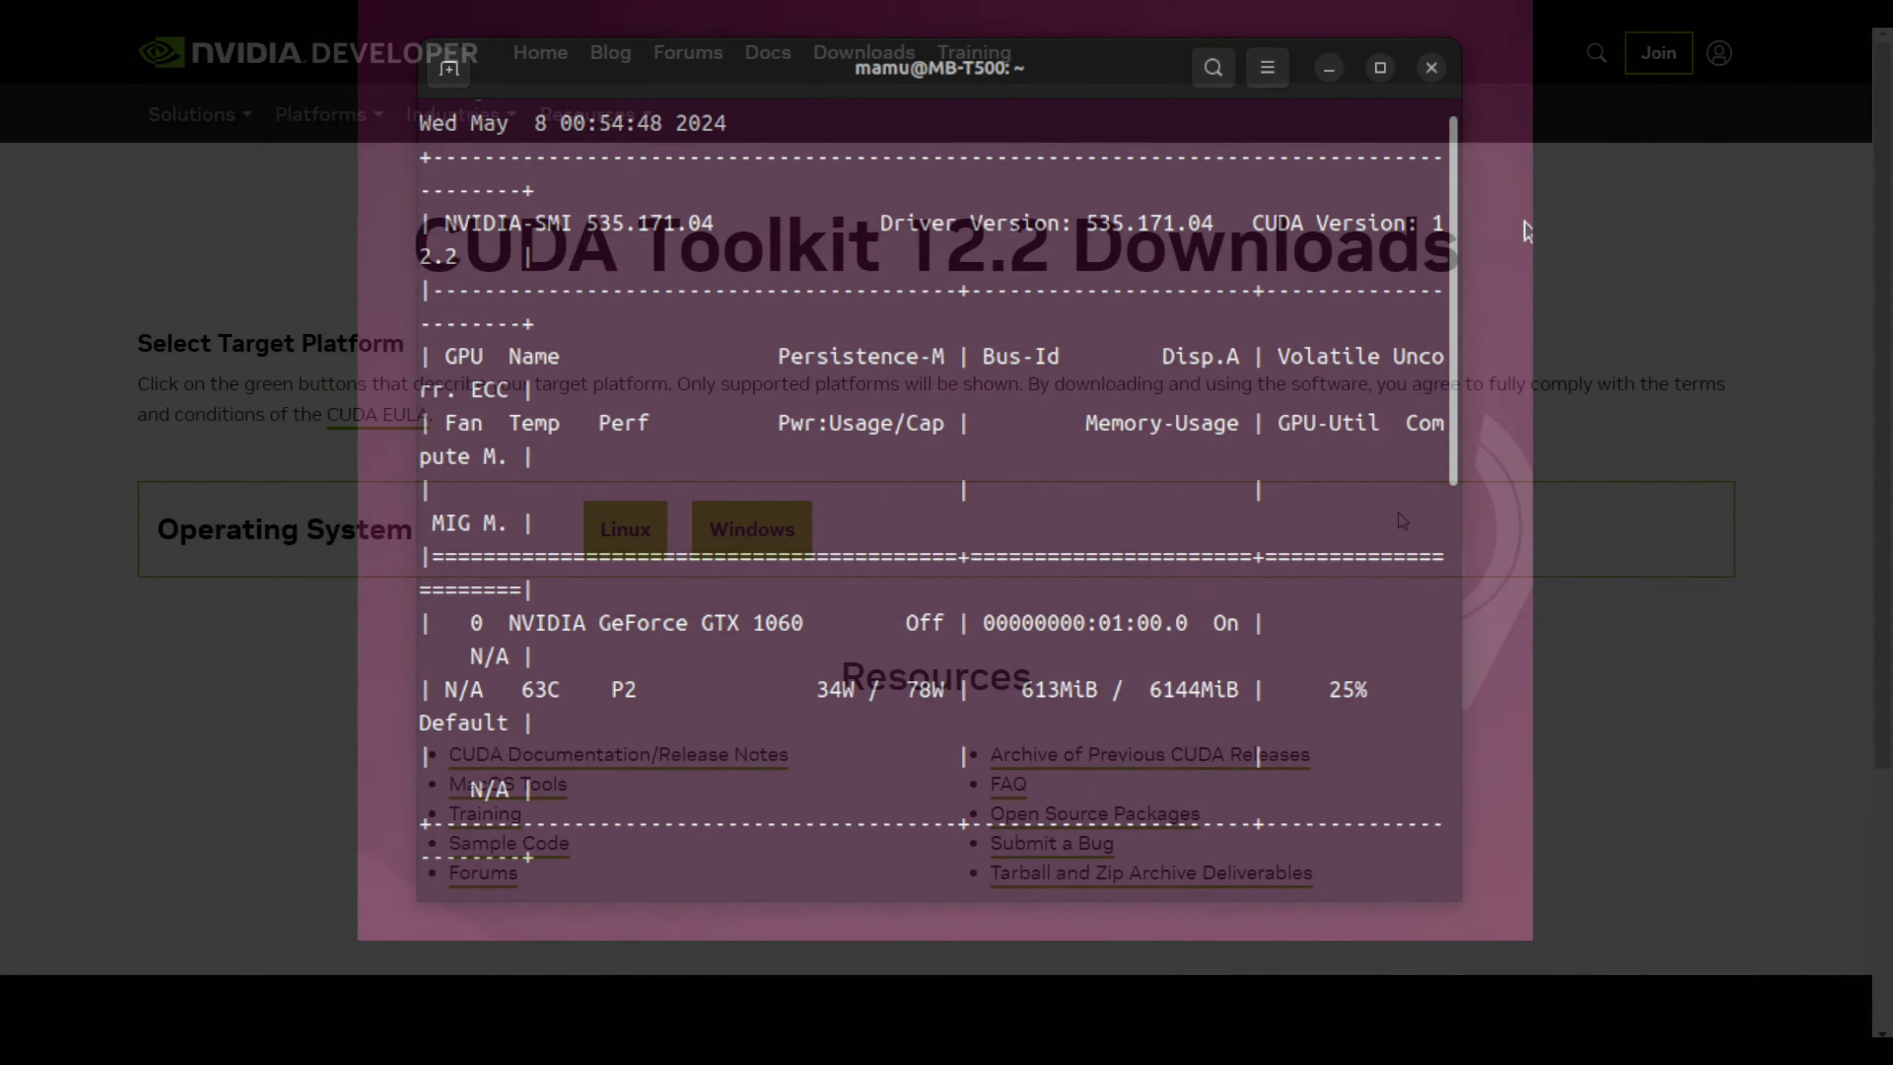
View the CUDA Toolkit 12.2 Downloads page and choose Linux as the target operating system
{"action": "left_click", "coordinate": [1430, 66]}
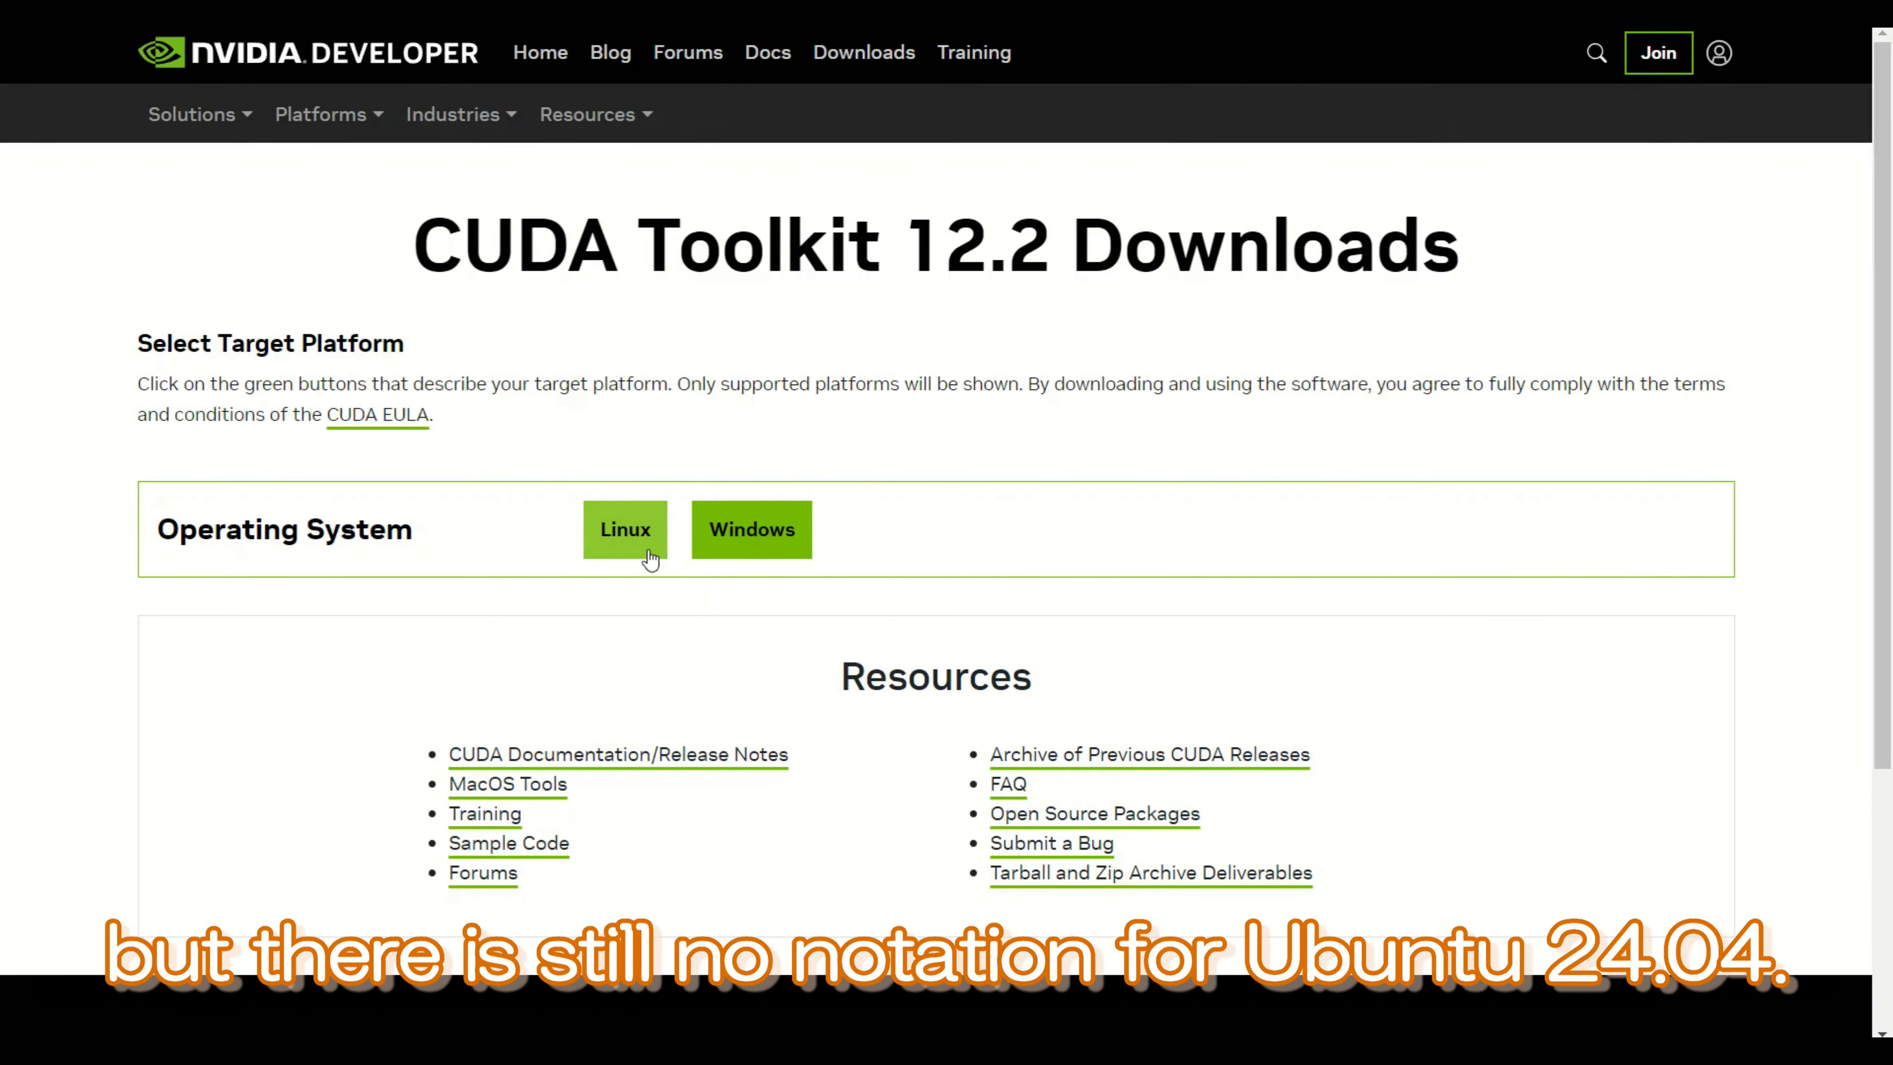
{"action": "left_click", "coordinate": [625, 528]}
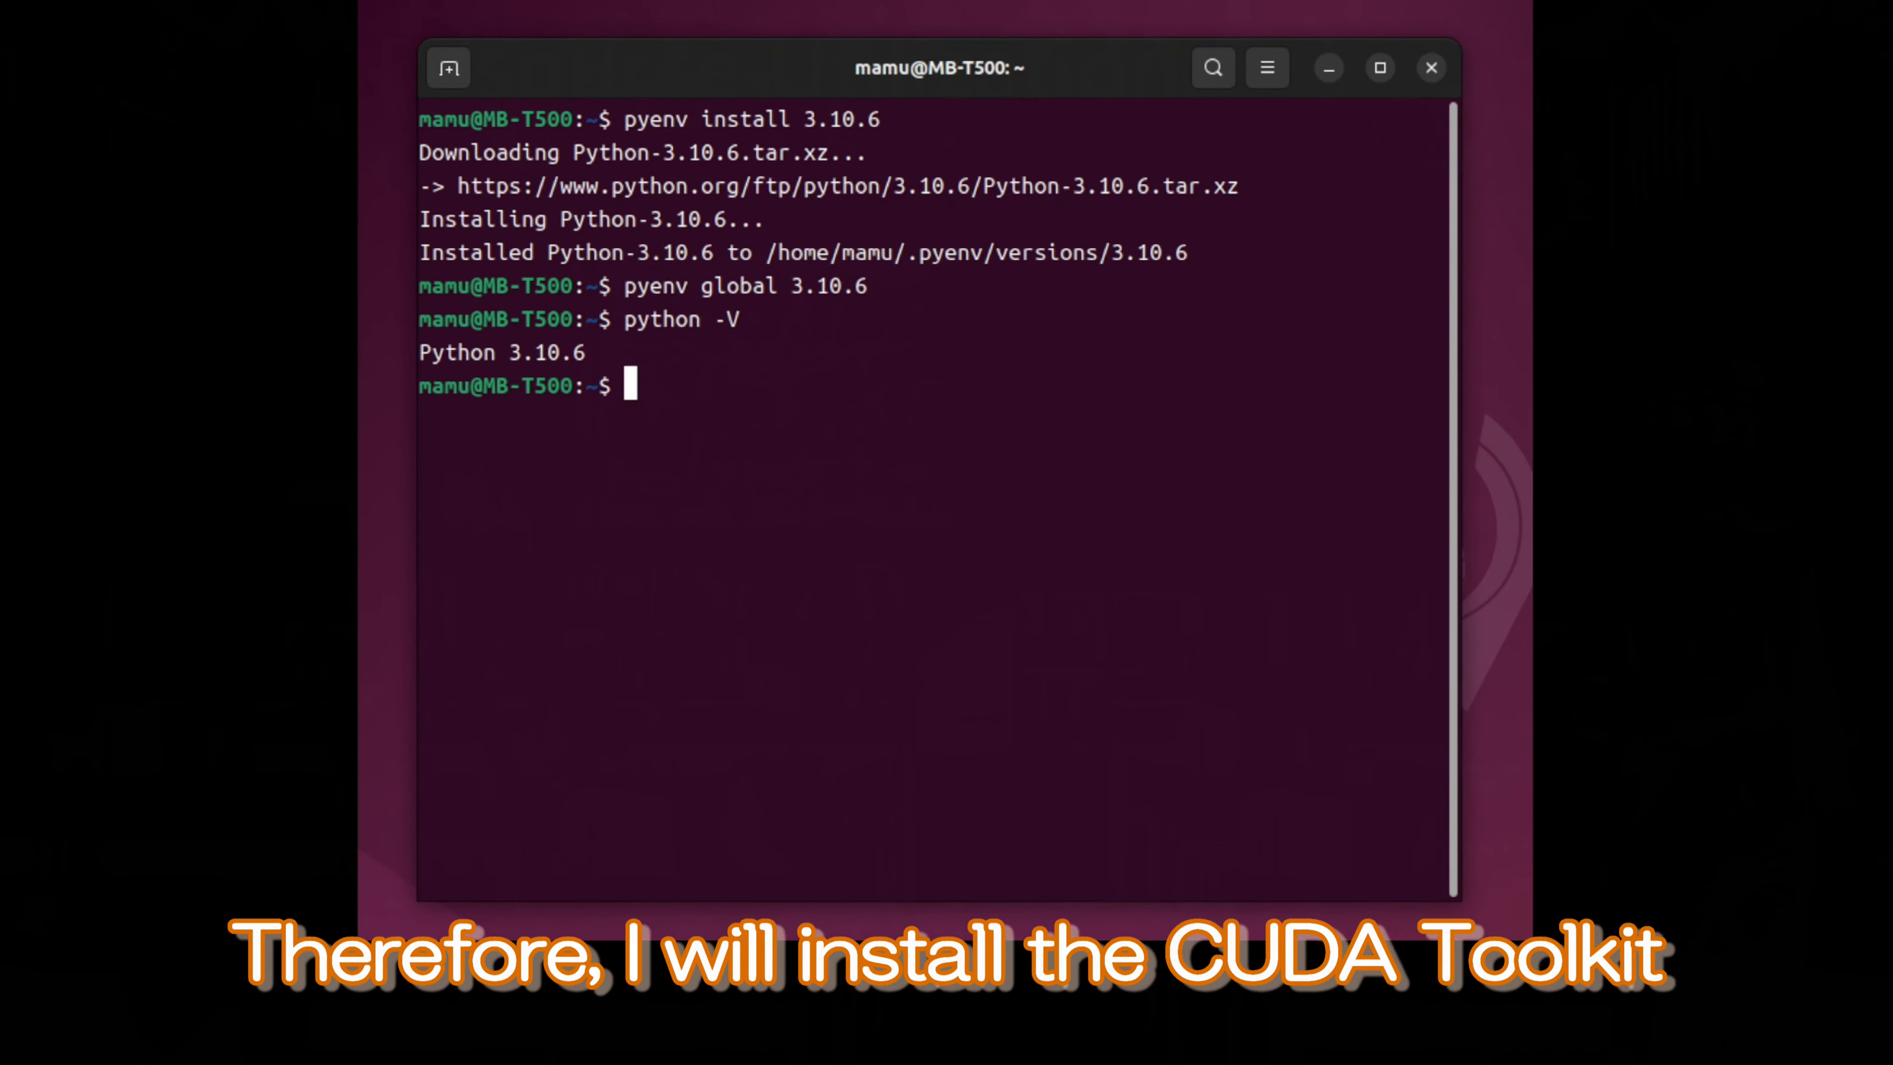
Run nvcc -V to confirm the CUDA compiler is still missing
{"action": "type", "text": "nvcc"}
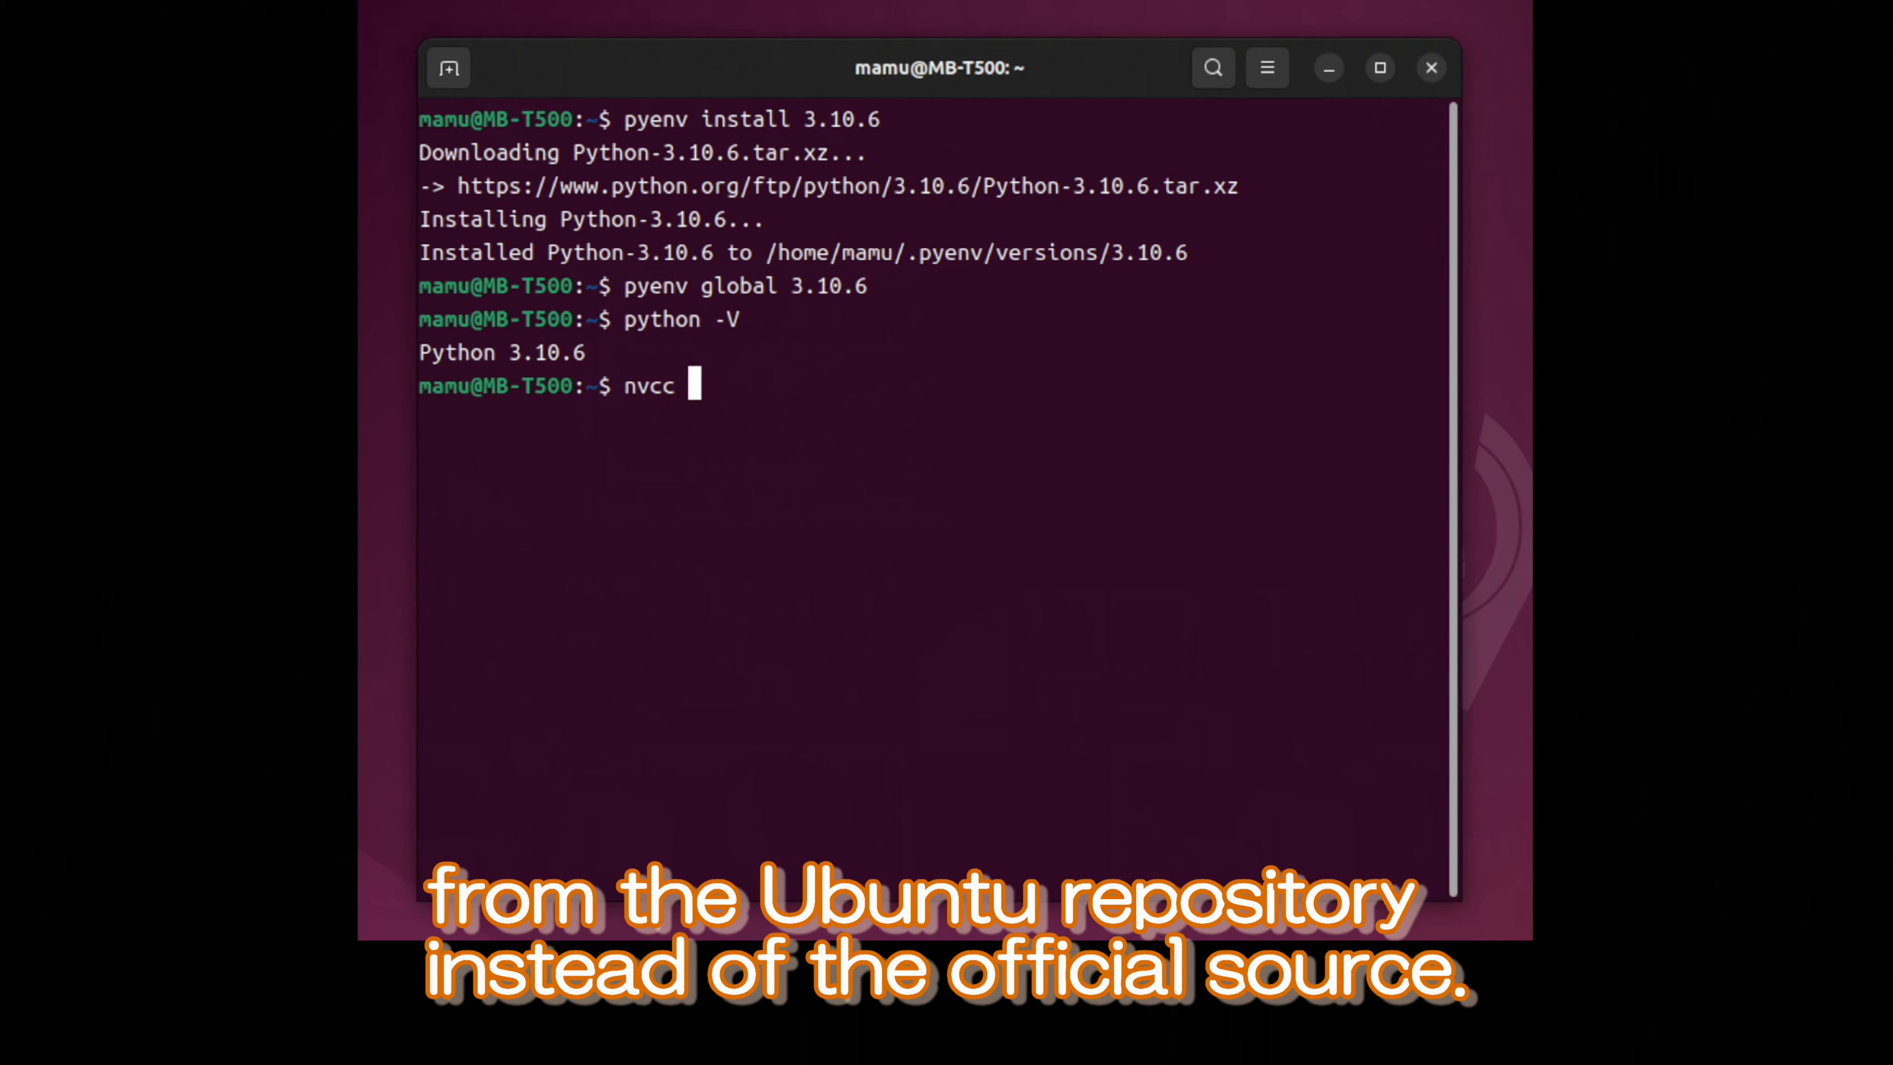
{"action": "type", "text": "-V"}
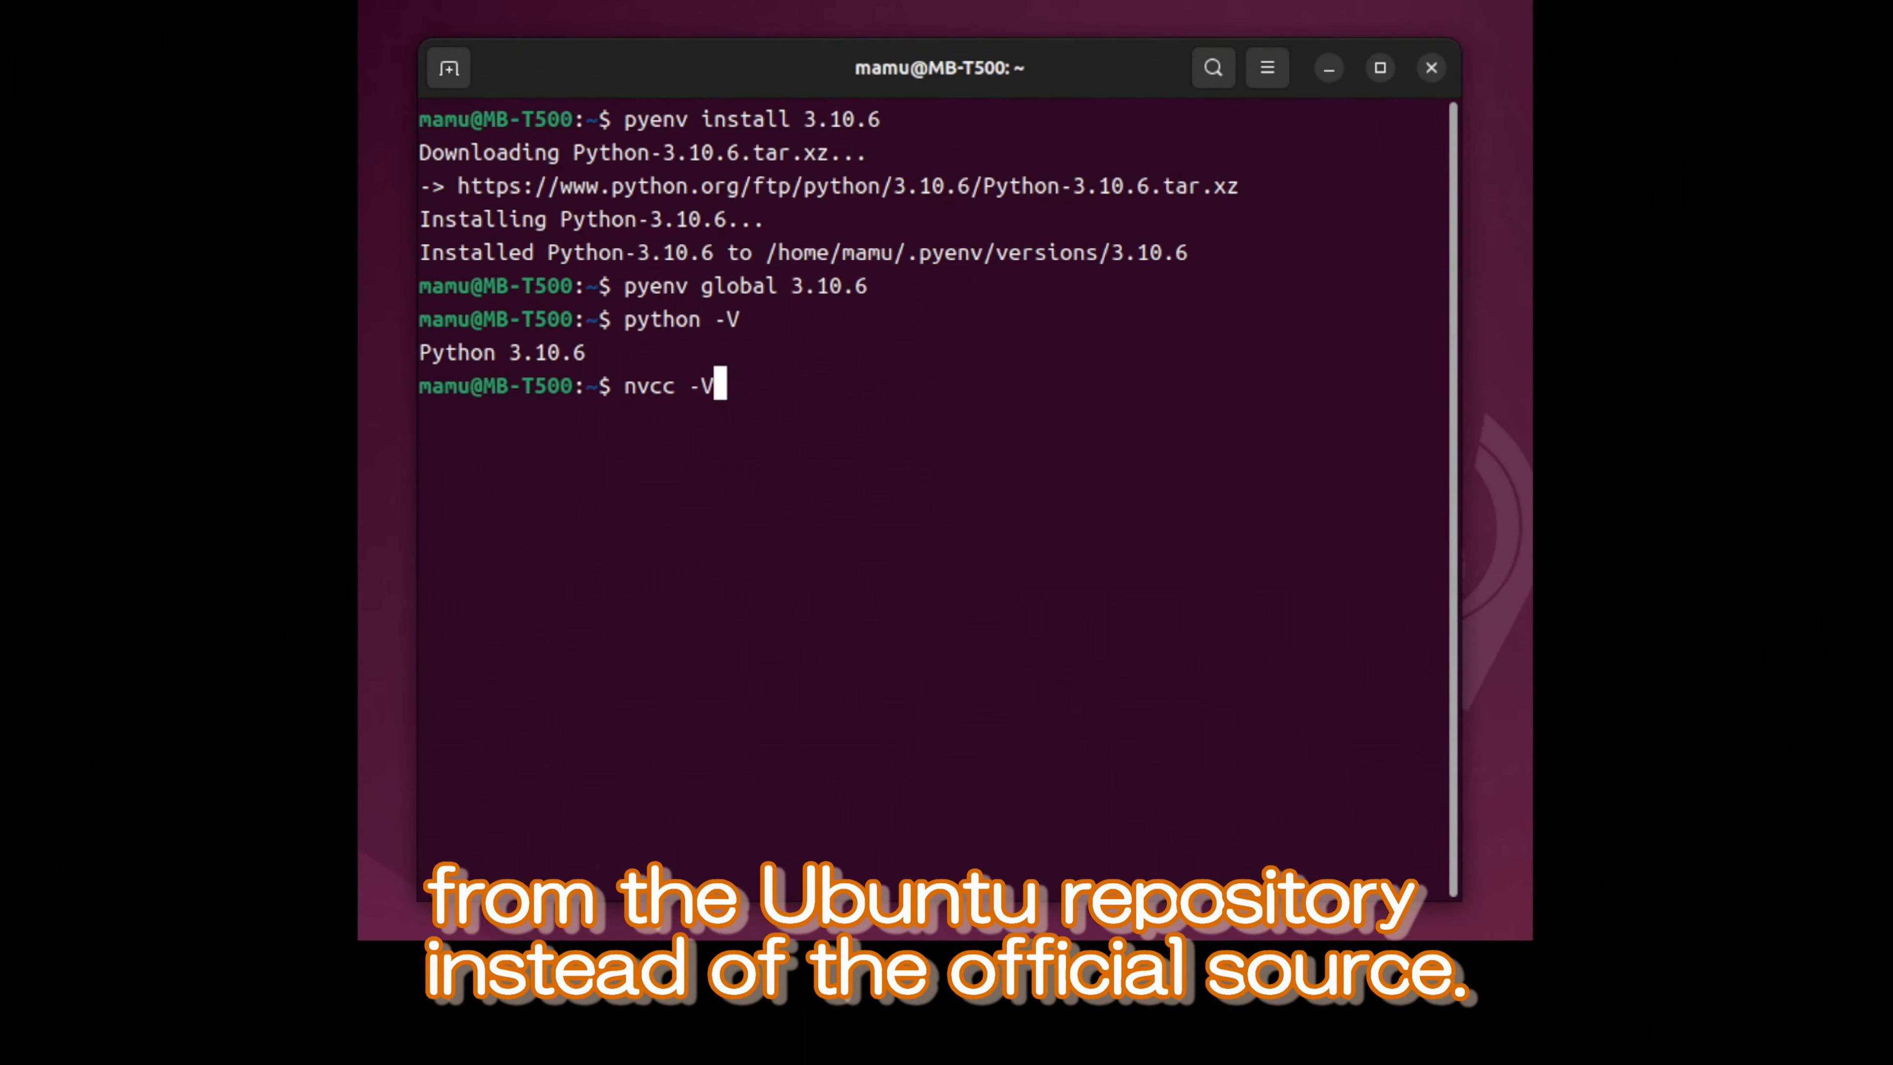
{"action": "key", "text": "Return"}
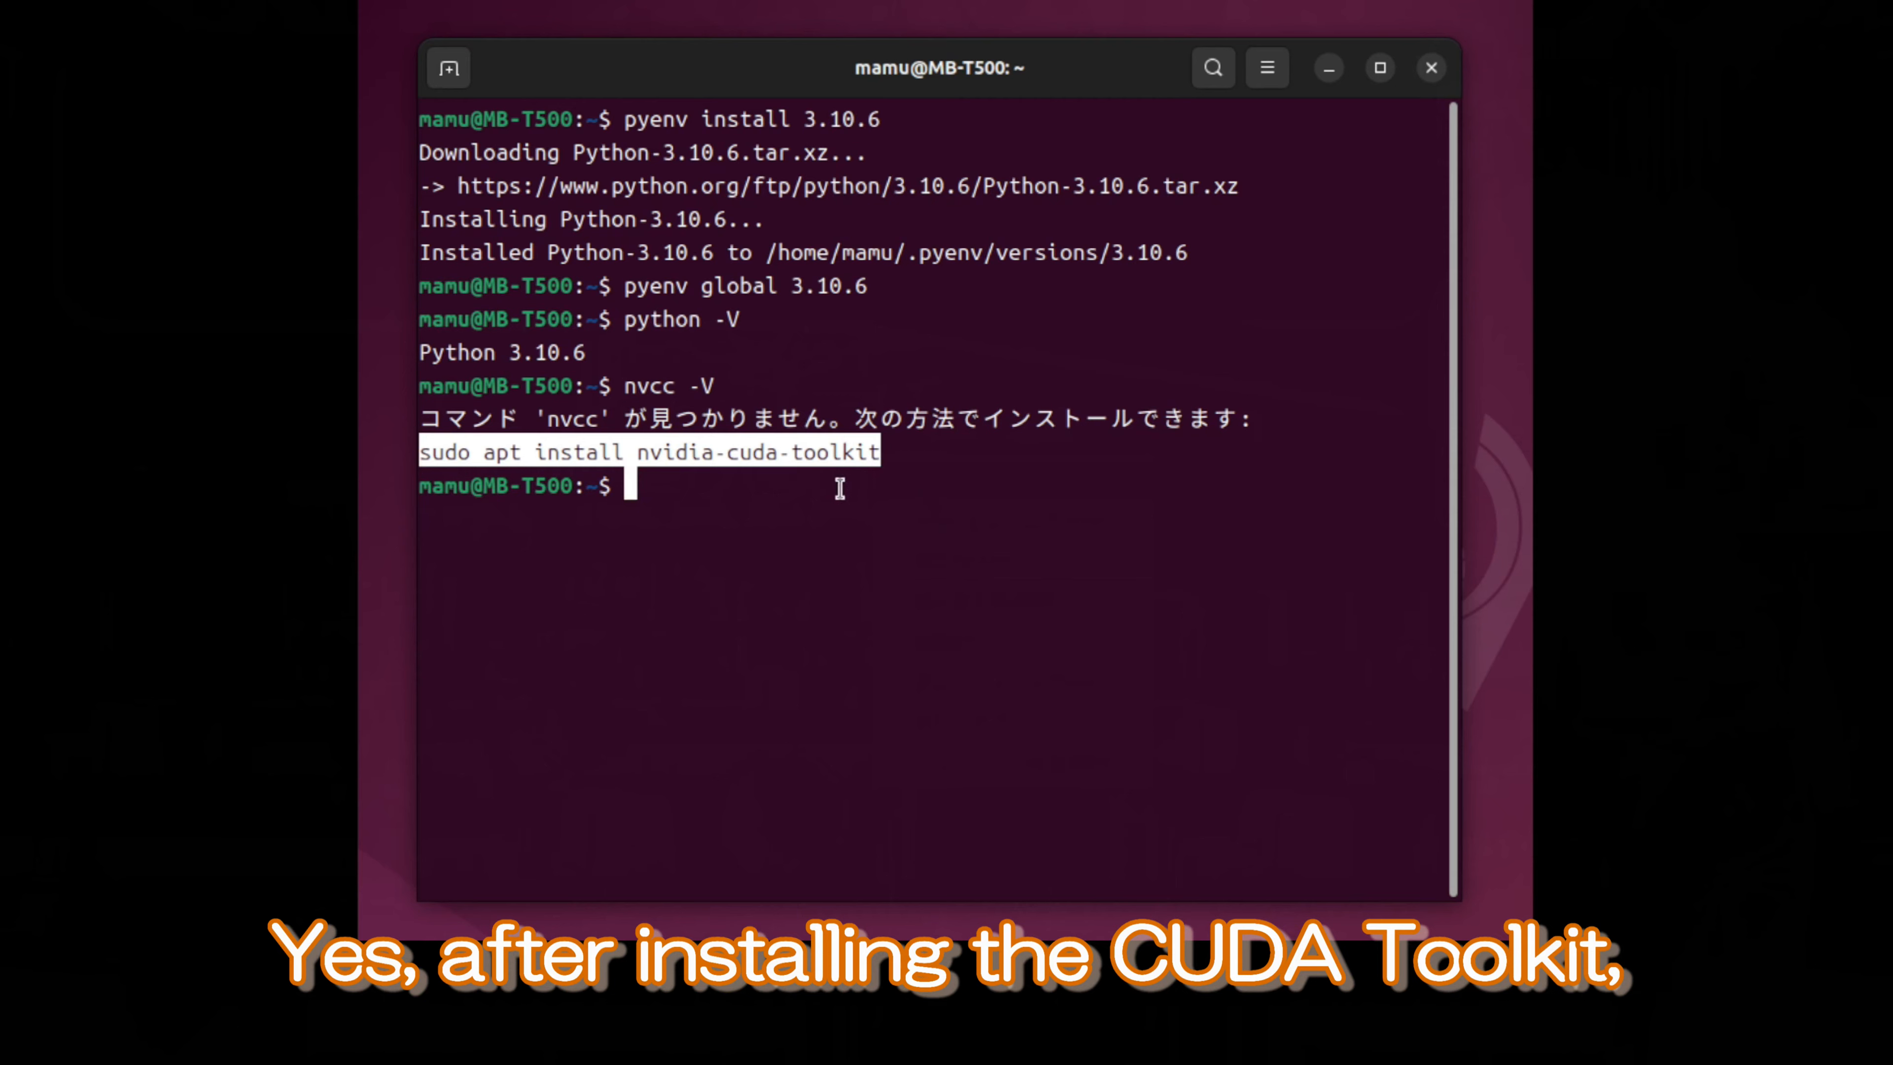
Install nvidia-cuda-toolkit via sudo apt install, answering y to proceed
{"action": "type", "text": "sudo apt install nvidia-cuda-toolkit"}
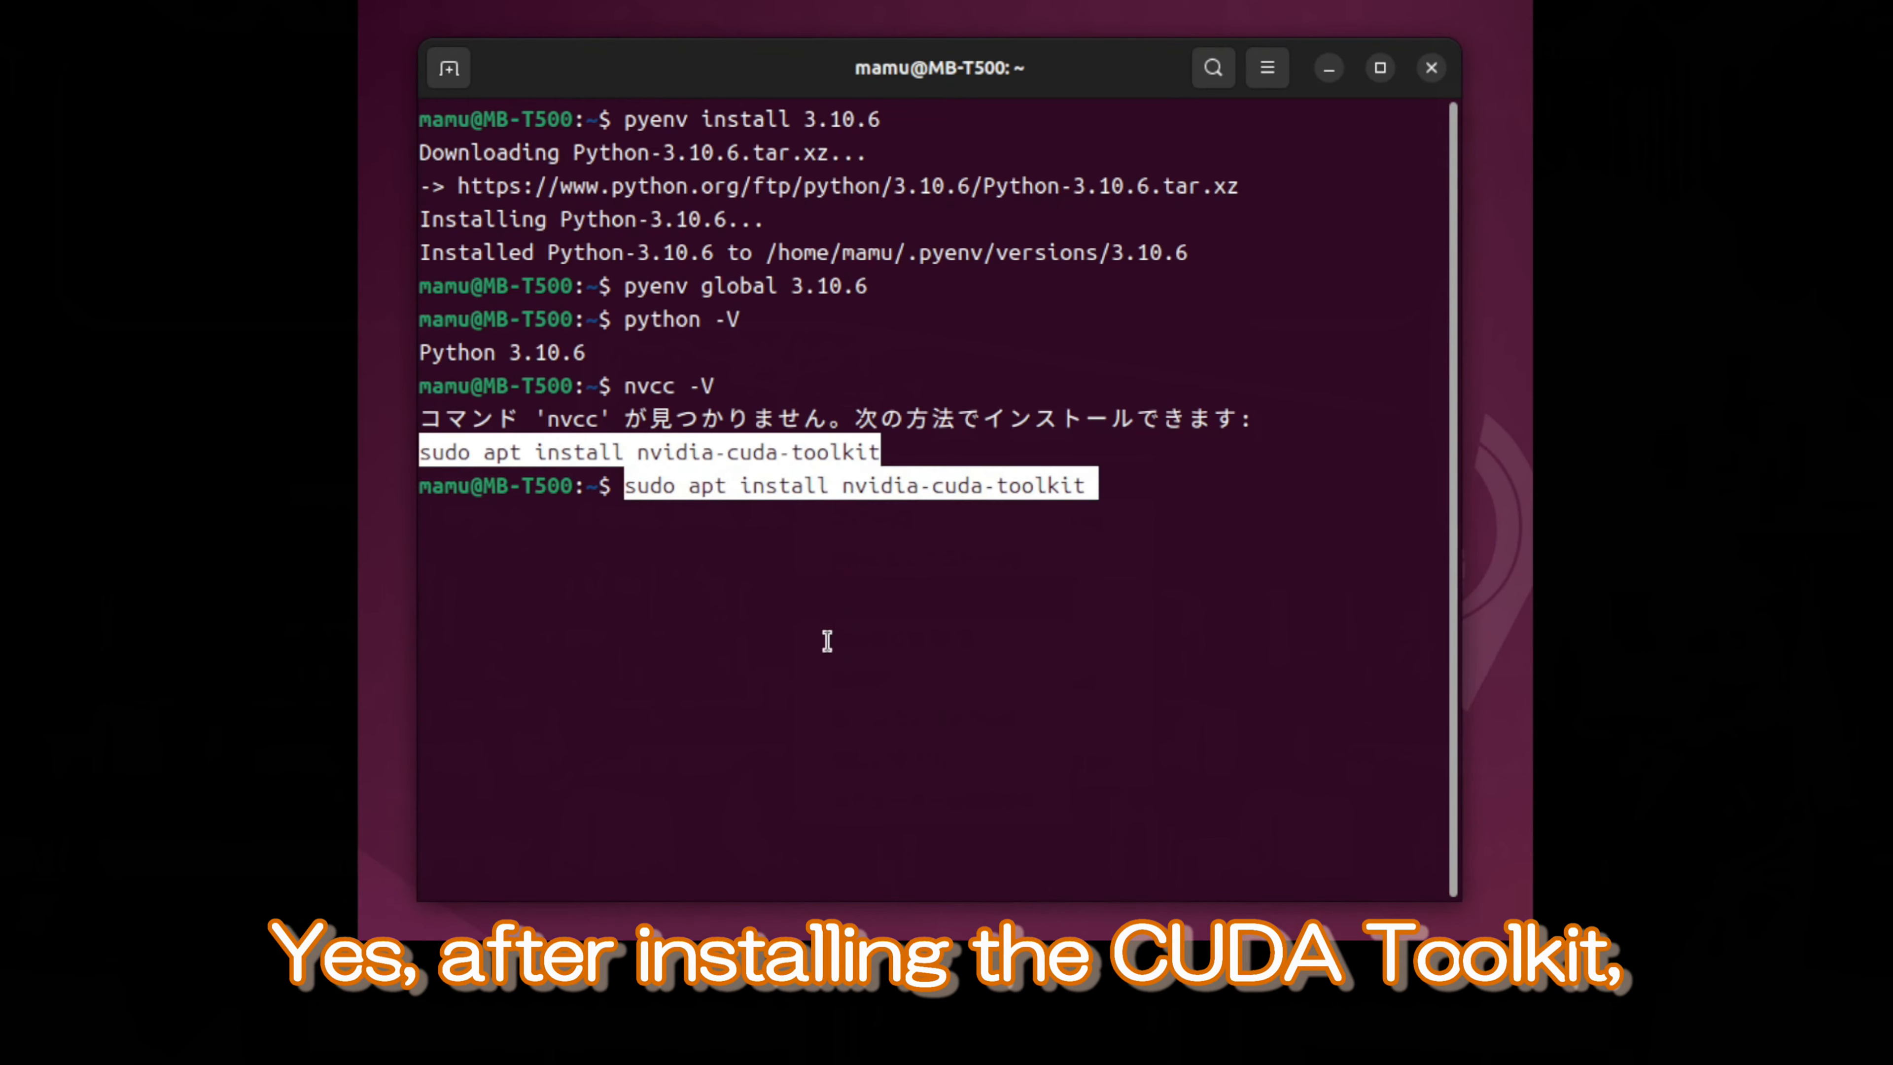
{"action": "key", "text": "Return"}
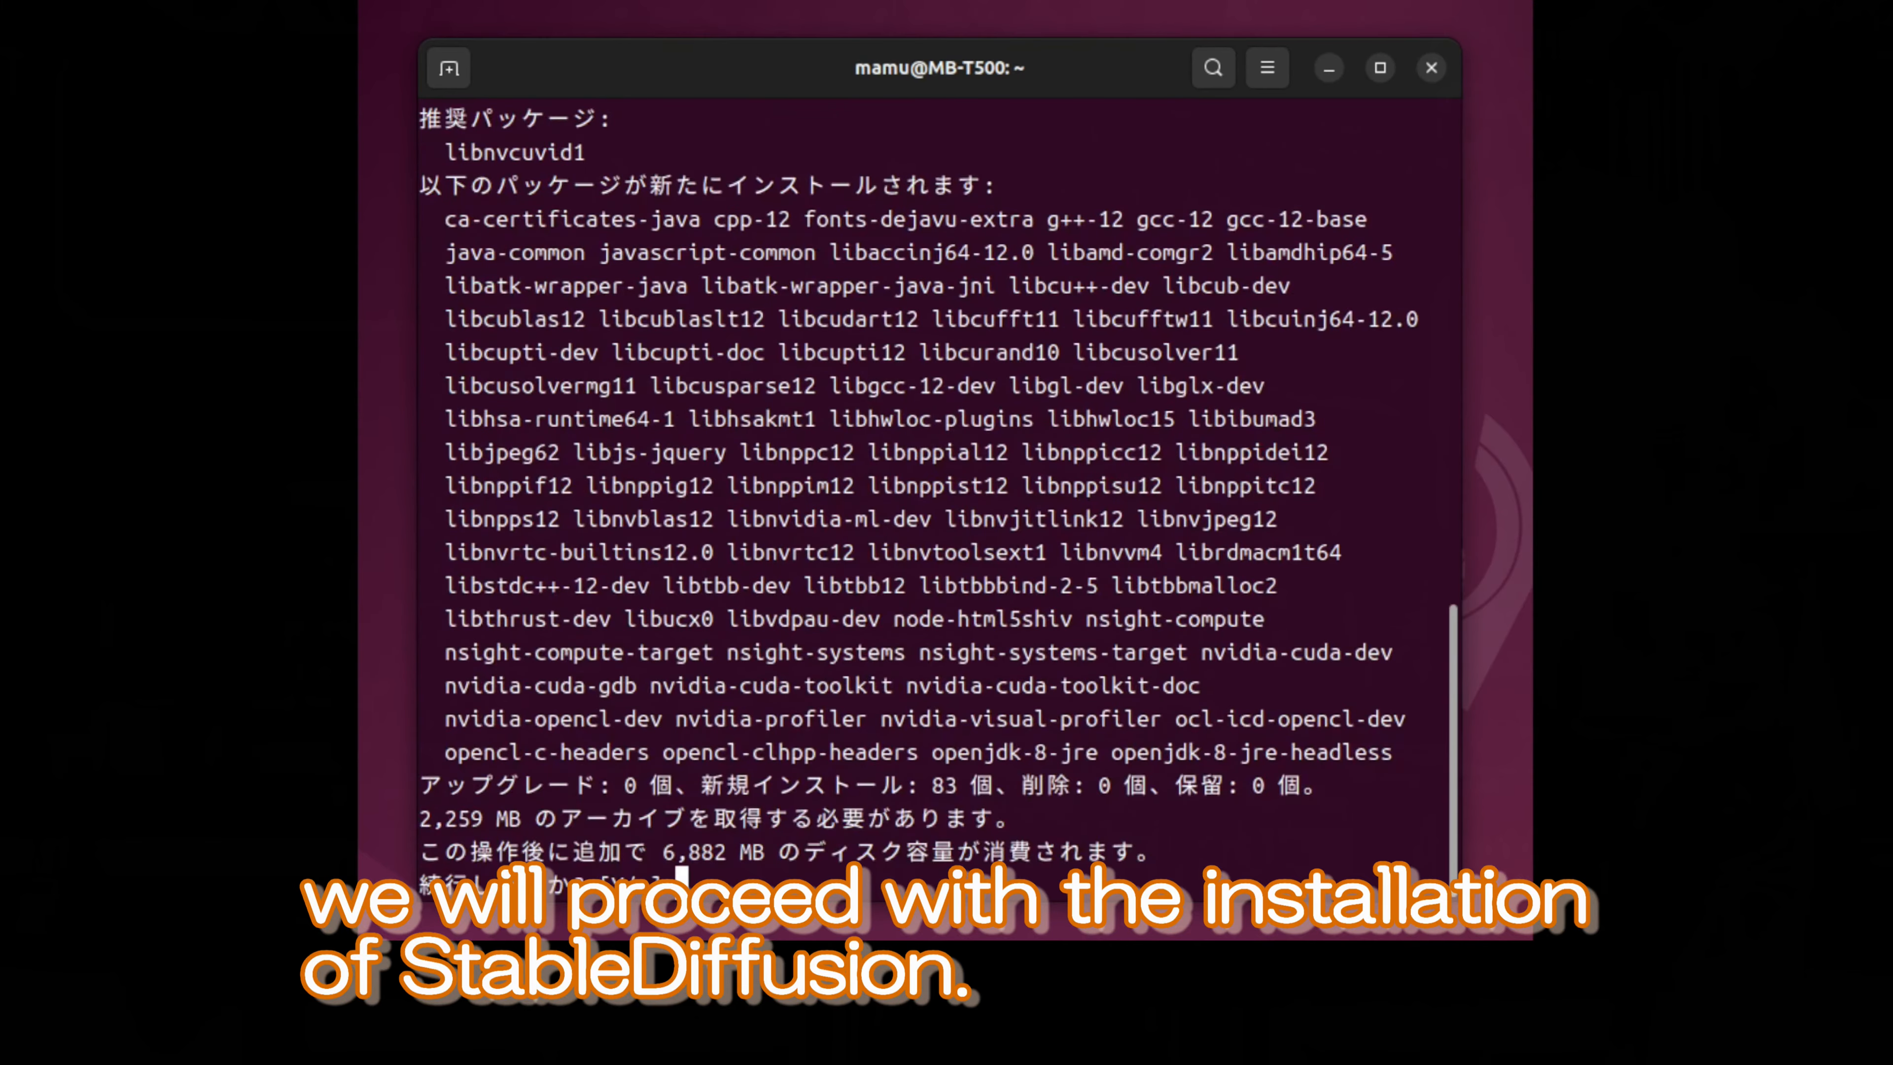
{"action": "type", "text": "y"}
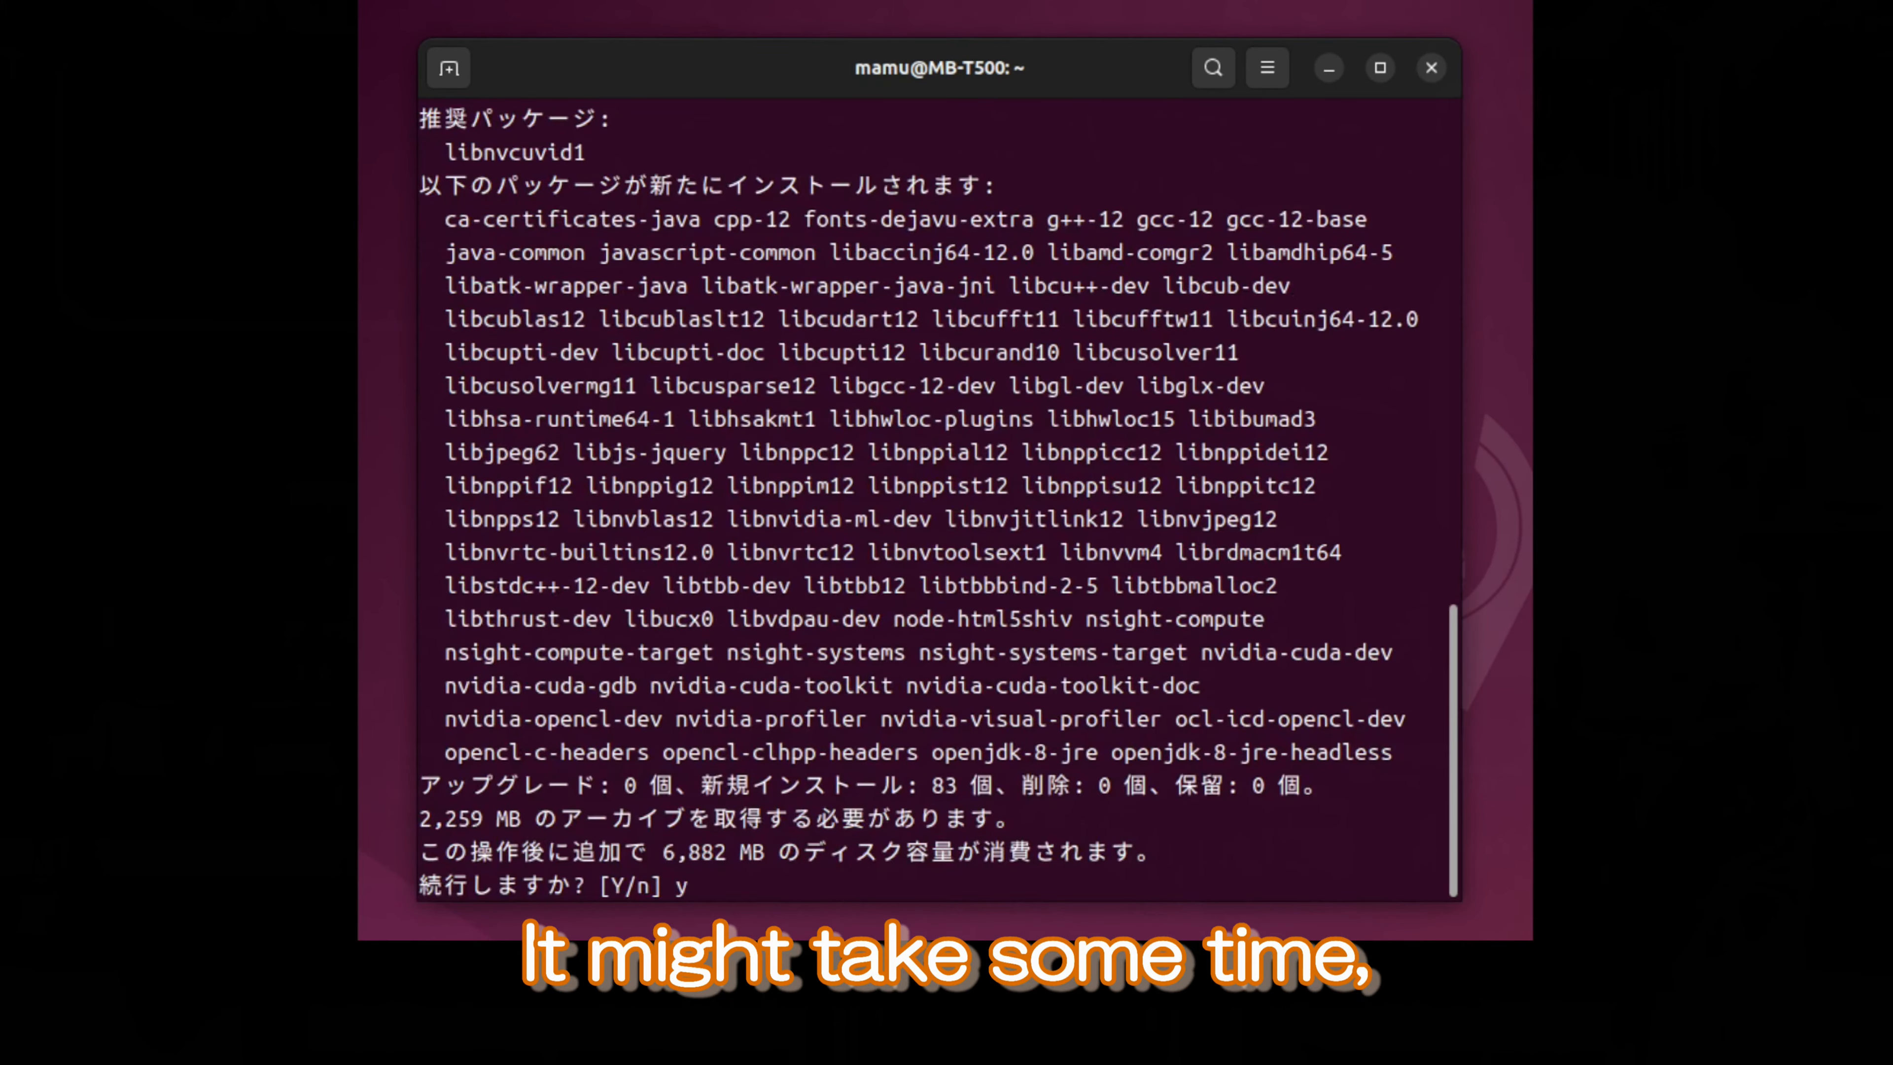
{"action": "key", "text": "Return"}
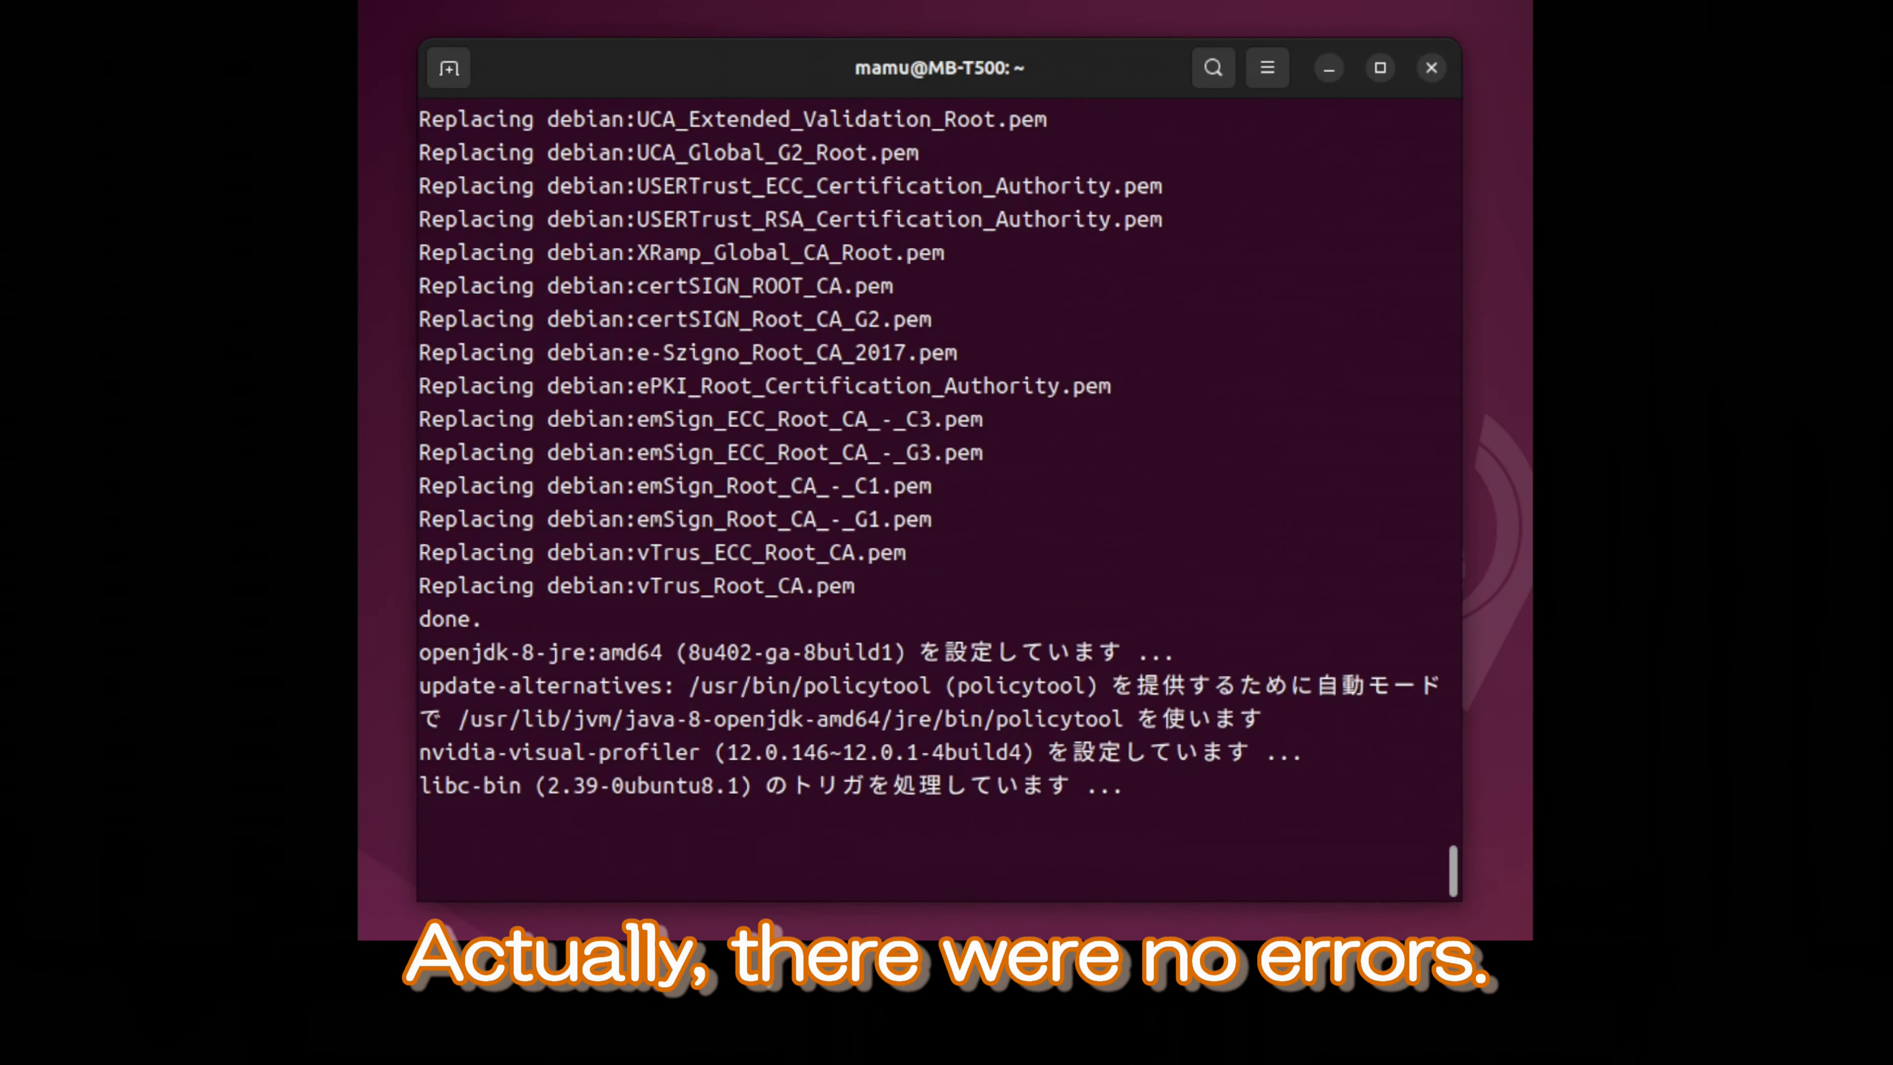
{"action": "type", "text": "cle"}
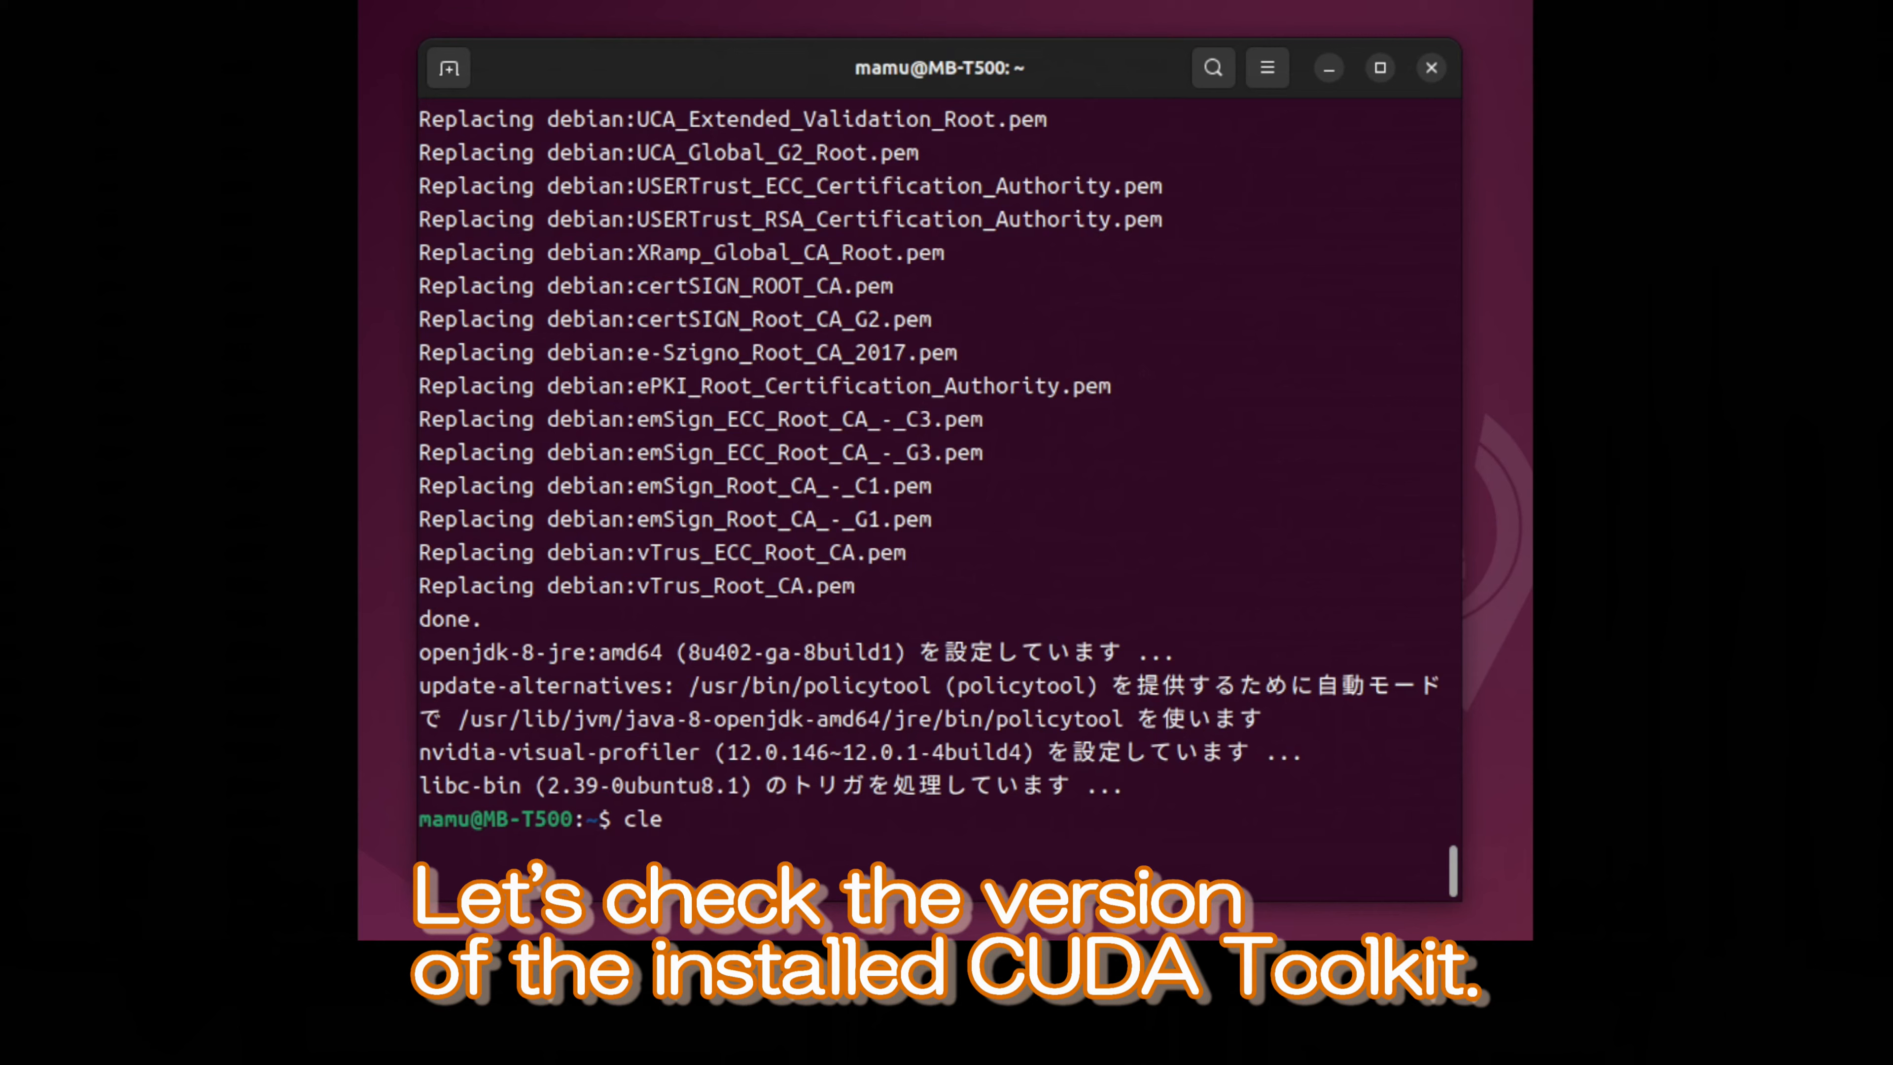
Clear the terminal and run nvcc -V to report the installed CUDA compiler version
{"action": "key", "text": "Return"}
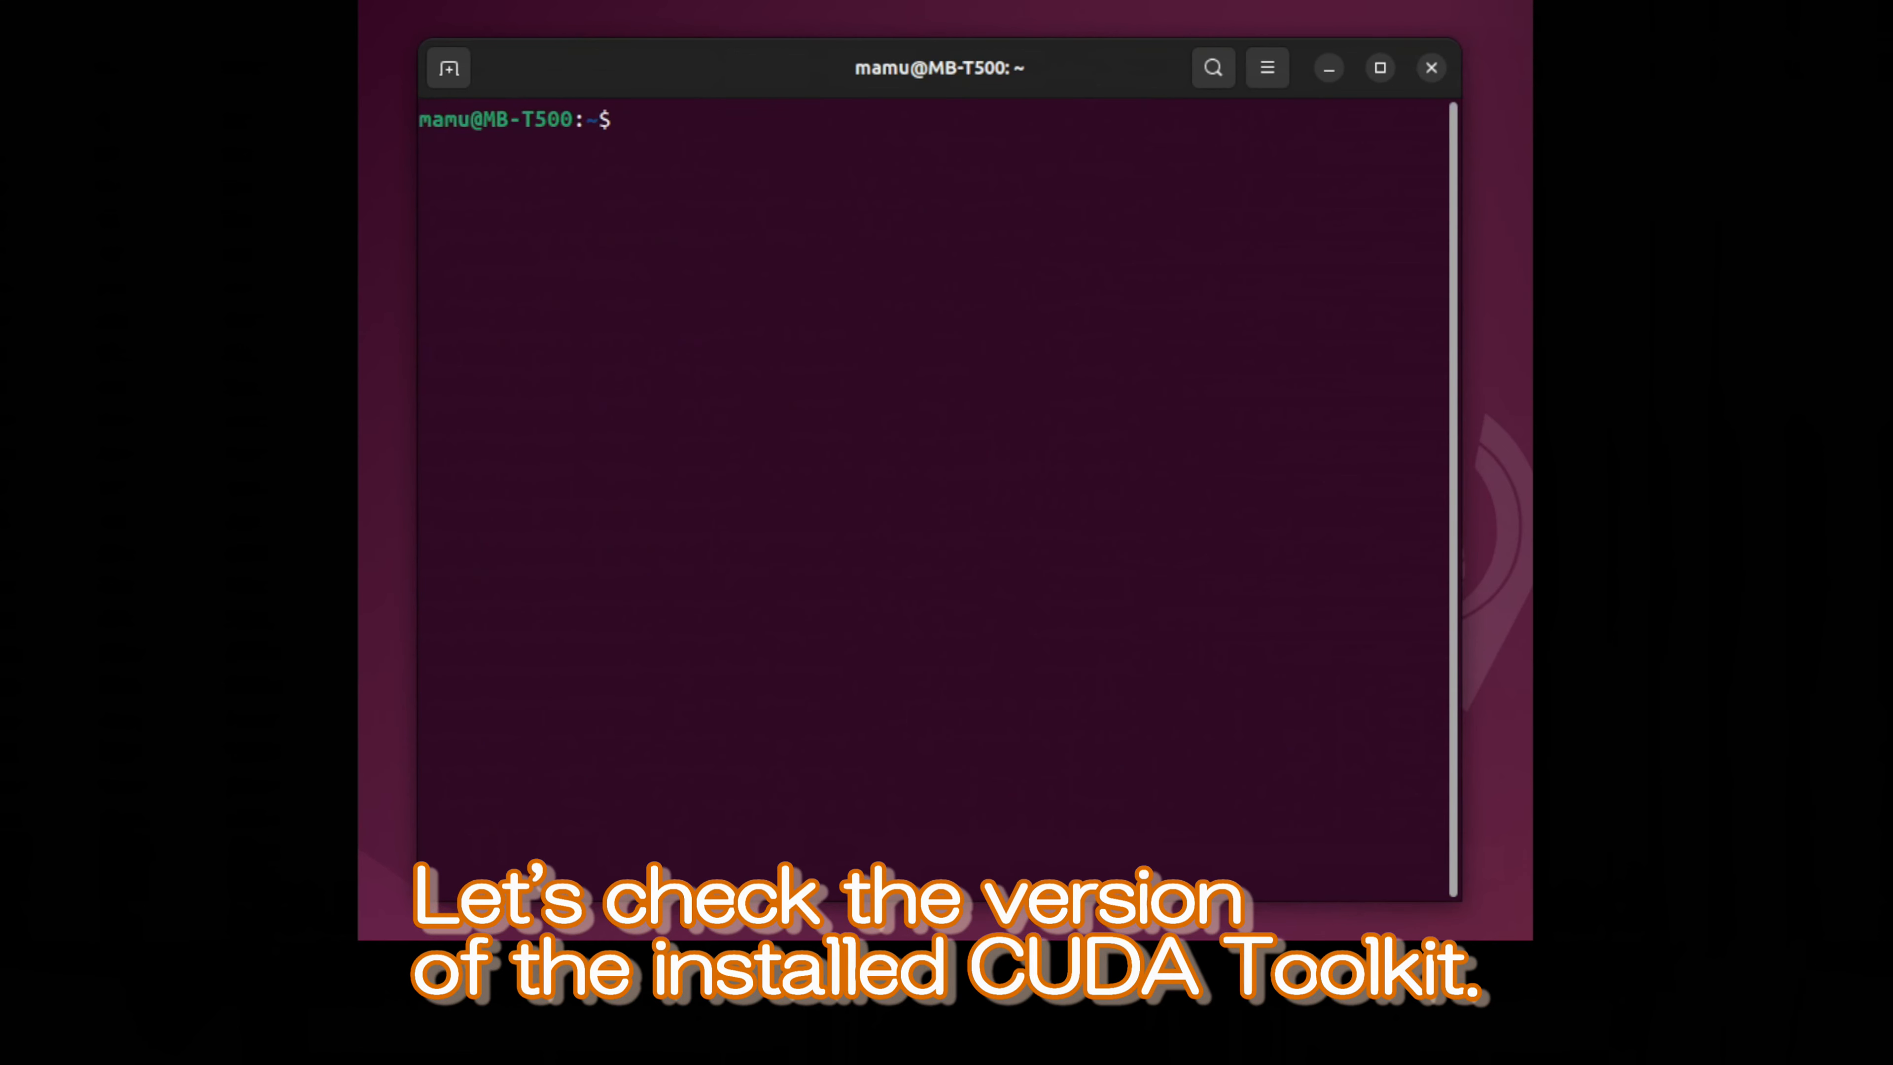
{"action": "type", "text": "nvcc -V"}
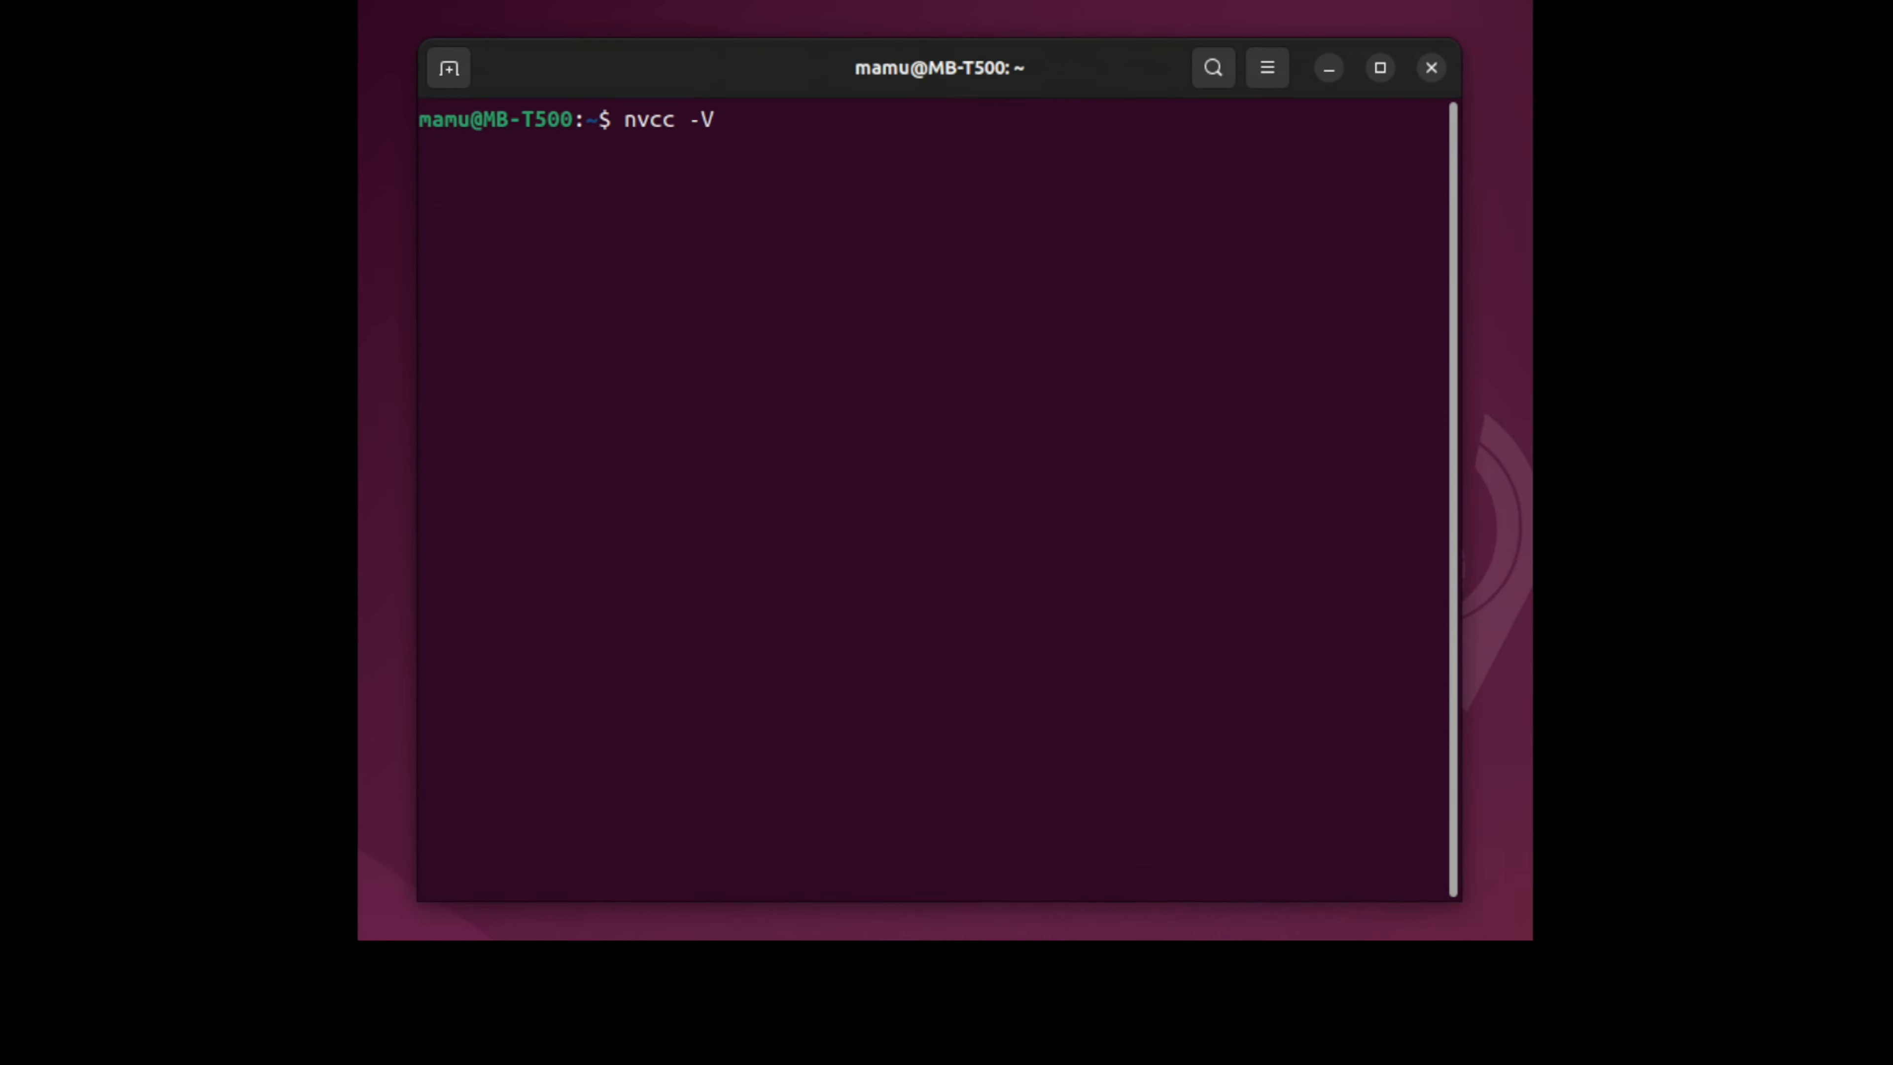
{"action": "key", "text": "Return"}
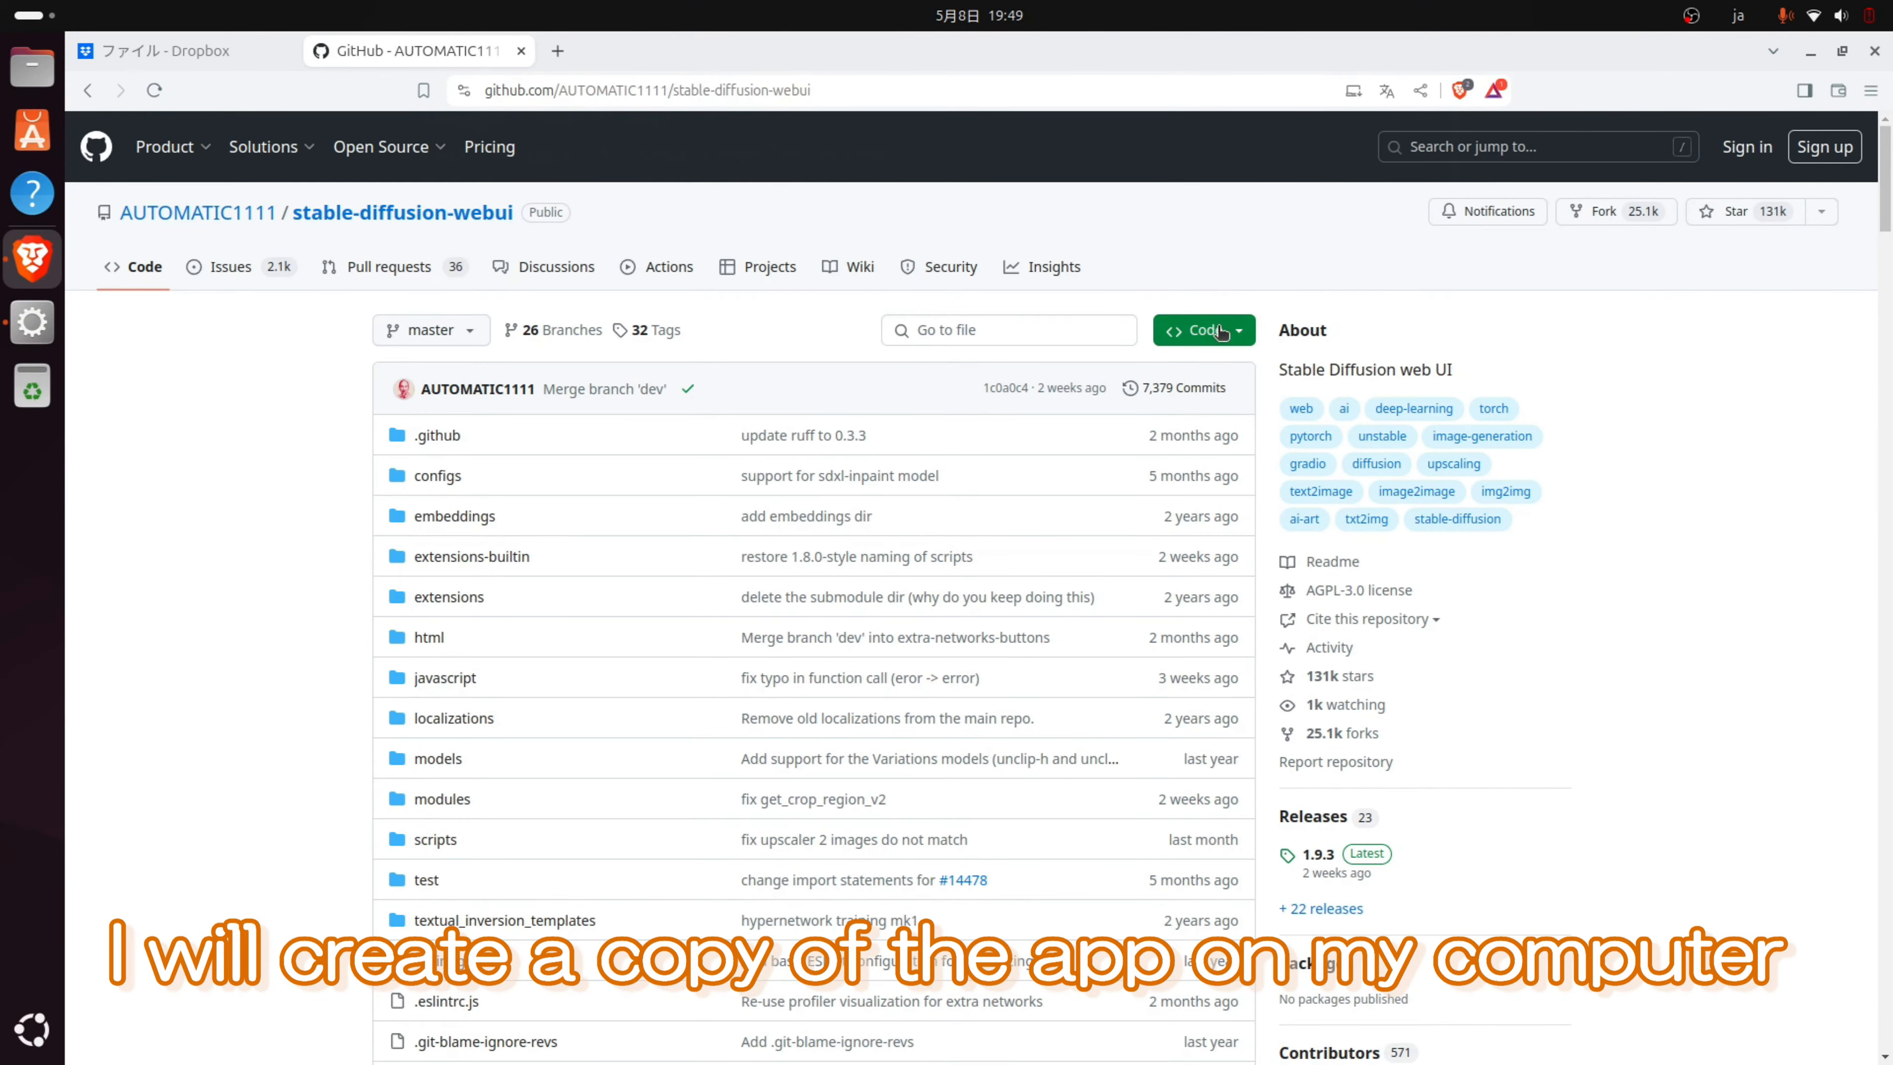
Copy the repository's HTTPS clone URL from the Code menu and bring up a terminal window
{"action": "left_click", "coordinate": [1195, 329]}
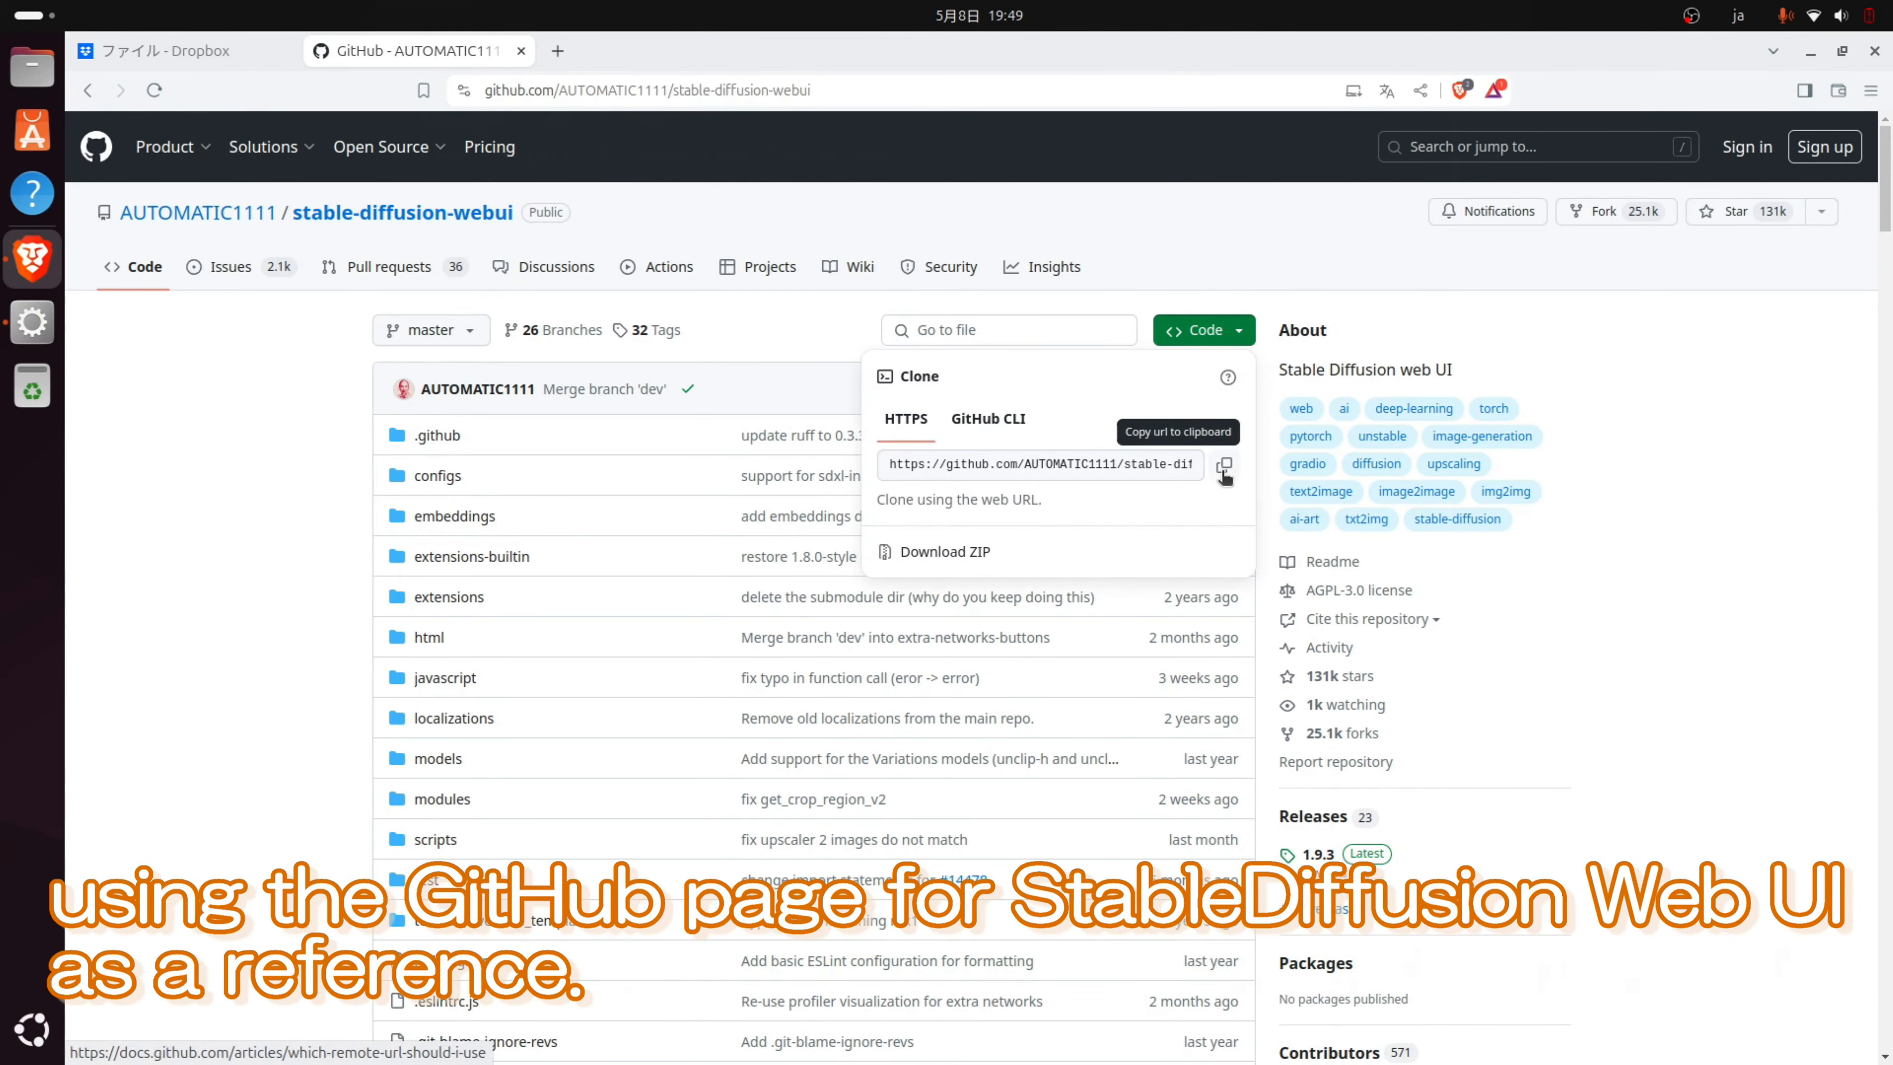
{"action": "left_click", "coordinate": [1223, 464]}
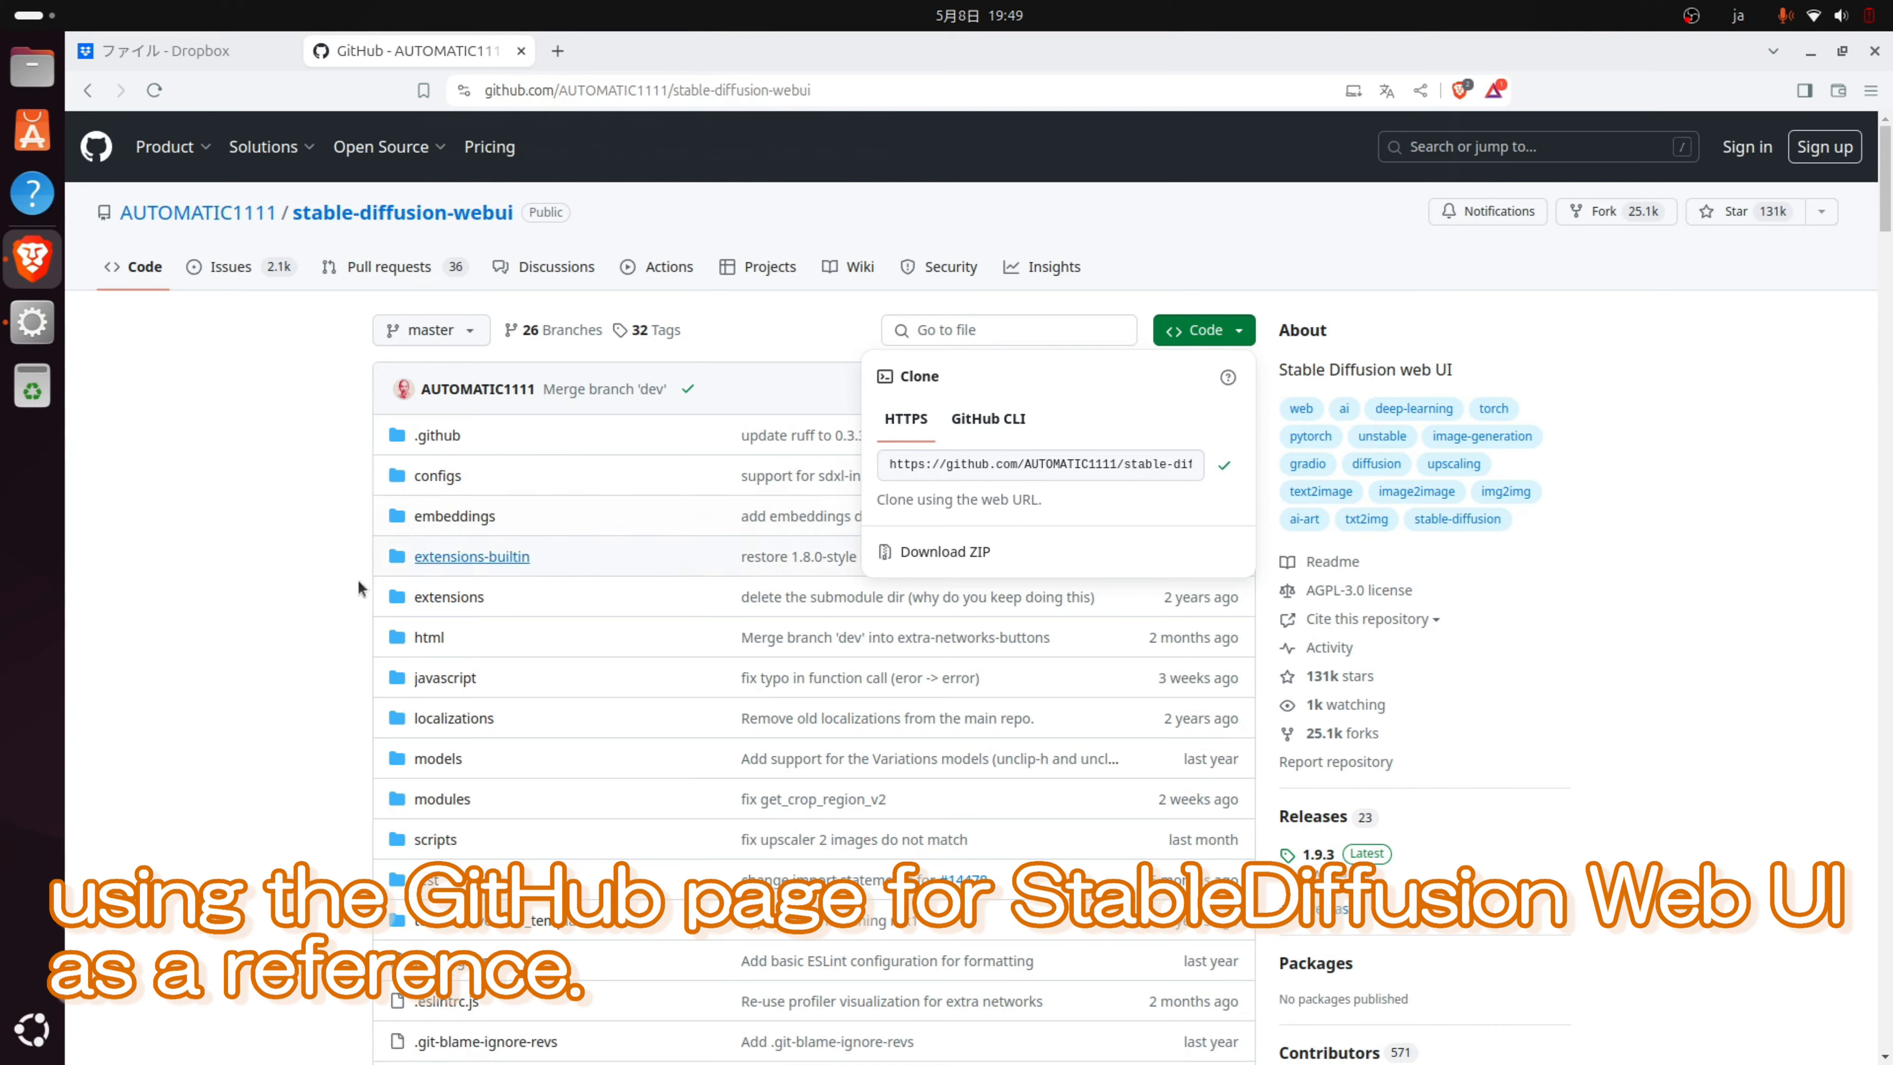
{"action": "left_click", "coordinate": [31, 1028]}
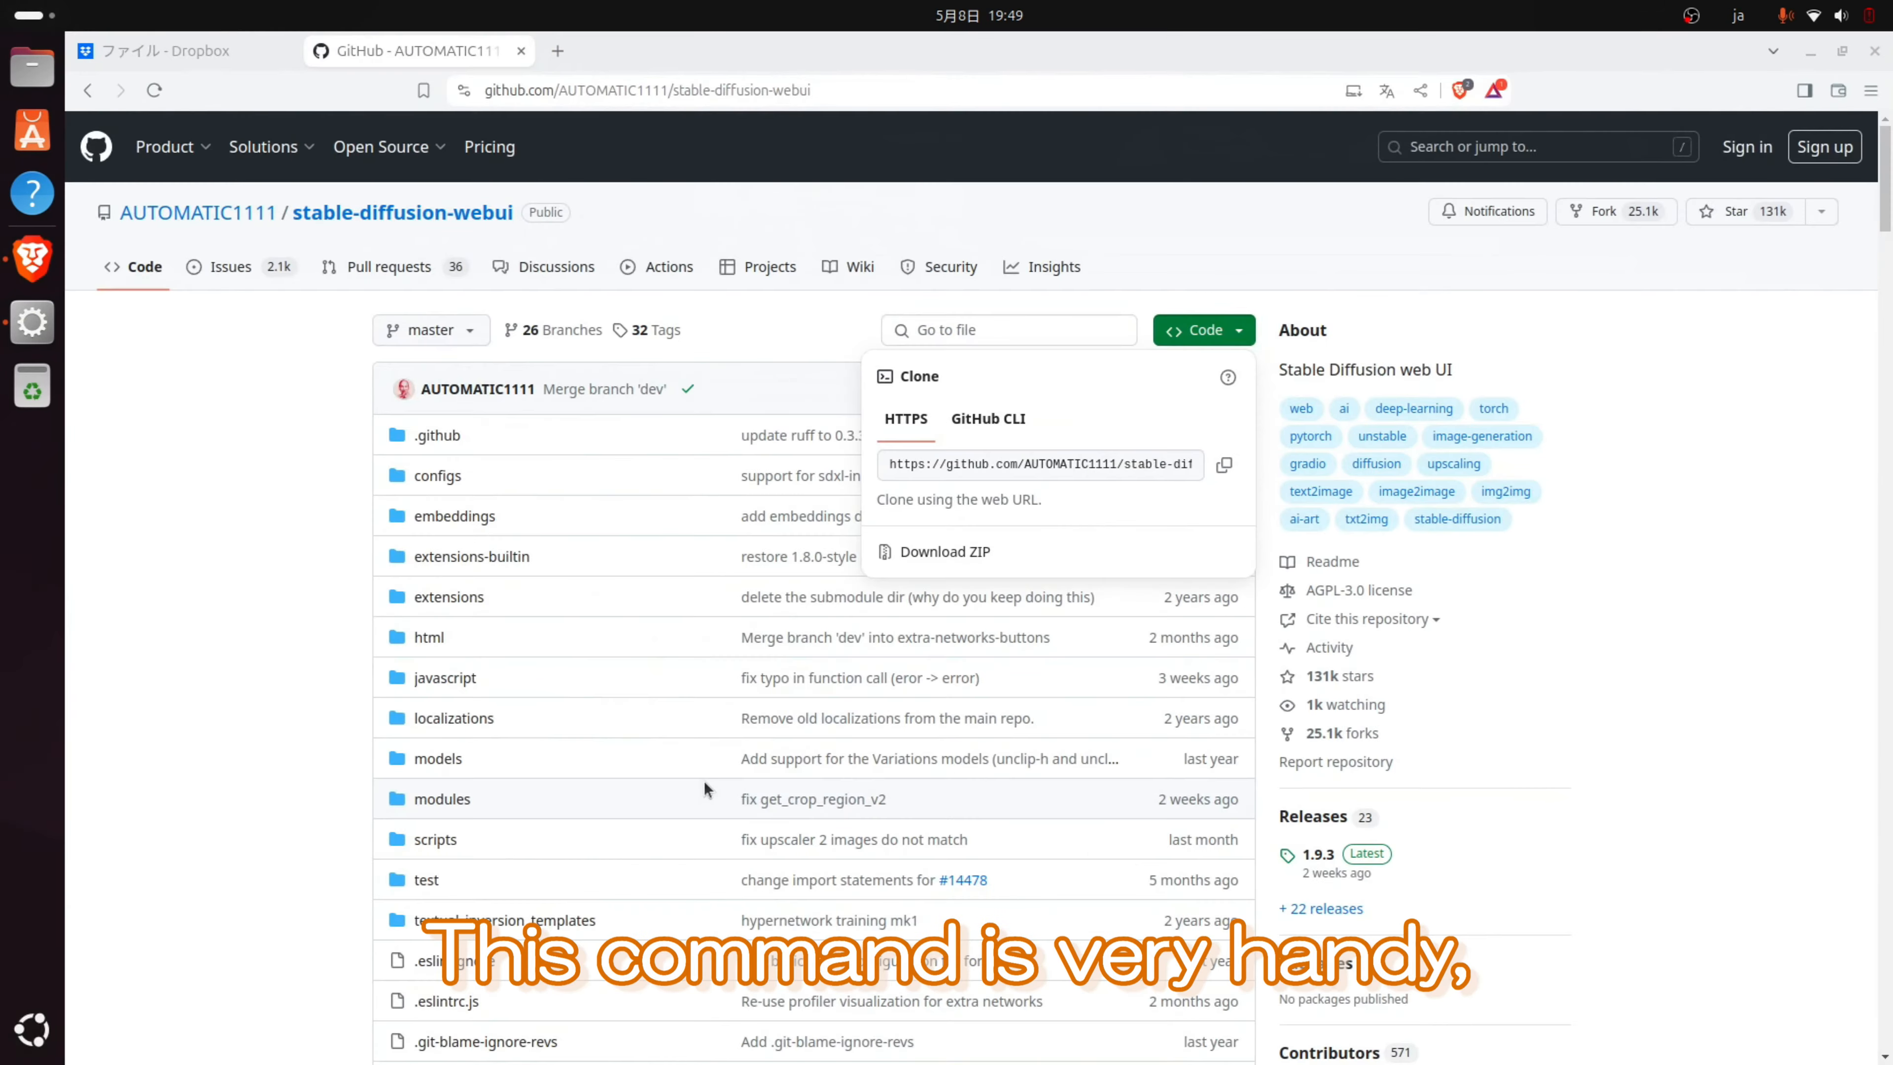
{"action": "left_click", "coordinate": [32, 386]}
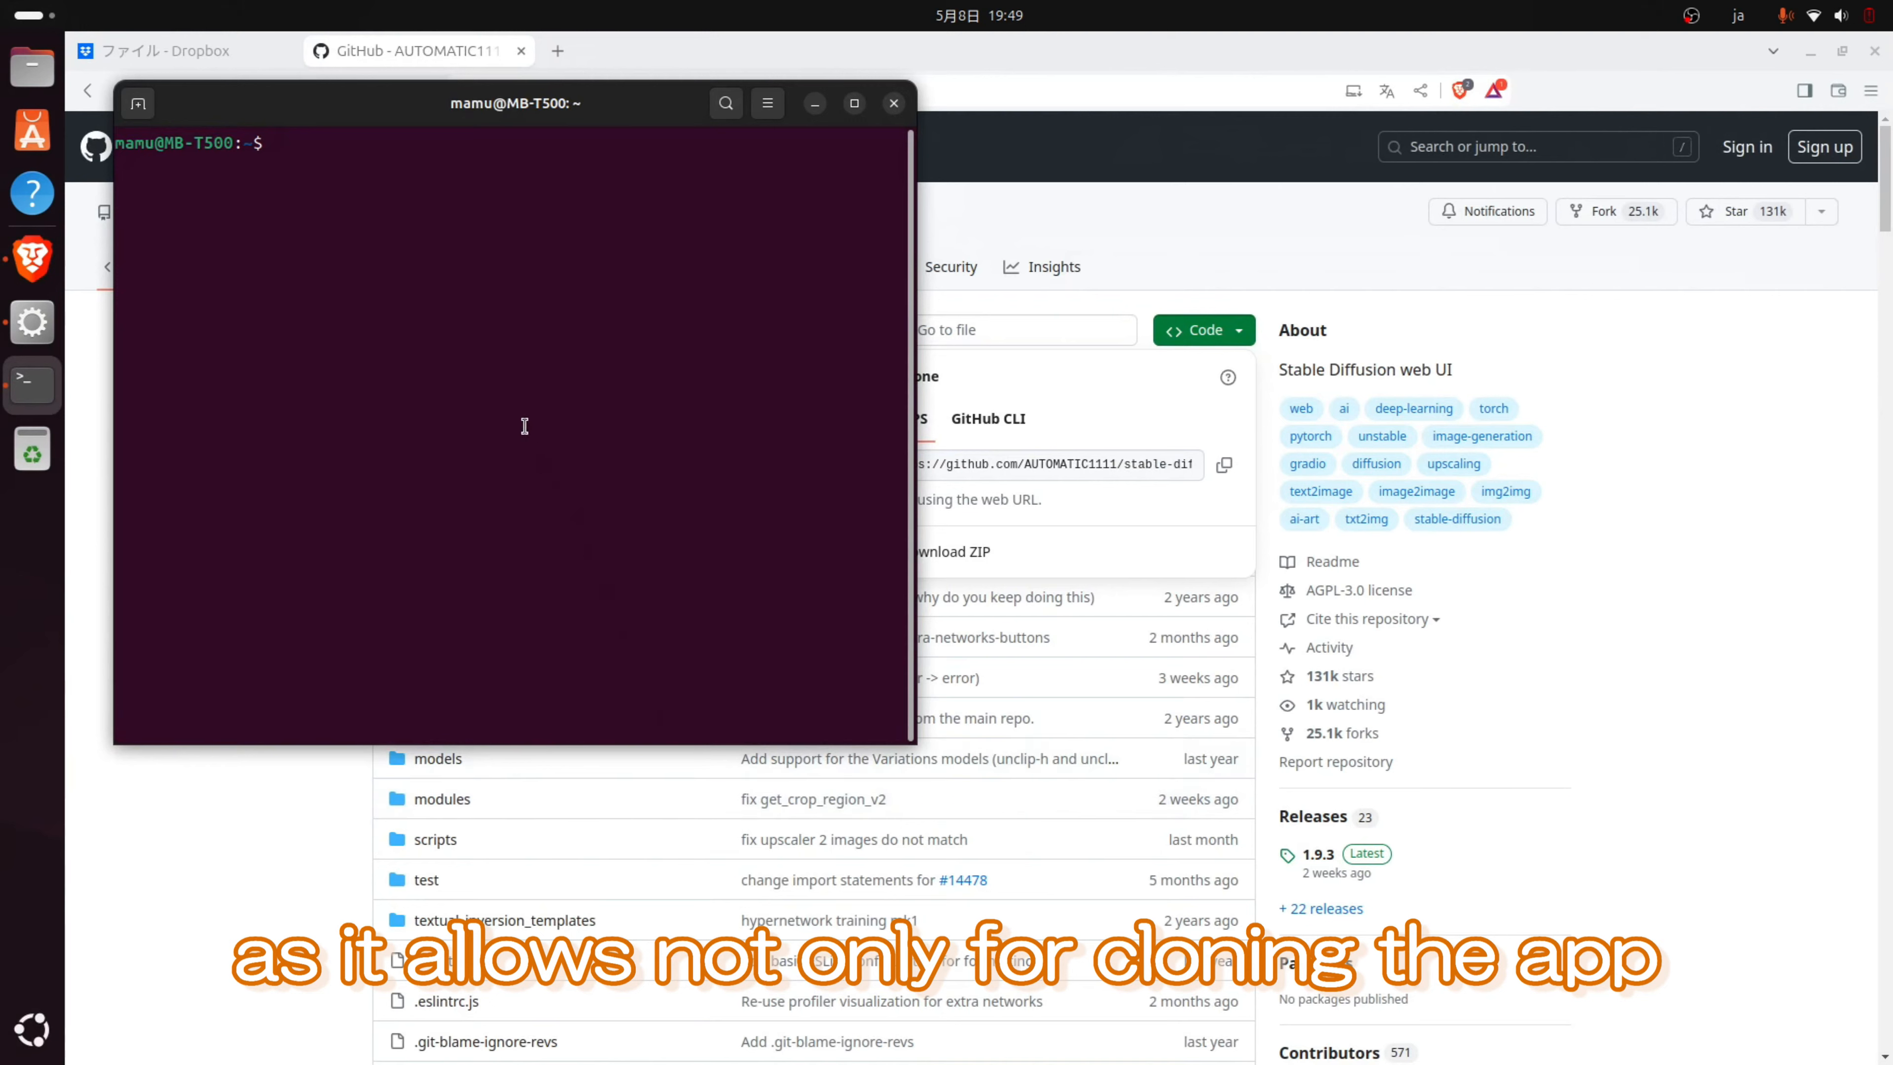
Run git clone with the pasted stable-diffusion-webui URL in the home folder
{"action": "type", "text": "git"}
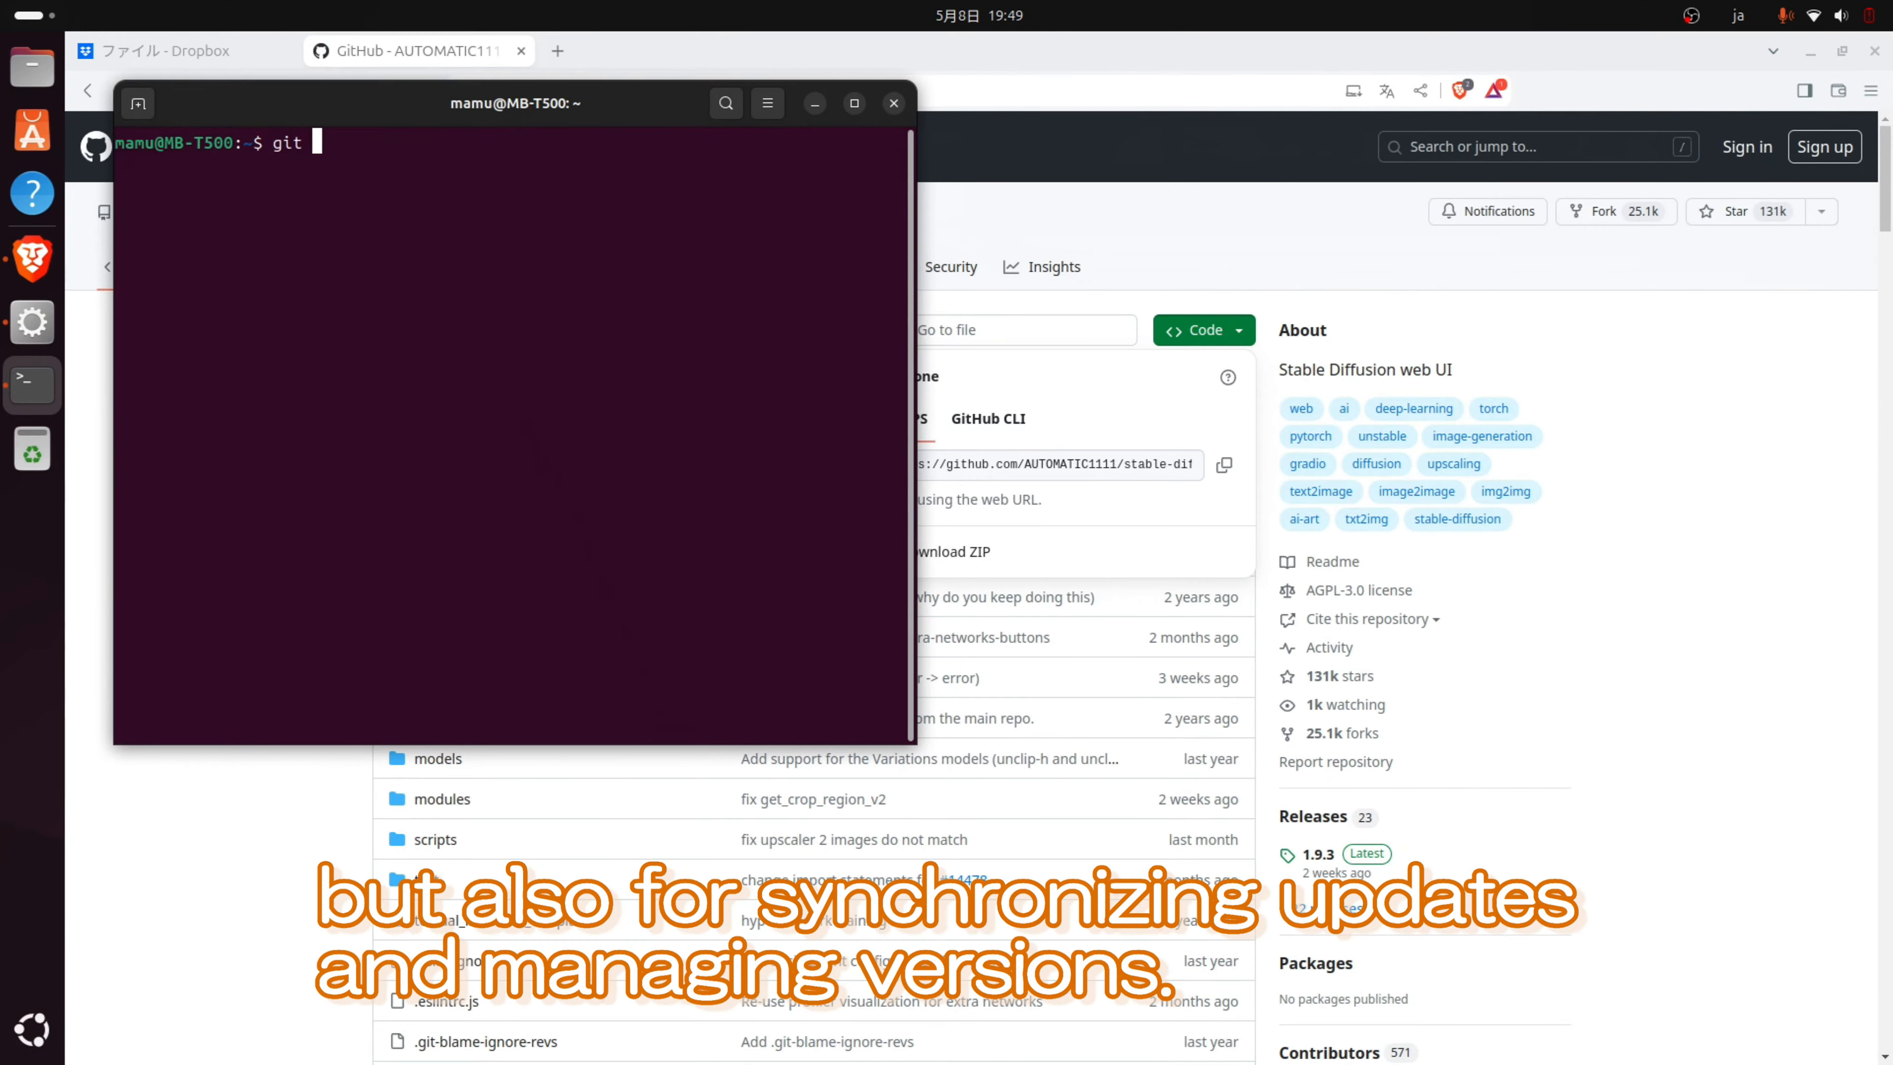
{"action": "type", "text": "clone"}
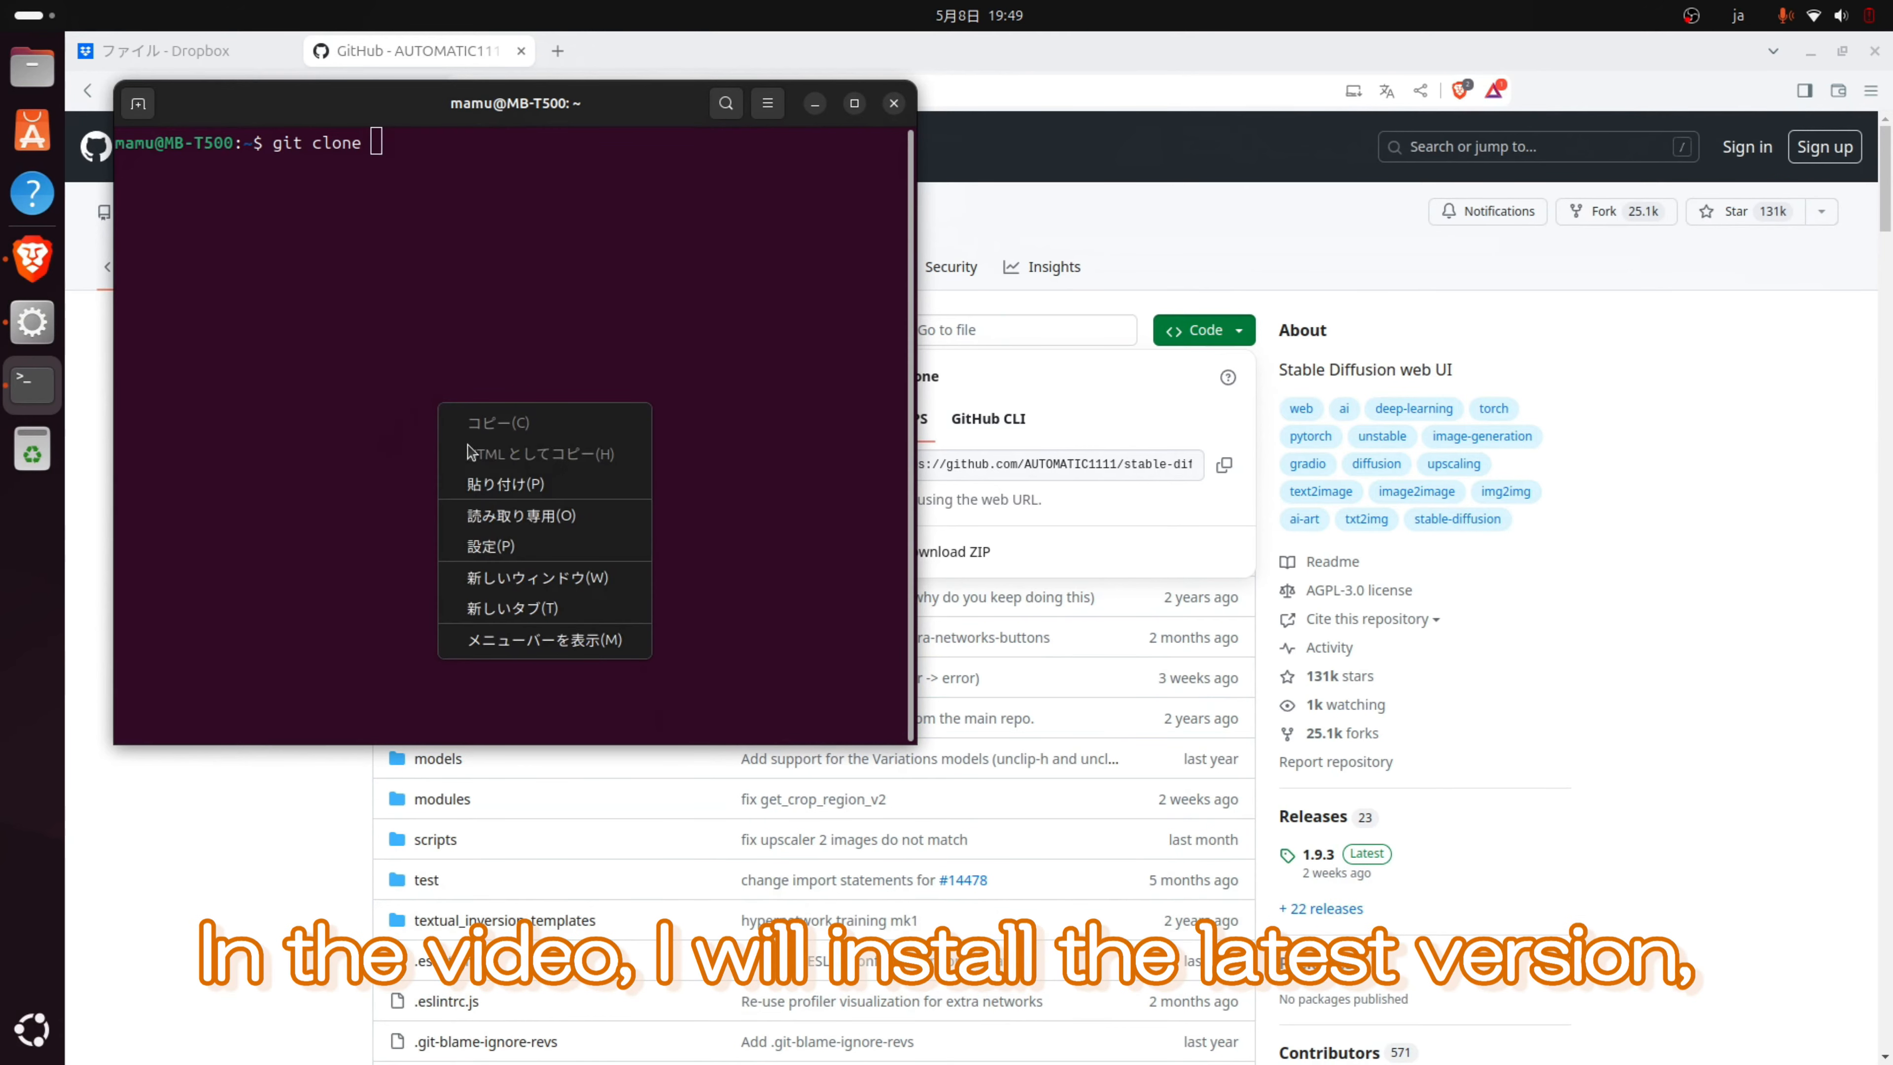
{"action": "left_click", "coordinate": [505, 484]}
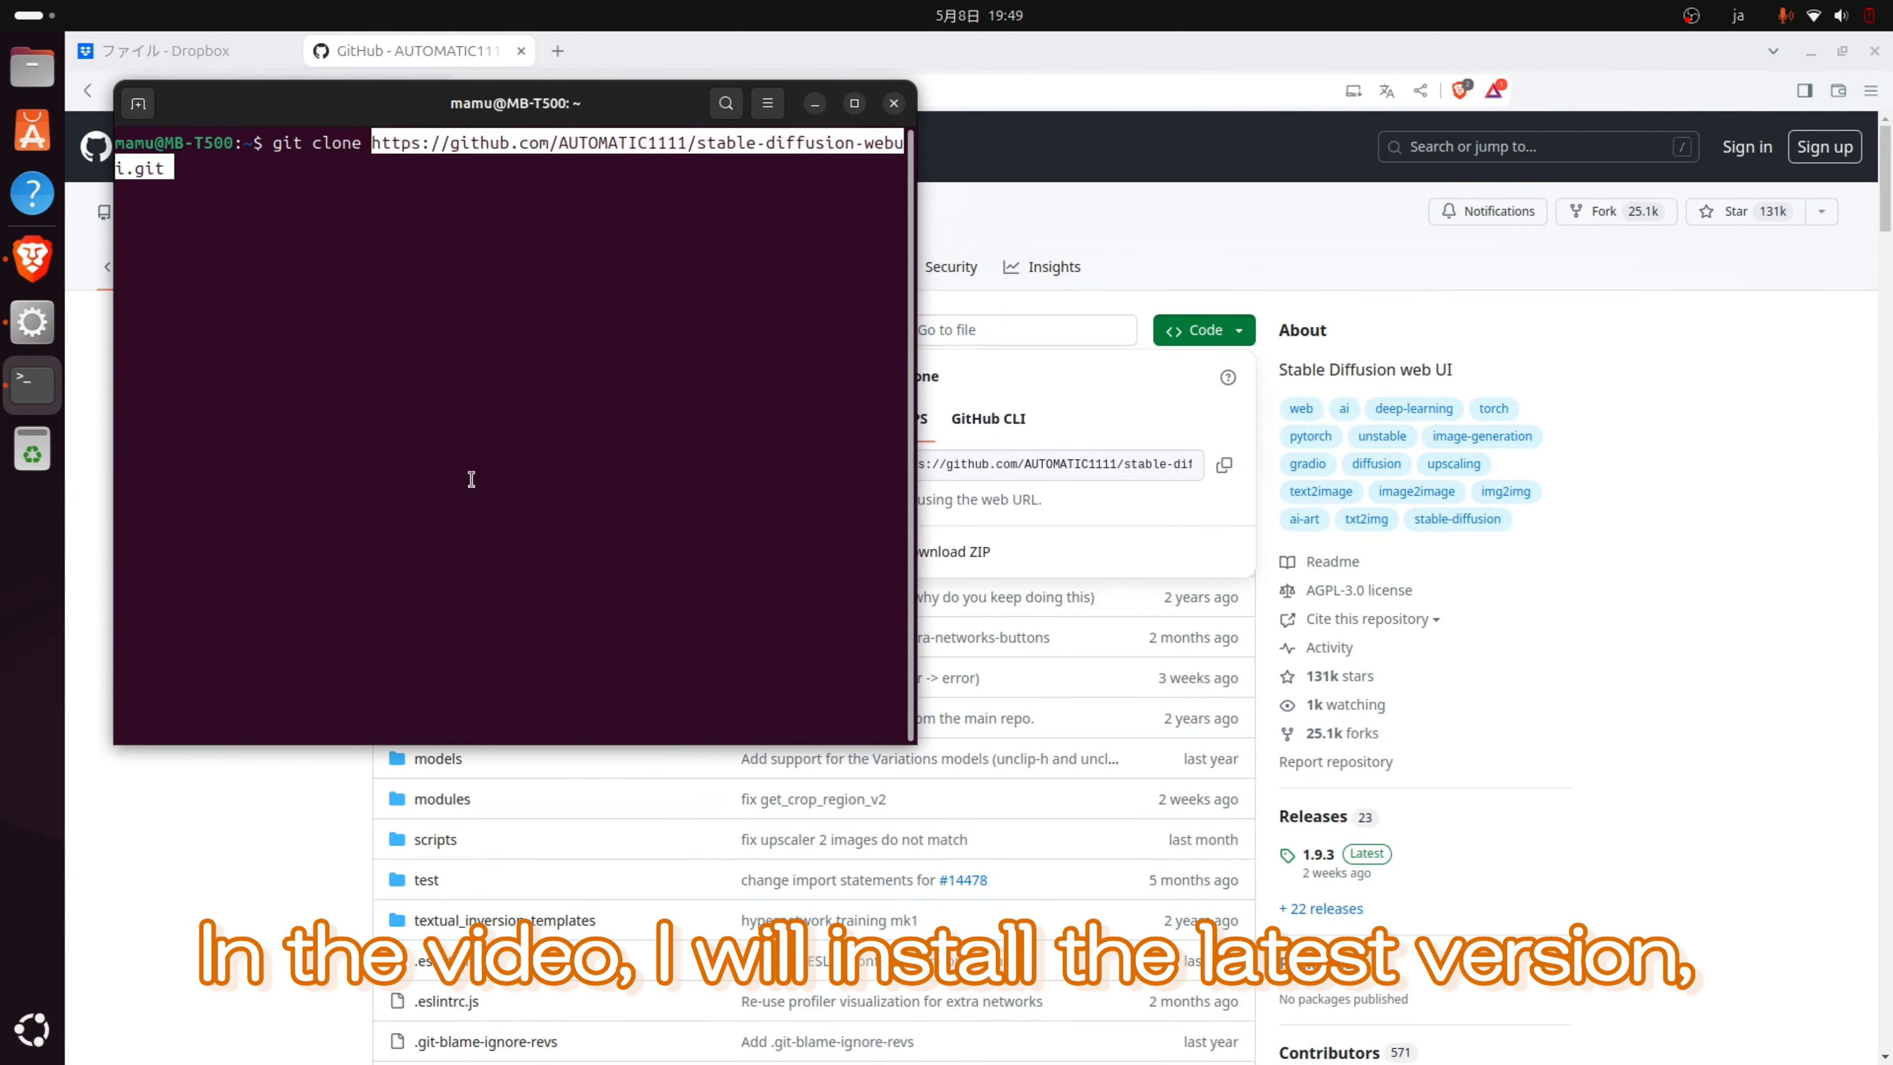
{"action": "key", "text": "Return"}
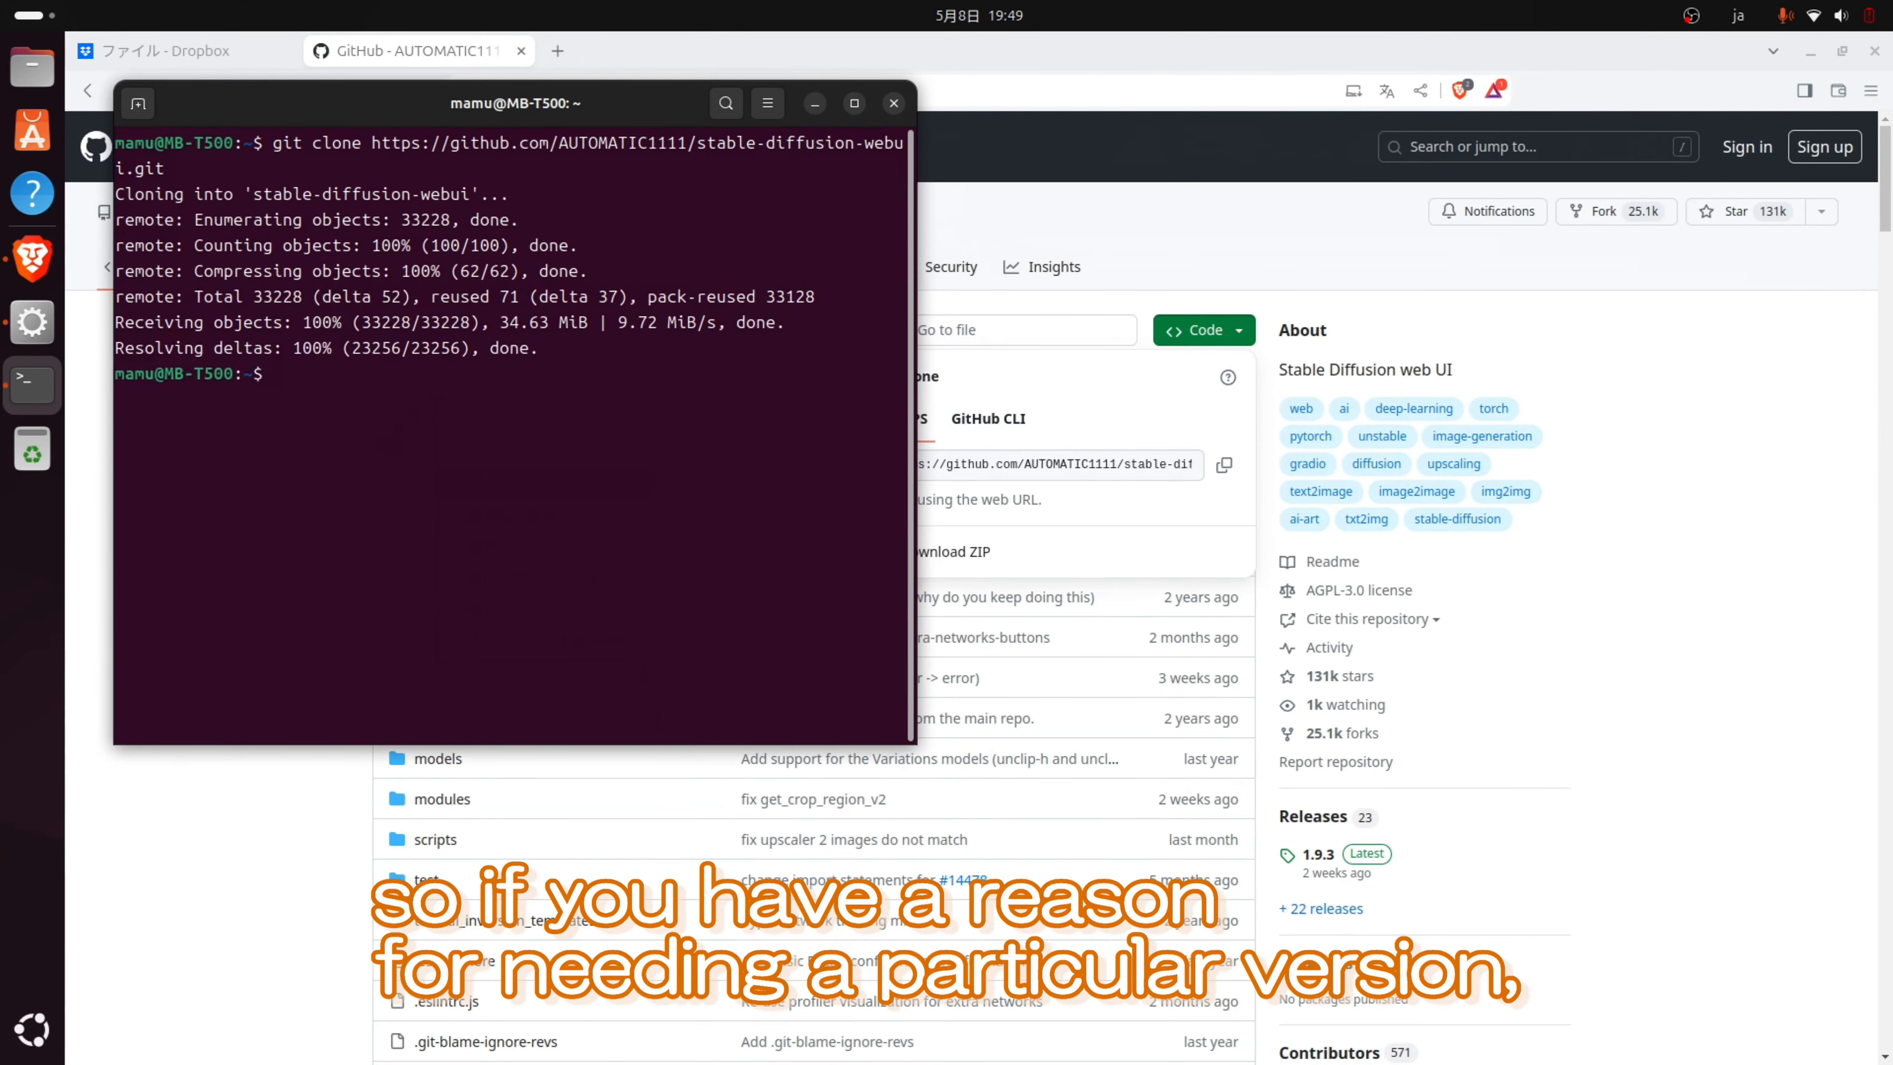
List the home folder and cd into the cloned stable-diffusion-webui folder
{"action": "type", "text": "ls"}
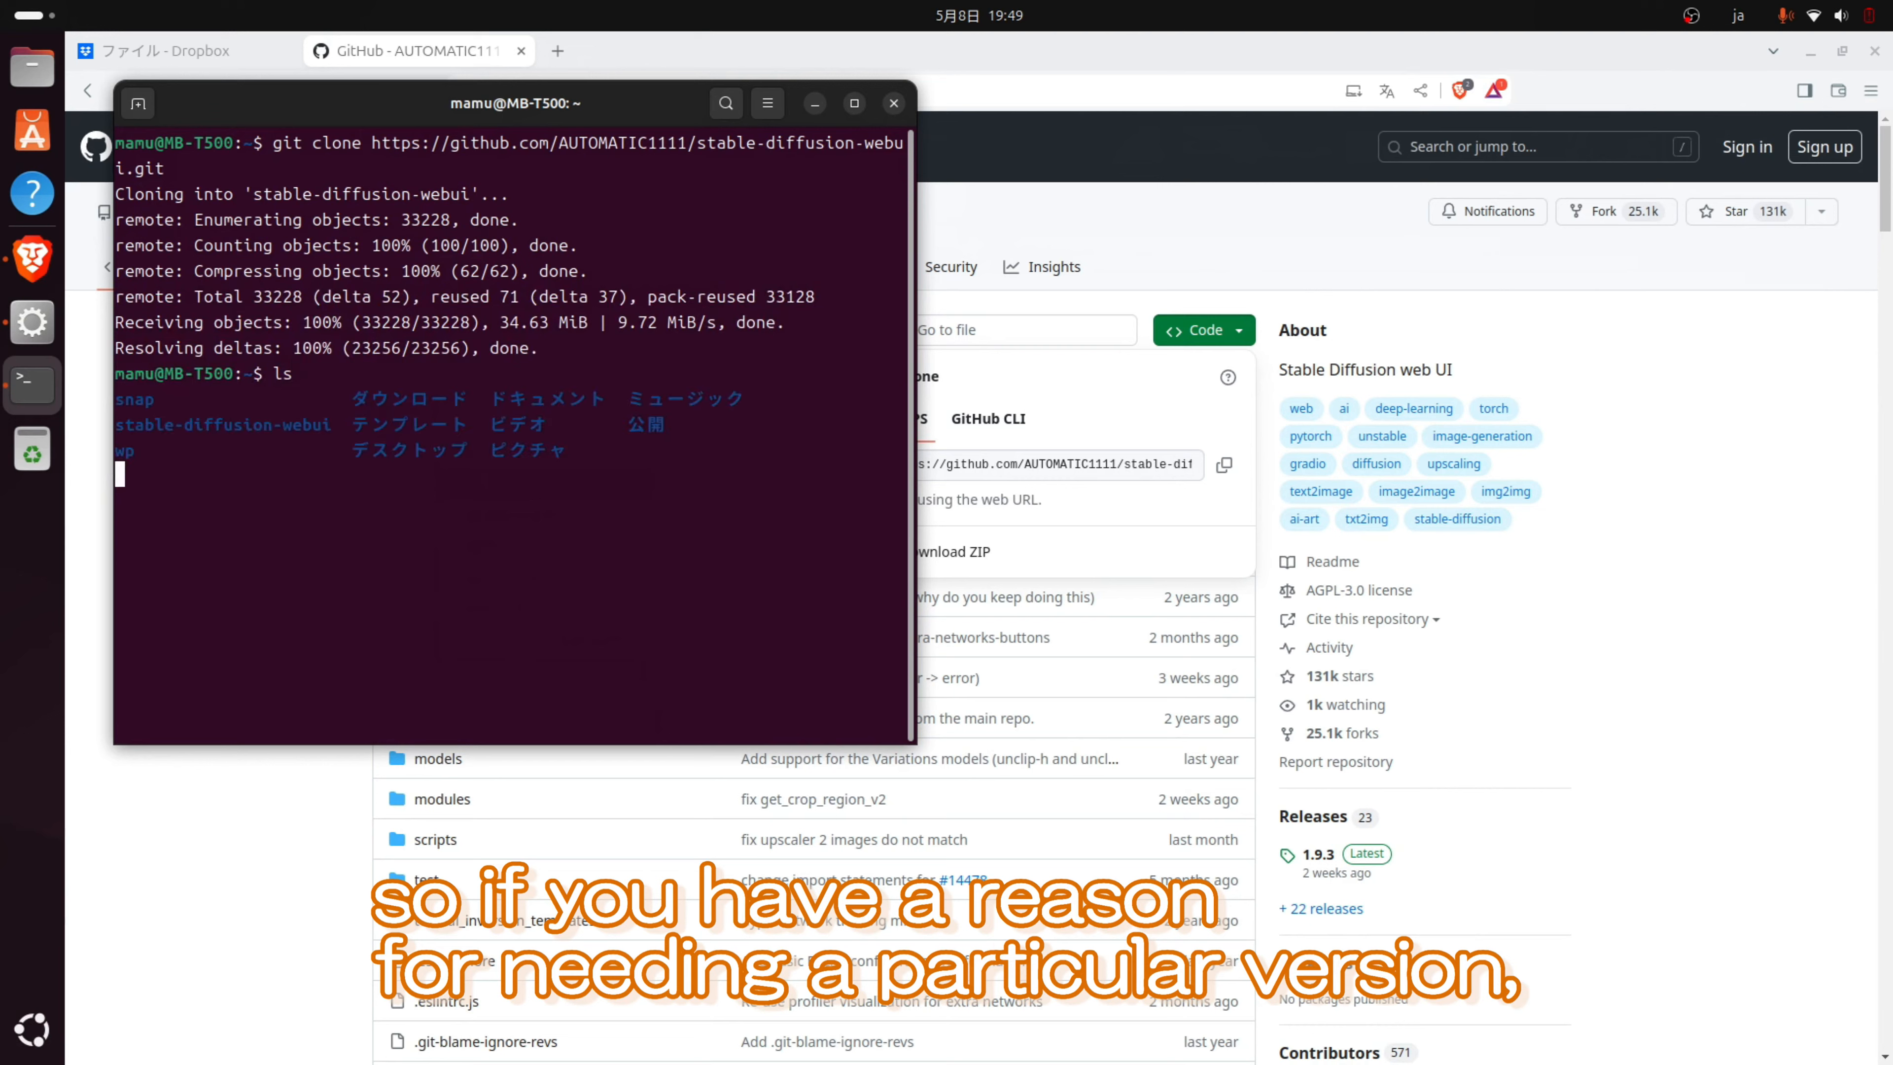
{"action": "type", "text": "cd"}
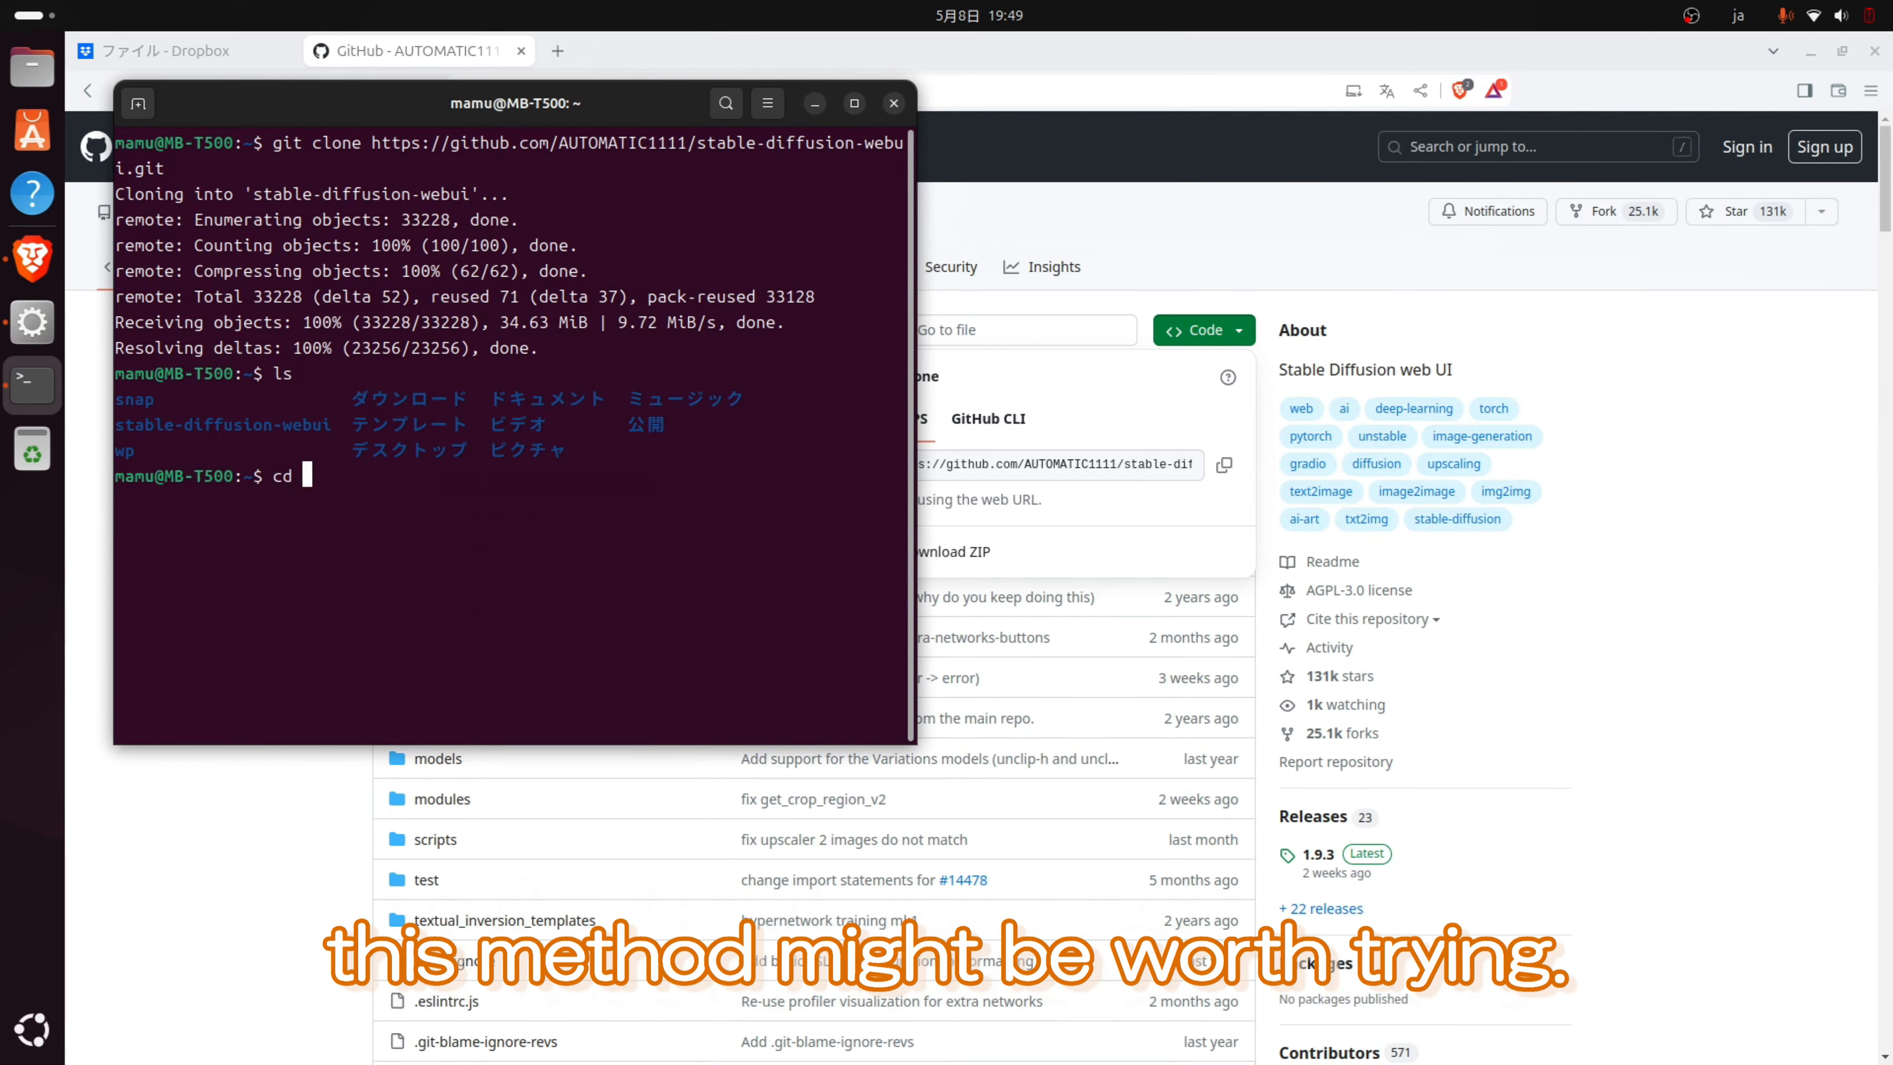
{"action": "double_click", "coordinate": [278, 424]}
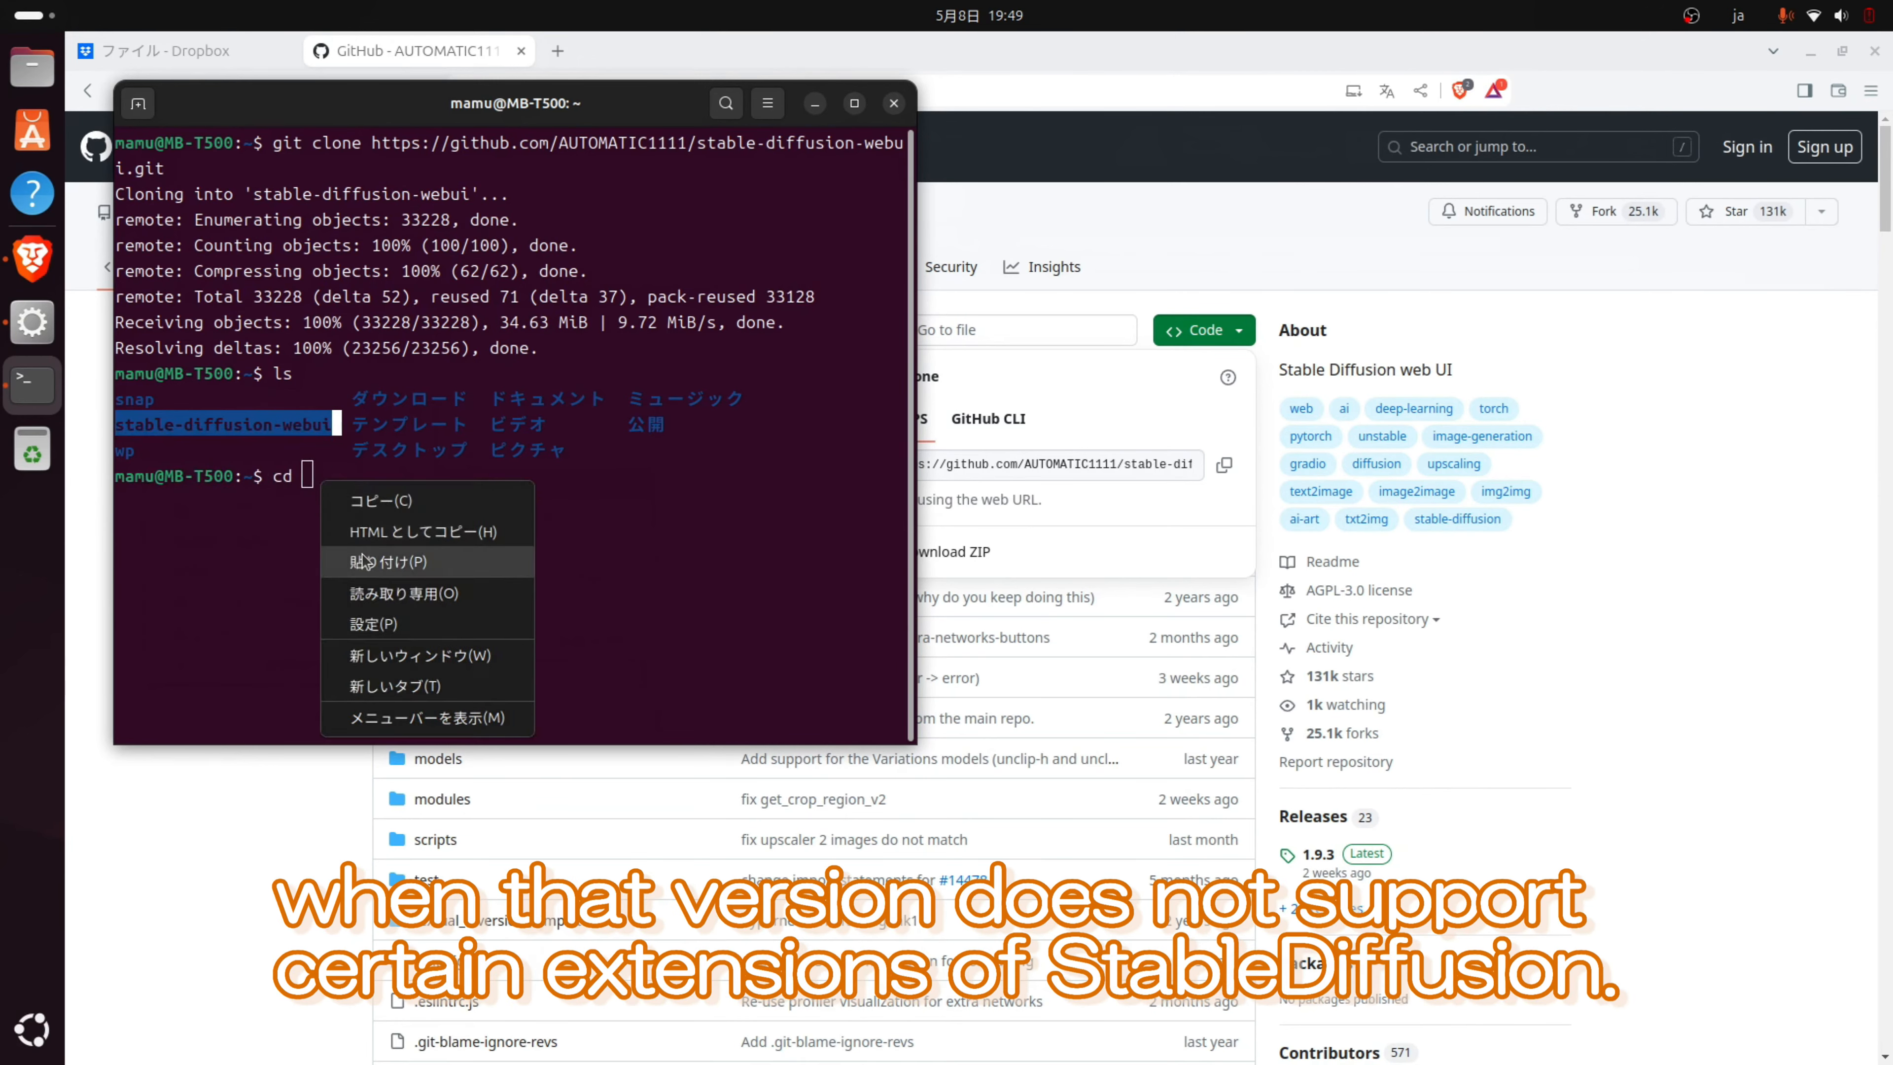
{"action": "left_click", "coordinate": [398, 561]}
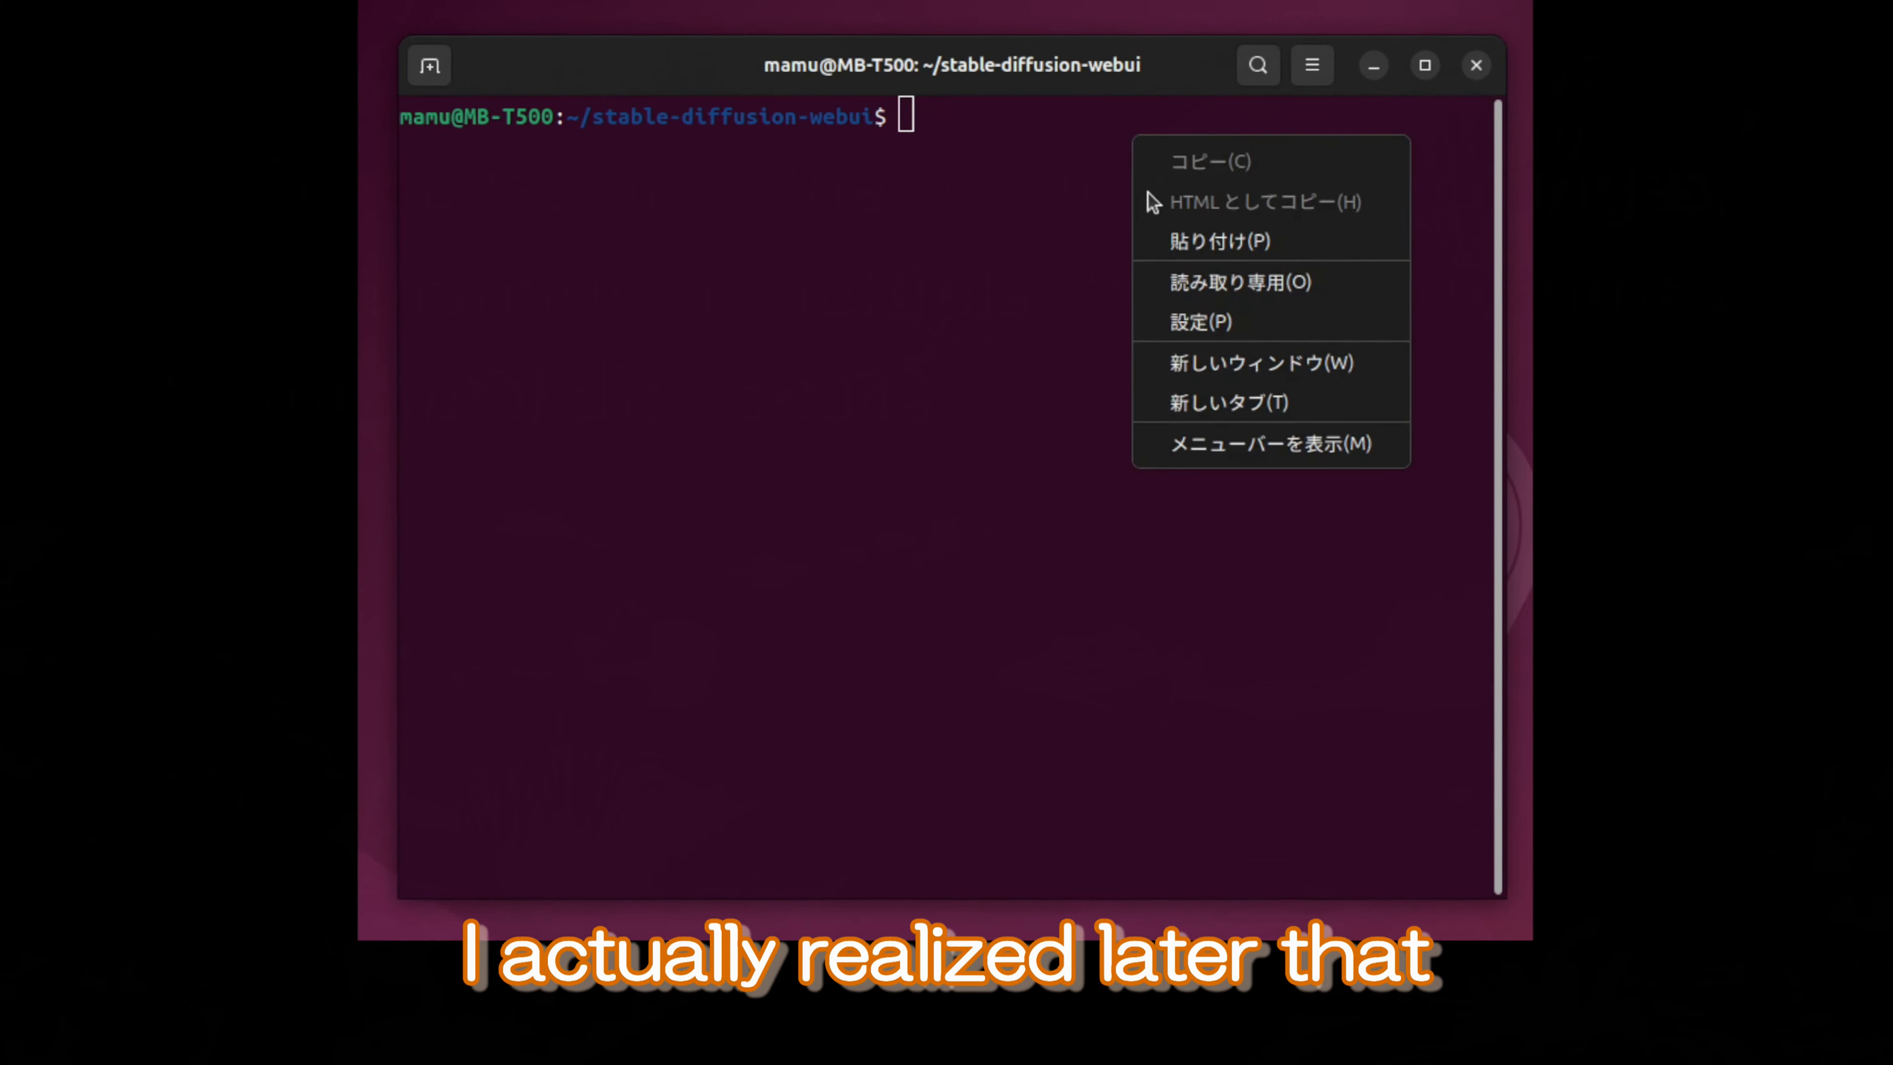
Create the venv virtual environment inside the repository folder
{"action": "left_click", "coordinate": [1213, 241]}
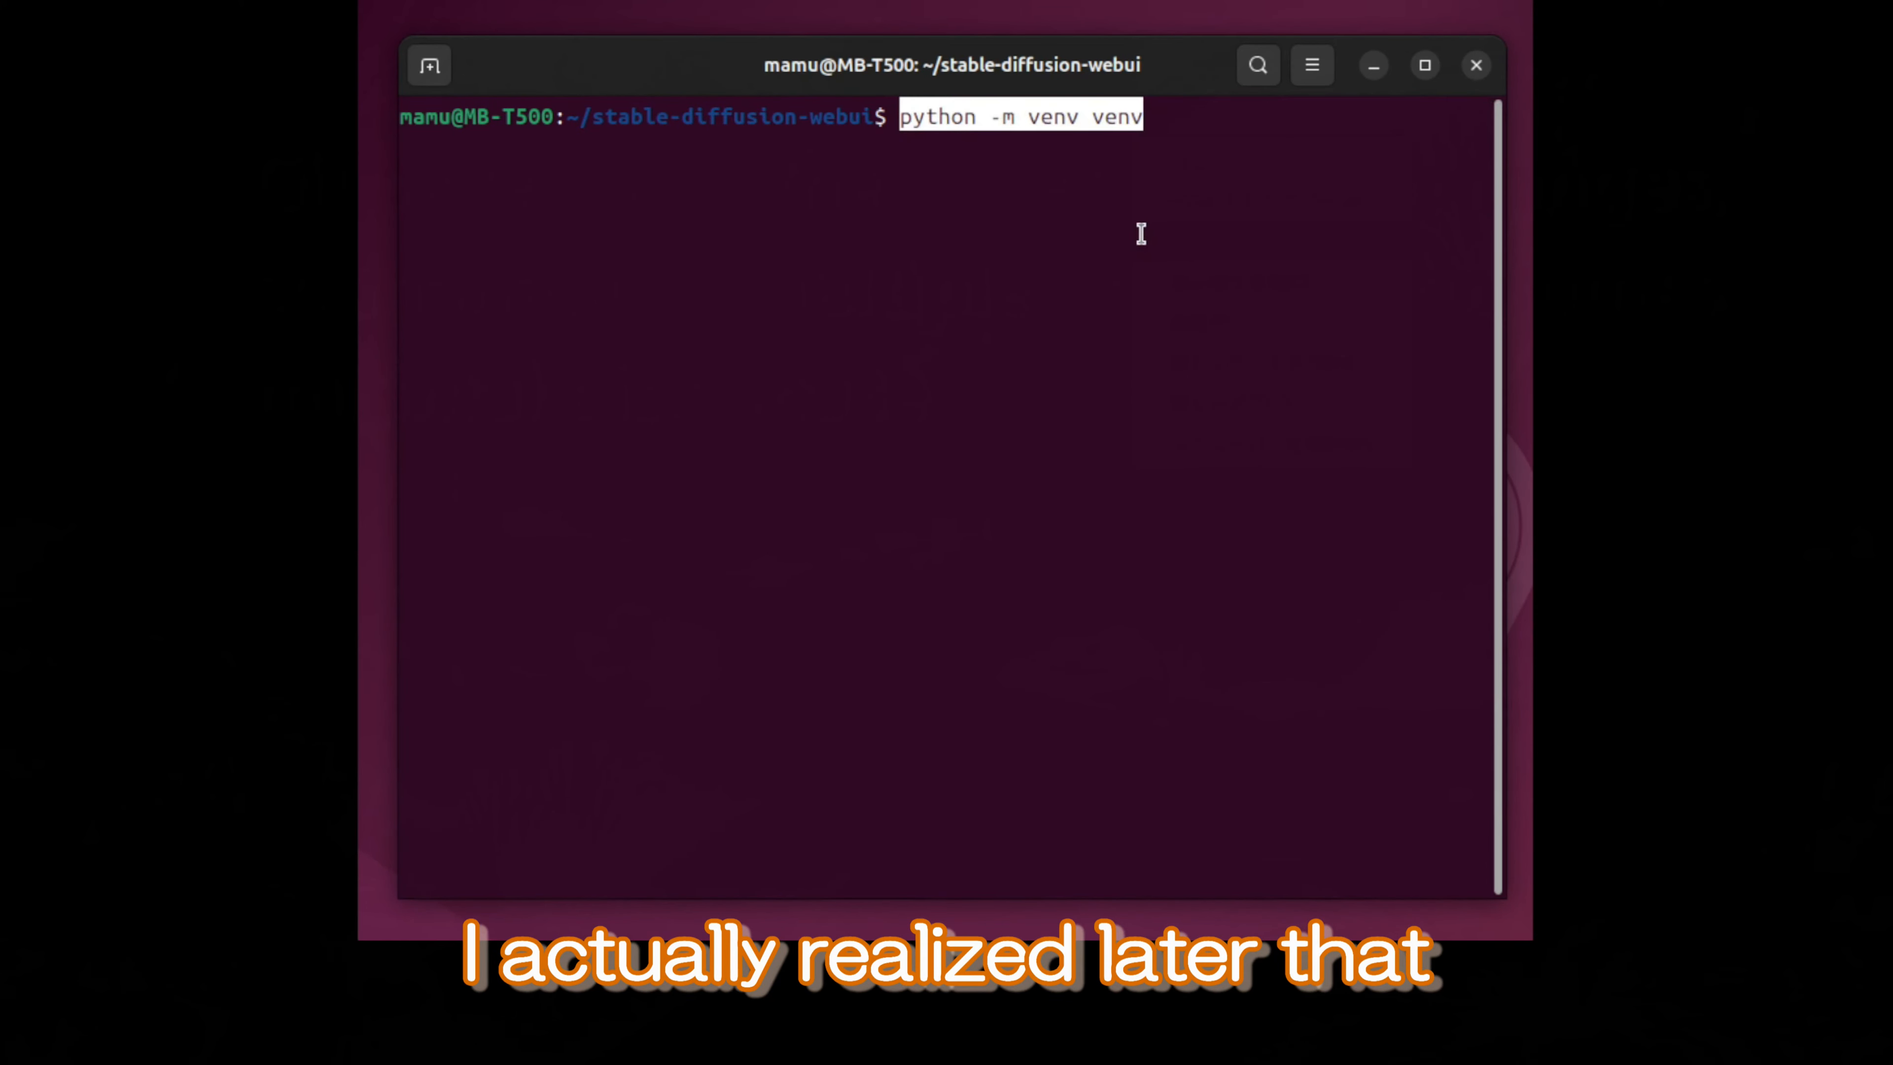
{"action": "key", "text": "Return"}
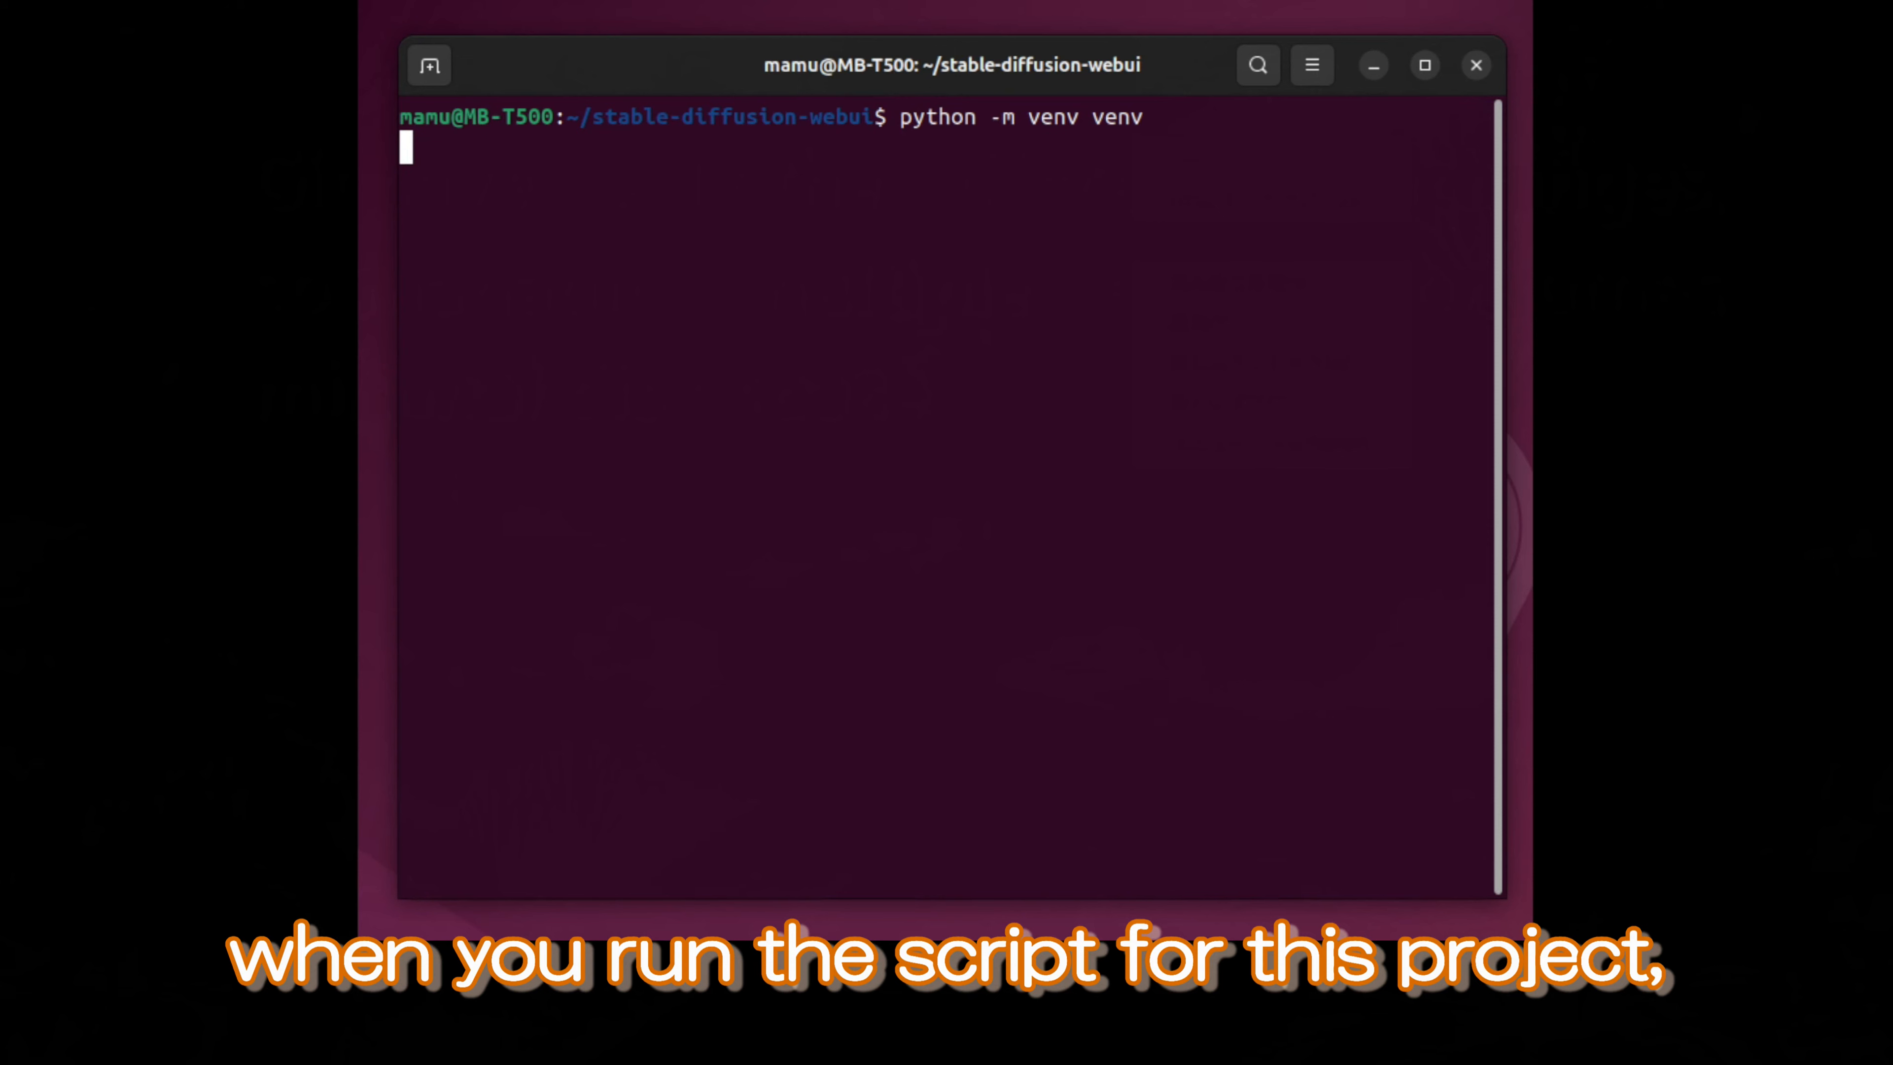
{"action": "key", "text": "Return"}
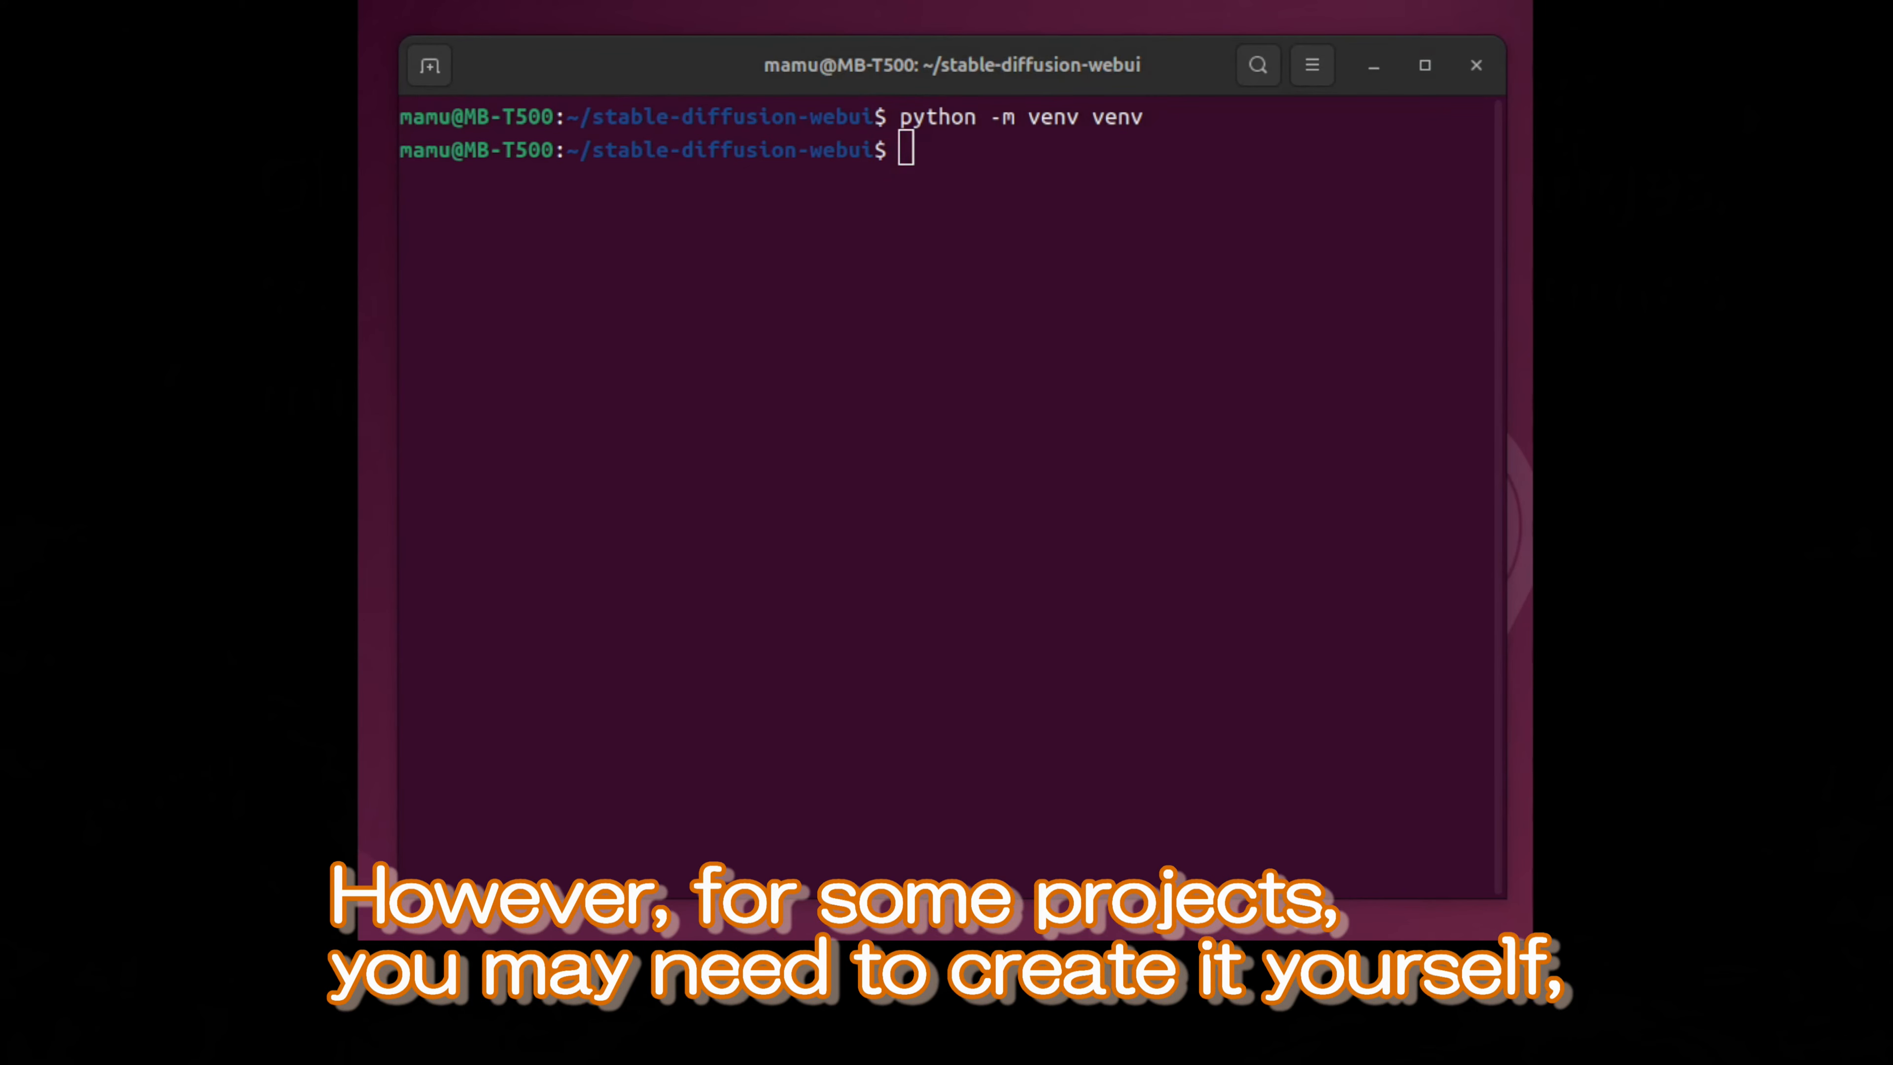
Activate the venv with 'source venv/bin/activate' and list the repository's files
{"action": "right_click", "coordinate": [1056, 237]}
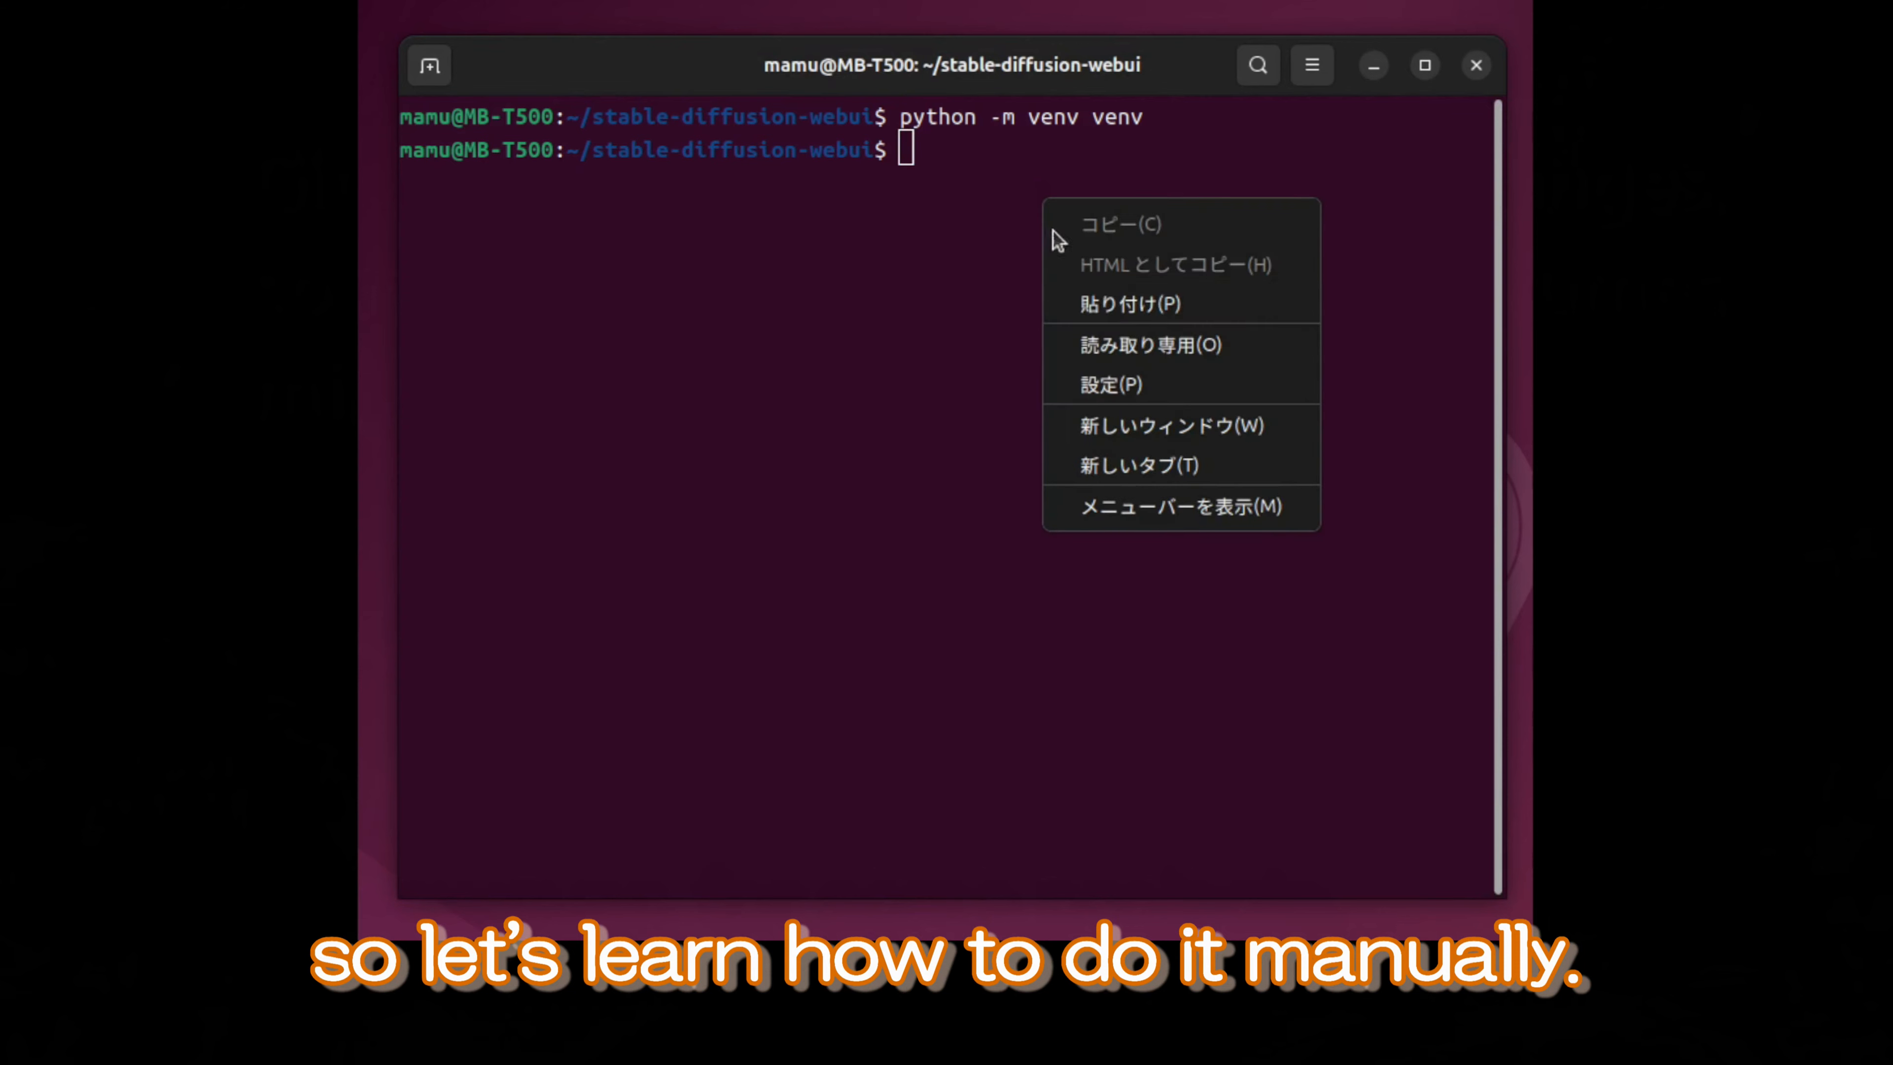
{"action": "left_click", "coordinate": [1126, 302]}
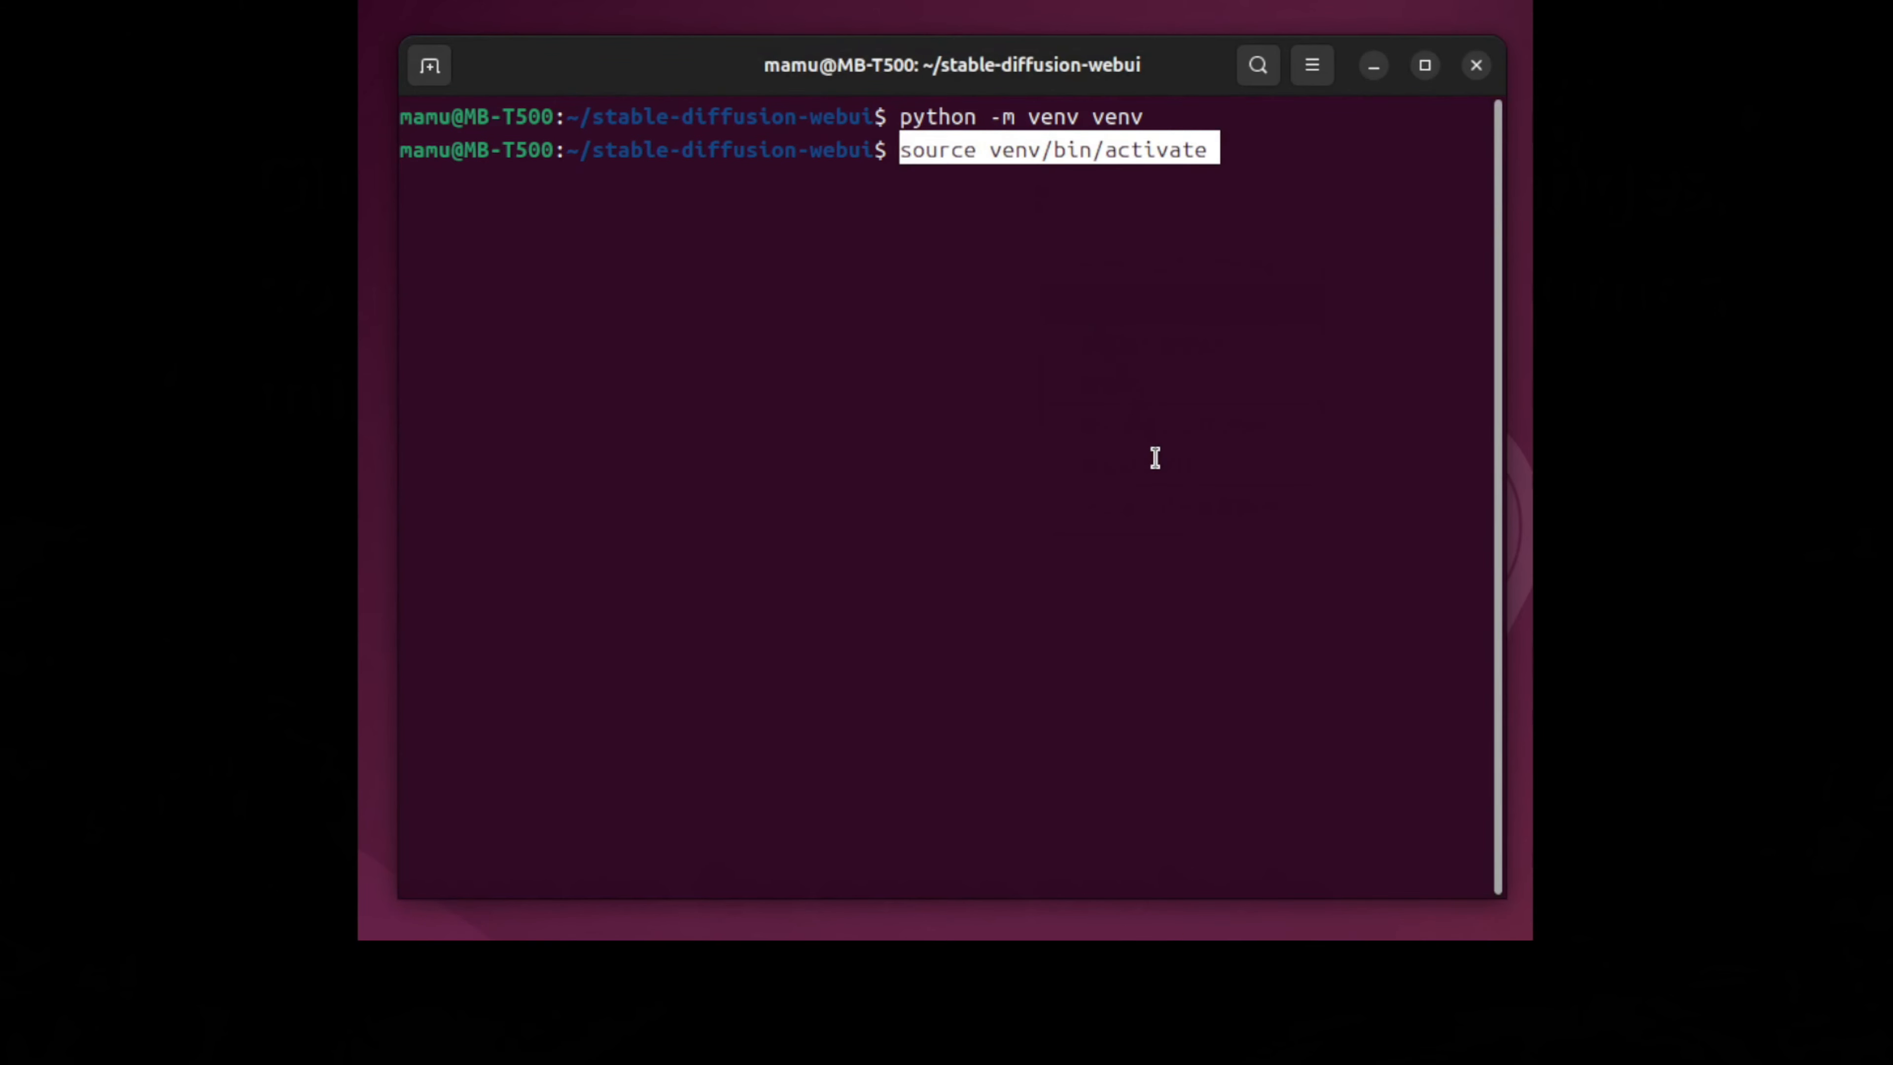
{"action": "key", "text": "Return"}
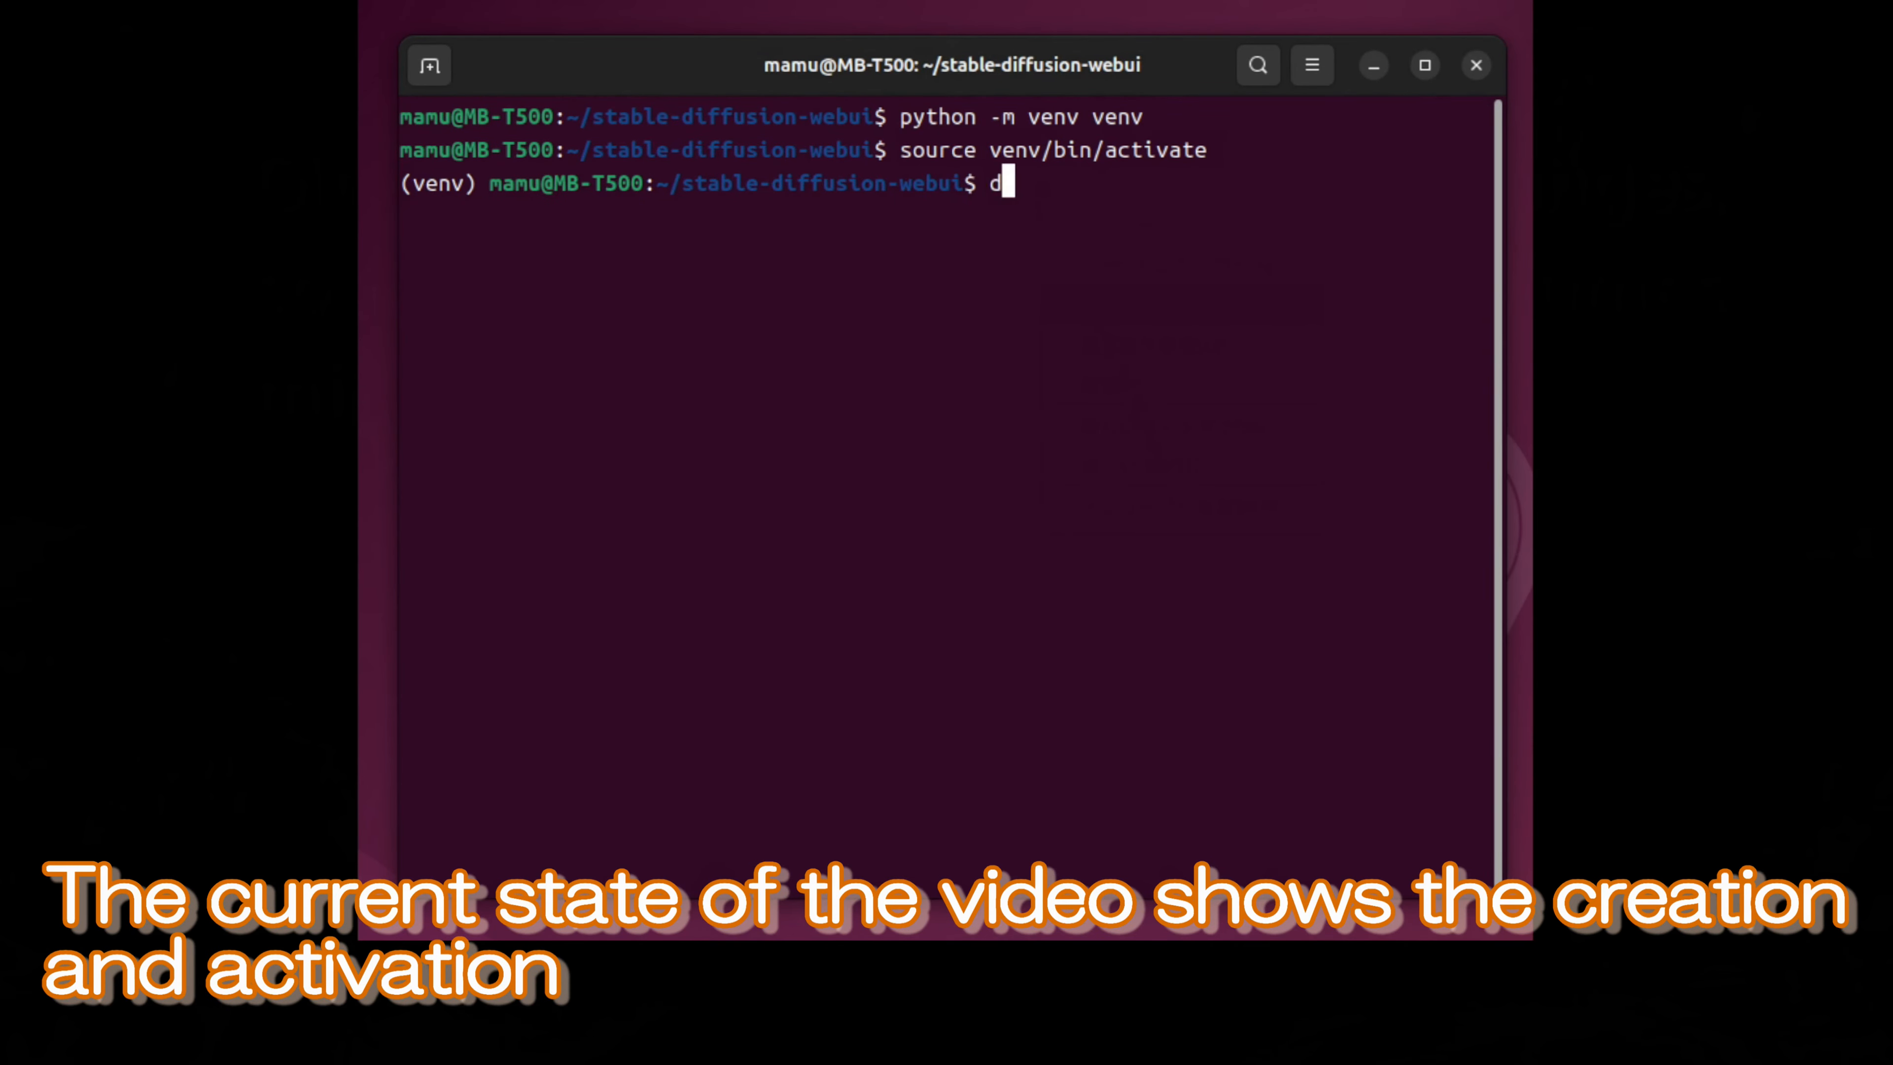
{"action": "key", "text": "Return"}
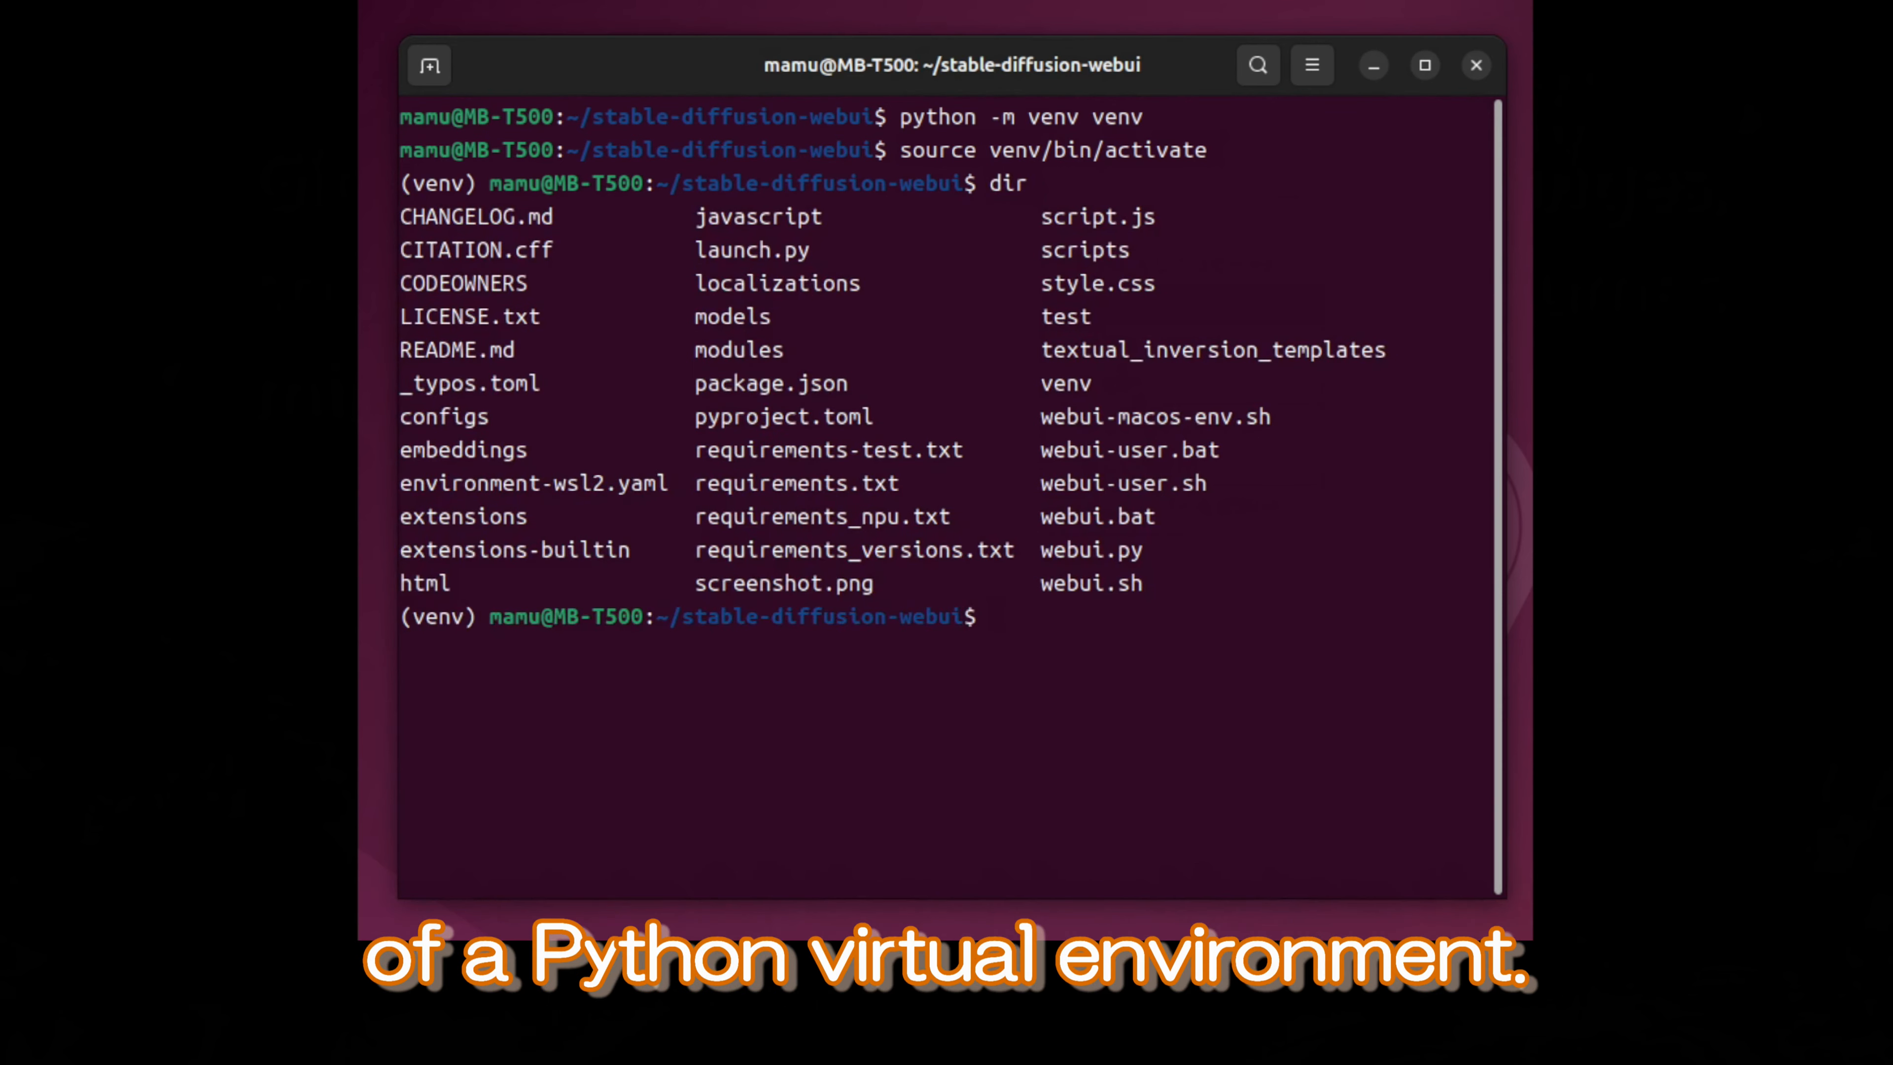
{"action": "type", "text": "./"}
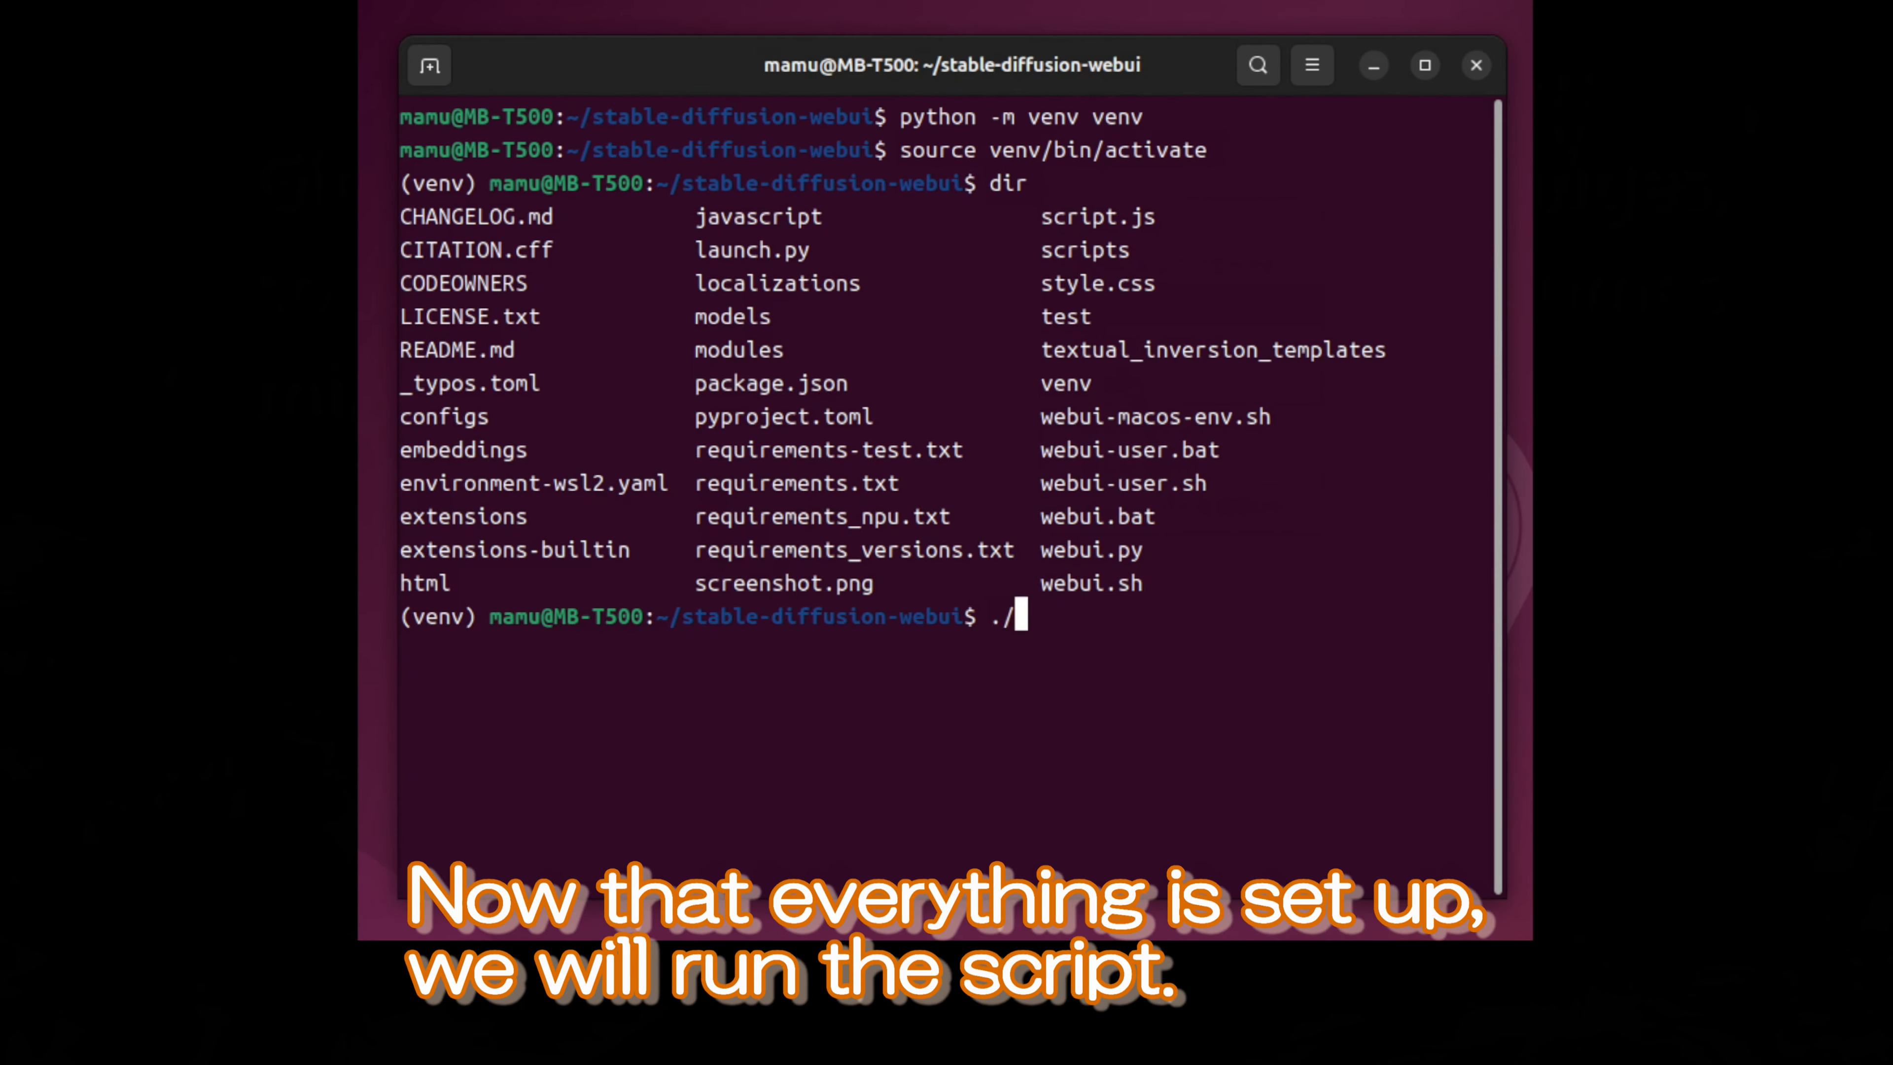
{"action": "mouse_move", "coordinate": [1130, 581]}
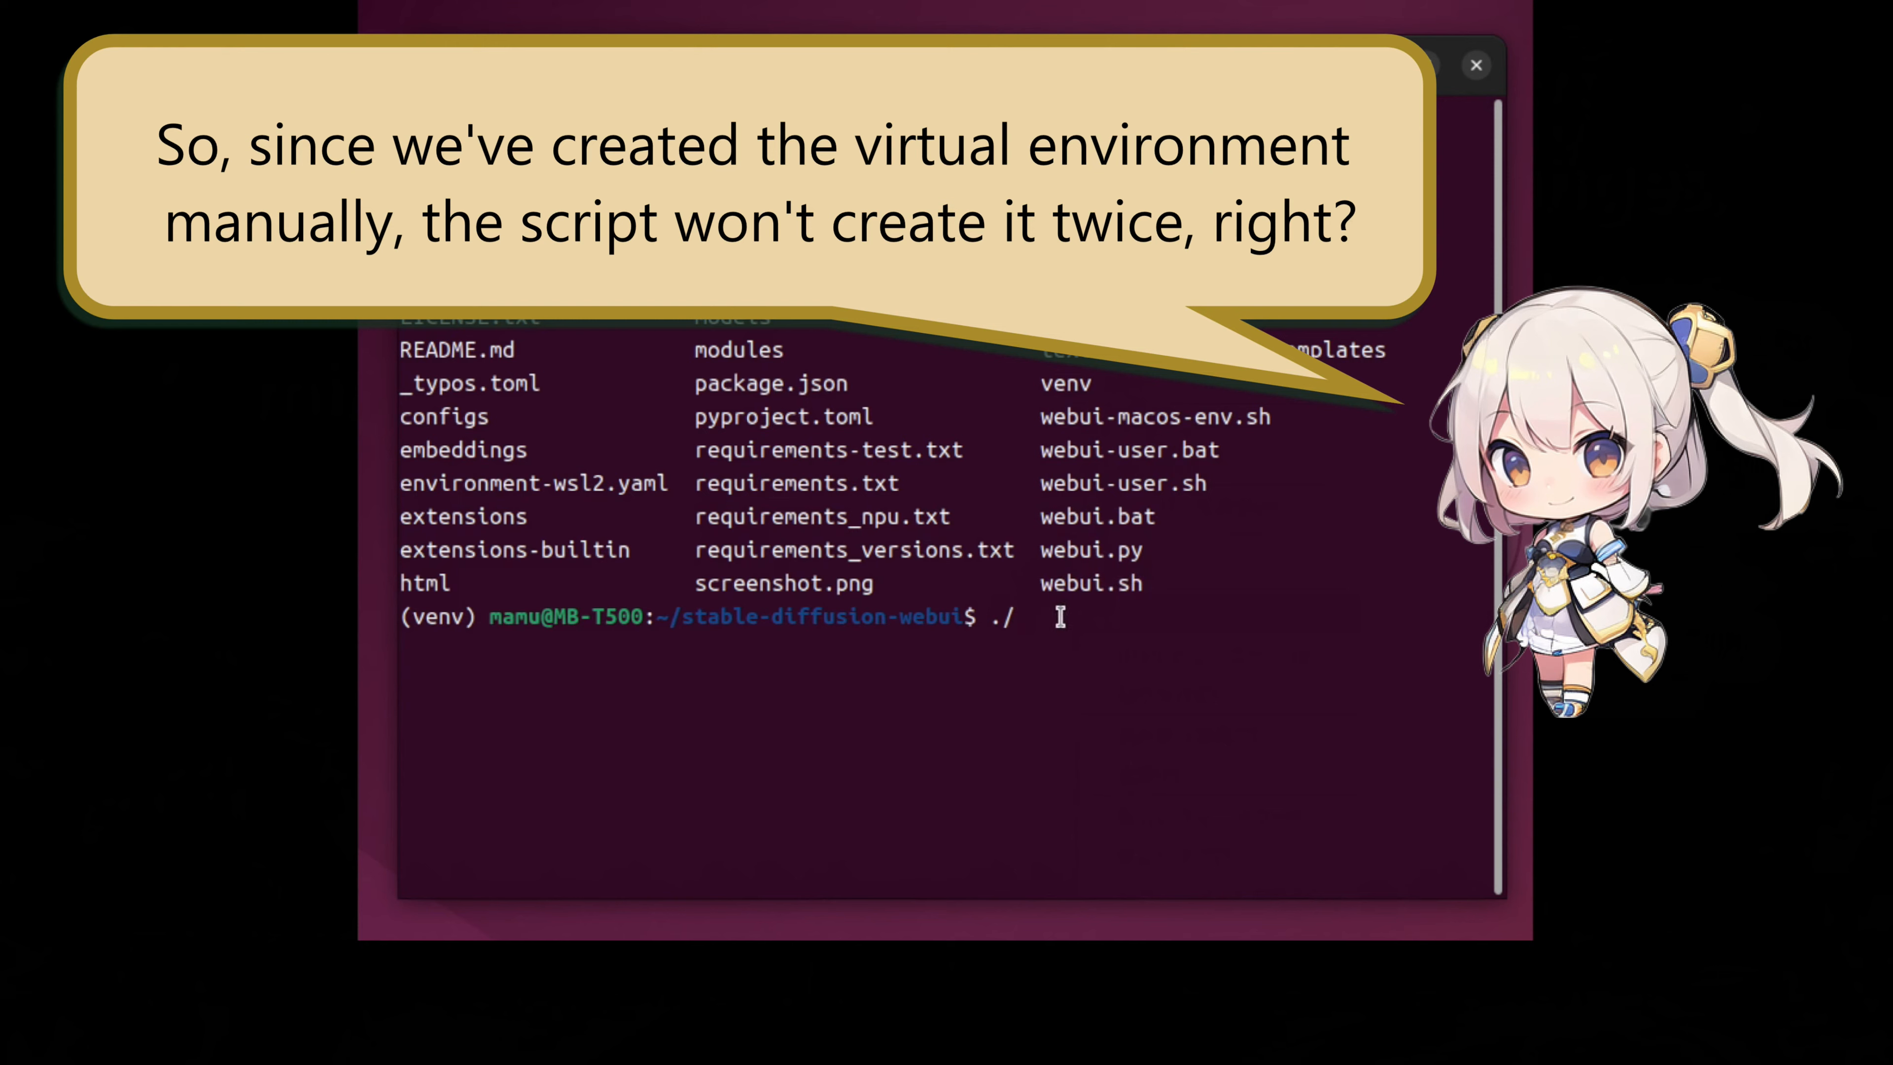
Run ./webui.sh so it sets up the environment and loads the v1-5 model
{"action": "type", "text": "webui.sh"}
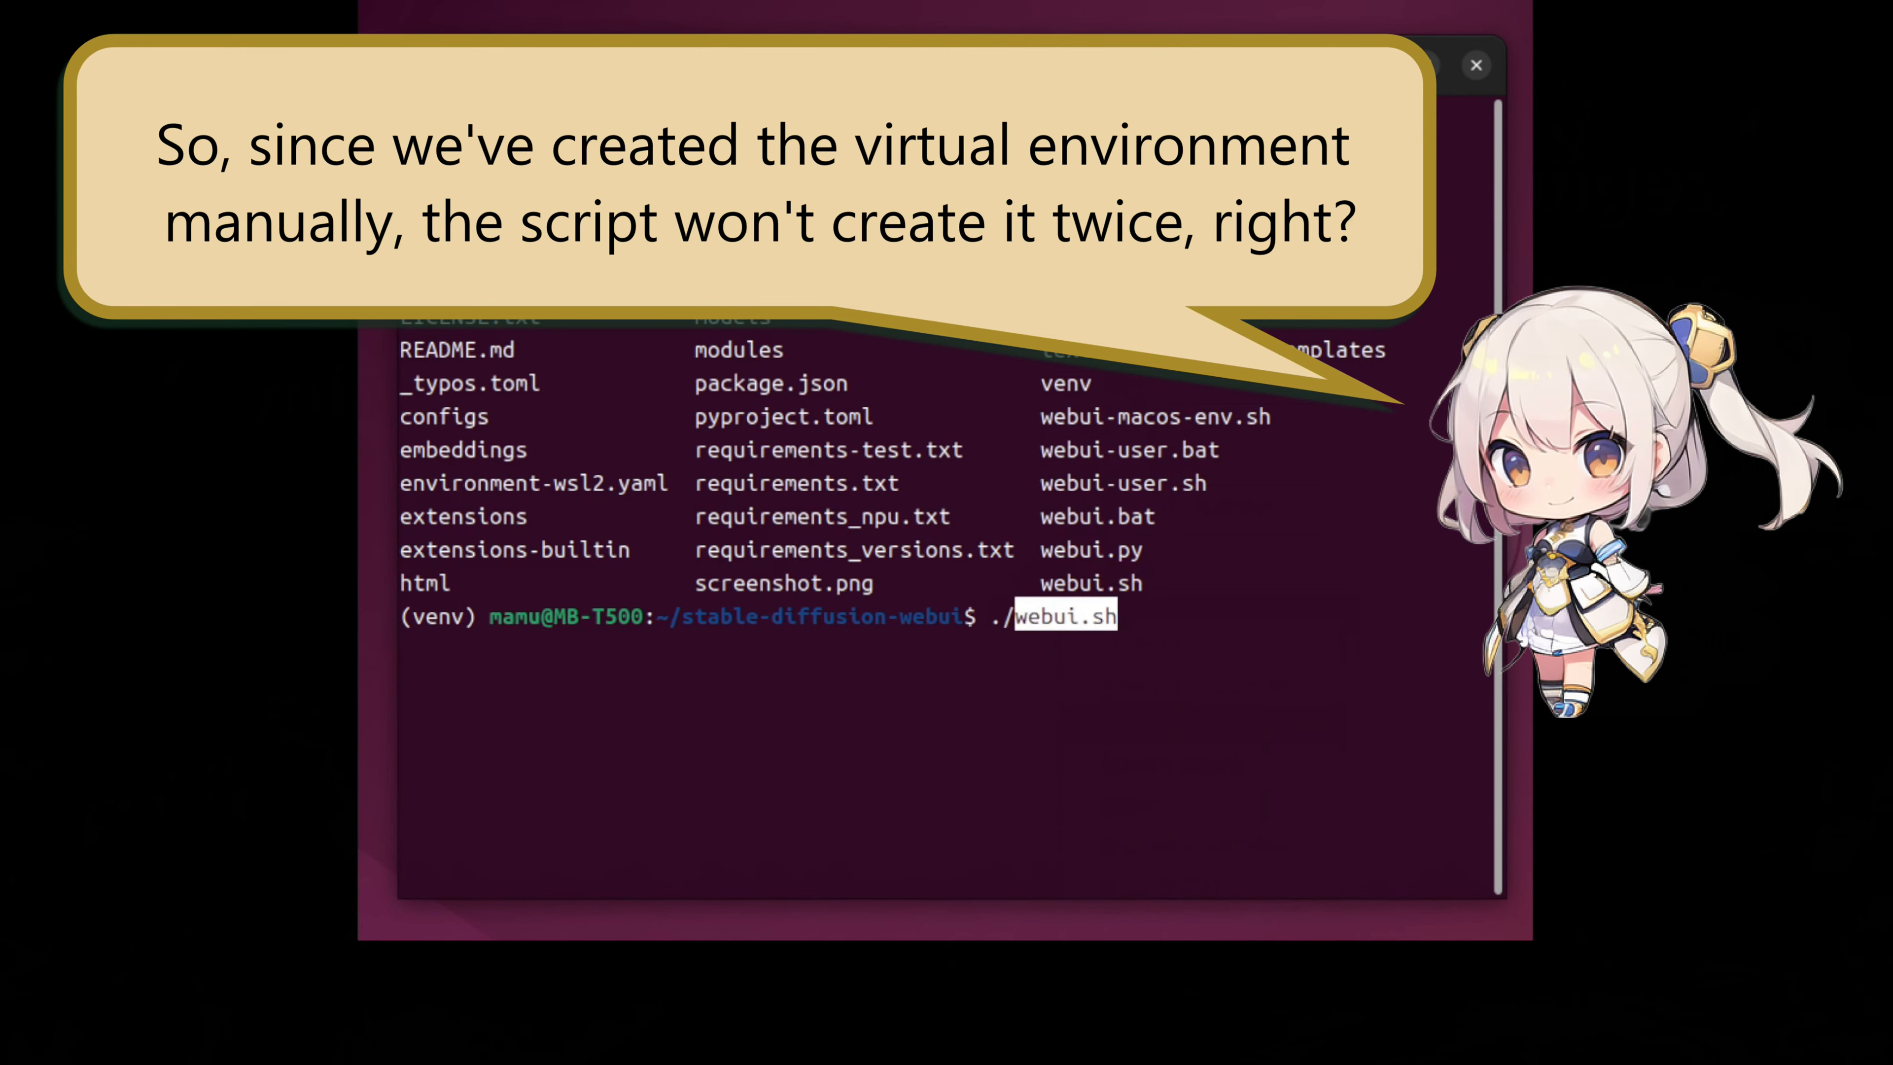
{"action": "key", "text": "Return"}
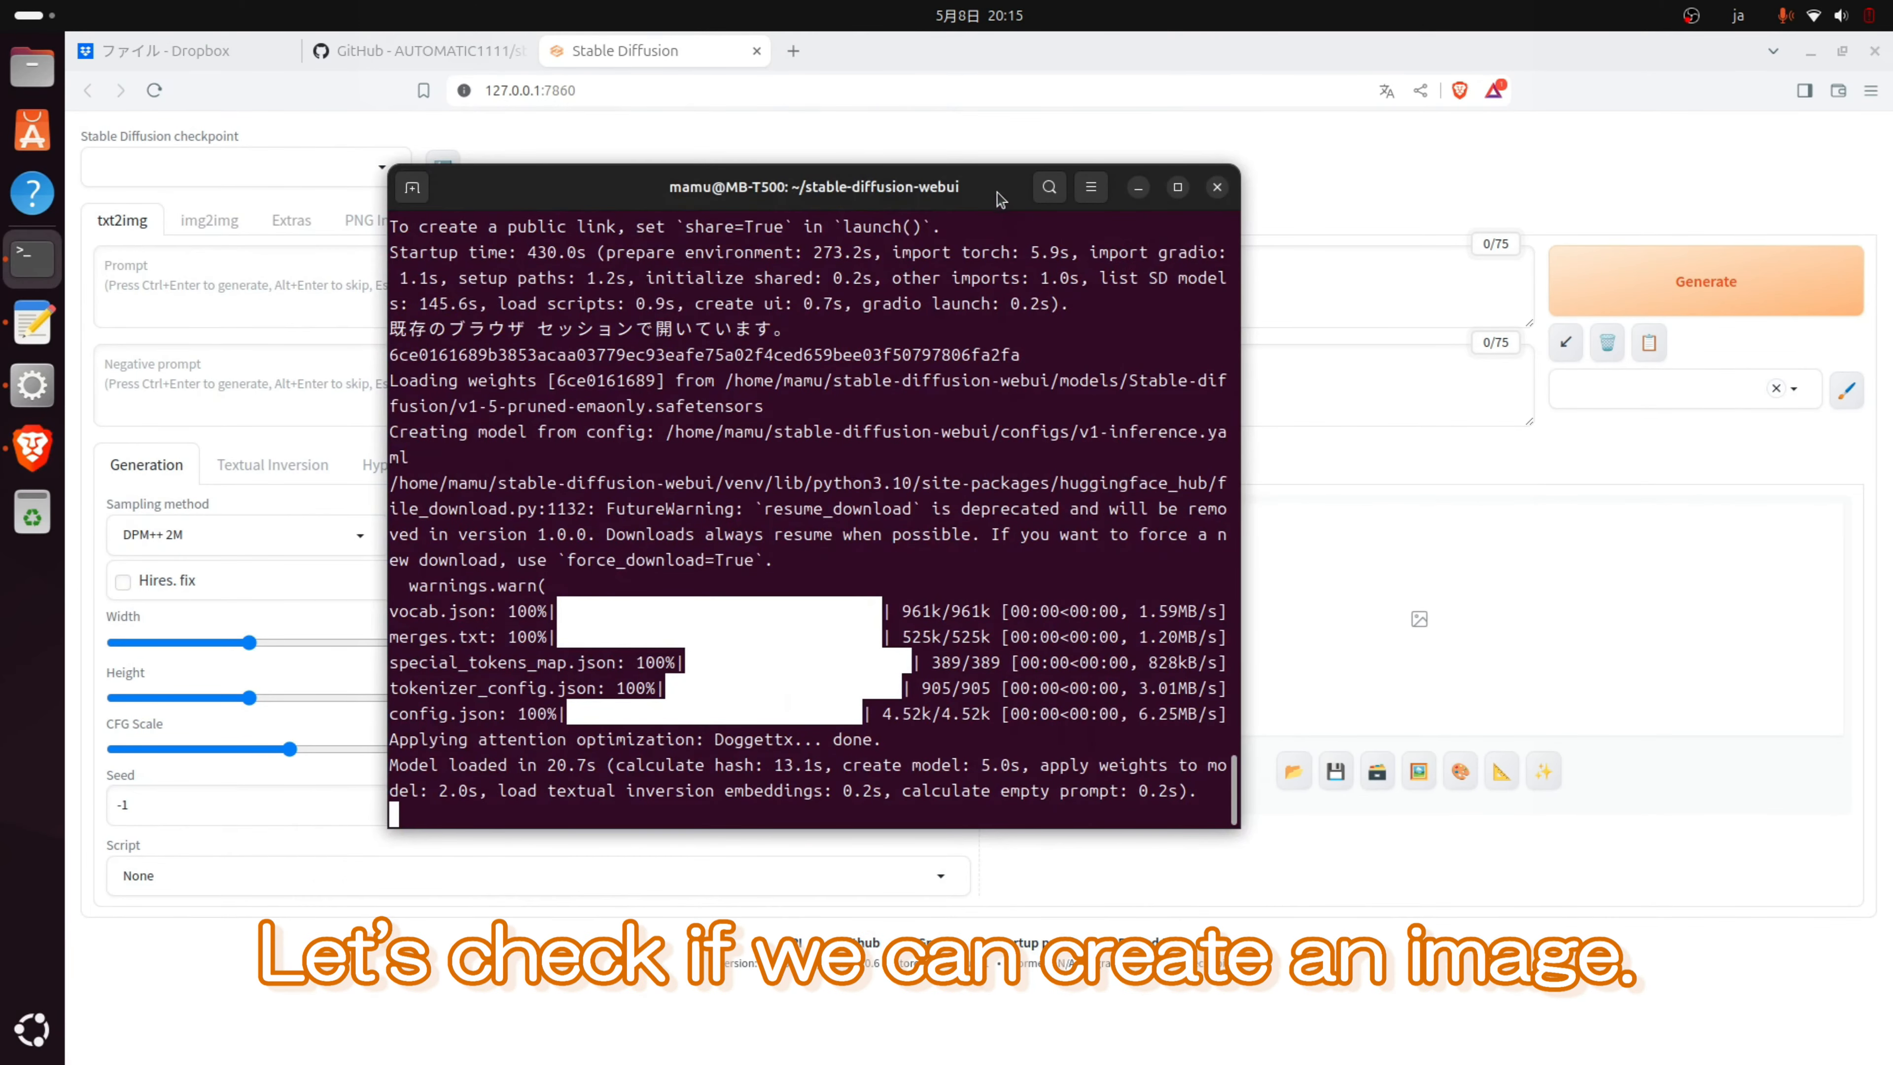
Bring the browser's txt2img page of the web UI to the front
{"action": "left_click", "coordinate": [1216, 187]}
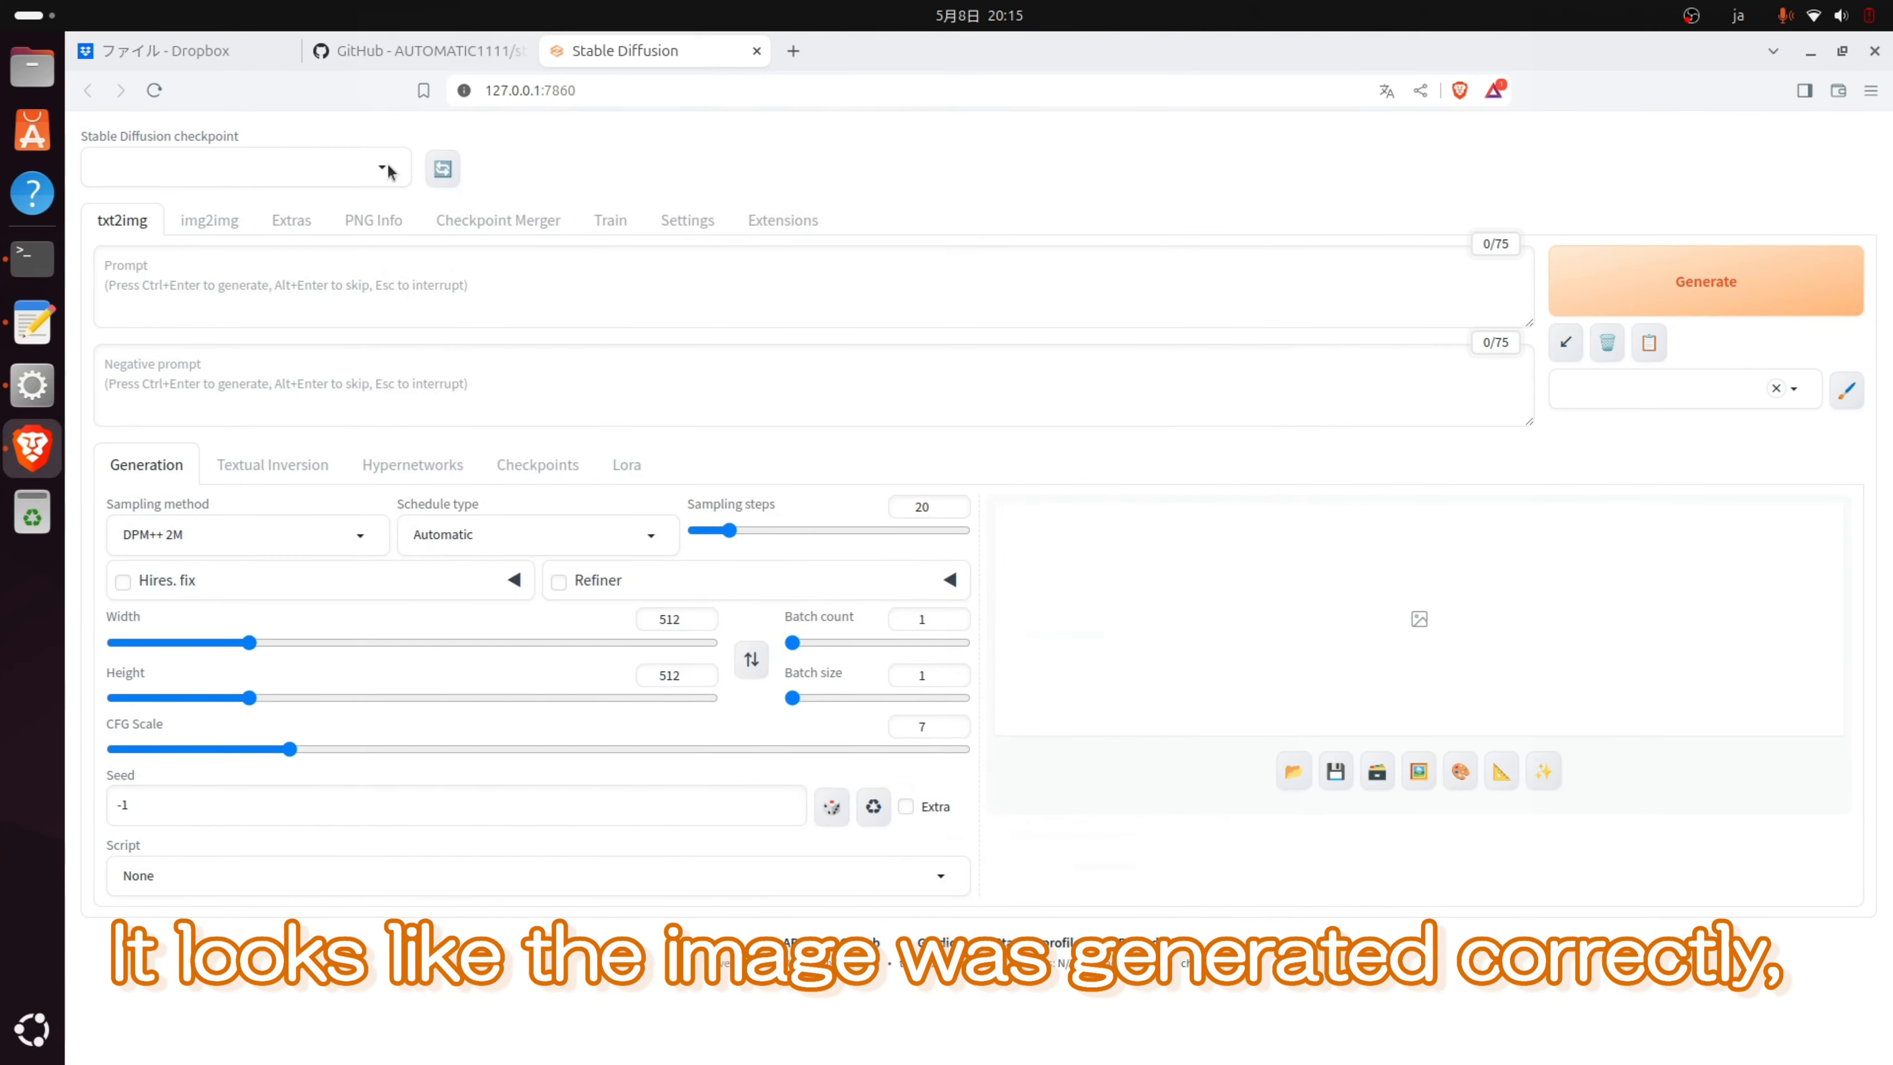
{"action": "left_click", "coordinate": [1705, 280]}
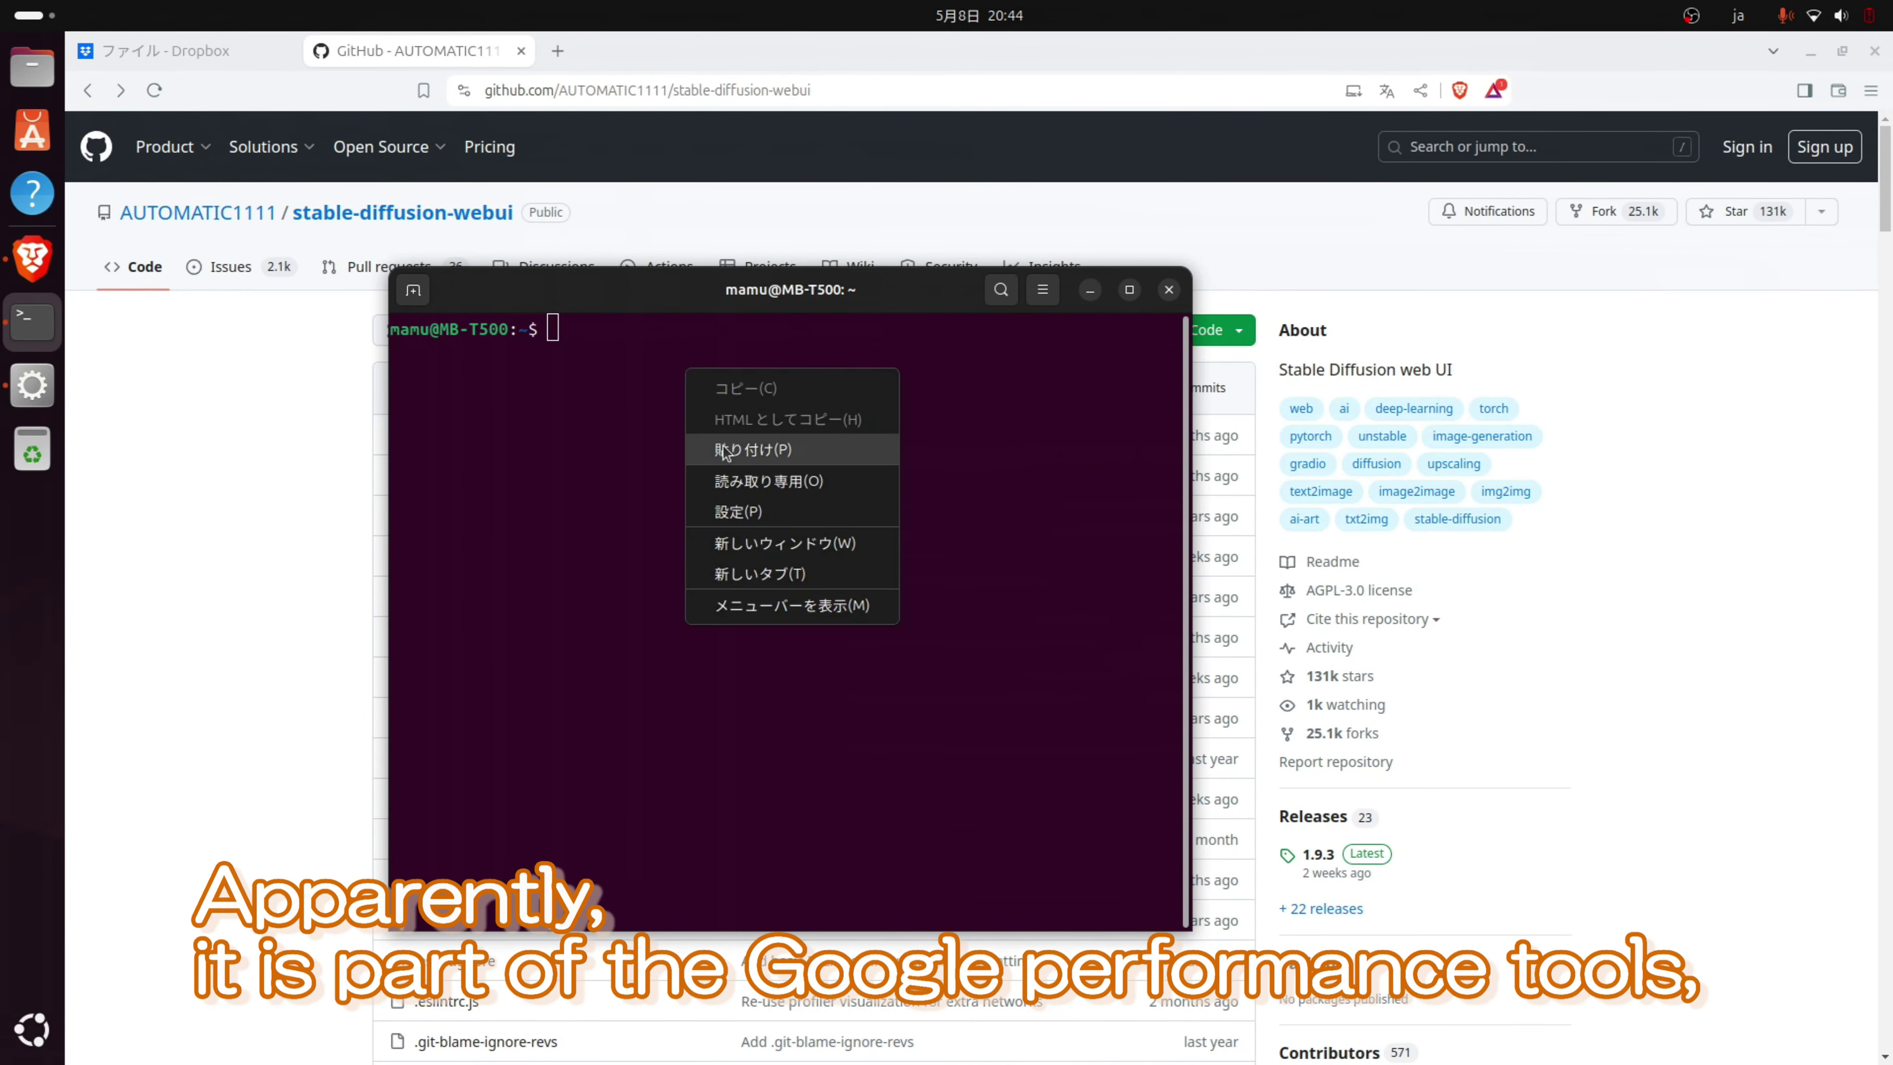
Run 'sudo apt install libgoogle-perftools-dev', which prompts for the password
{"action": "left_click", "coordinate": [752, 450]}
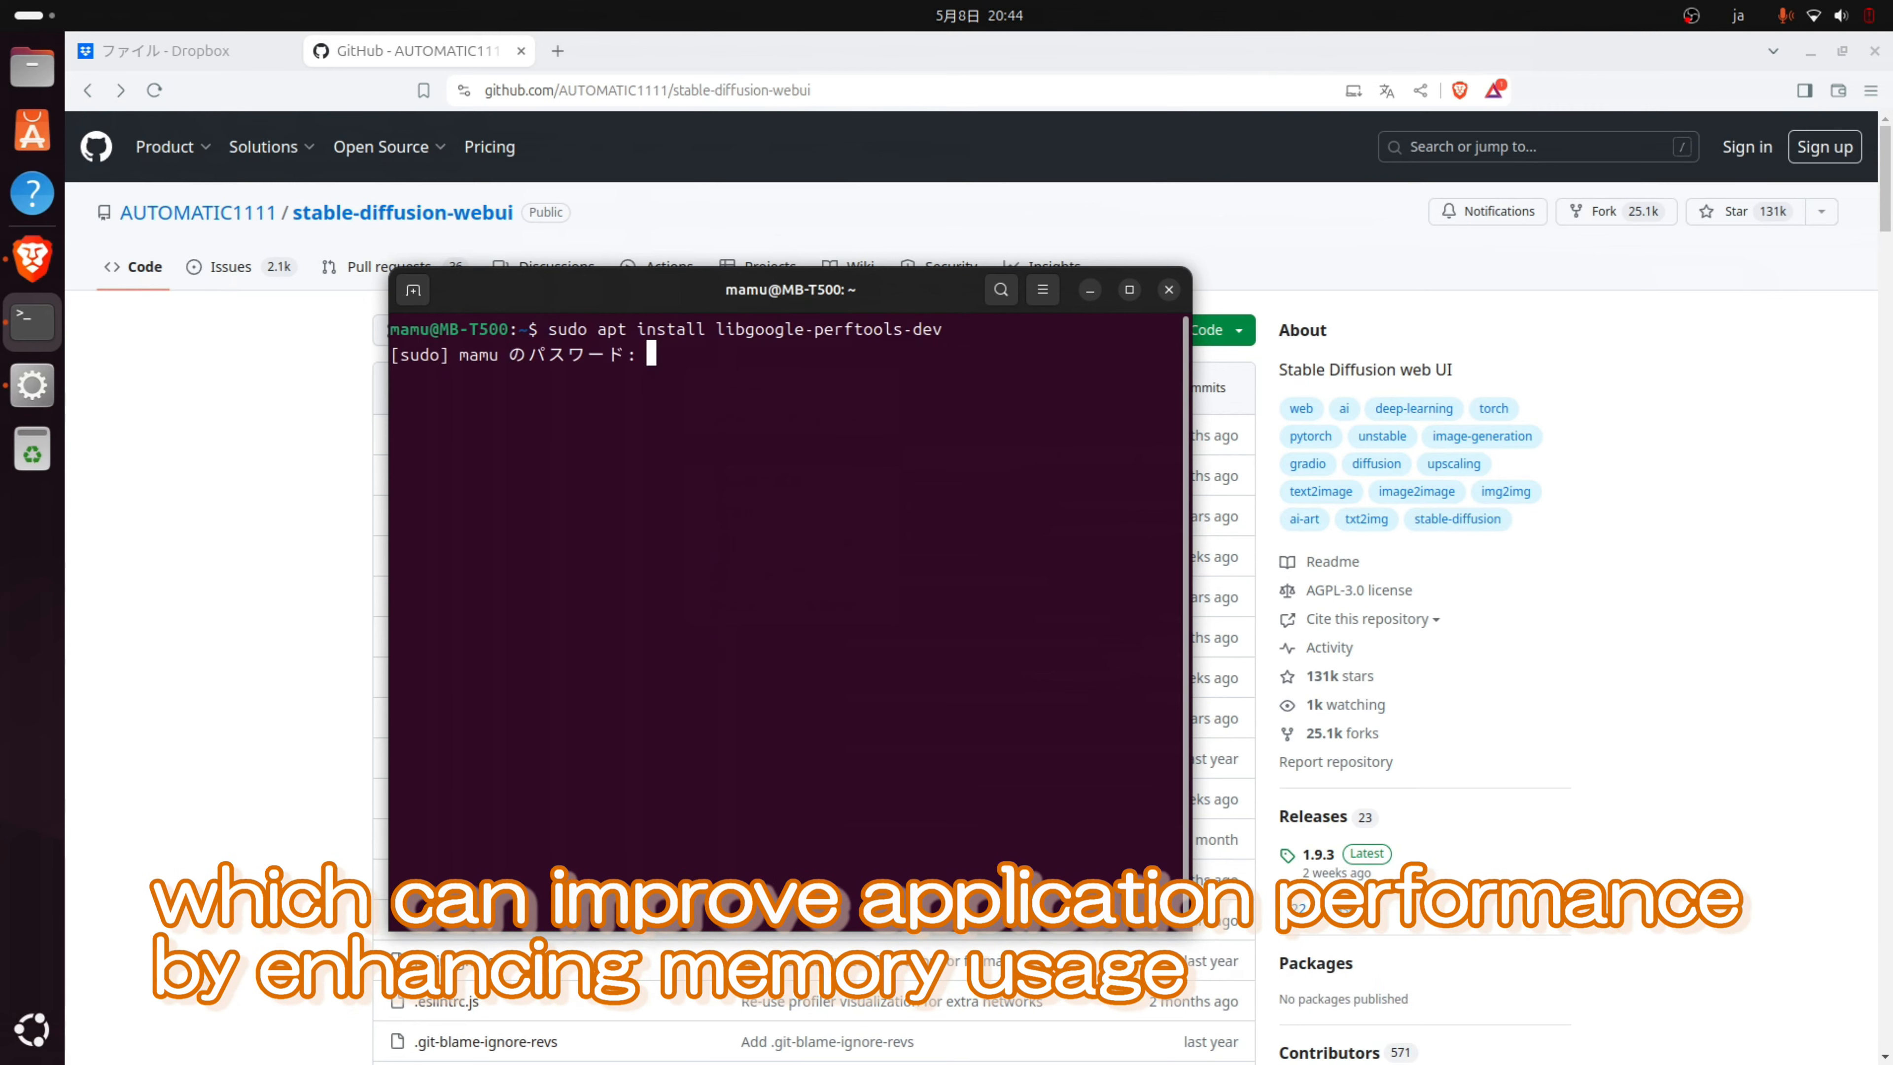
{"action": "key", "text": "Return"}
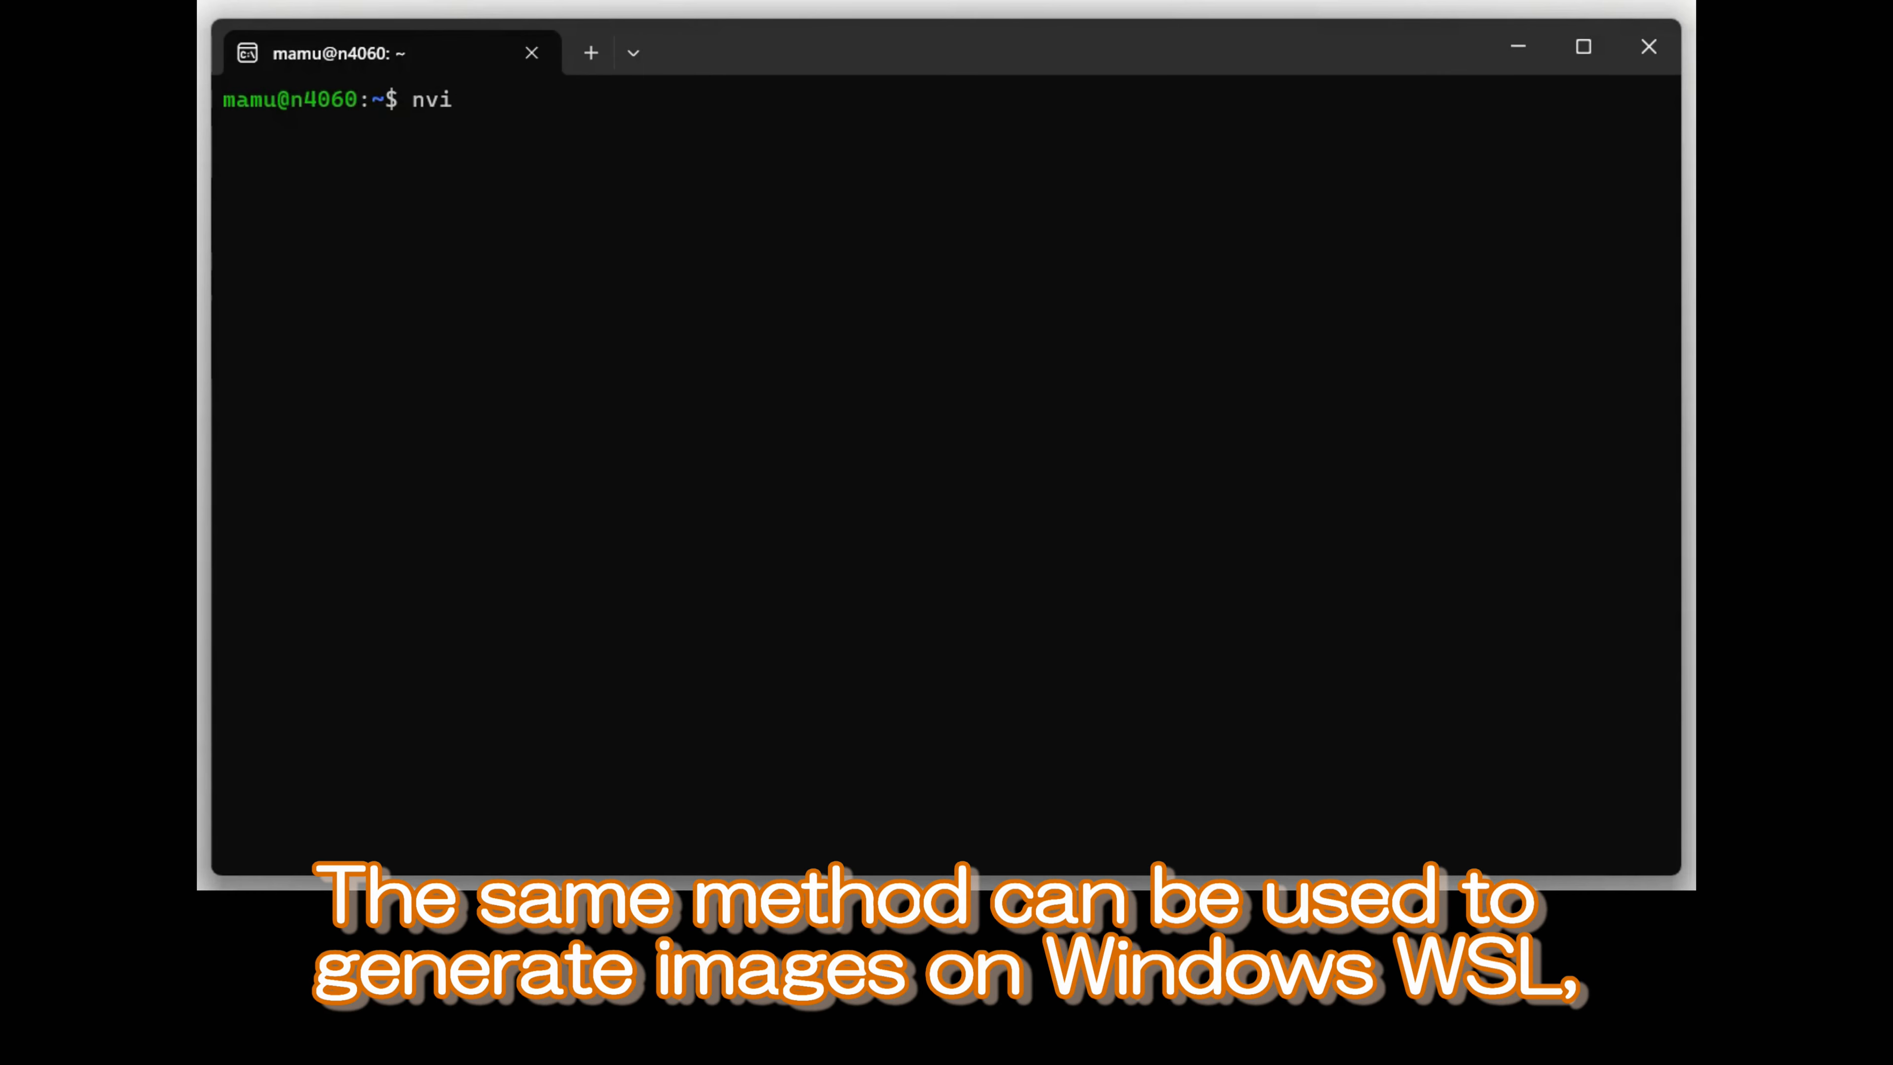
Run nvidia-smi in WSL, showing a GeForce RTX 4060 with CUDA 12.4
{"action": "type", "text": "dia-smi"}
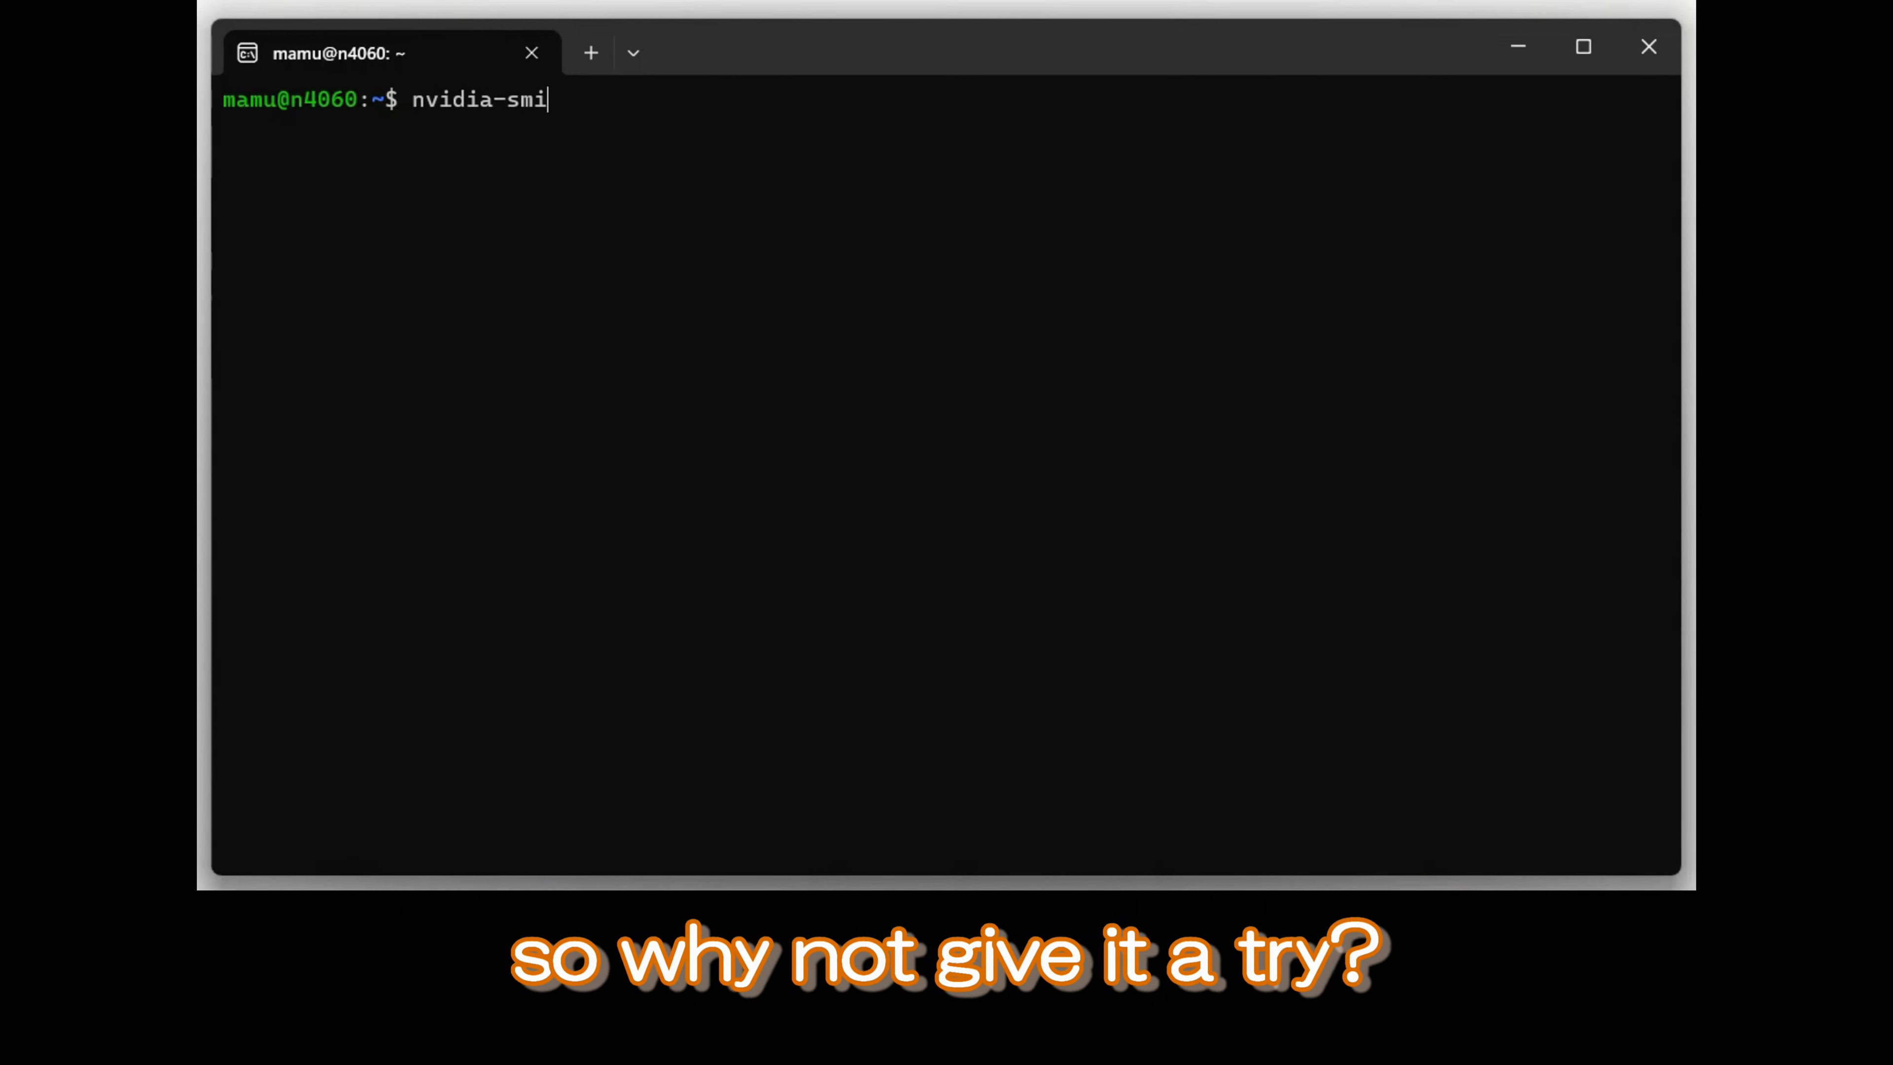
{"action": "key", "text": "Return"}
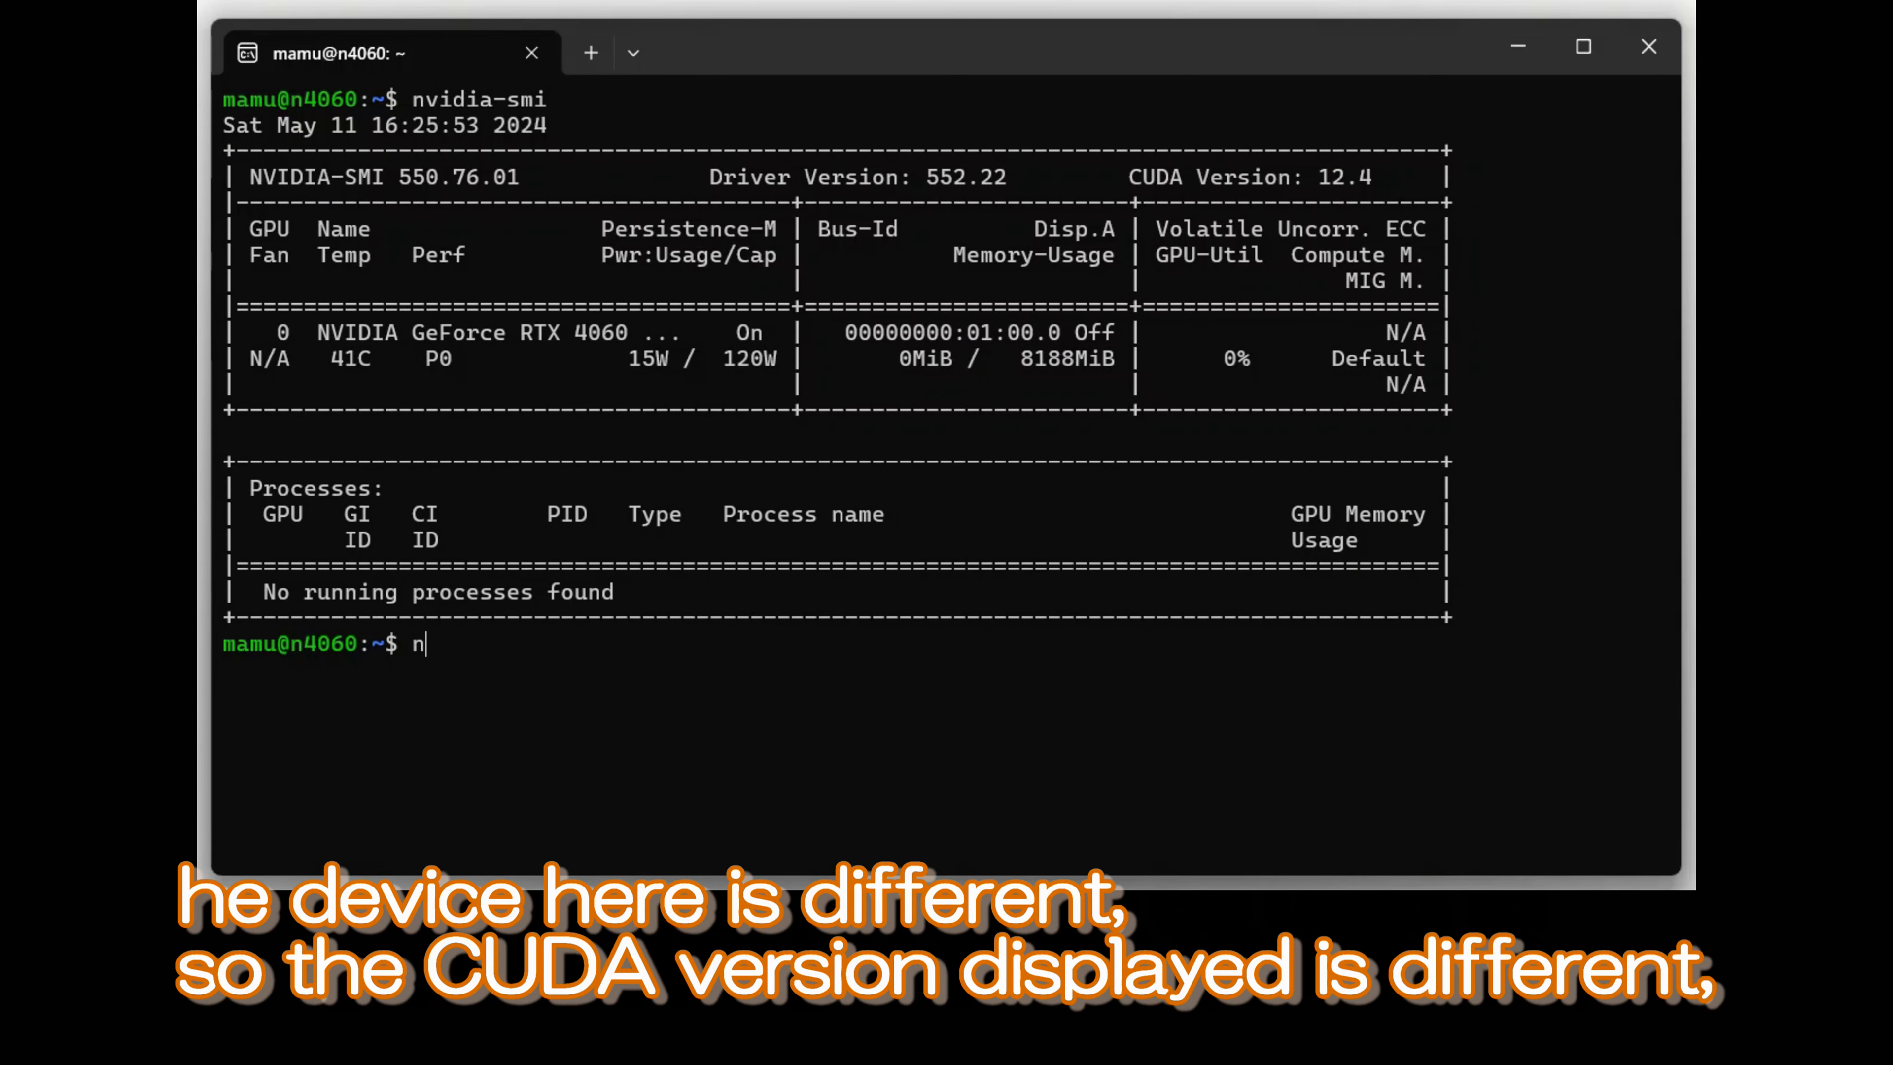
{"action": "type", "text": "vcc"}
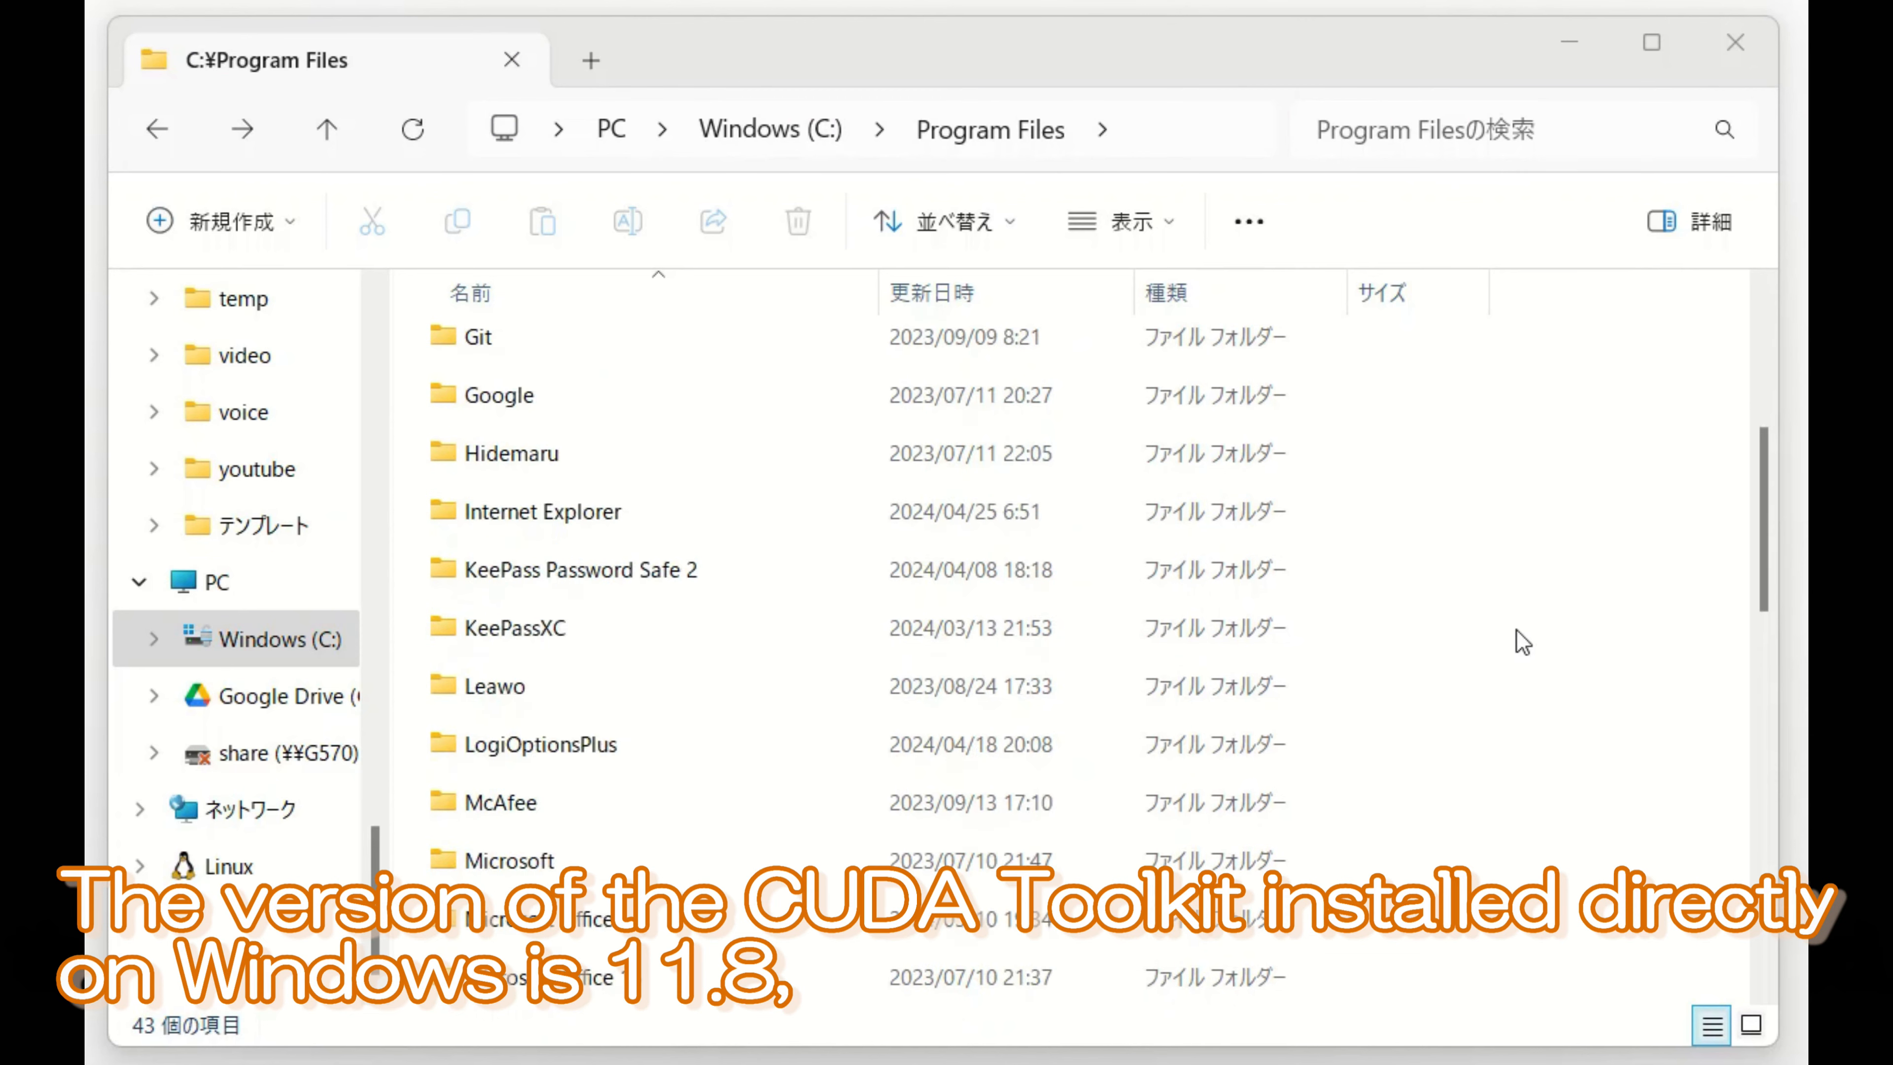
Browse Program Files into NVIDIA GPU Computing Toolkit > CUDA > v11.8
{"action": "scroll", "scroll_direction": "down", "scroll_amount": 3}
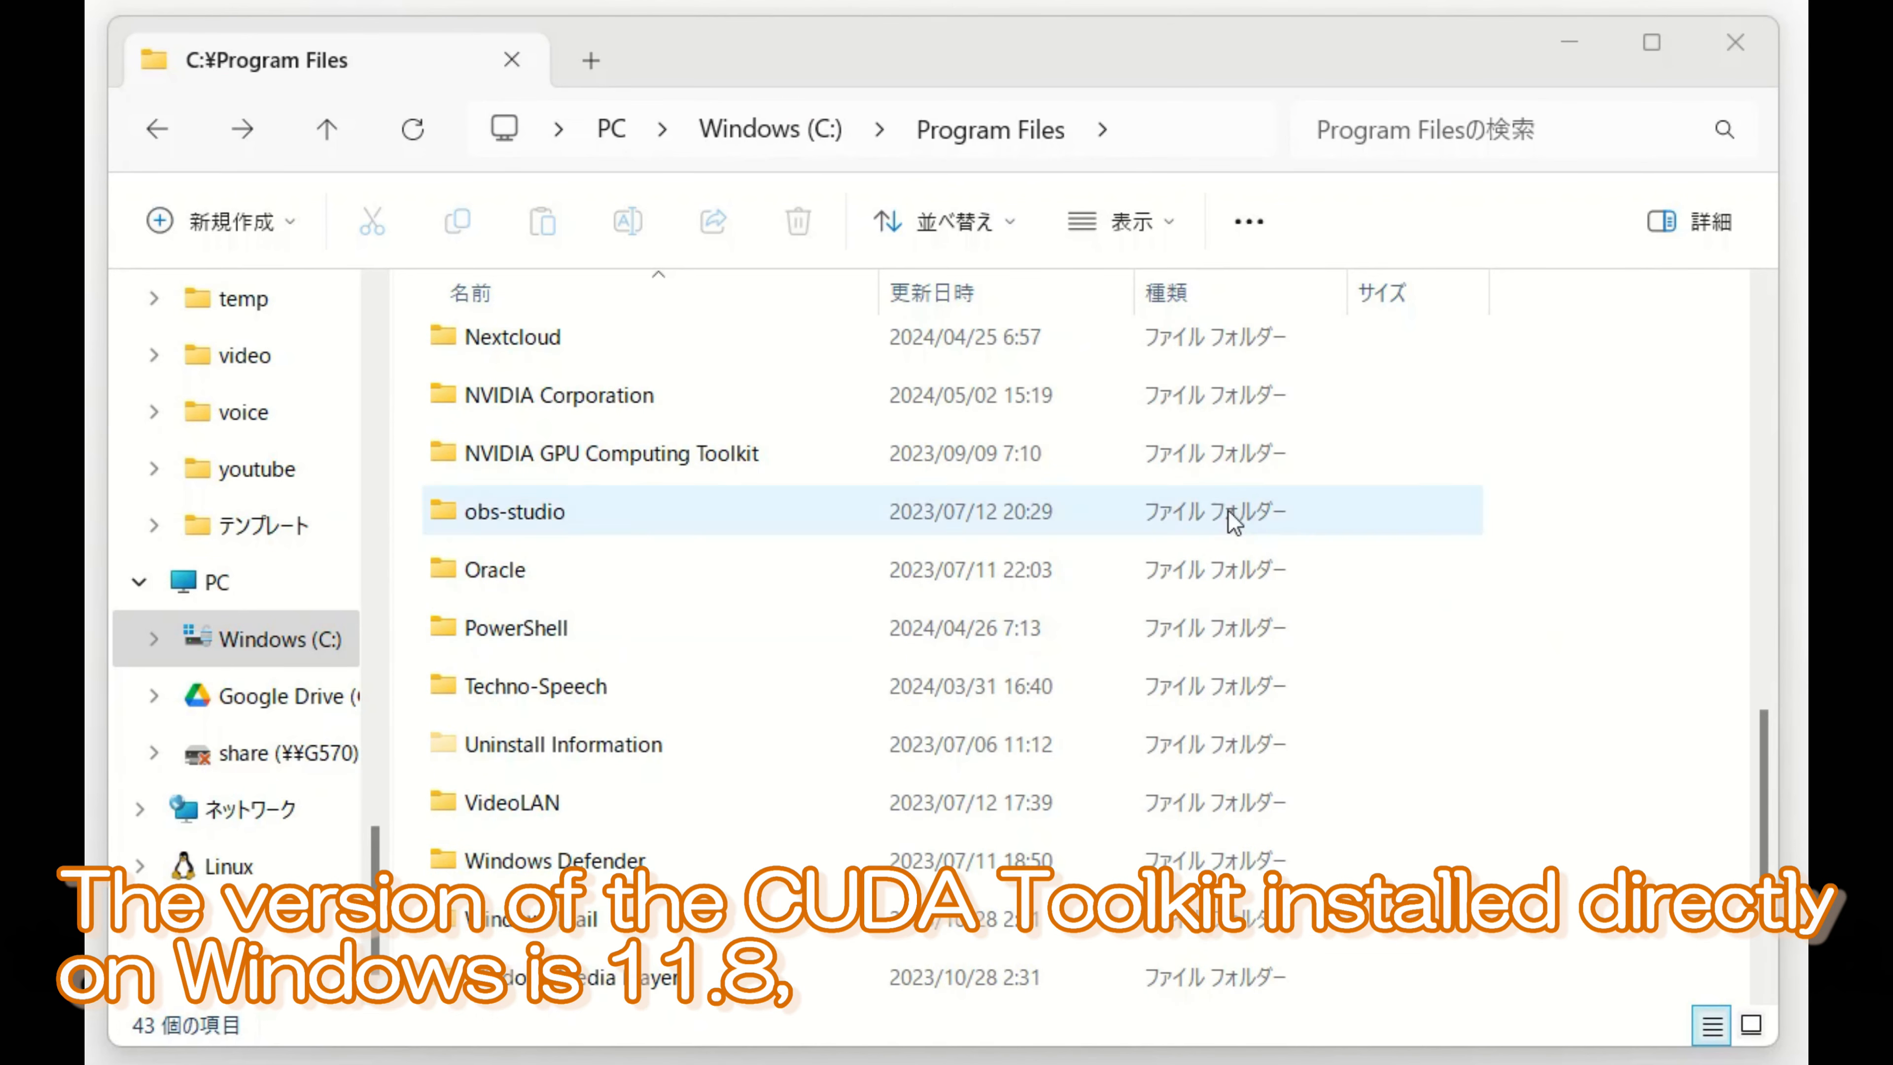
{"action": "double_click", "coordinate": [612, 453]}
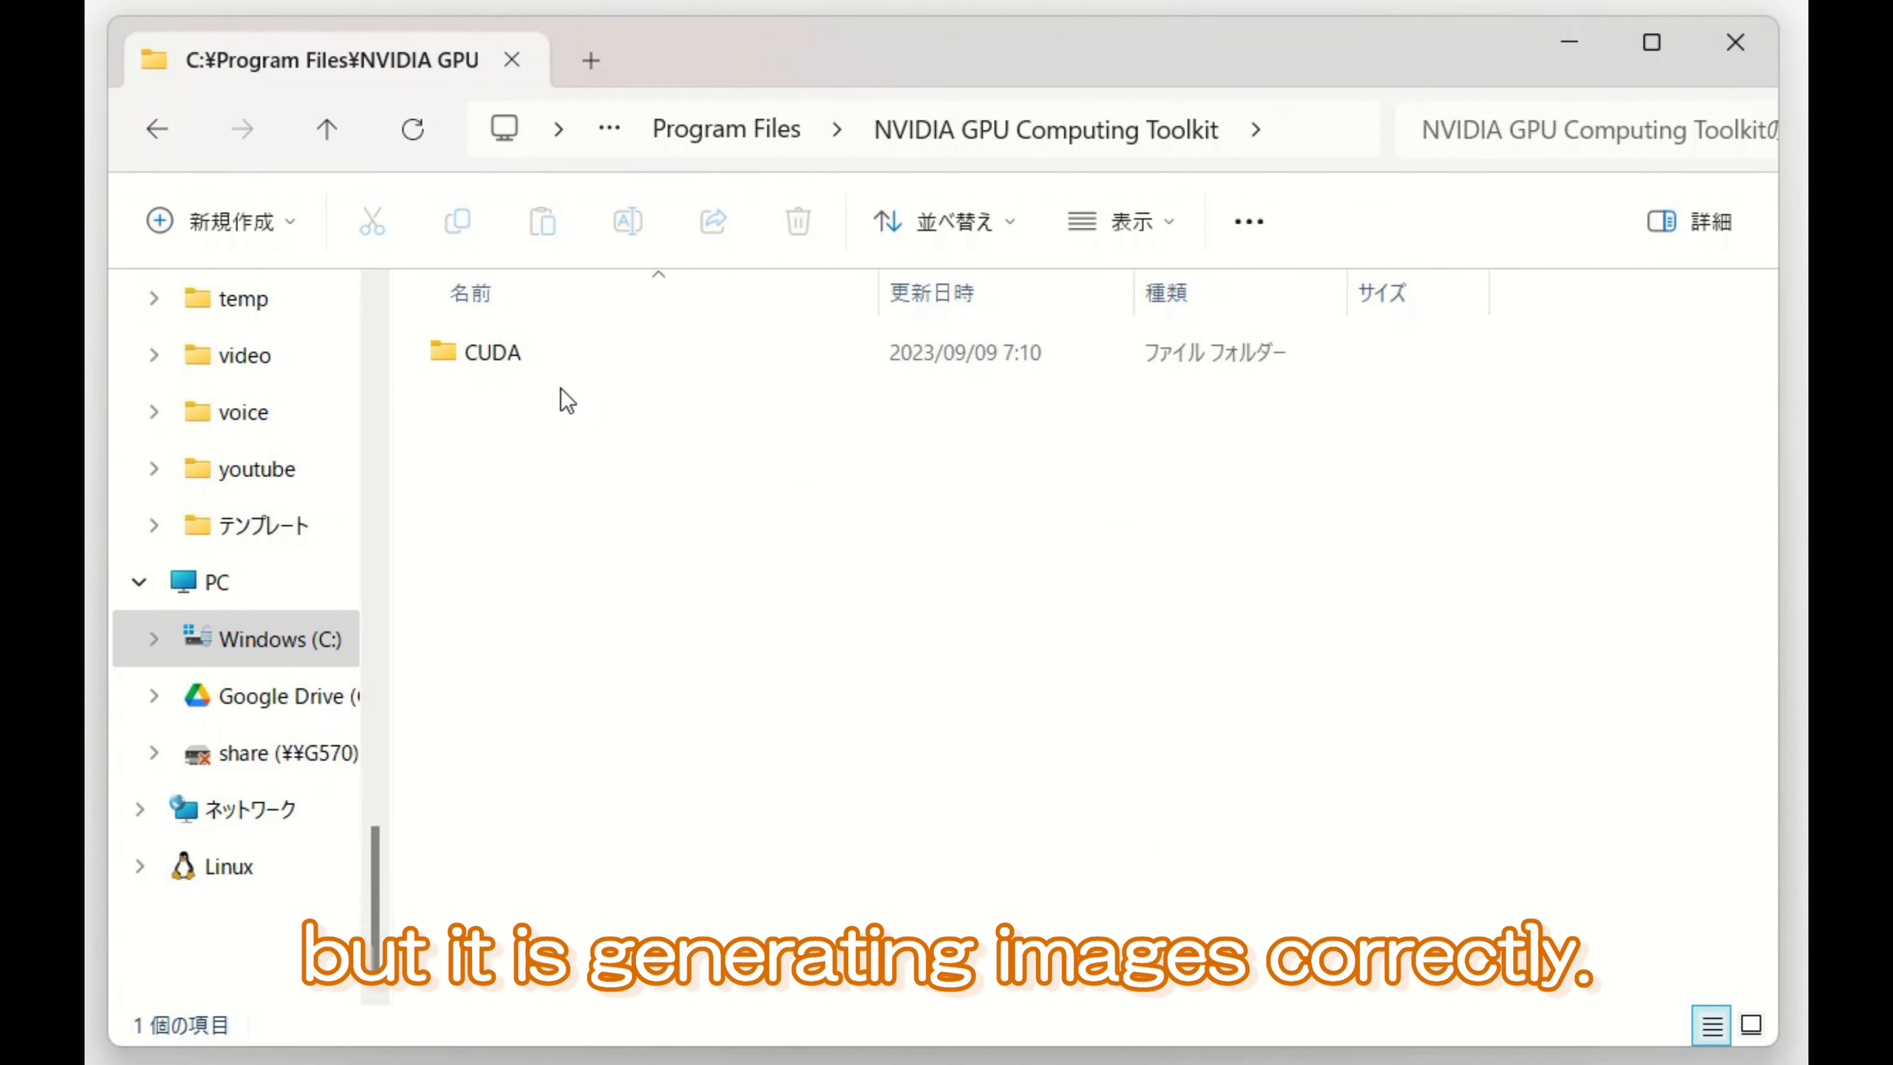
{"action": "double_click", "coordinate": [489, 351]}
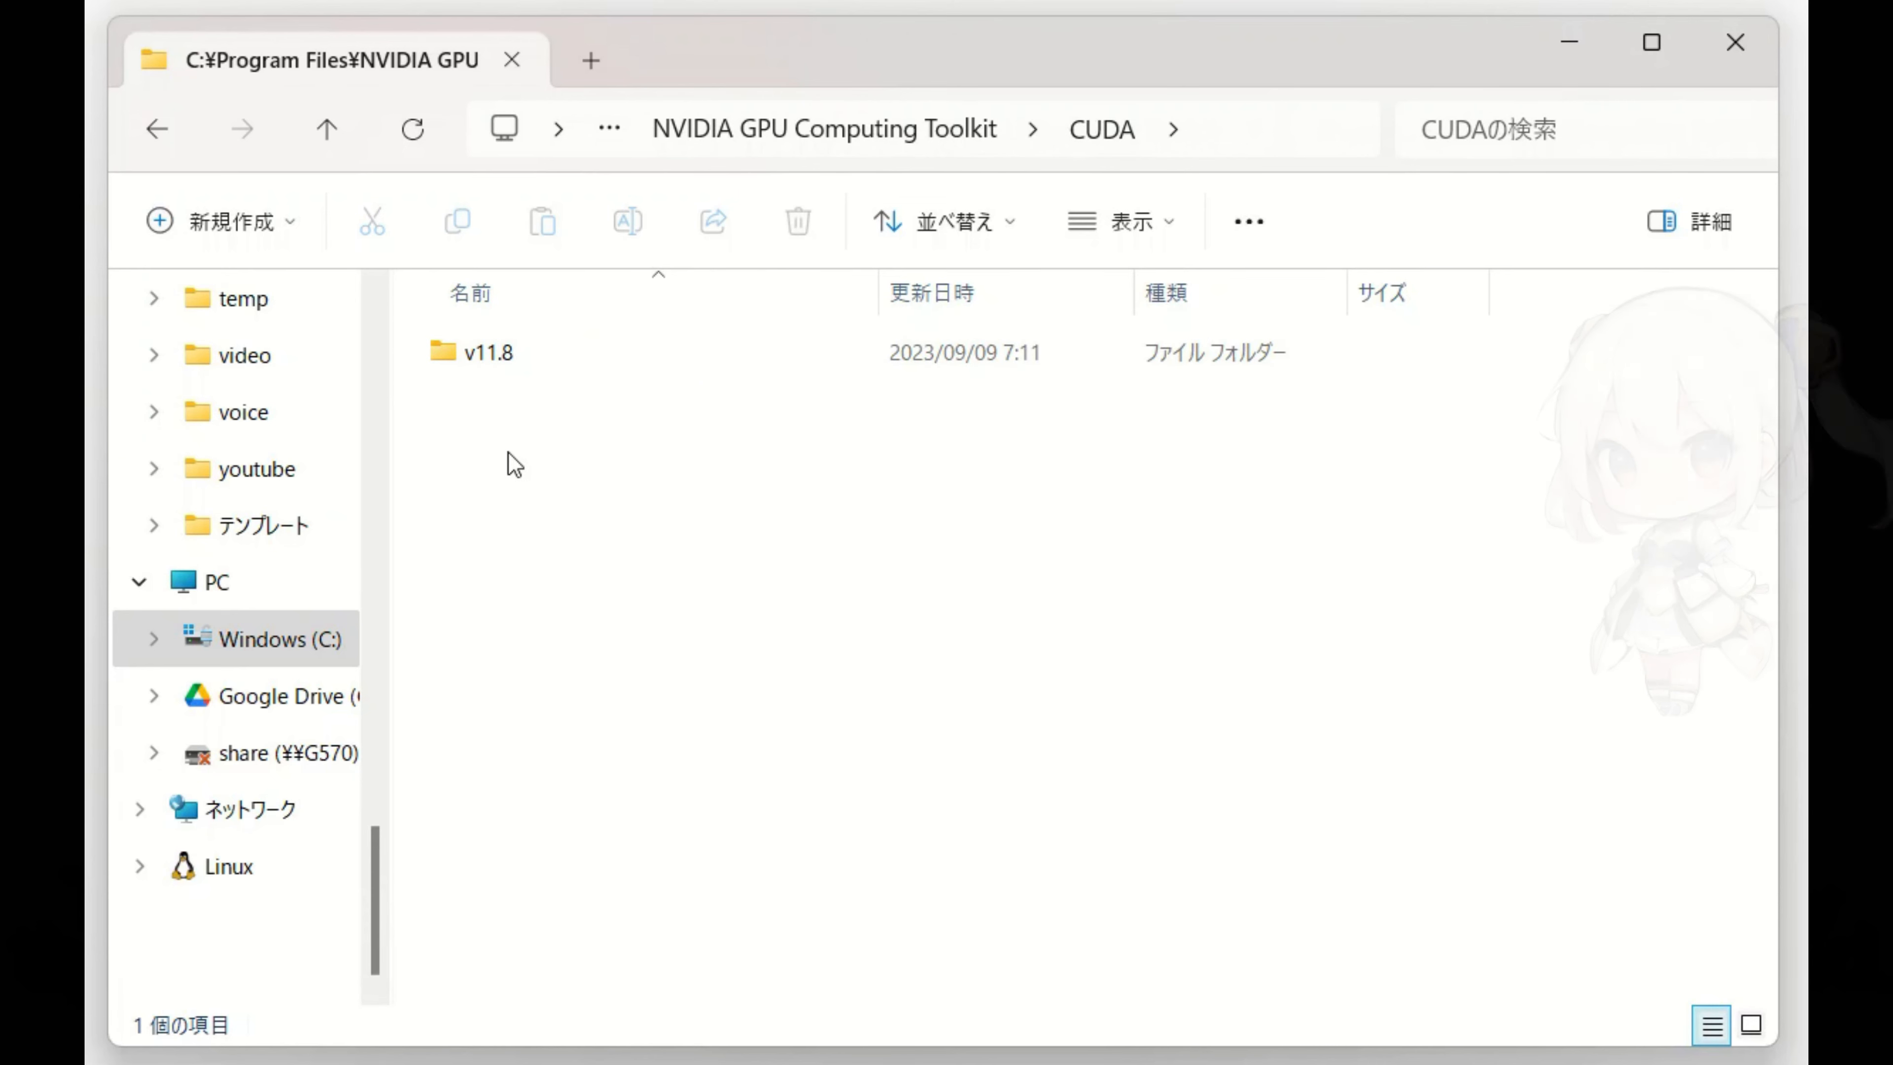
{"action": "double_click", "coordinate": [486, 351]}
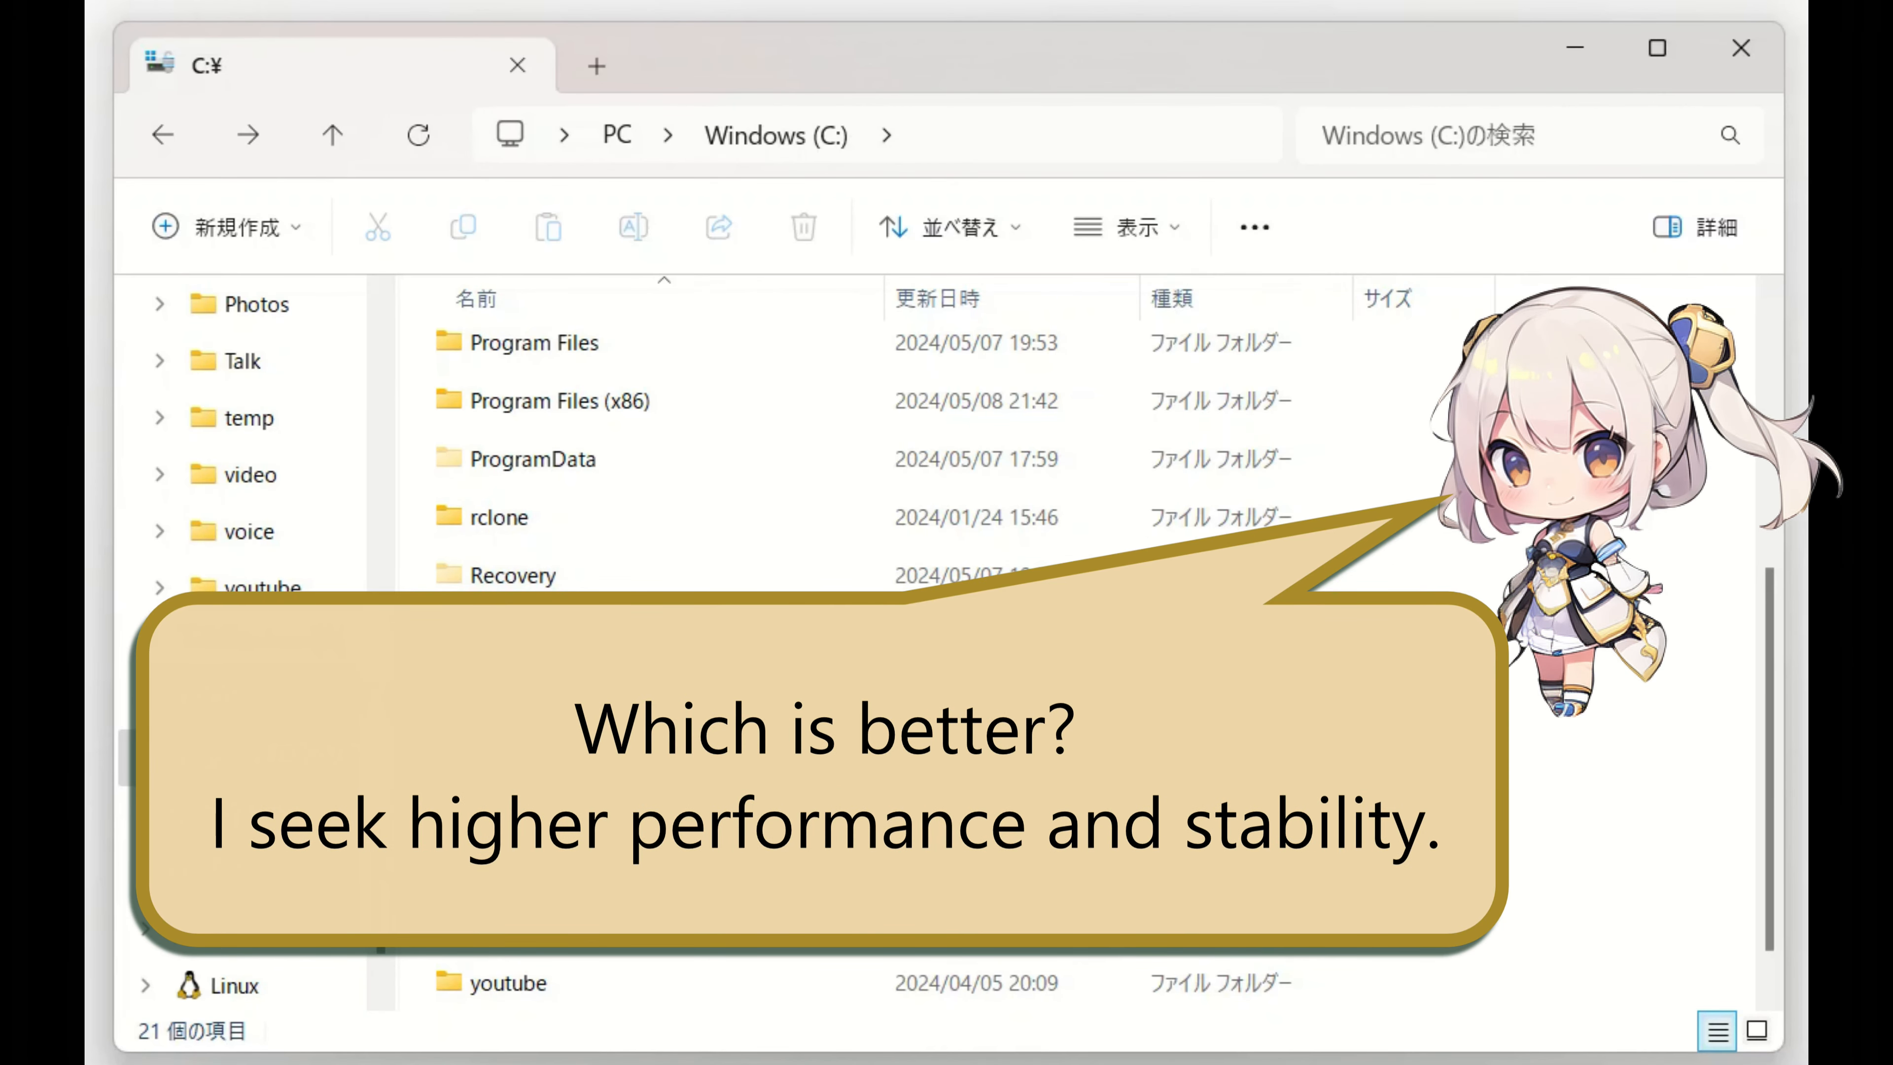
Browse from C: into the youtube folder's stable-diffusion-webui folder
{"action": "double_click", "coordinate": [506, 983]}
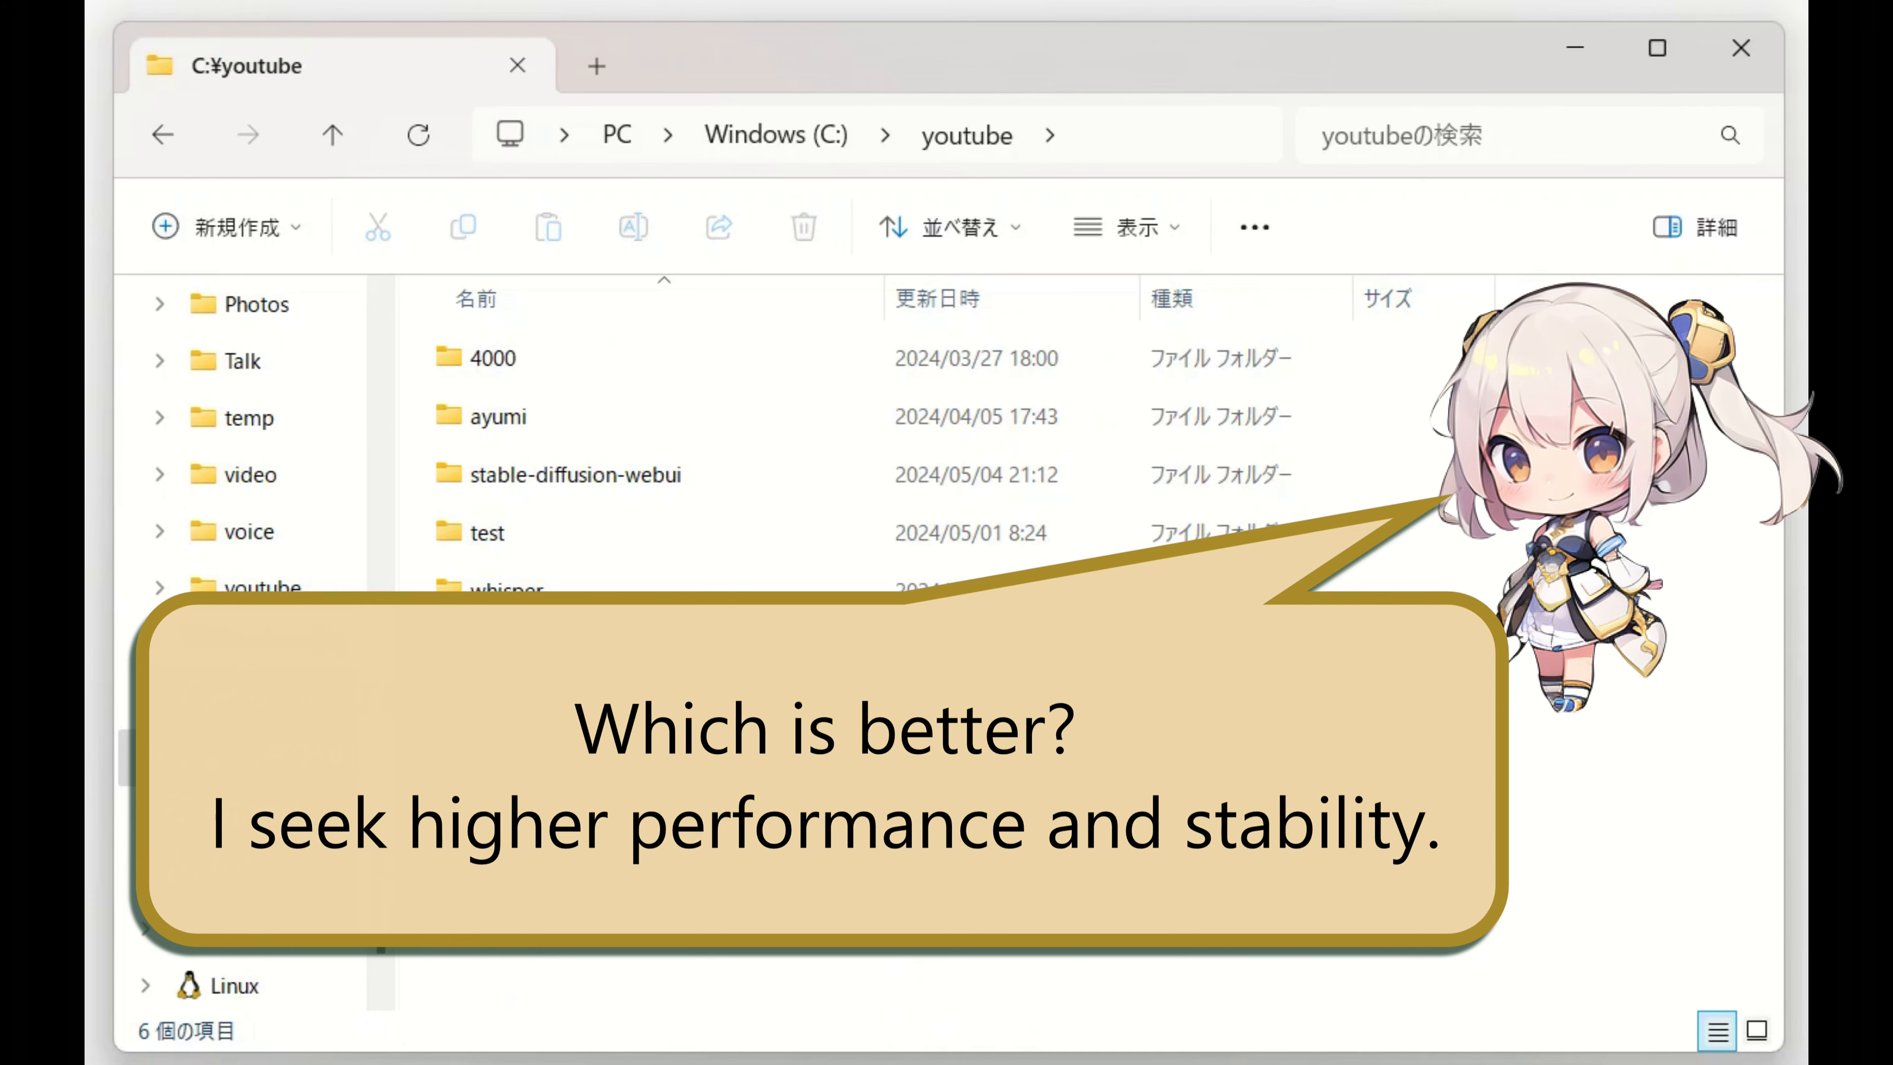
{"action": "double_click", "coordinate": [588, 473]}
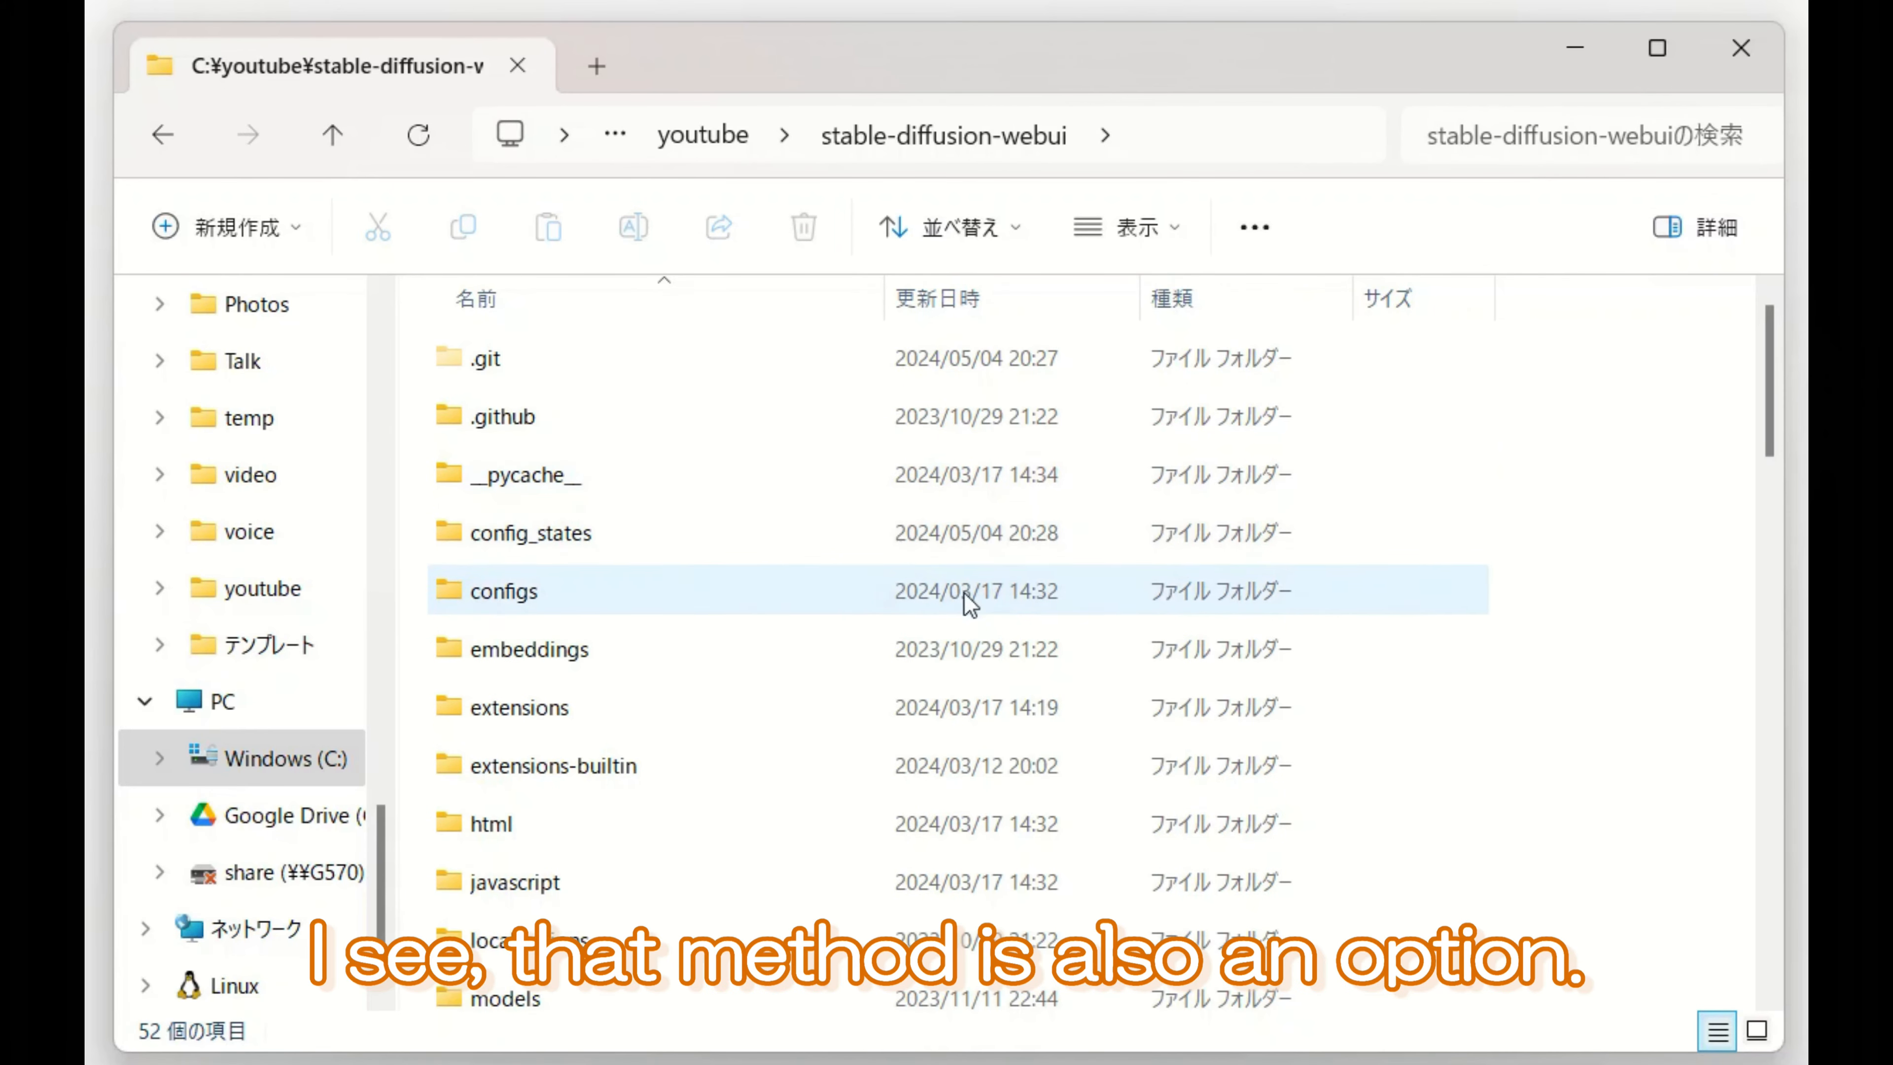
{"action": "mouse_move", "coordinate": [1440, 689]}
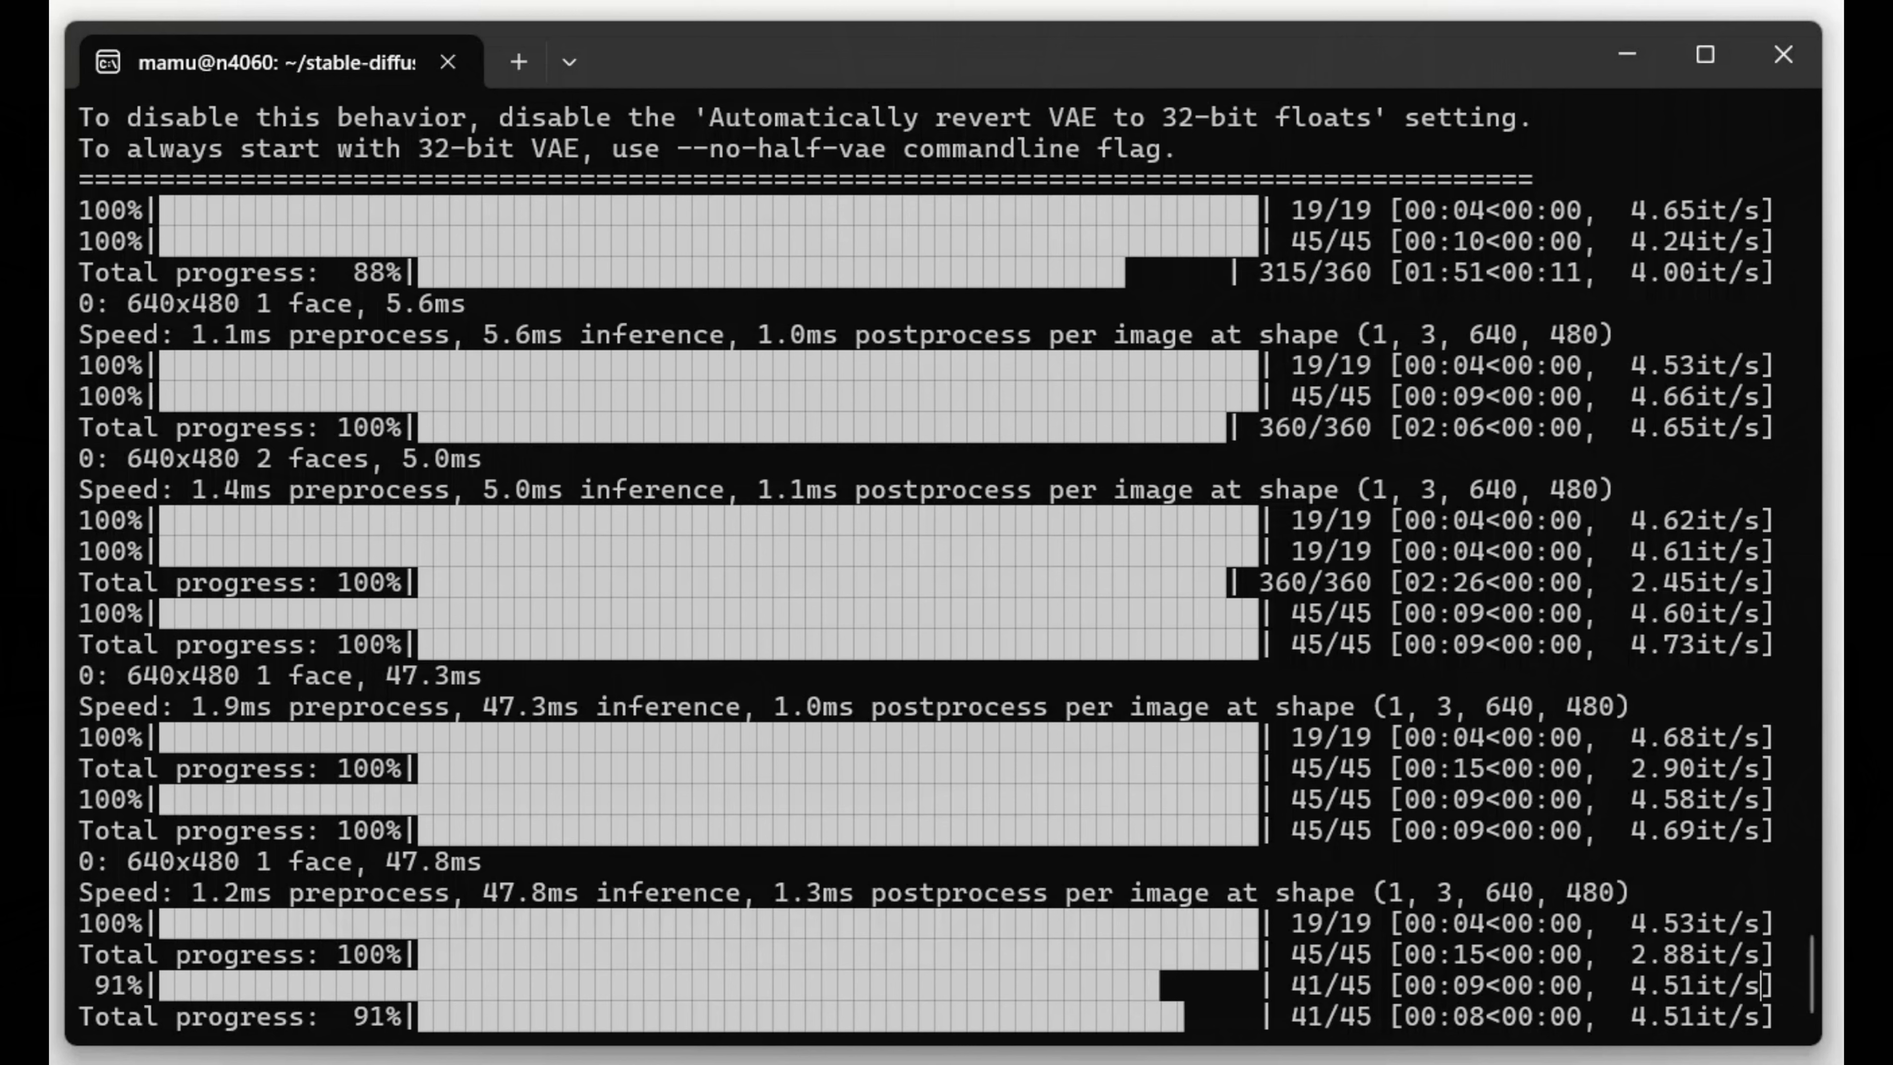
Scroll the WSL terminal output as the image generation progress advances
{"action": "scroll", "scroll_direction": "down", "scroll_amount": 3}
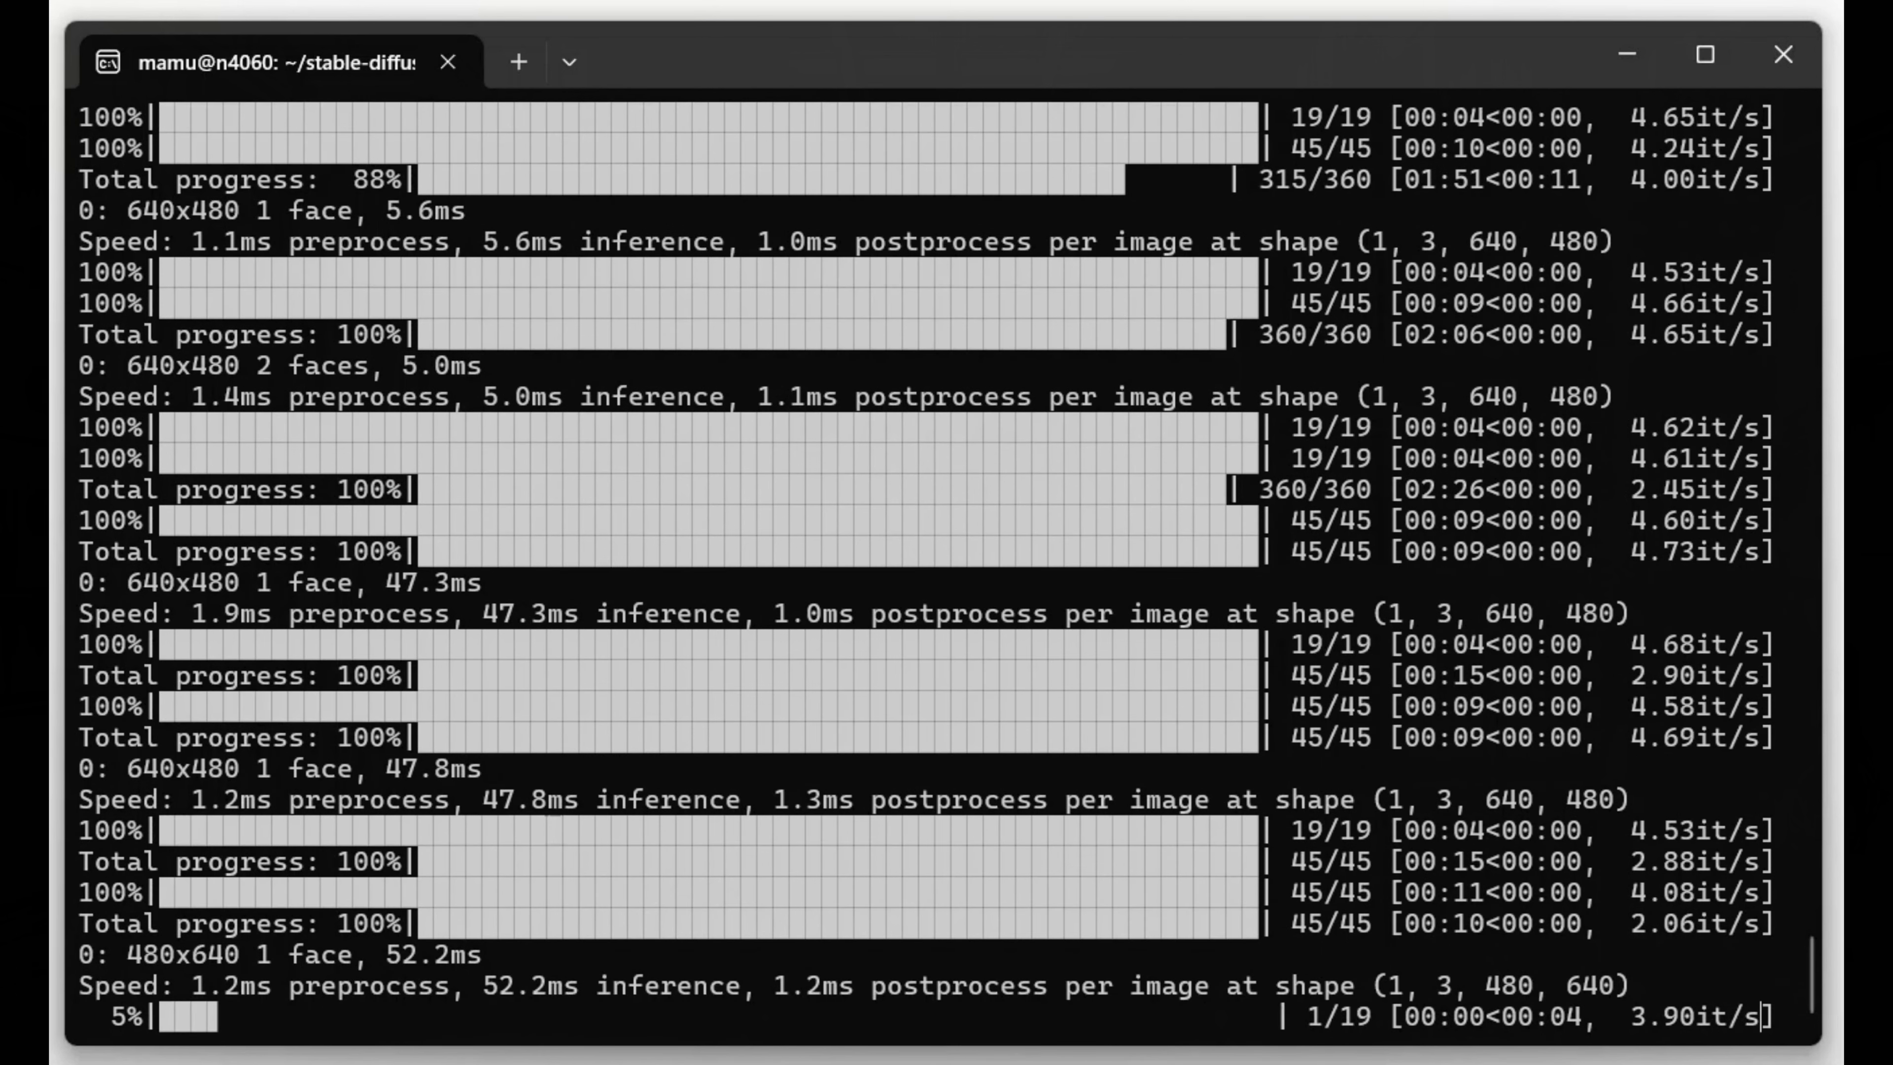